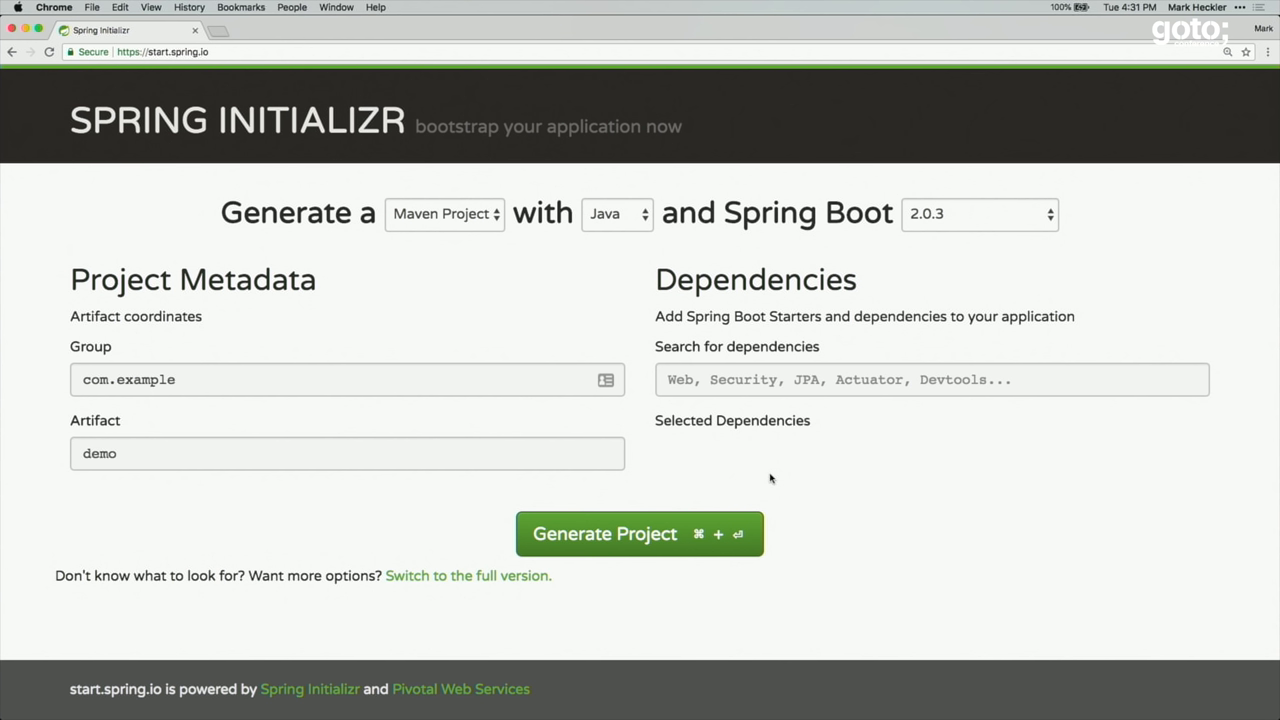
- Review the full list of Initializr options and dependencies, then return to the simple form
left_click(466, 576)
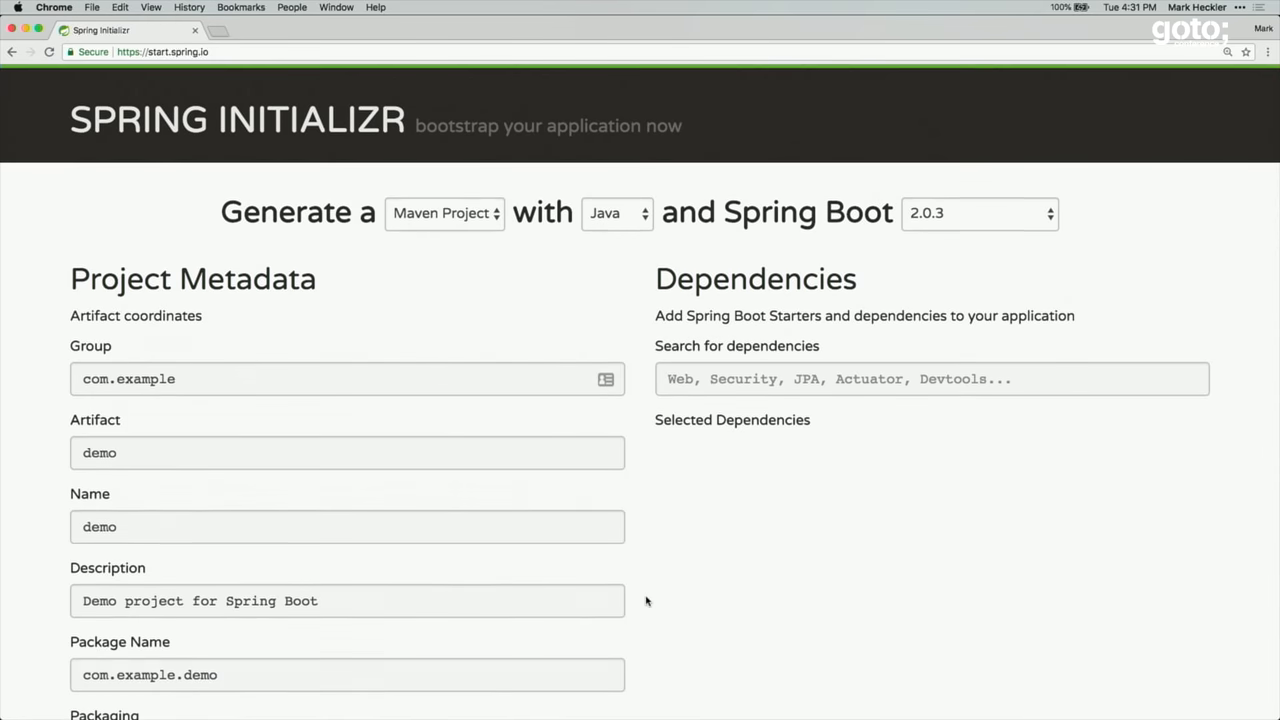
scroll("down", 3)
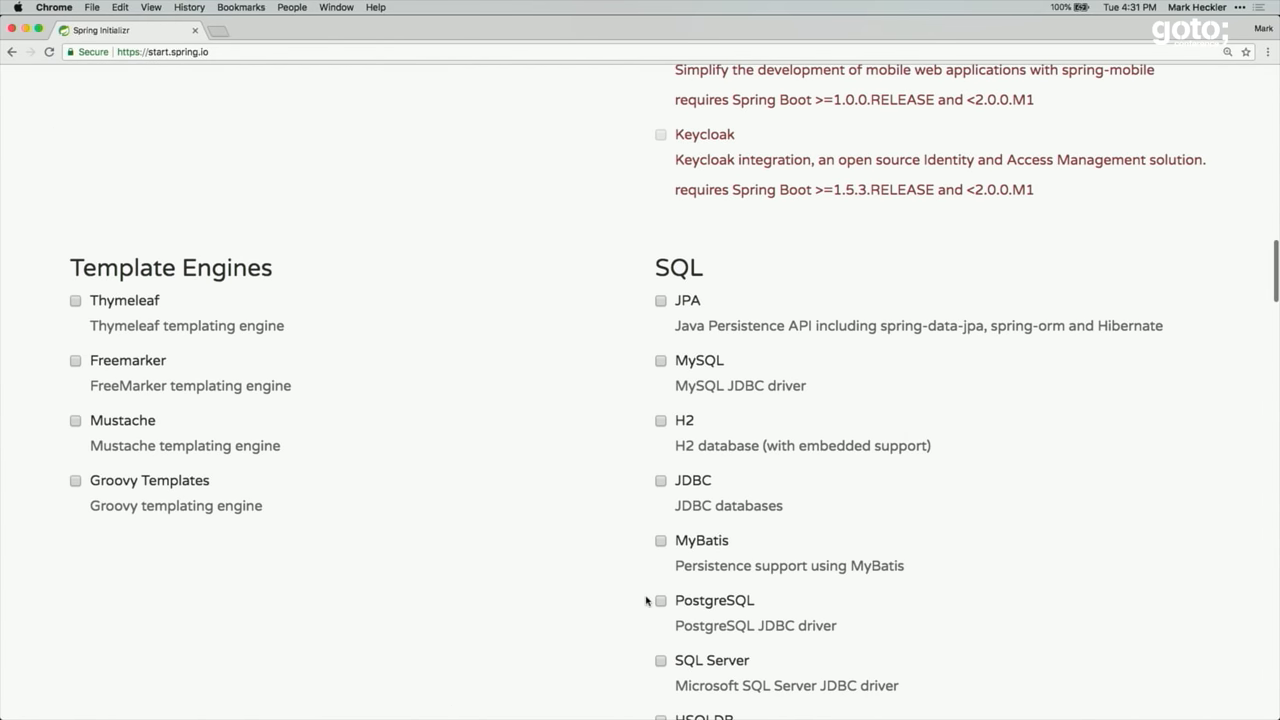
scroll("down", 3)
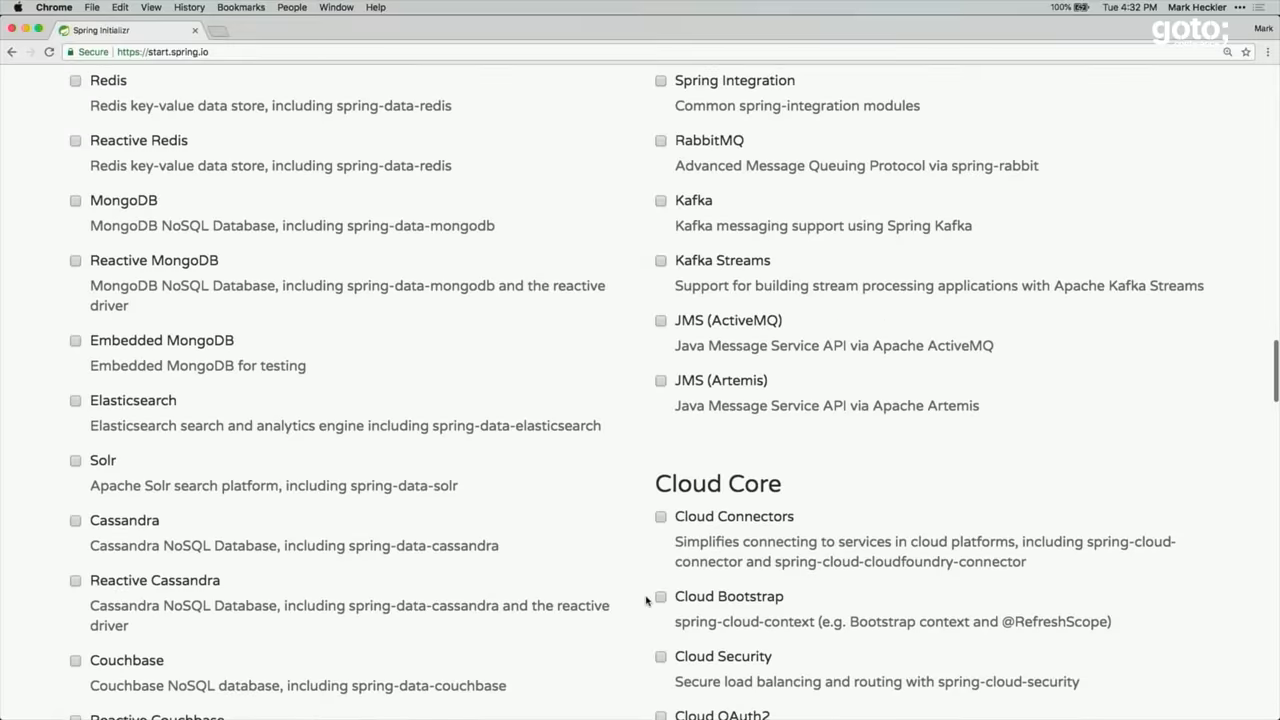
scroll("down", 3)
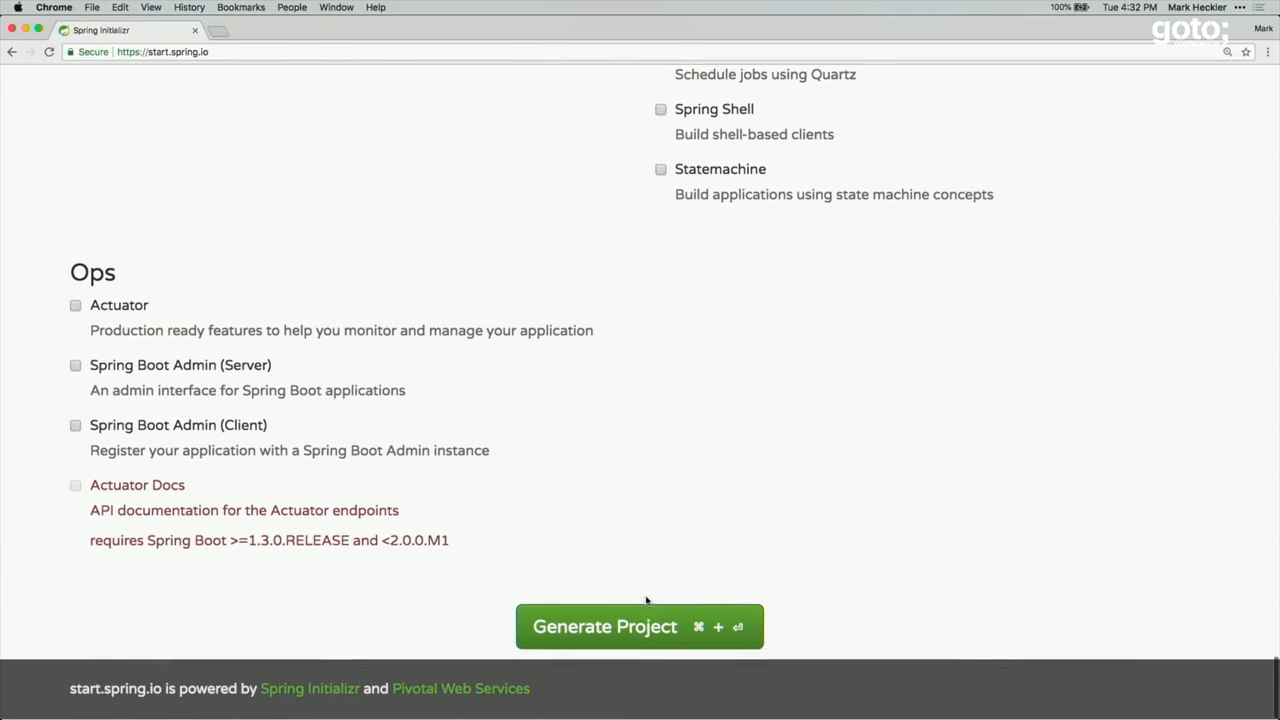
scroll("up", 3)
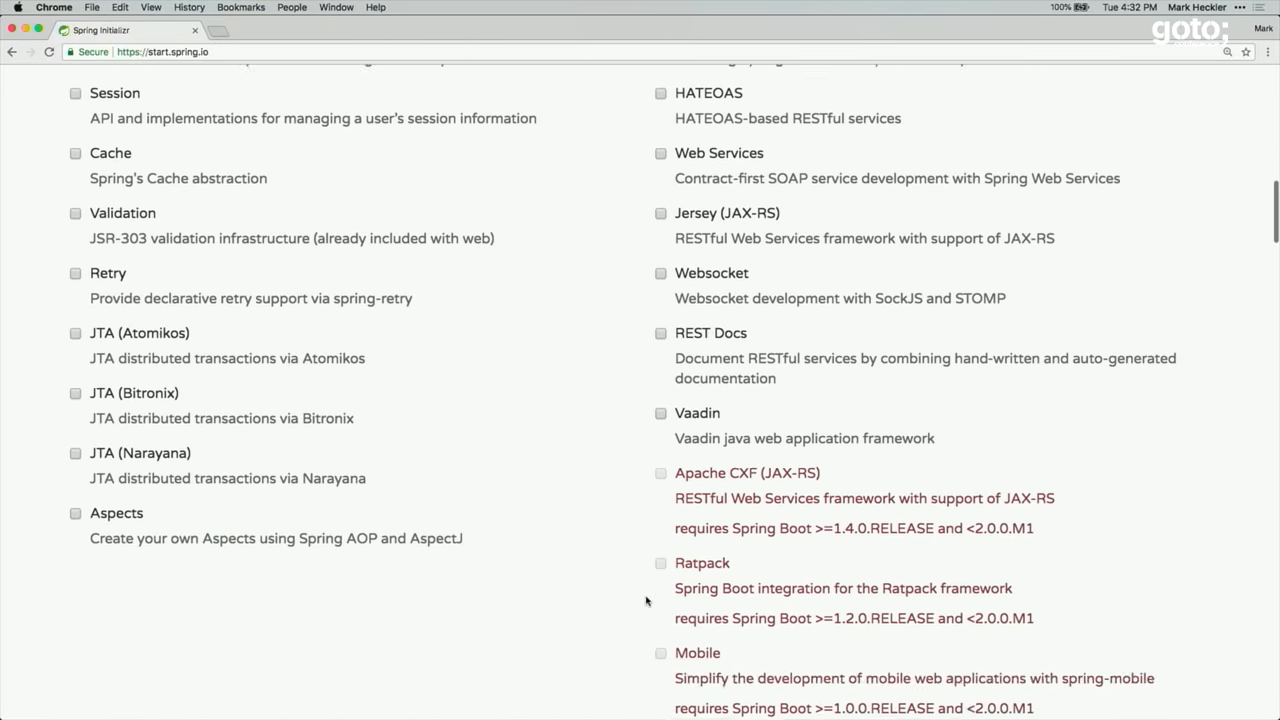
scroll("up", 3)
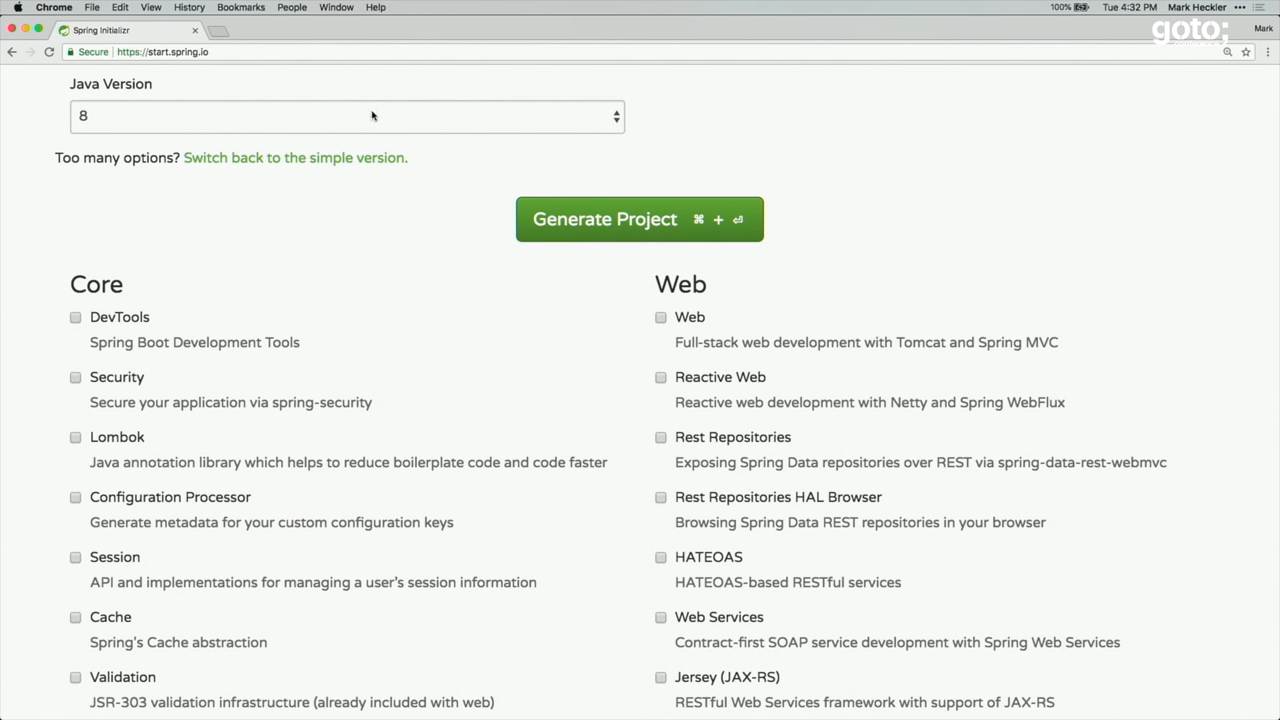
left_click(294, 156)
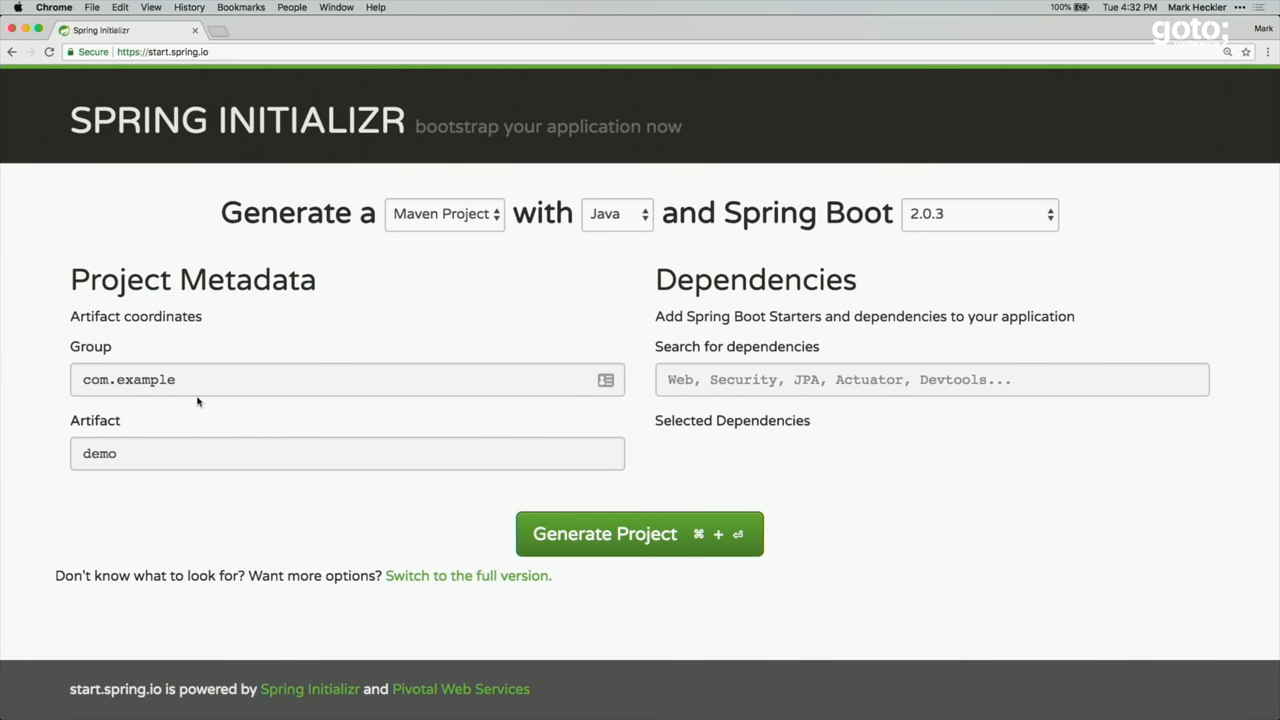
mouse_move(488, 230)
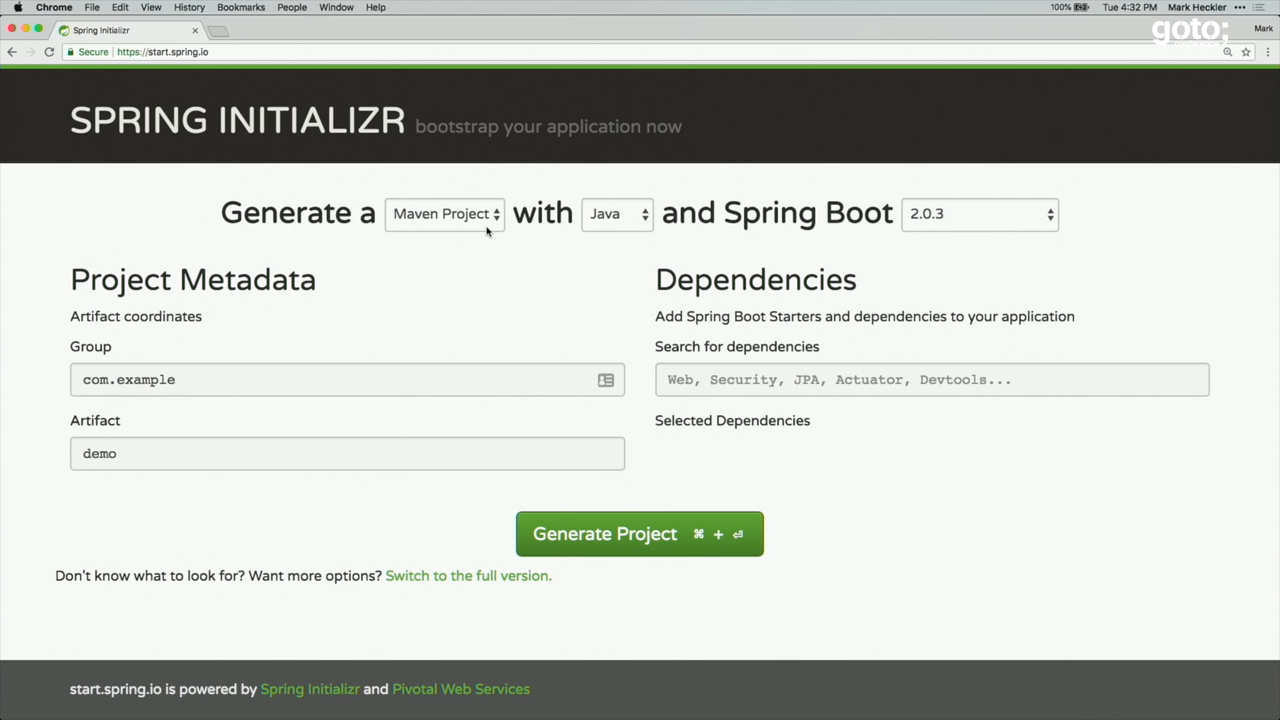
- Keep Maven and Java, and name the project group com.thebecklers with artifact coffee-service
left_click(444, 212)
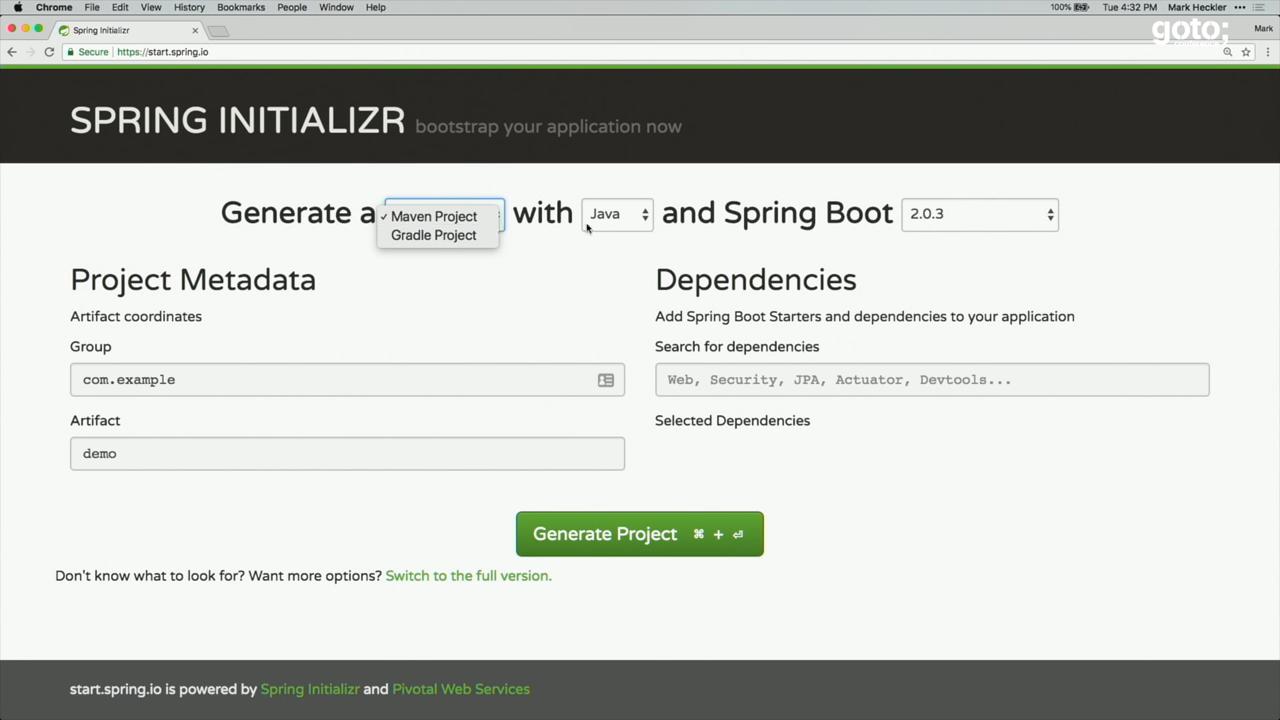
left_click(616, 212)
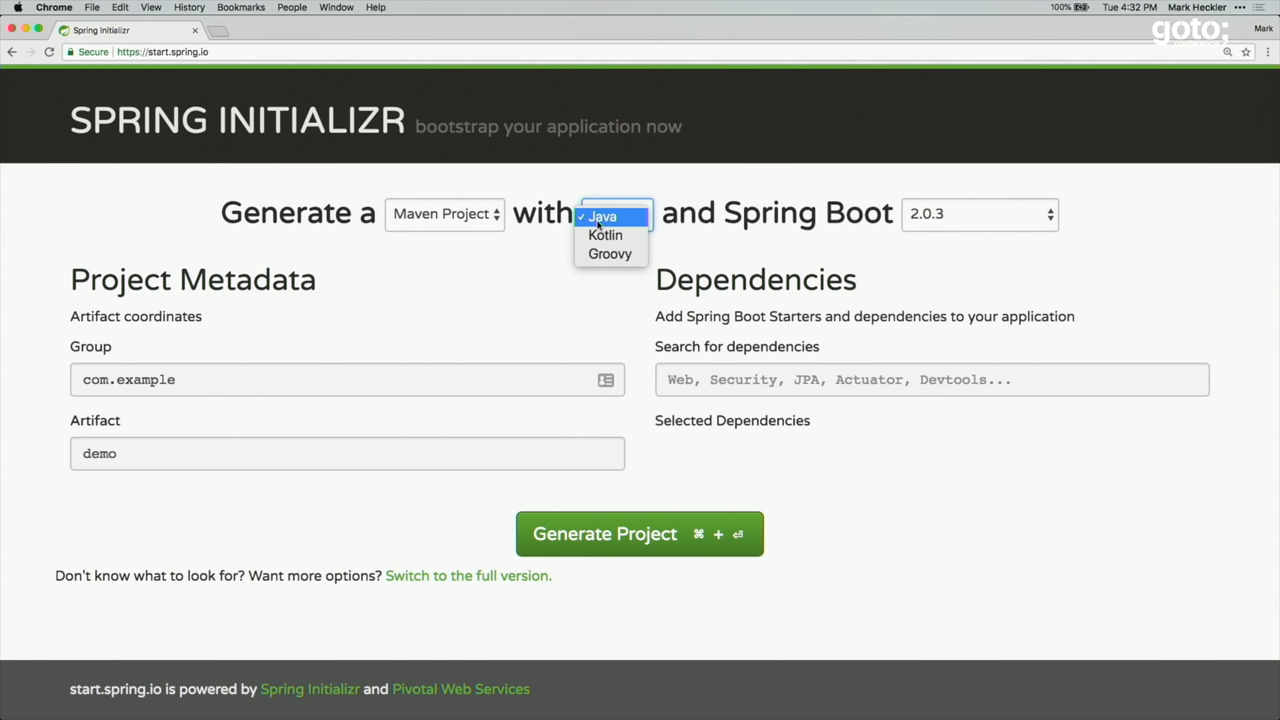
left_click(602, 216)
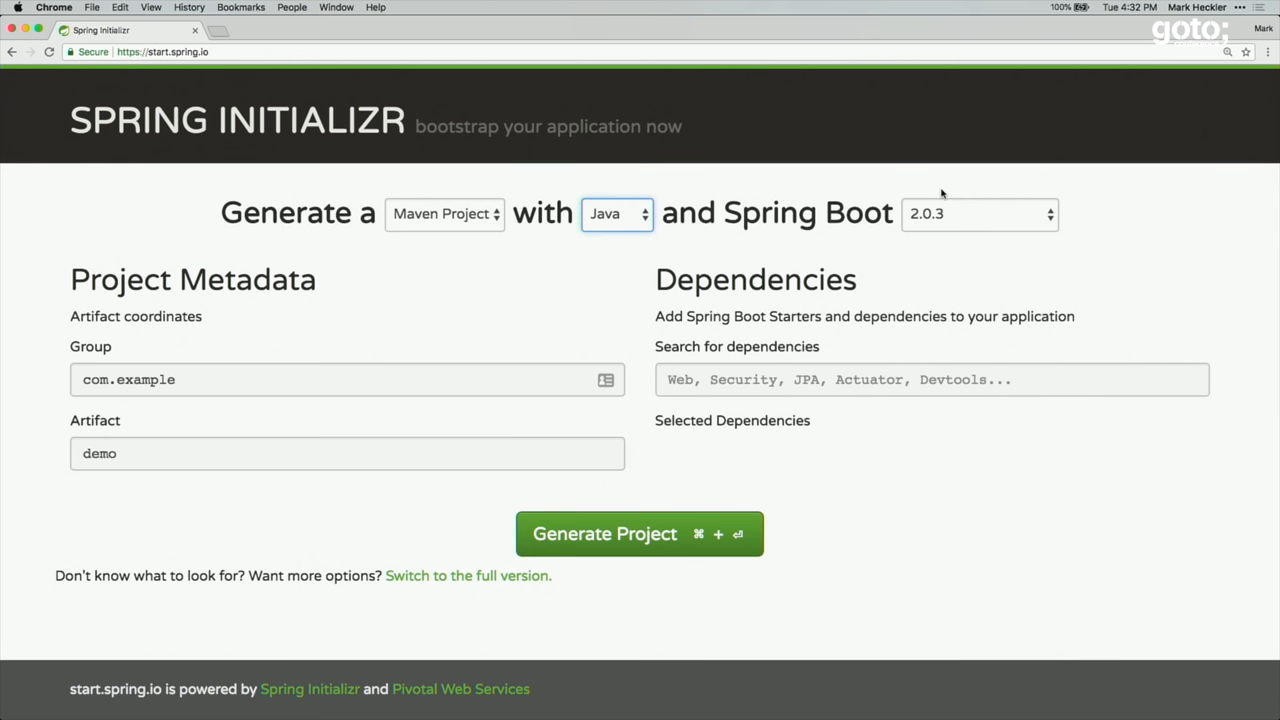
left_click(978, 212)
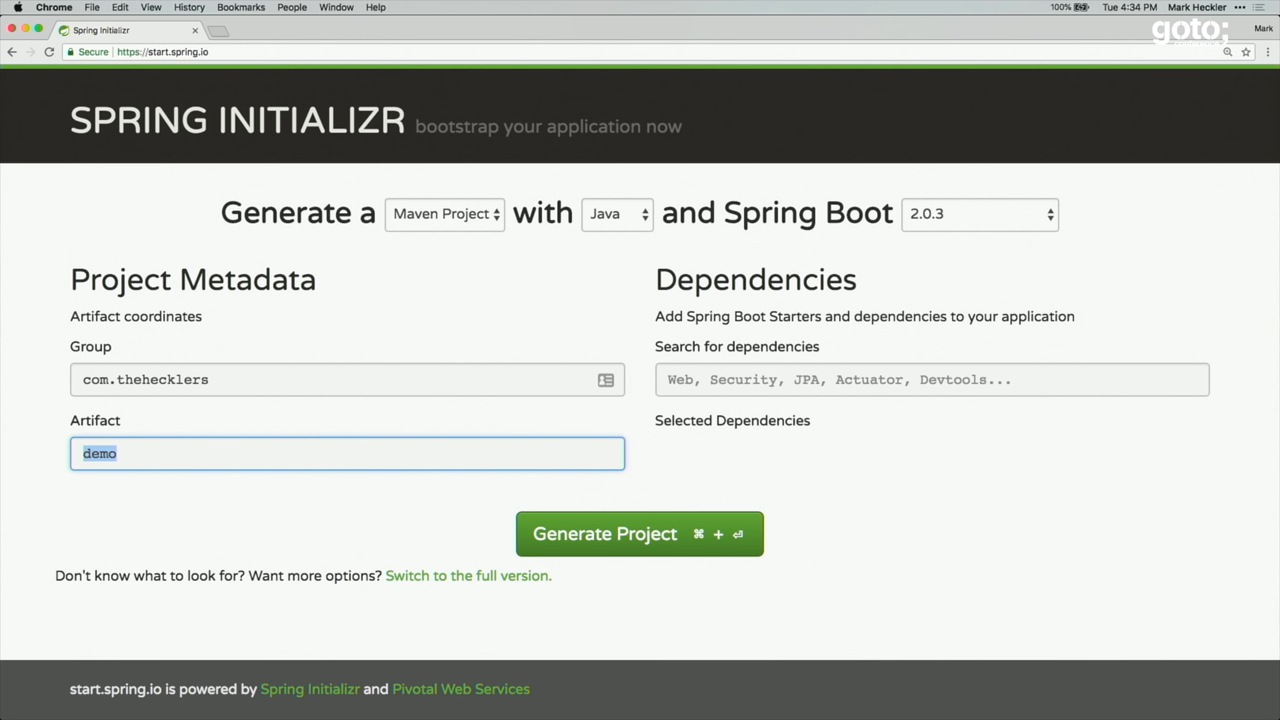
type("coffeee-service")
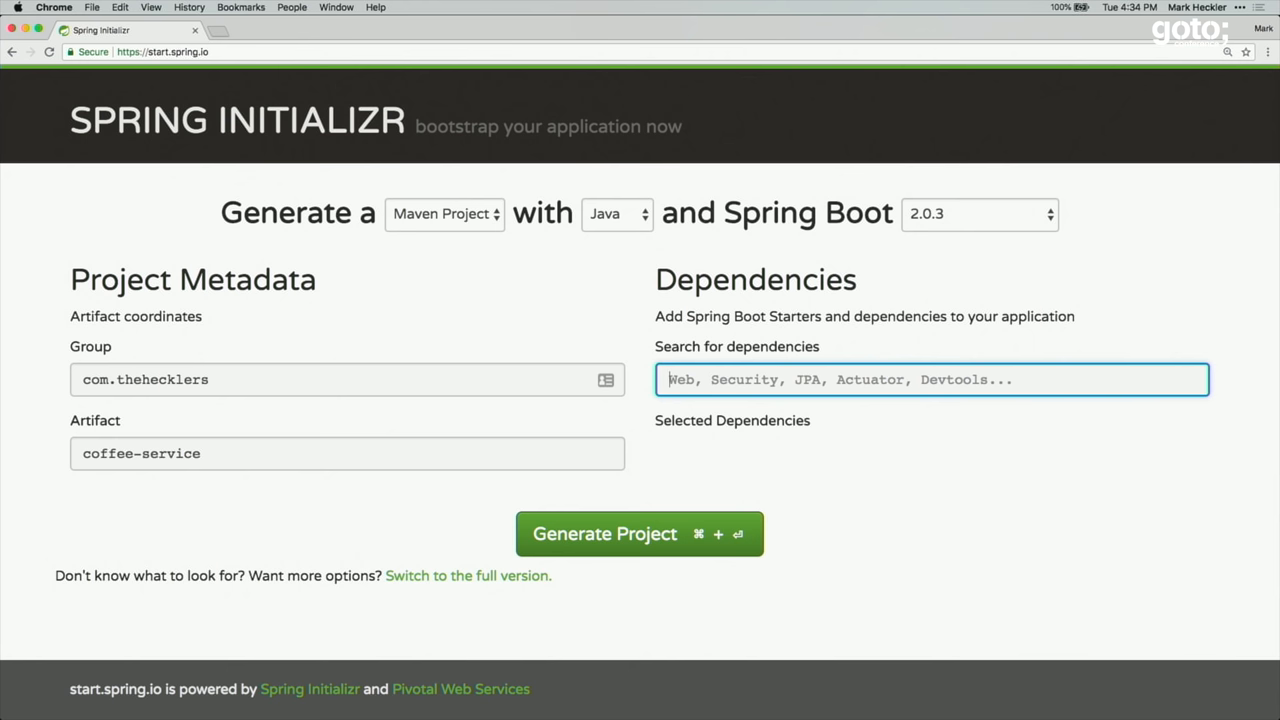
- Add Reactive Web, Reactive MongoDB and Embedded MongoDB via the dependency search
type("re")
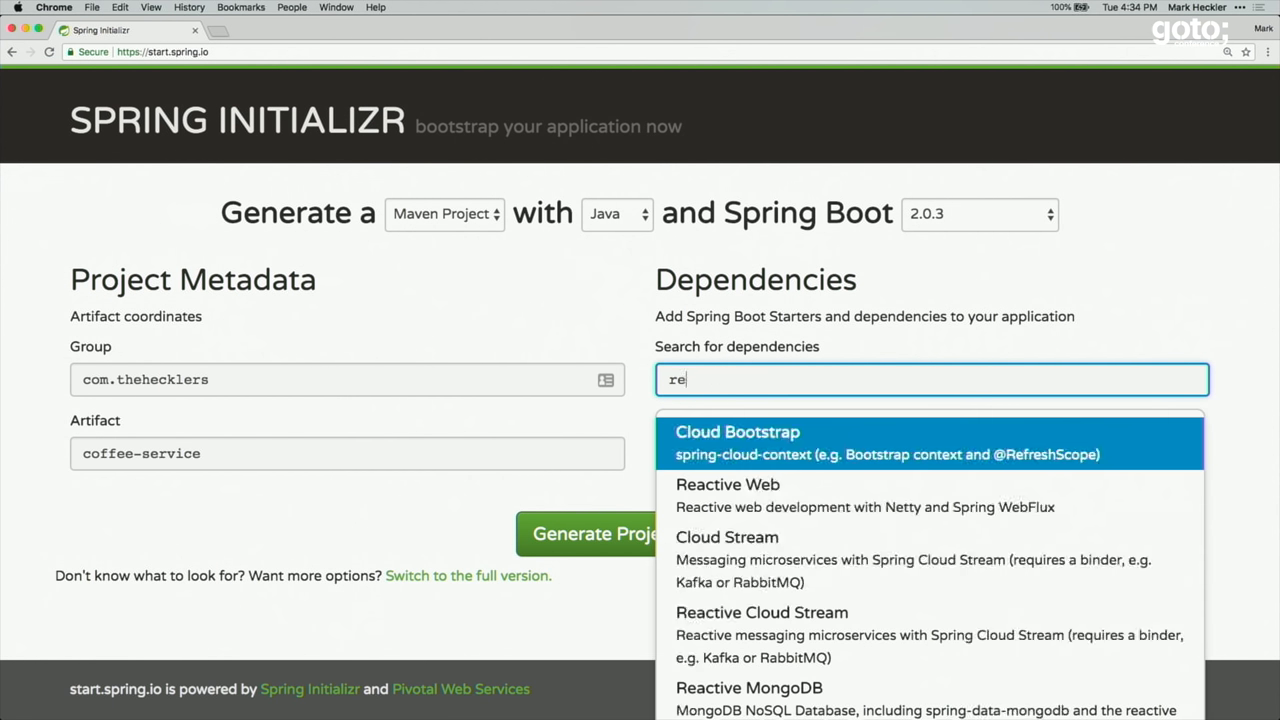
type("active Web")
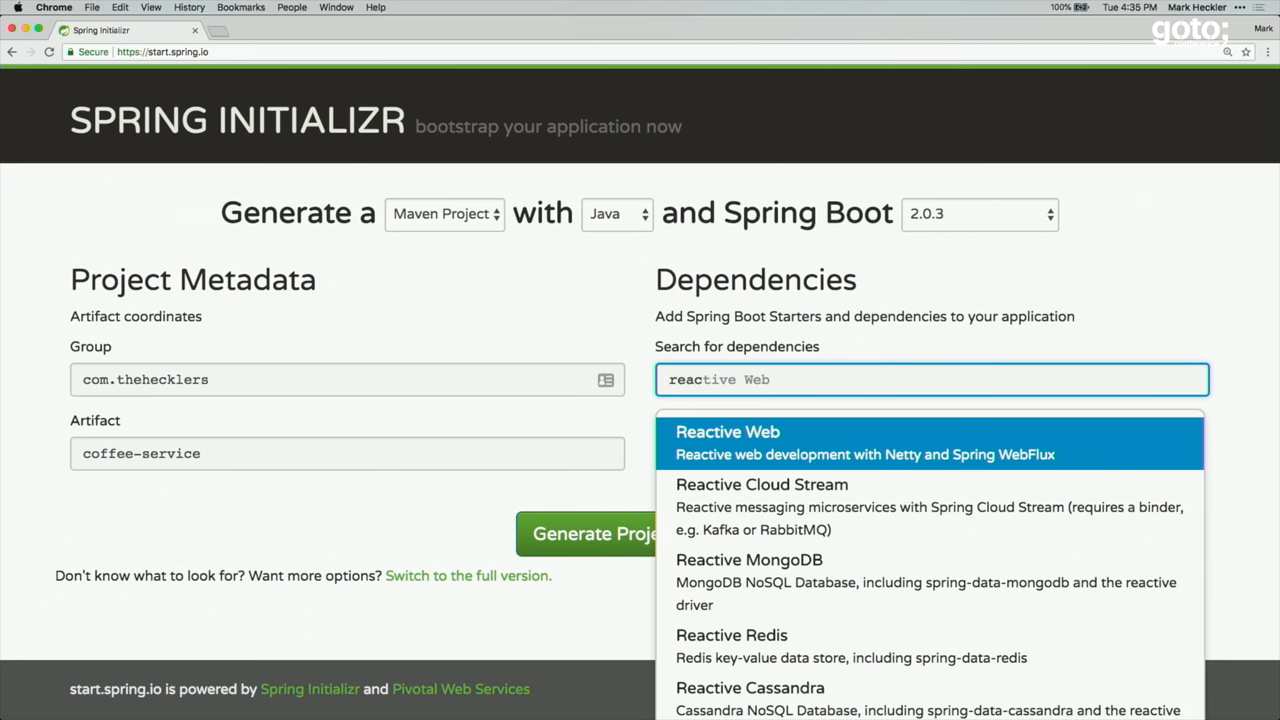
mouse_move(896, 438)
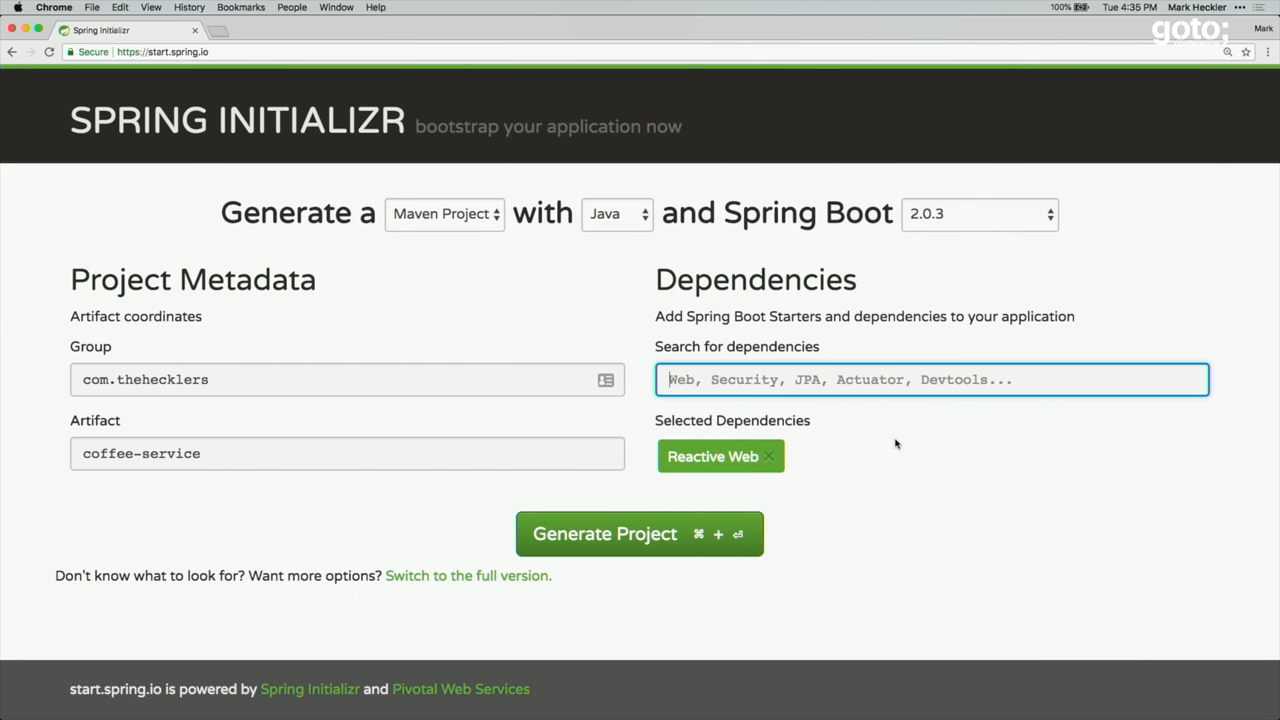
type("reactive Web")
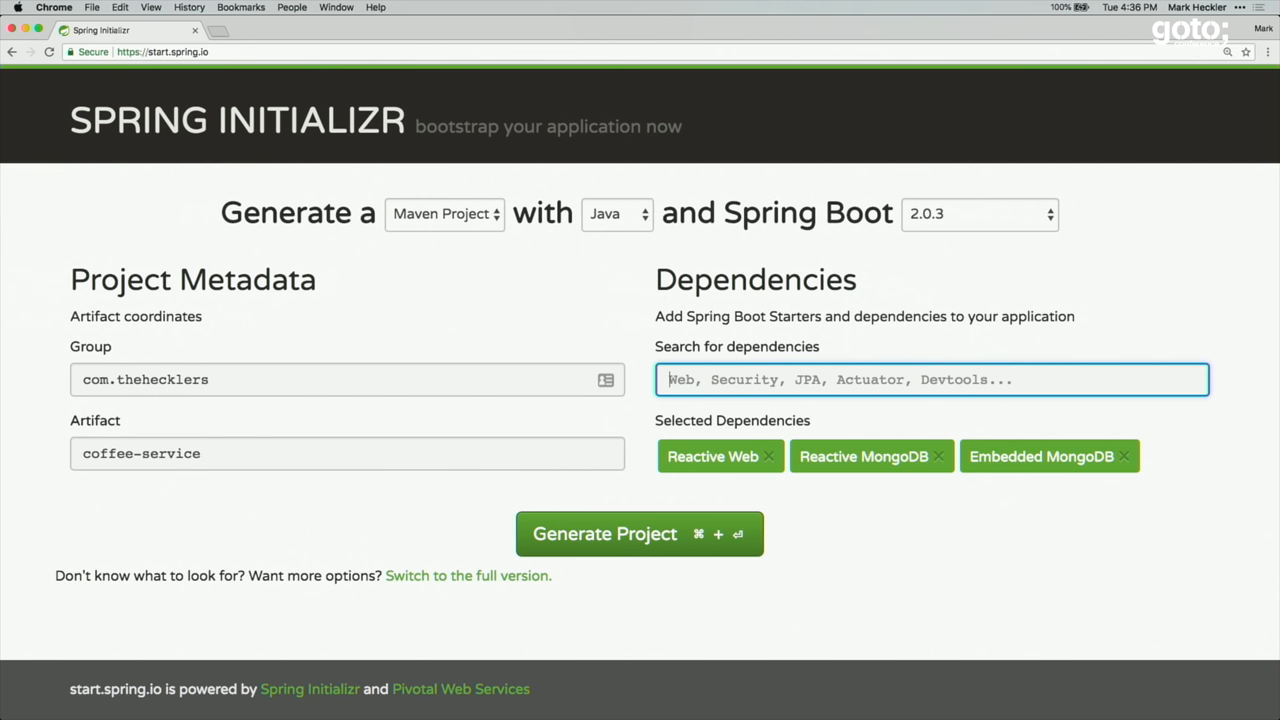
- Add Lombok as the fourth dependency and generate the coffee-service project
type("lombok")
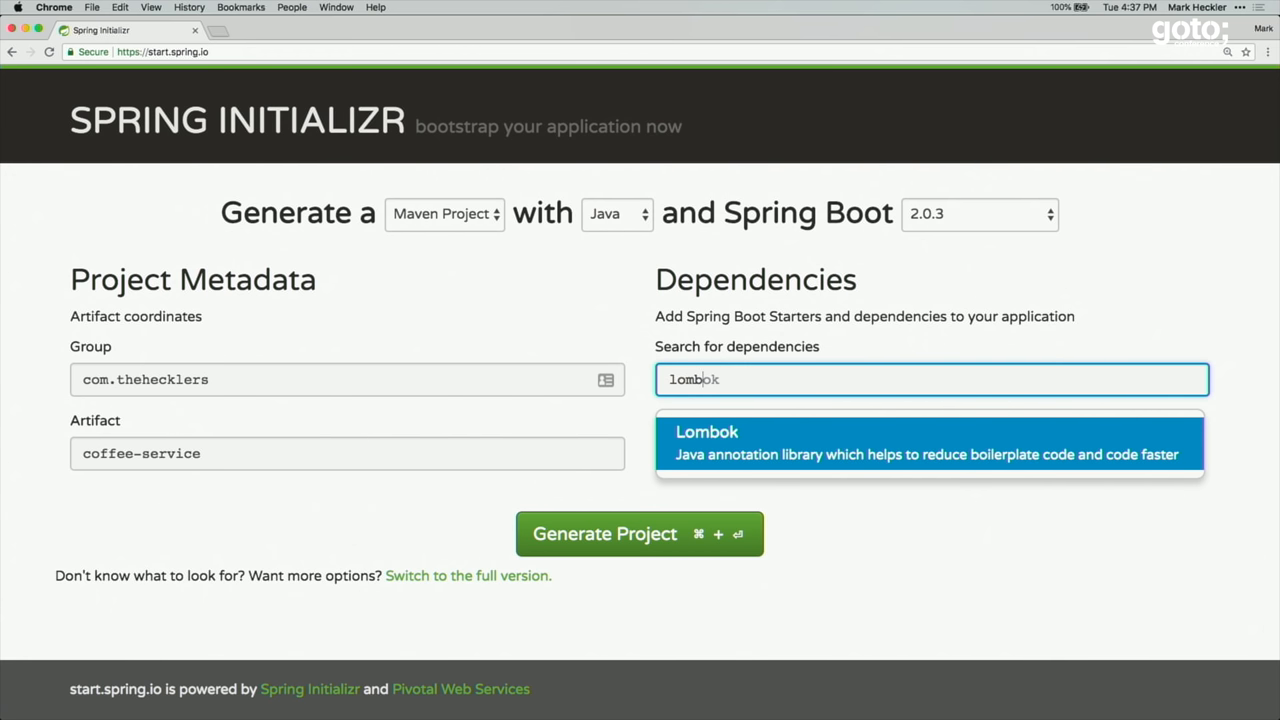
left_click(928, 442)
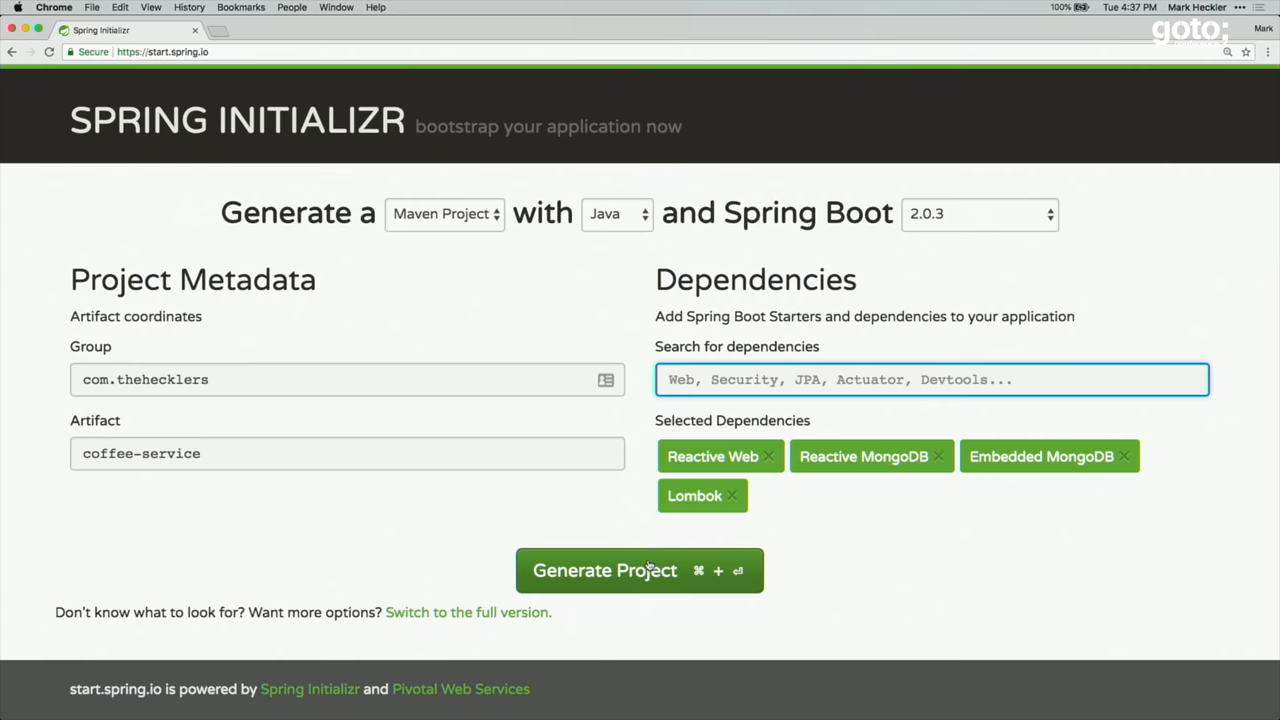
left_click(640, 570)
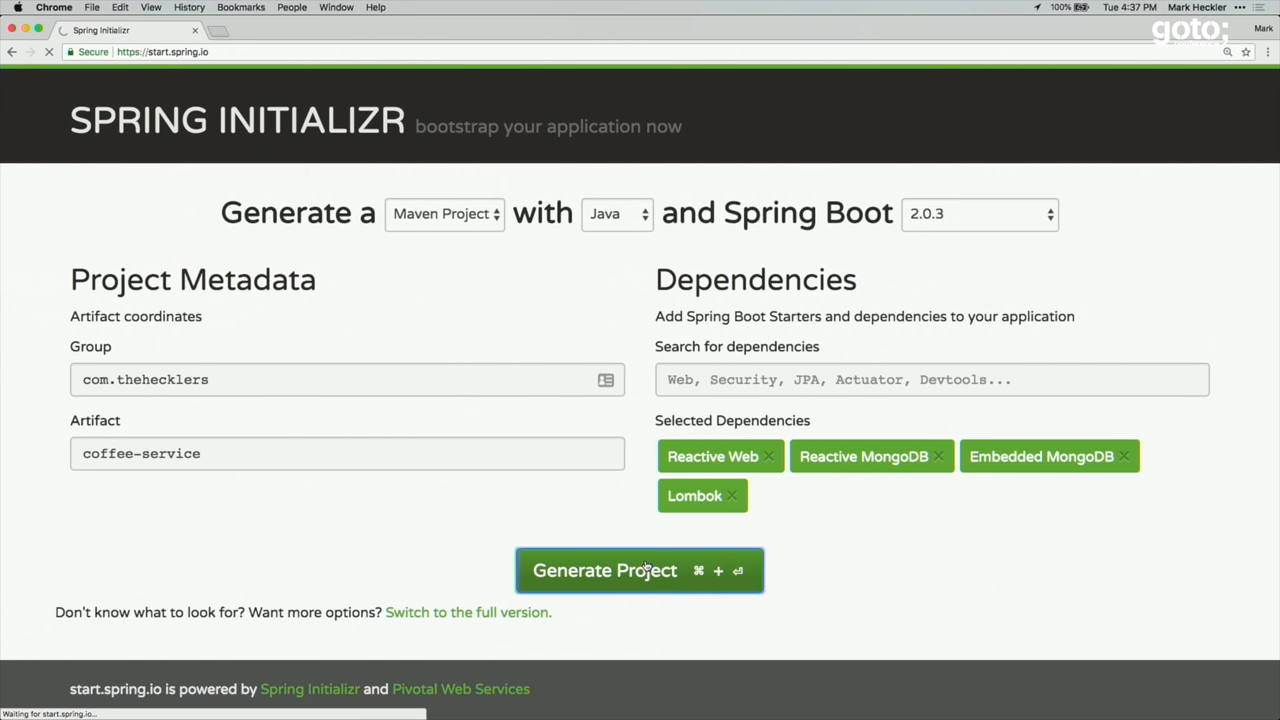
- Save the generated coffee-service zip to the Desktop with its default name
left_click(640, 570)
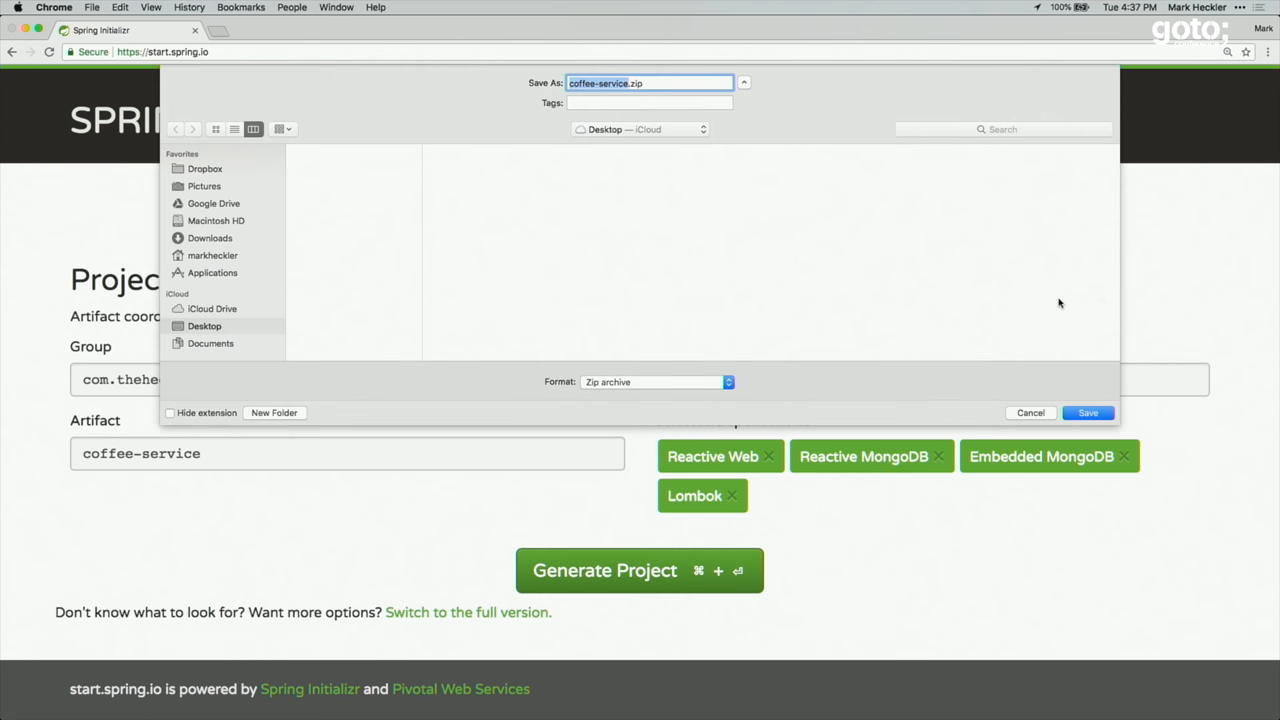
left_click(1088, 412)
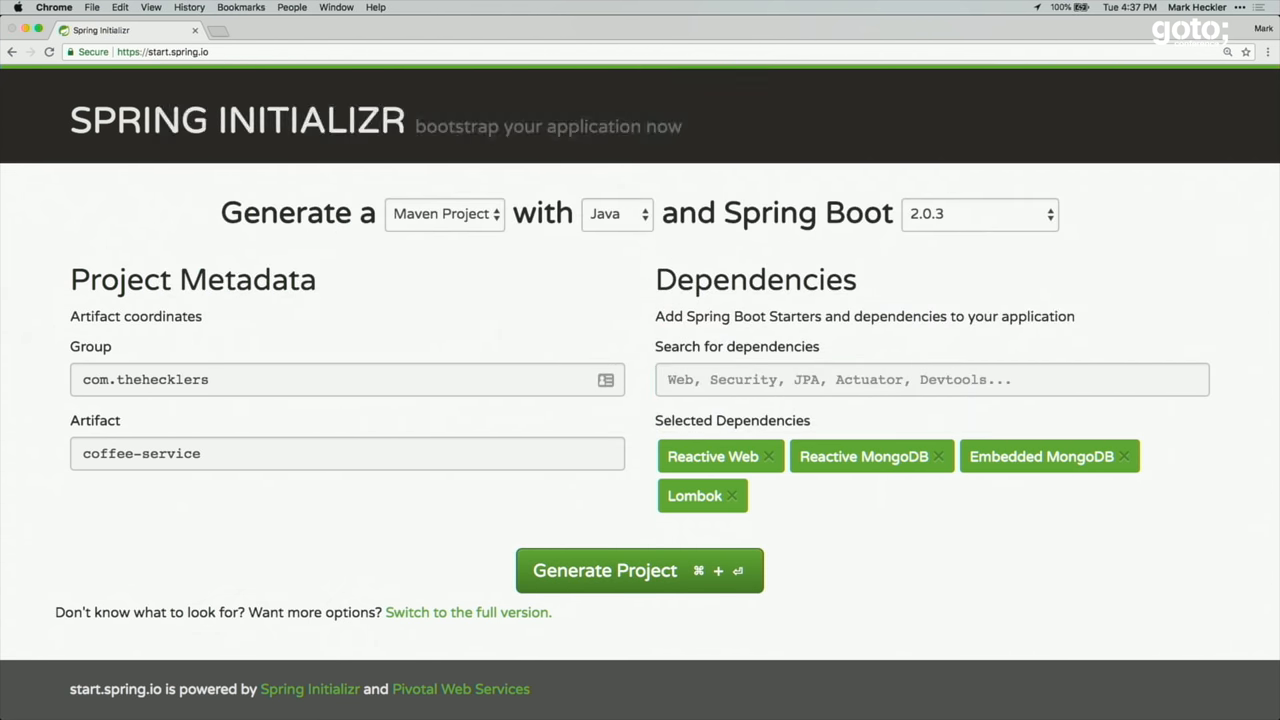
left_click(640, 570)
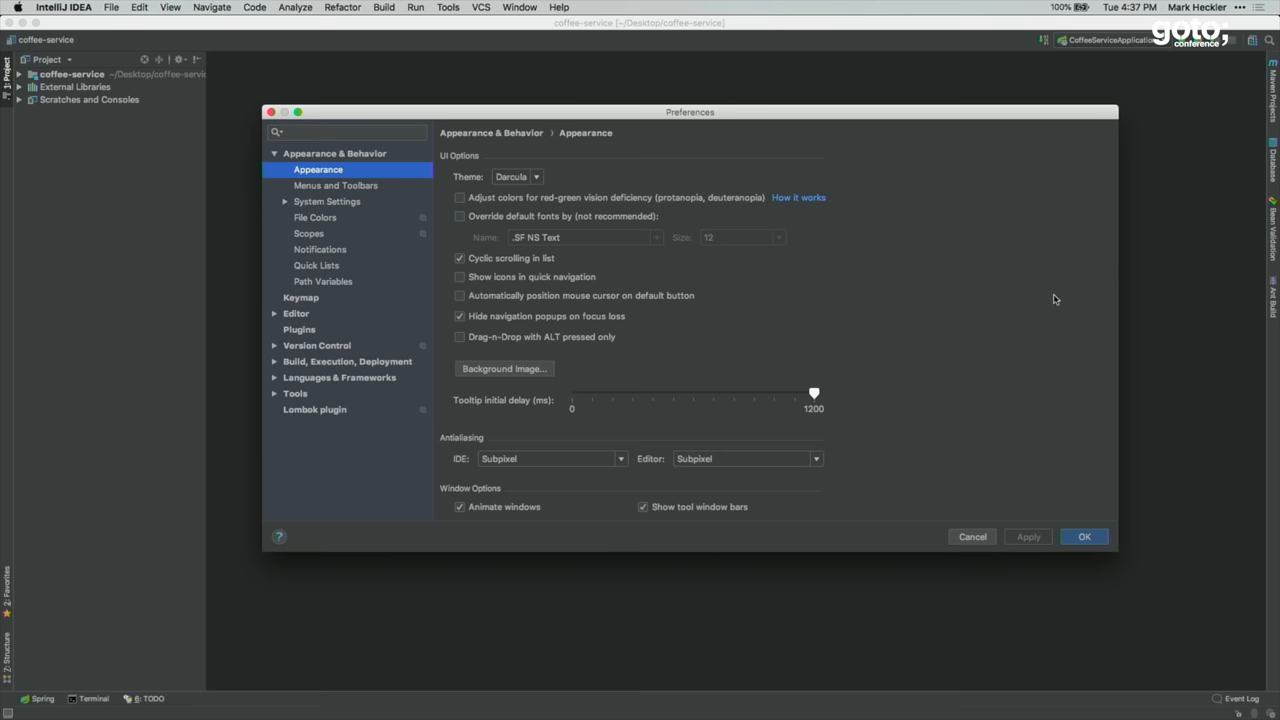
- Set a bright editor colour scheme at font size 24 and apply the bright theme IDE-wide
type("font")
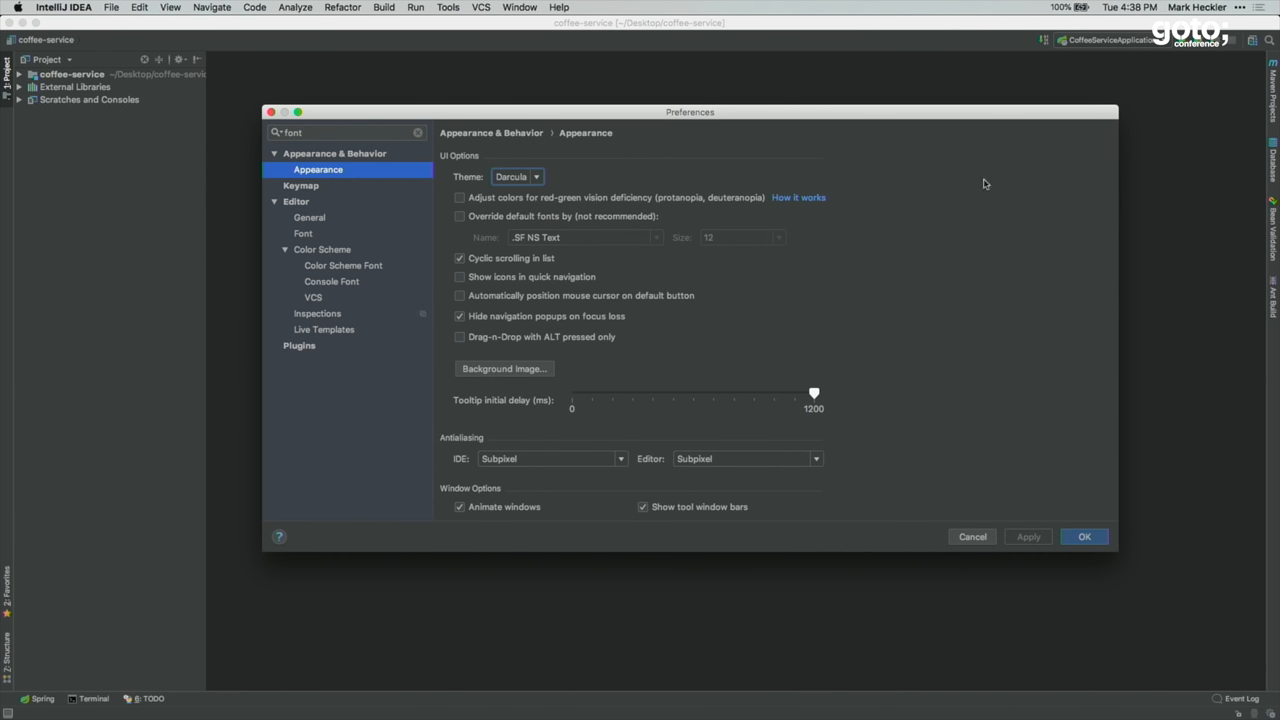
left_click(344, 264)
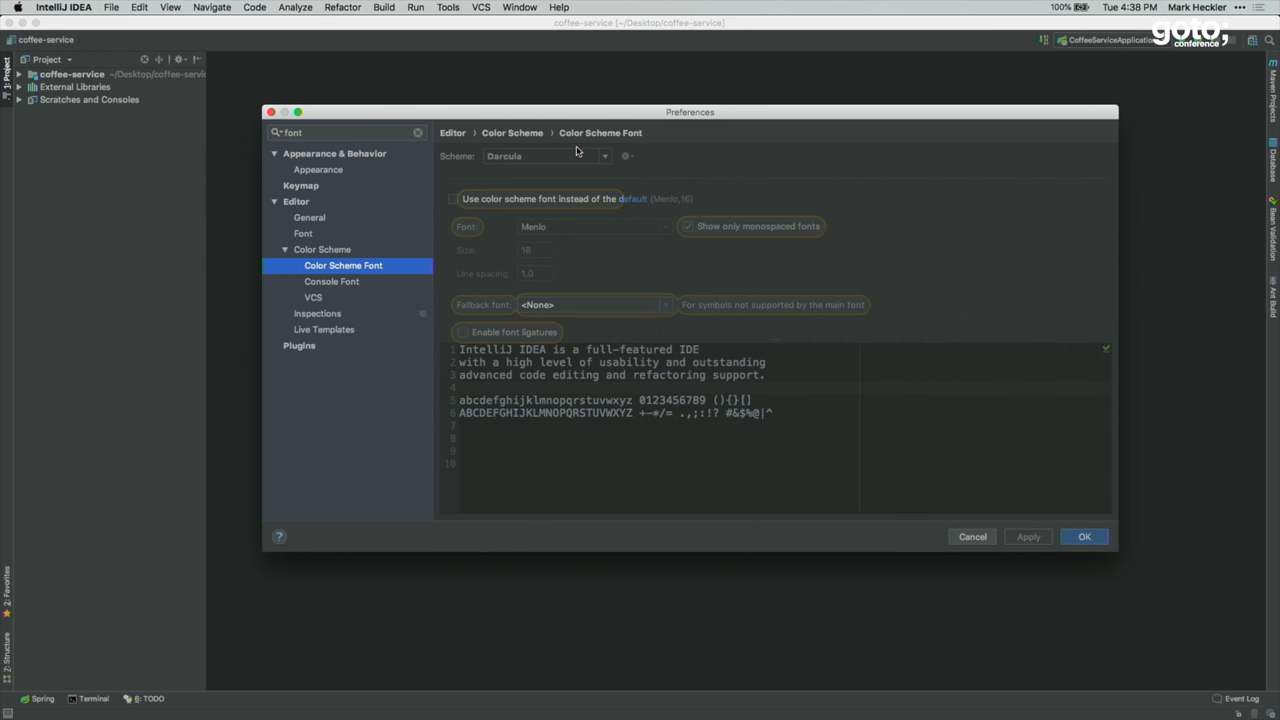
left_click(544, 156)
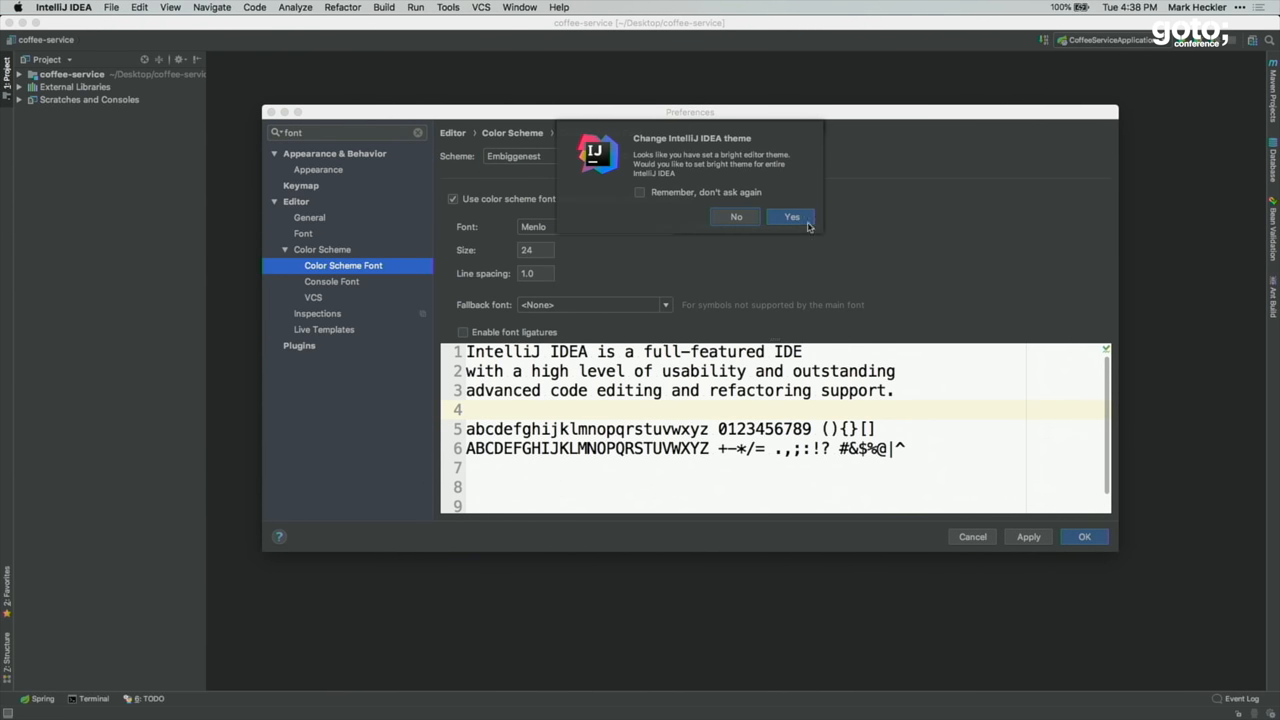
left_click(792, 216)
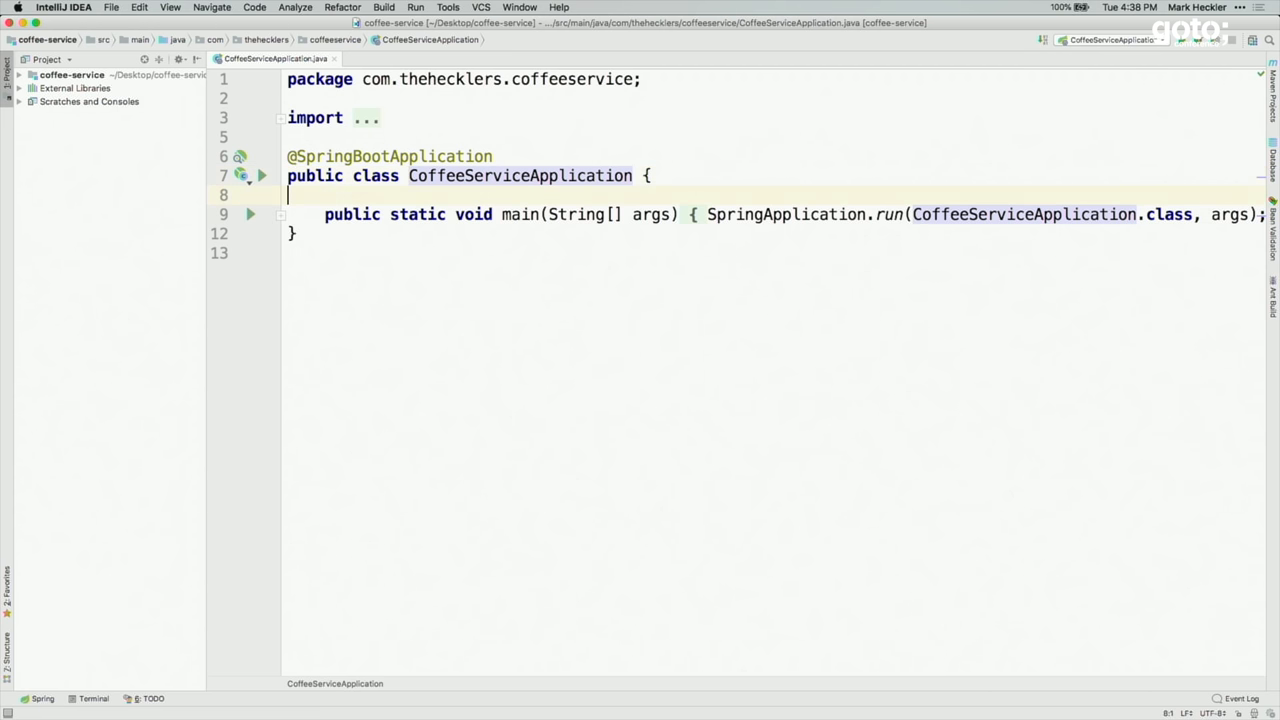
- Write class Coffee with private String id and private String name fields
type("cl")
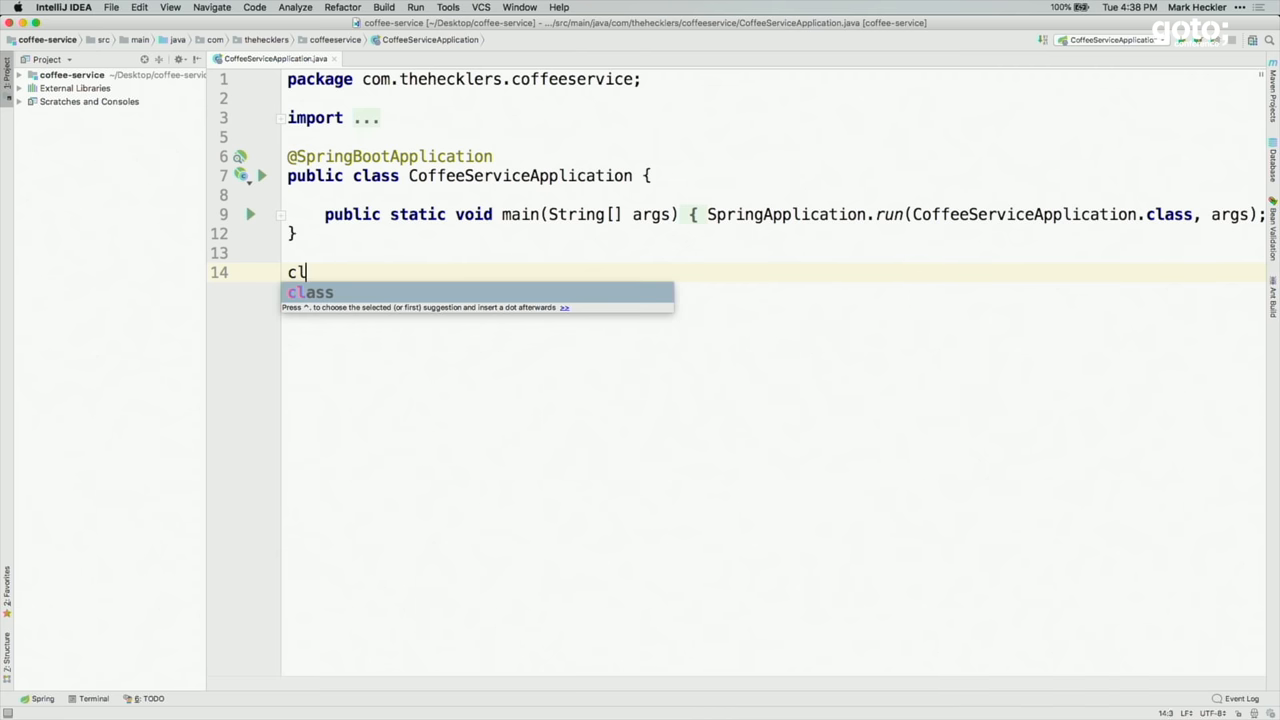
type("ass Coffee_")
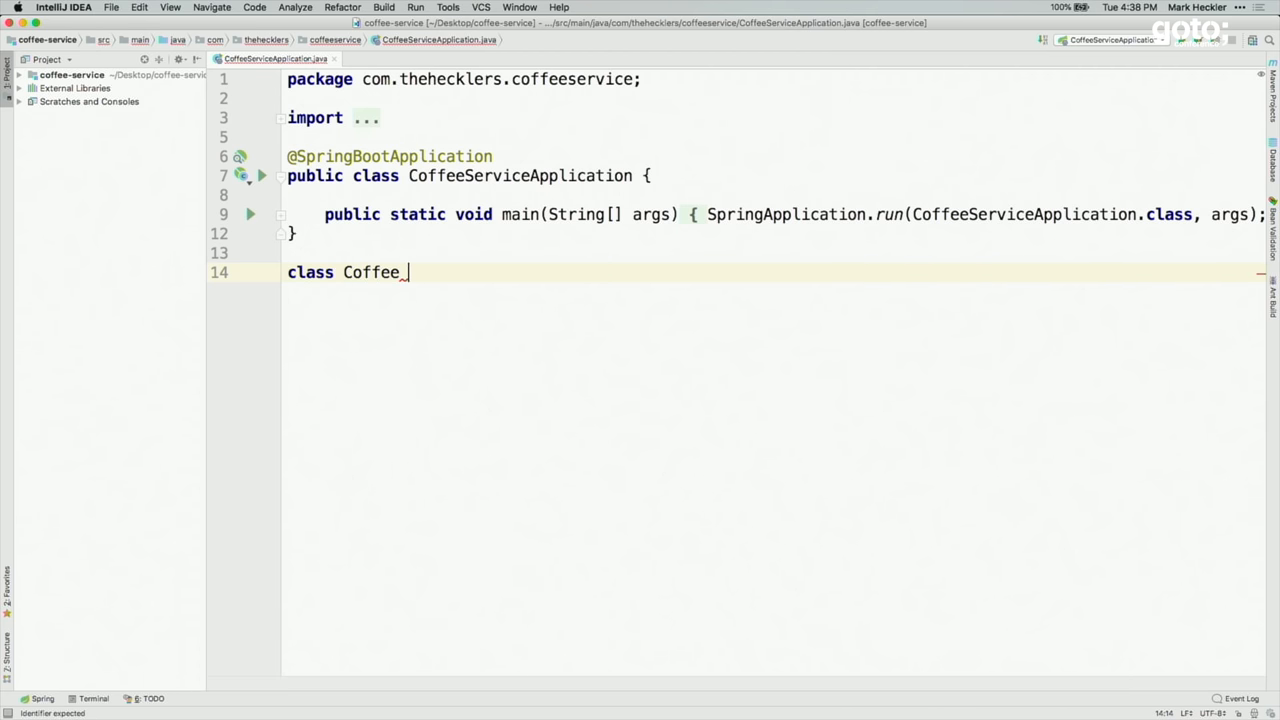
type("{")
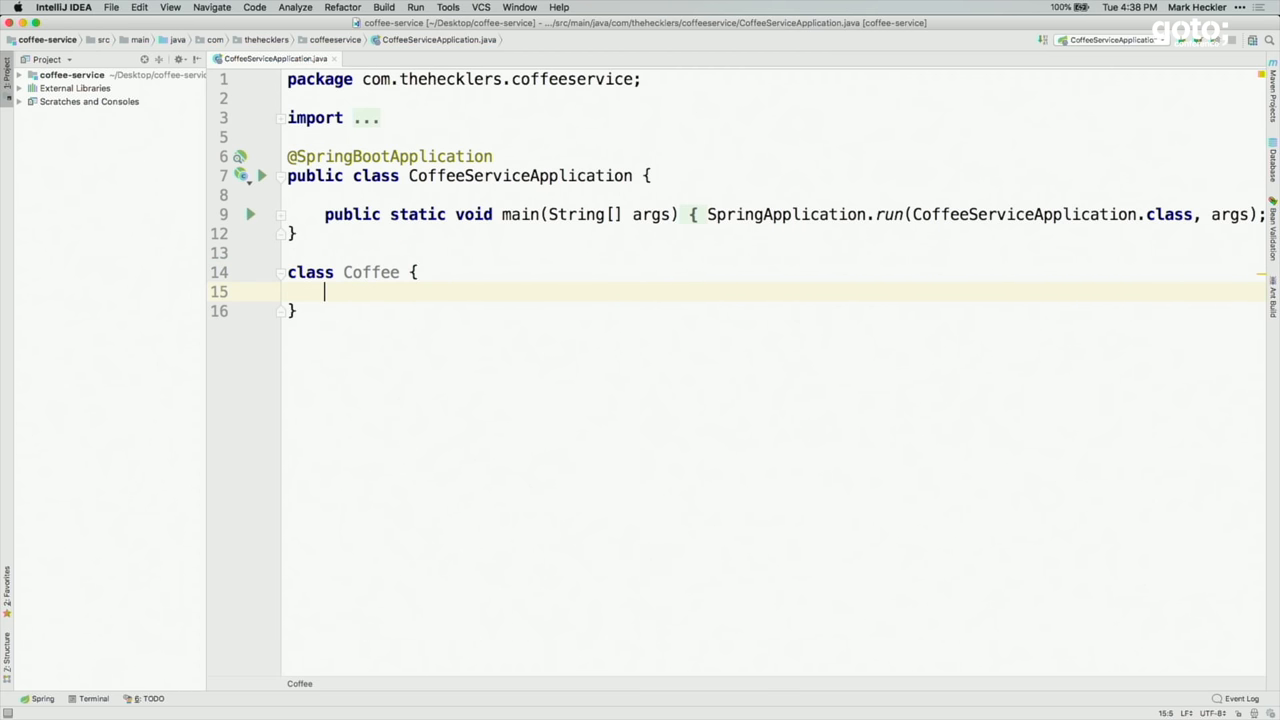
type("private")
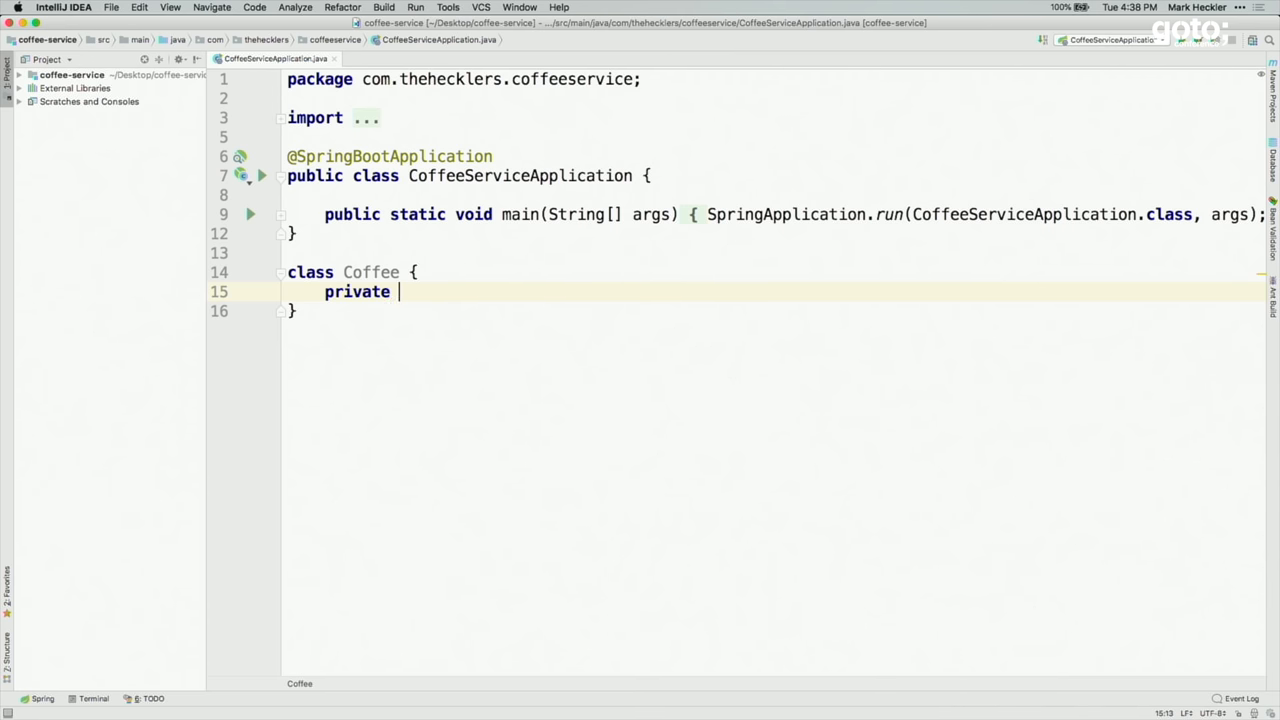
type("String")
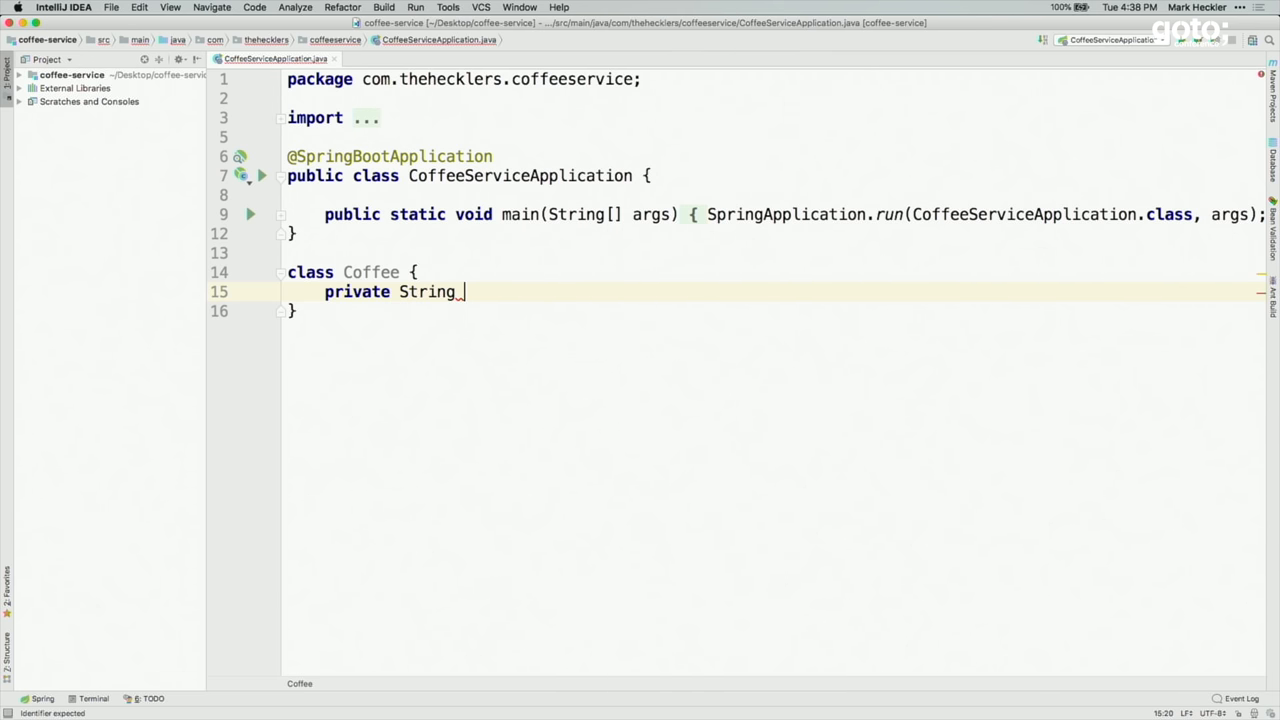
type("id;")
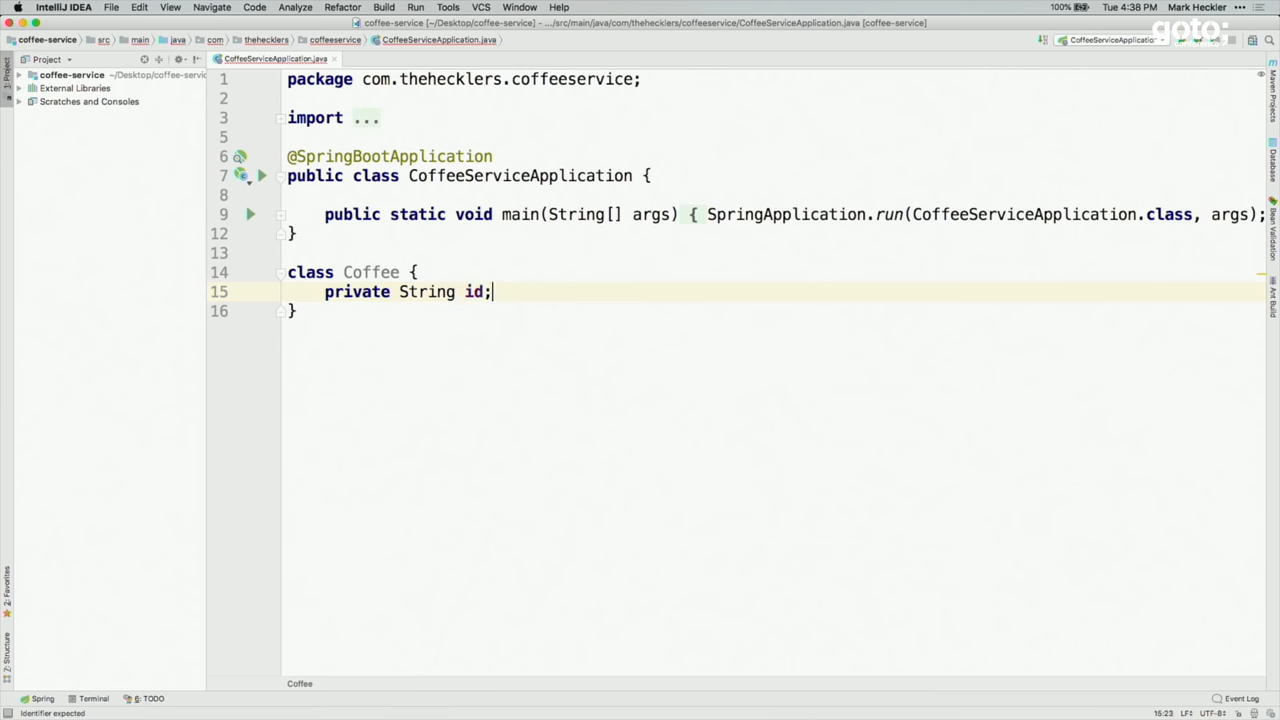
type("private Steing na")
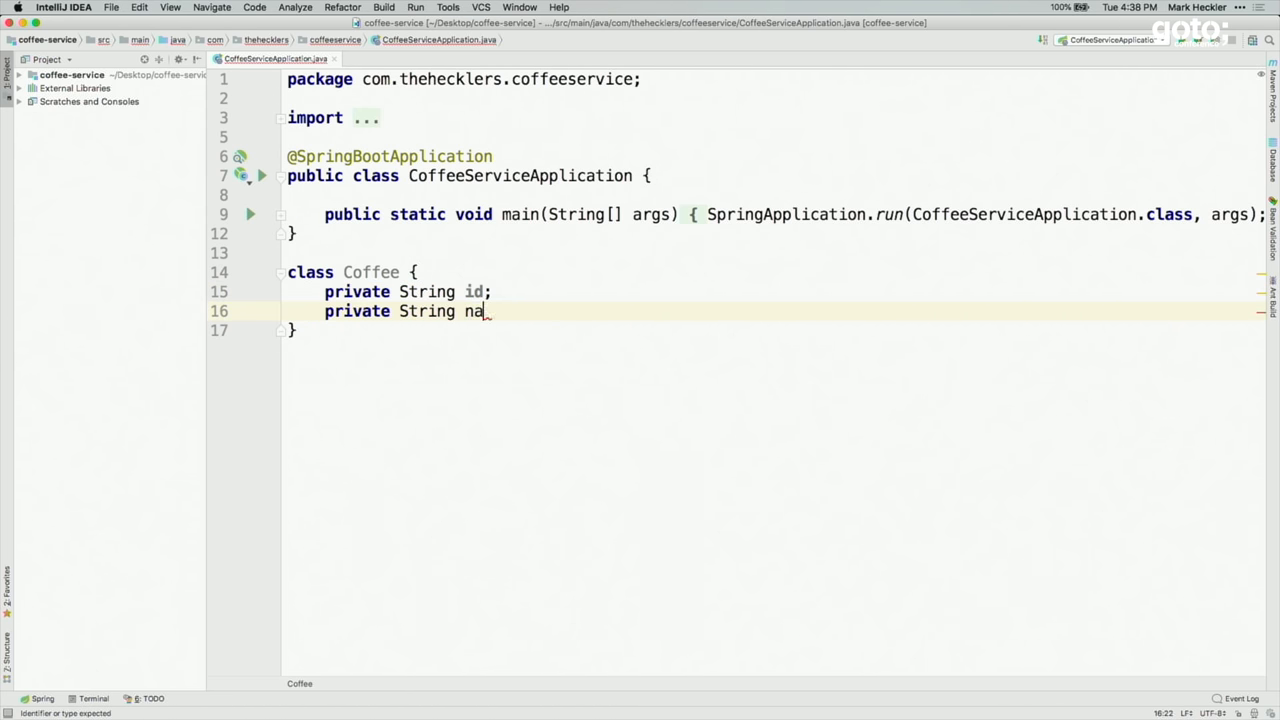
type("me;")
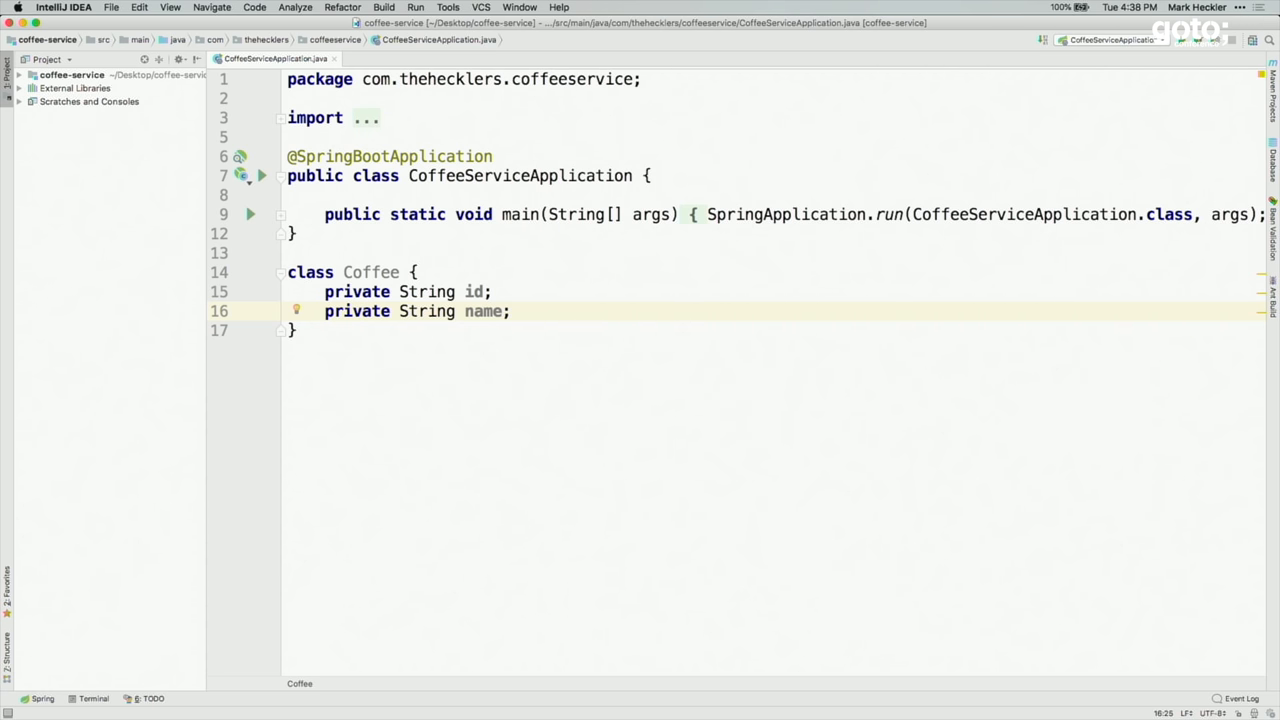
key("Return")
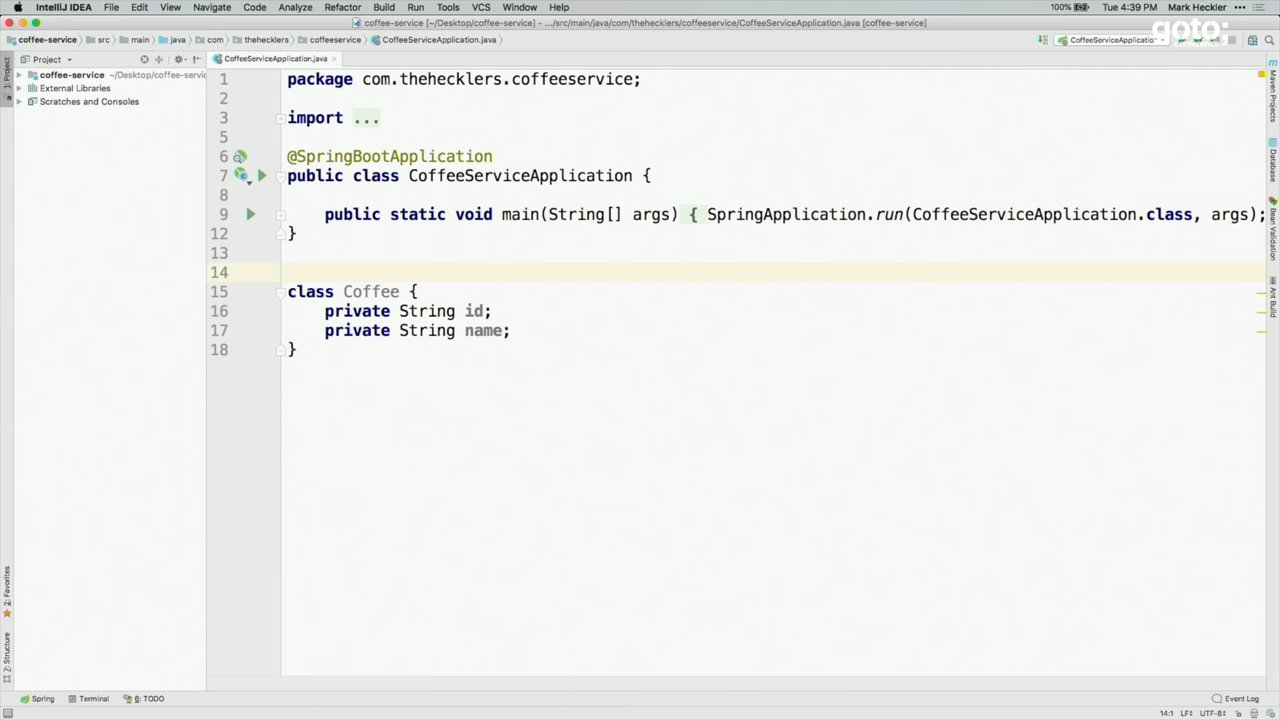
type("@Document")
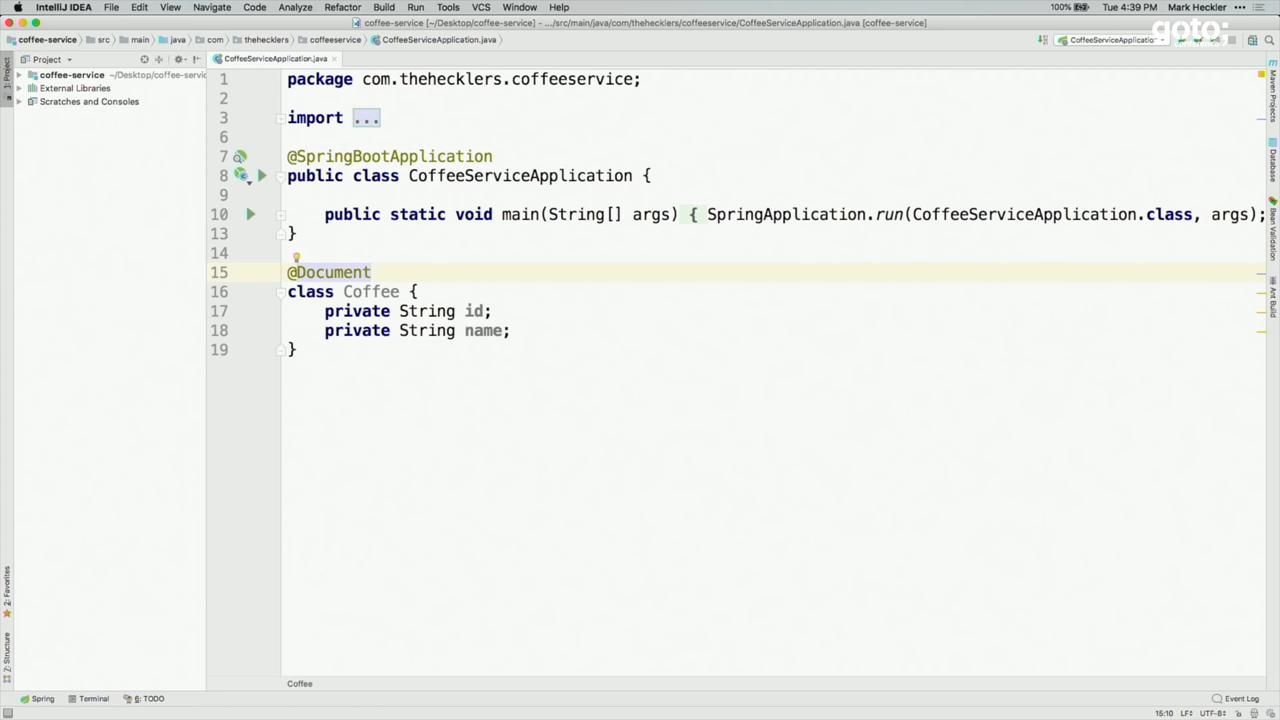
type("@Data")
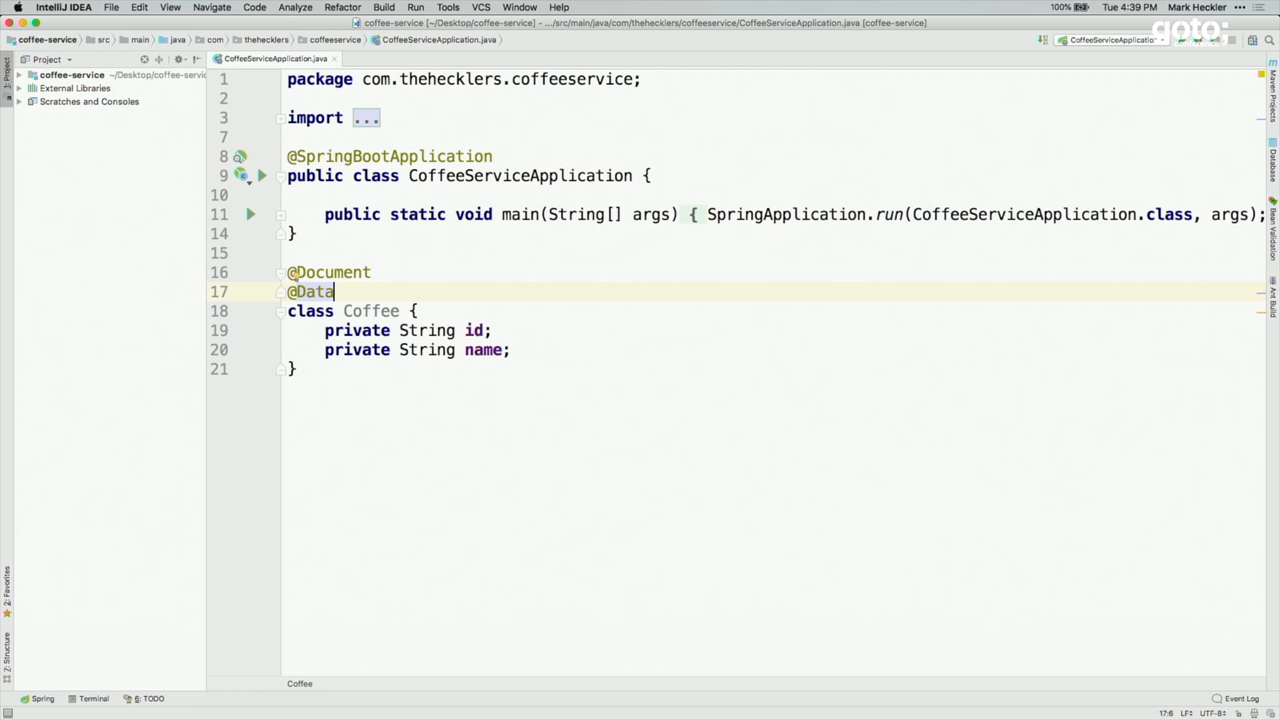
type("@NAC")
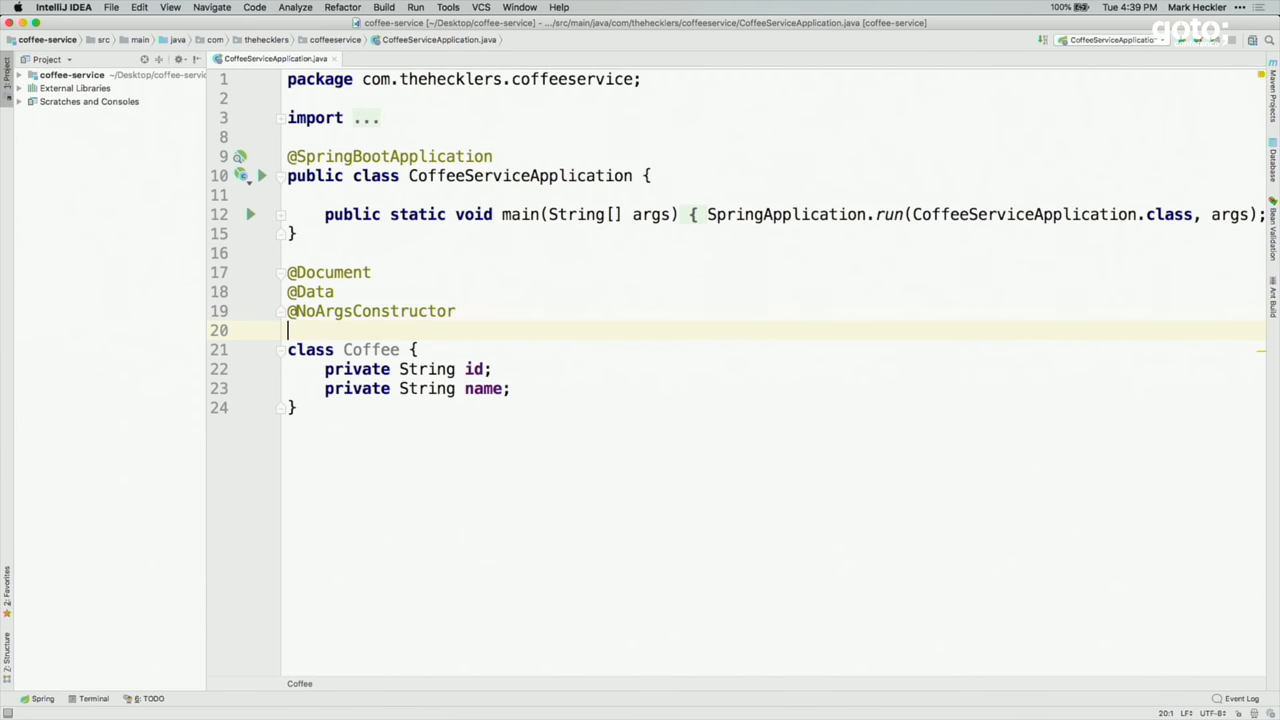
type("@AAC")
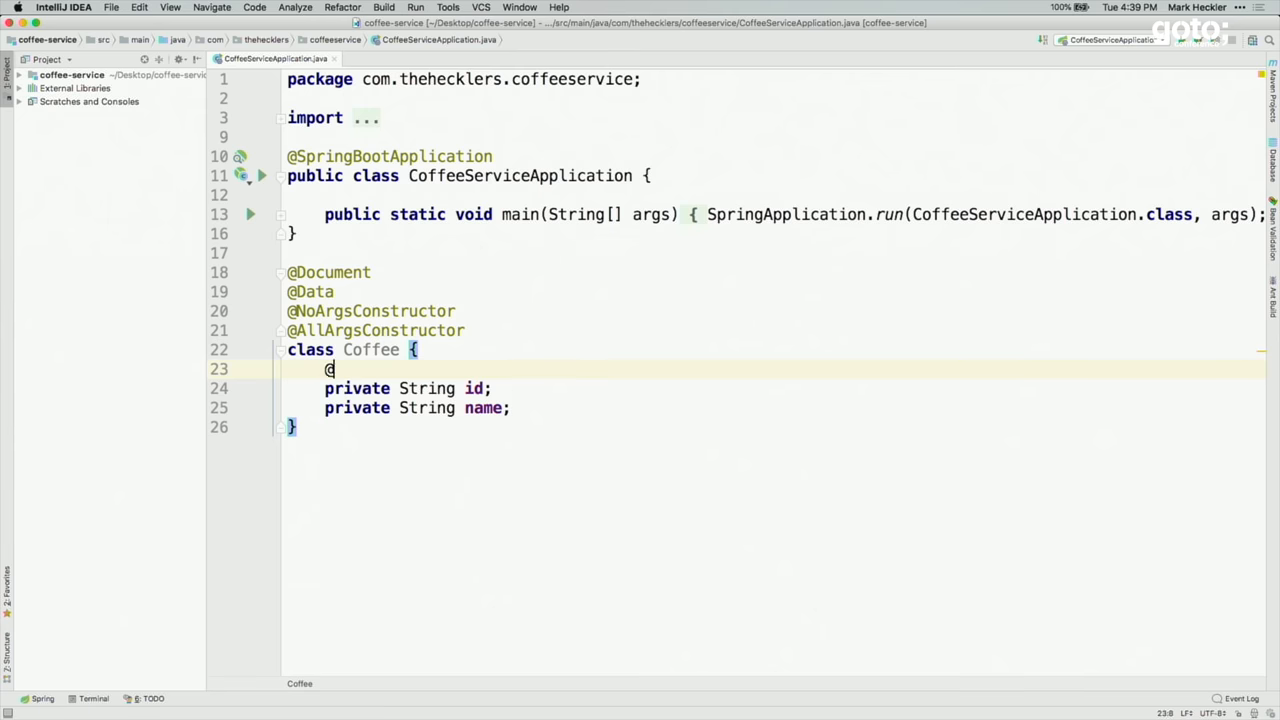
type("Id")
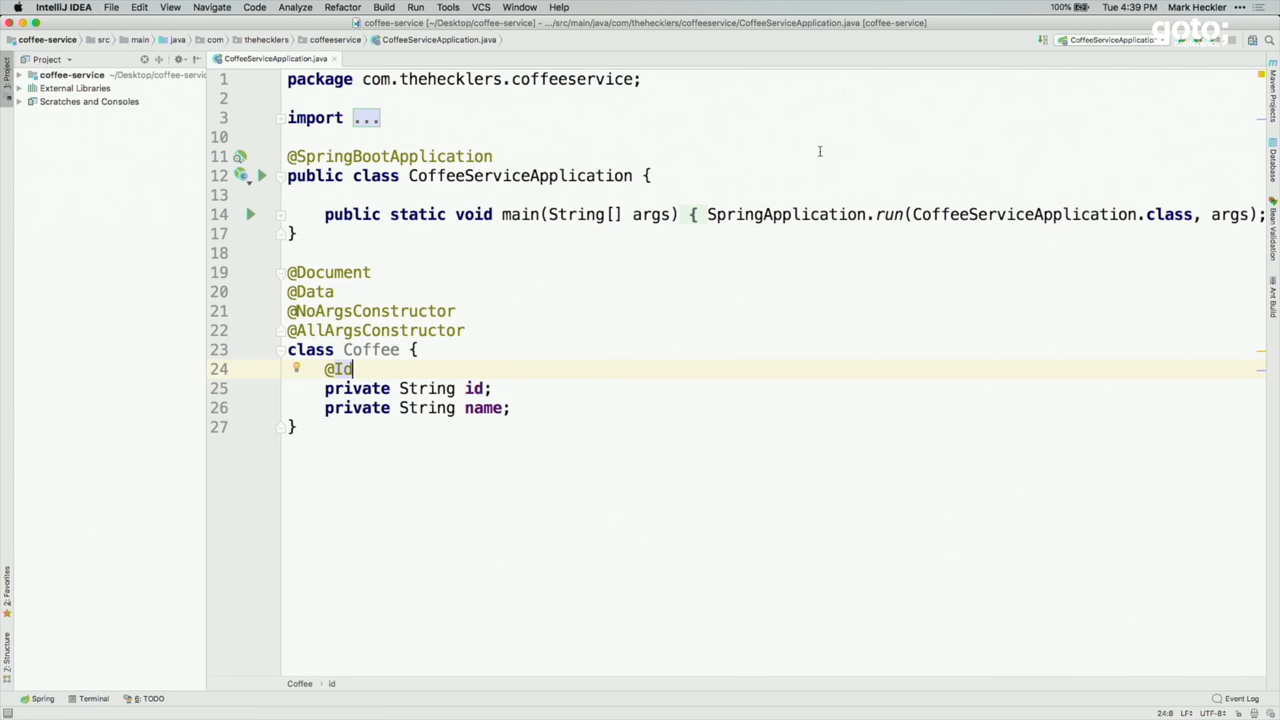
key("enter")
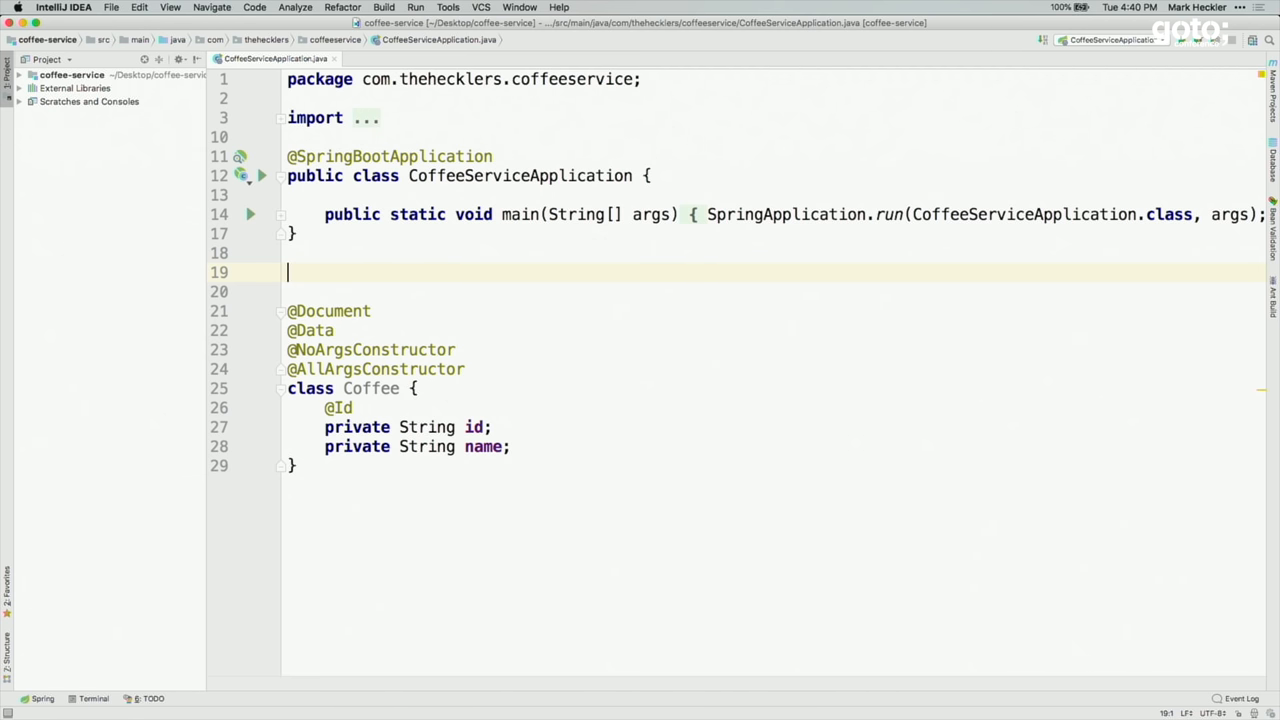
- Write class CoffeeOrder with private String coffeeId and Instant dateOrdered, Lombok-annotated
type("c")
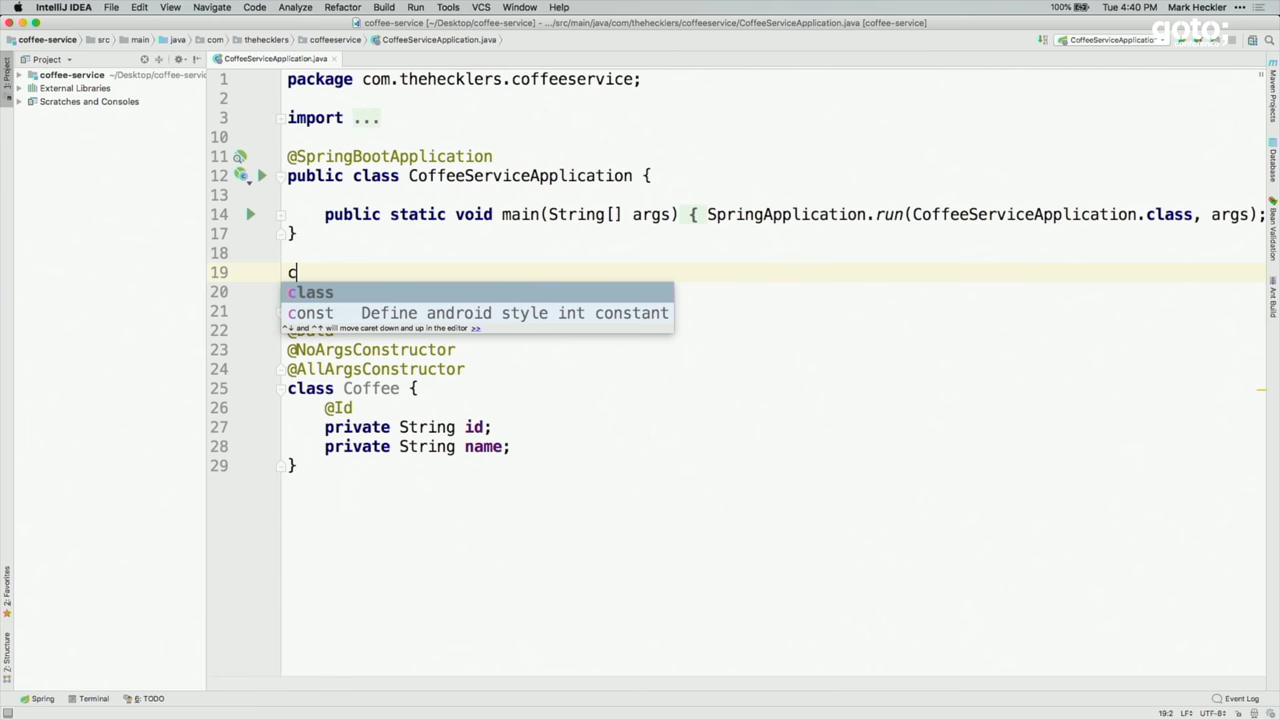
type("lass Coffee")
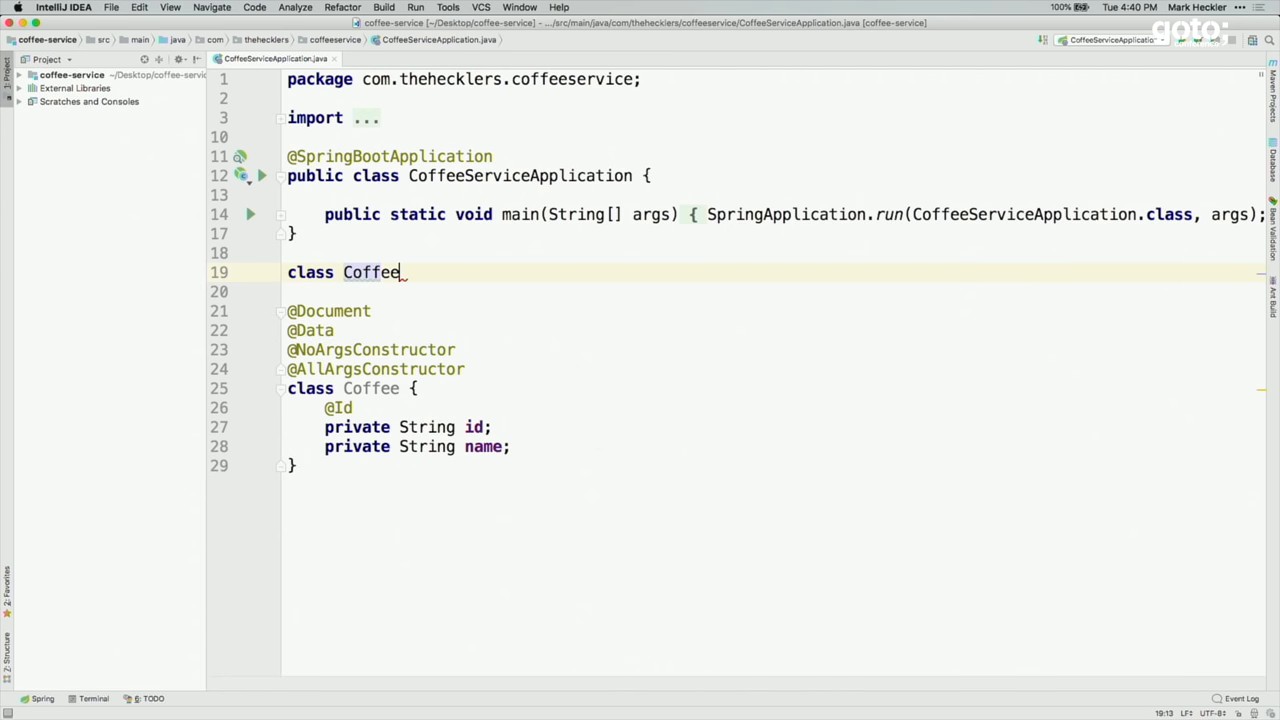
type("Order {")
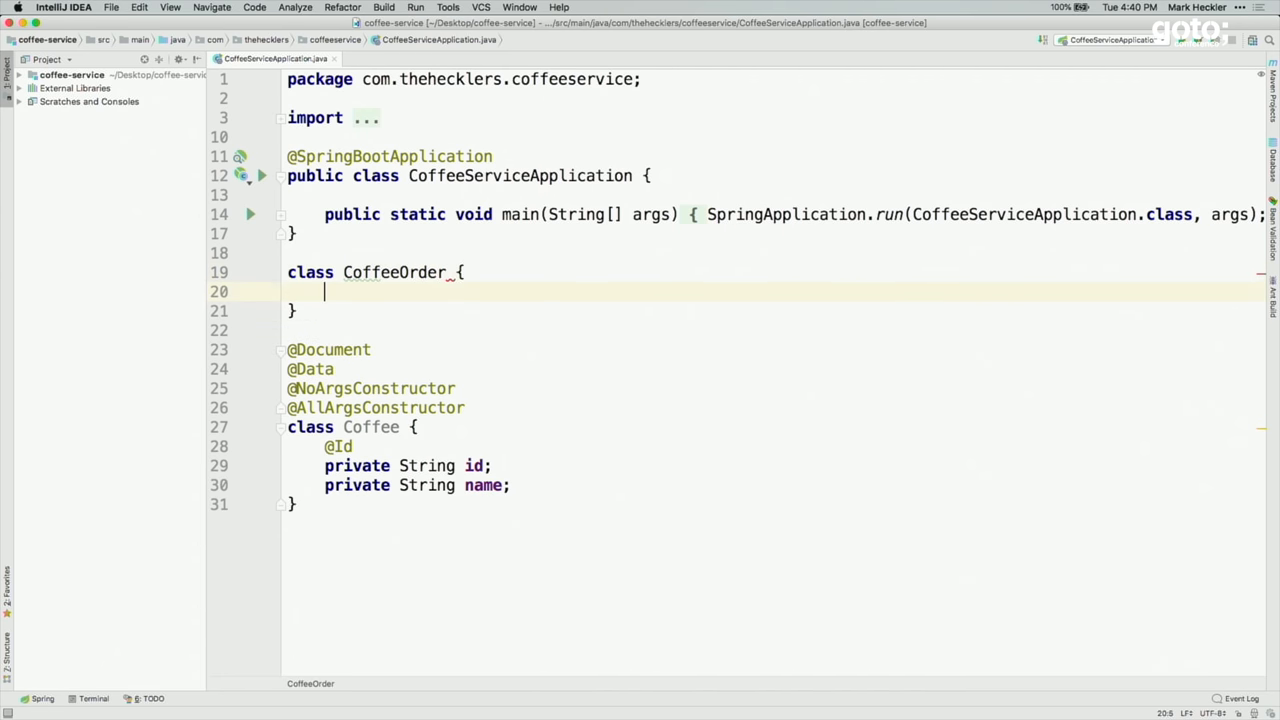
key("Backspace")
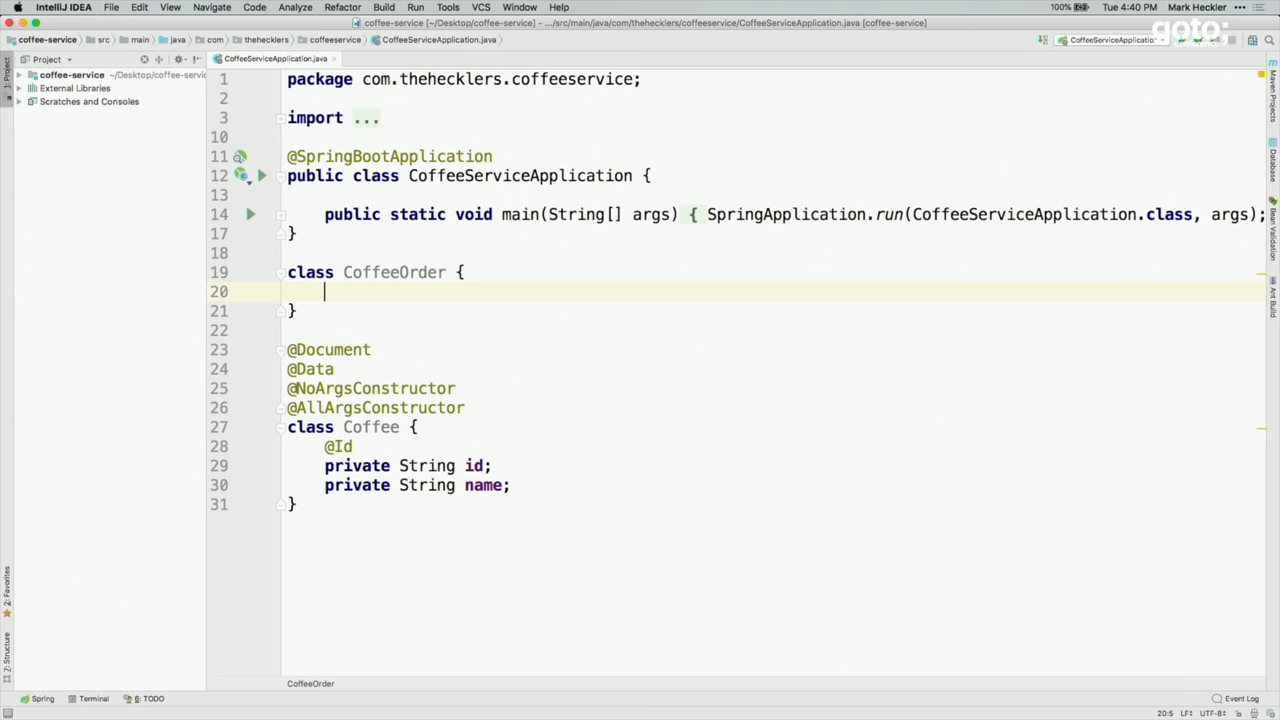
type("private String co")
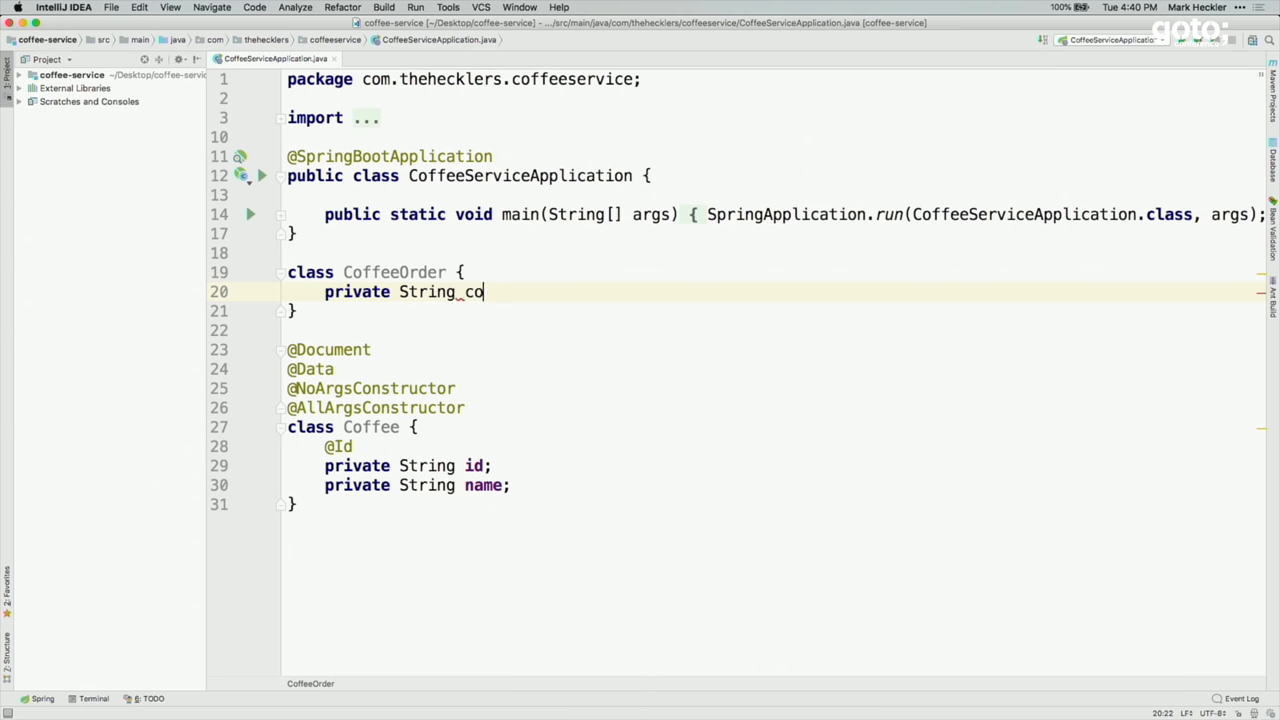
type("ffeeId;")
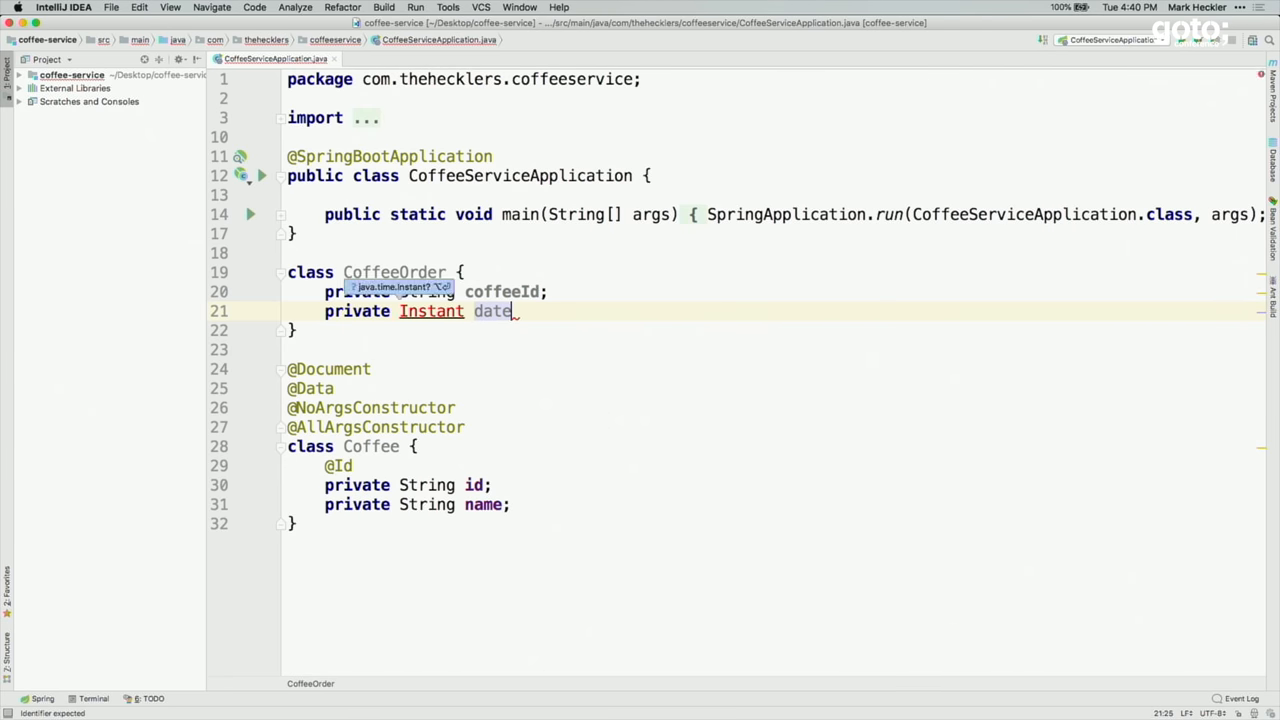
type("Ordered;")
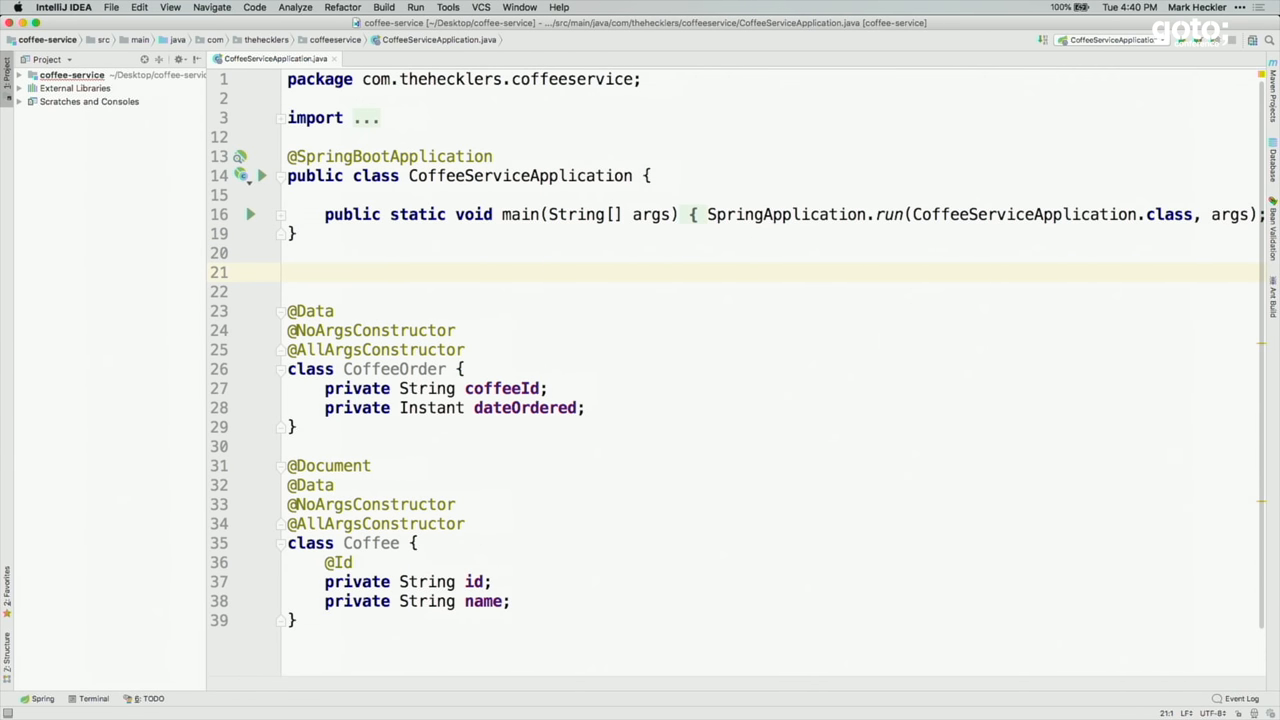
- Declare interface CoffeeRepository extending ReactiveCrudRepository<Coffee, String>
type("i")
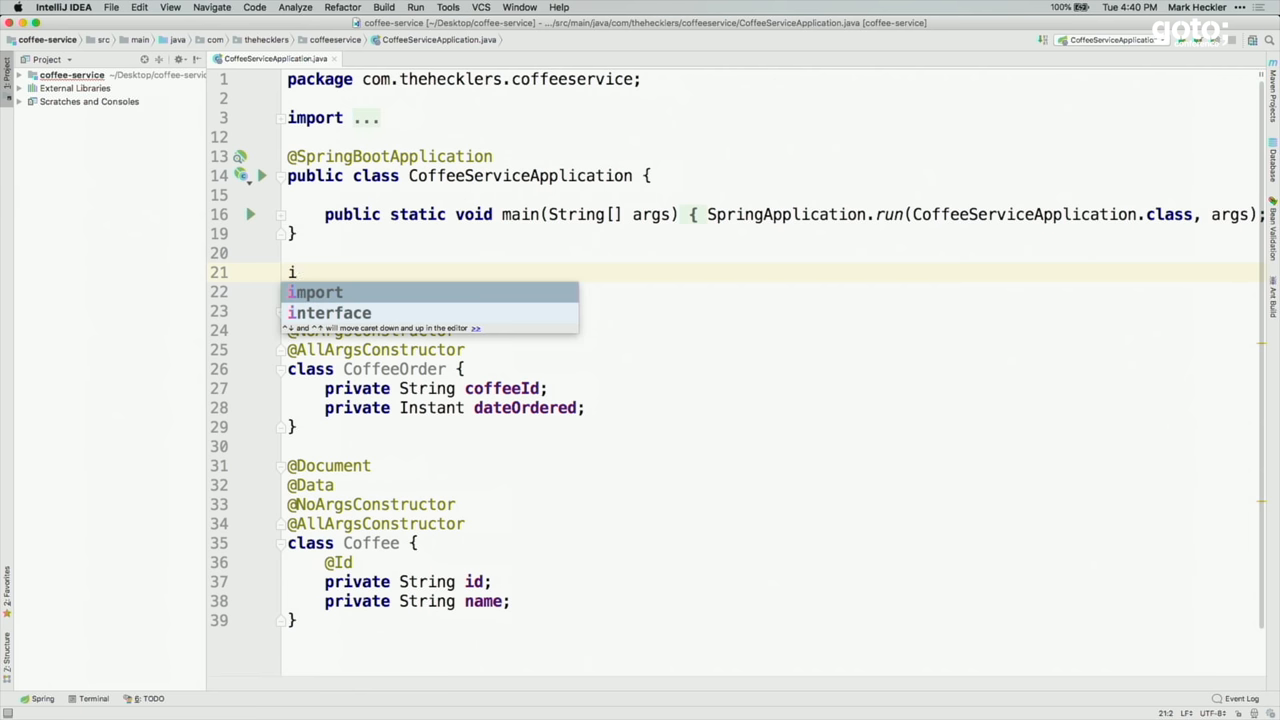
type("nterface CoffeeRepository extends ReactiveCrudRepository")
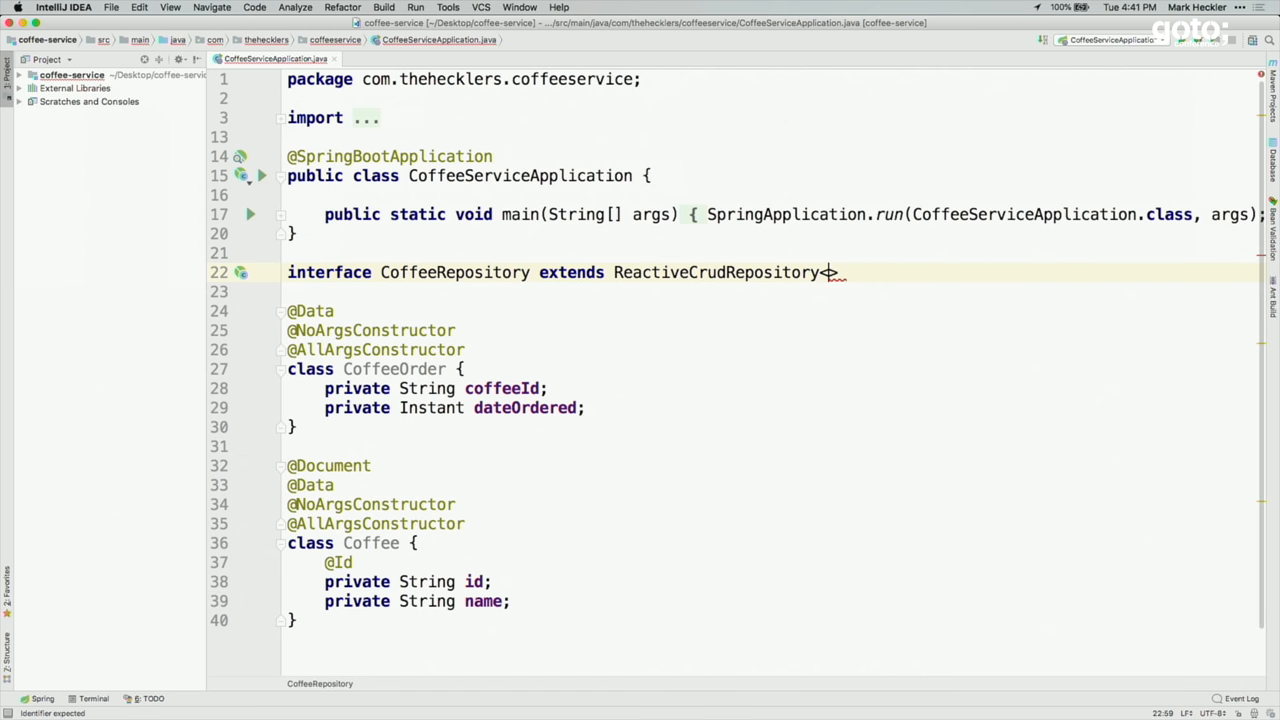
type("<>")
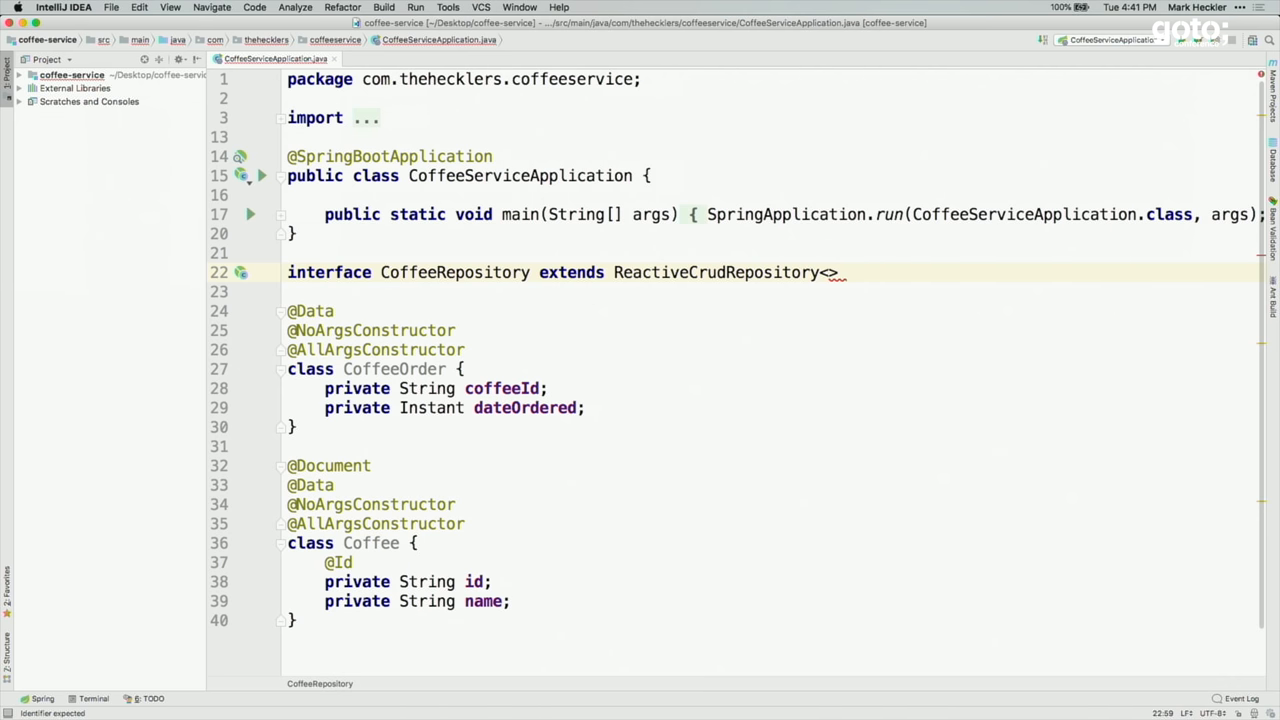
type("Coffee, String")
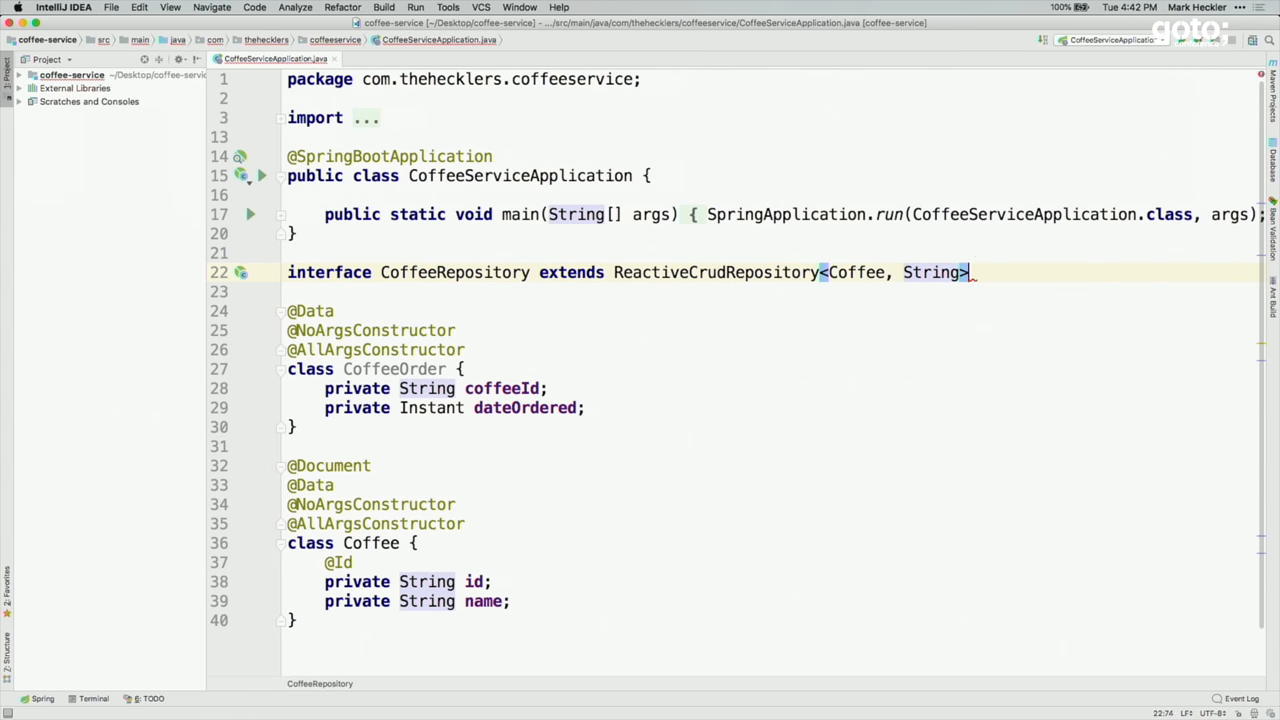
type("{}")
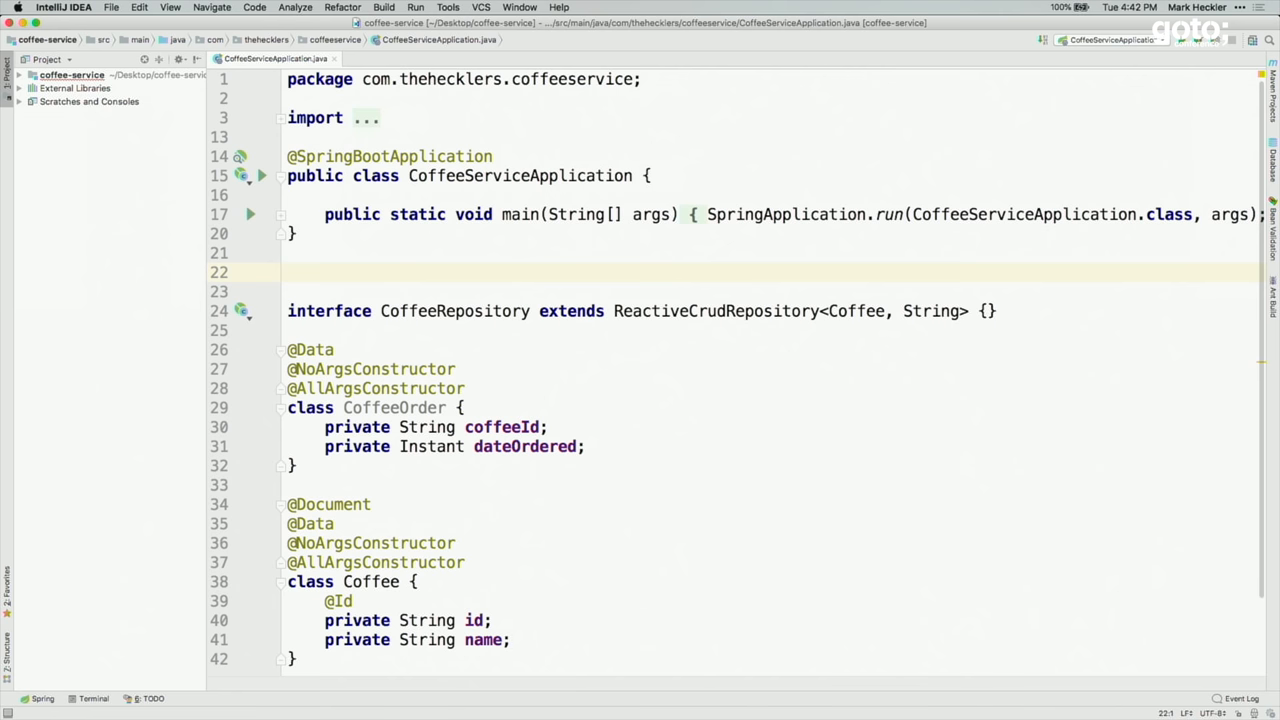
type("@Component")
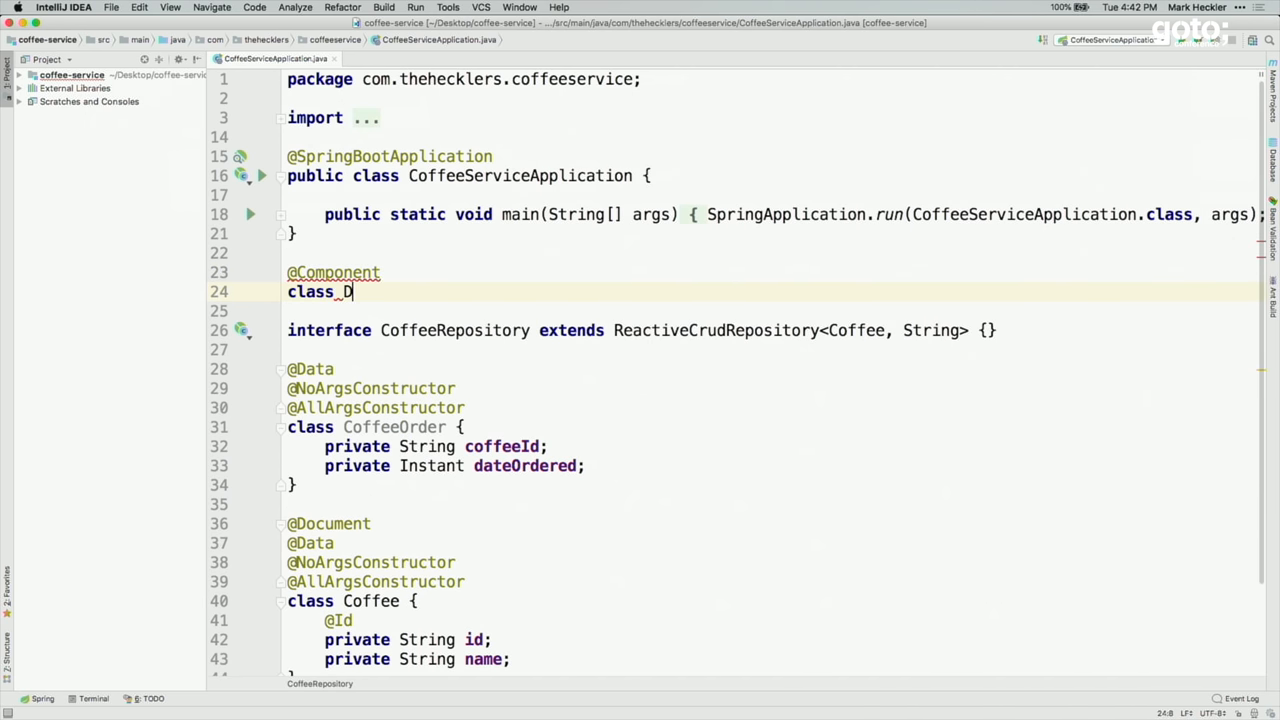
type("ataLoader {}")
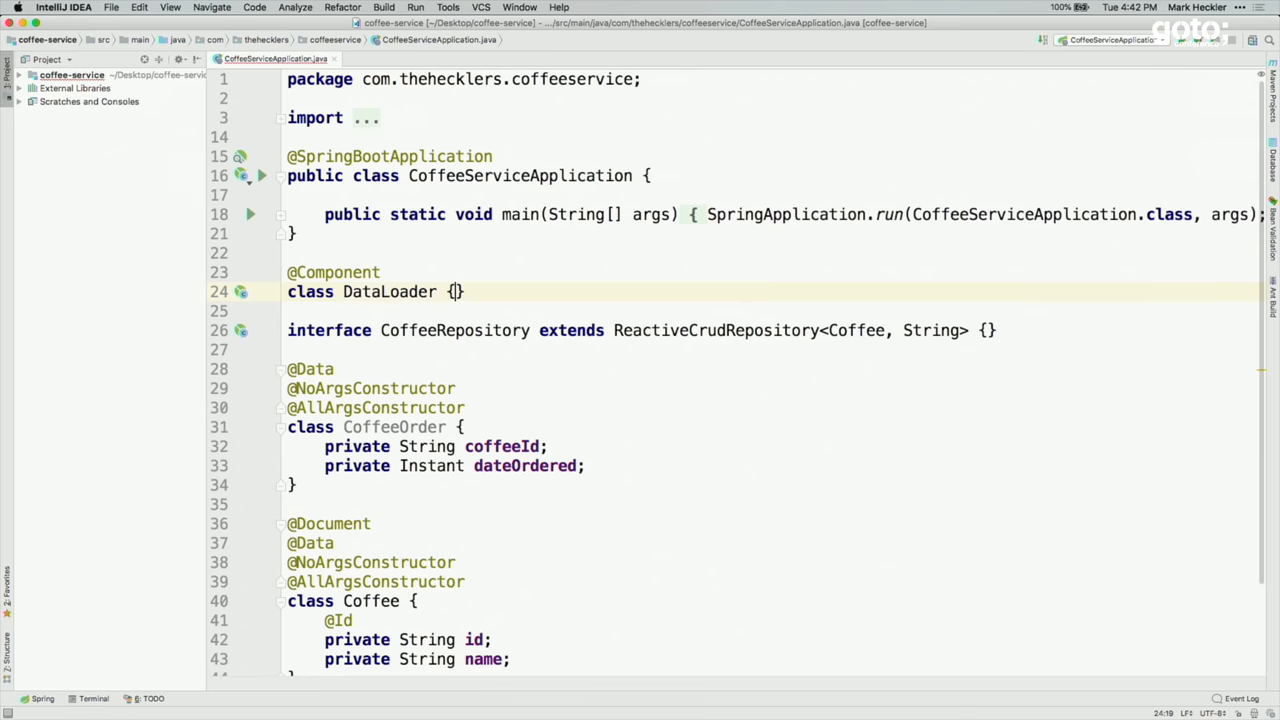
type("private final CoffeeRepository repo;")
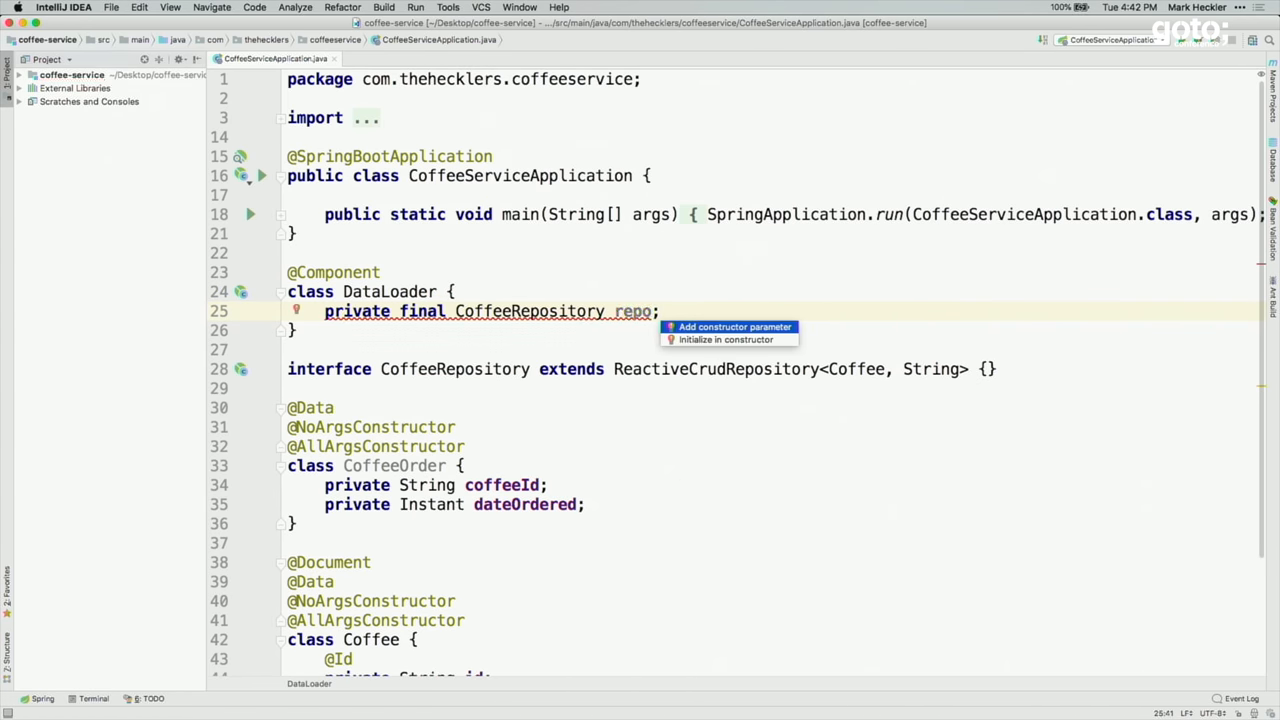
left_click(736, 326)
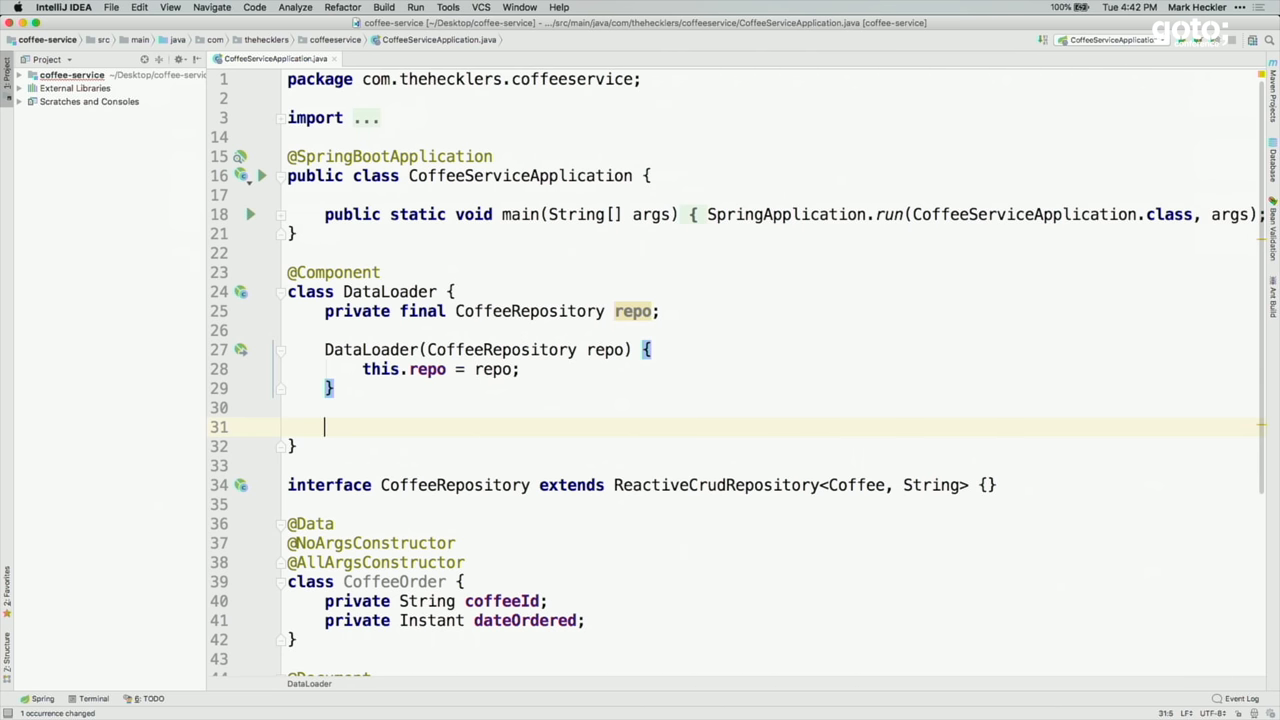
type("@PostConstruct")
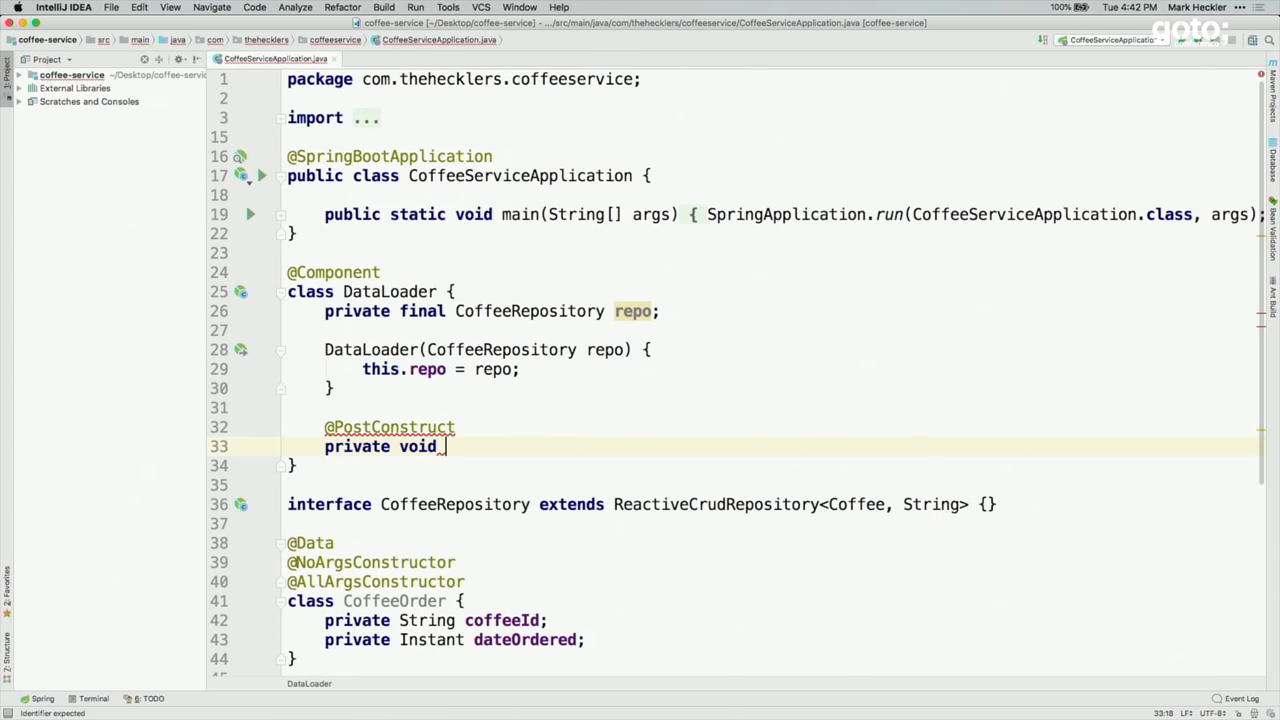
type("load() {")
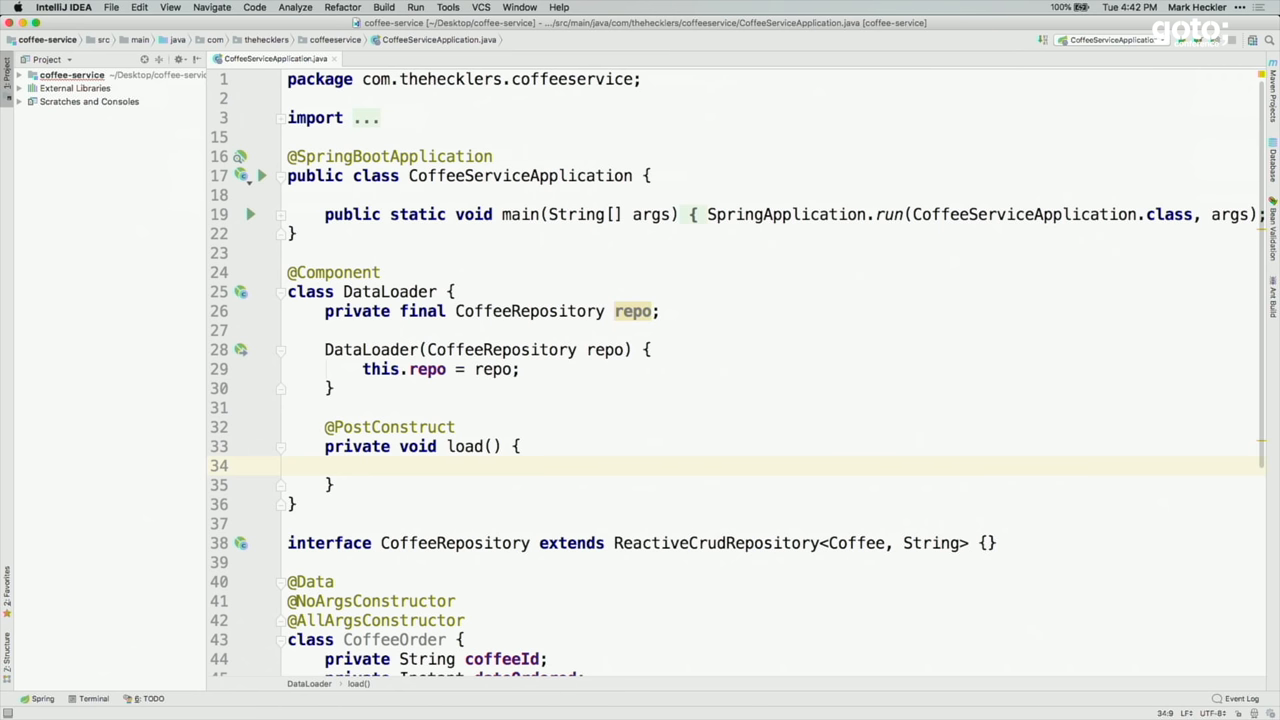
- Start load() with Flux.just of Americano, Esmeralda, Kaldi's Coffee, Café Olé, Delta and Java
type("Flux.just(\"")
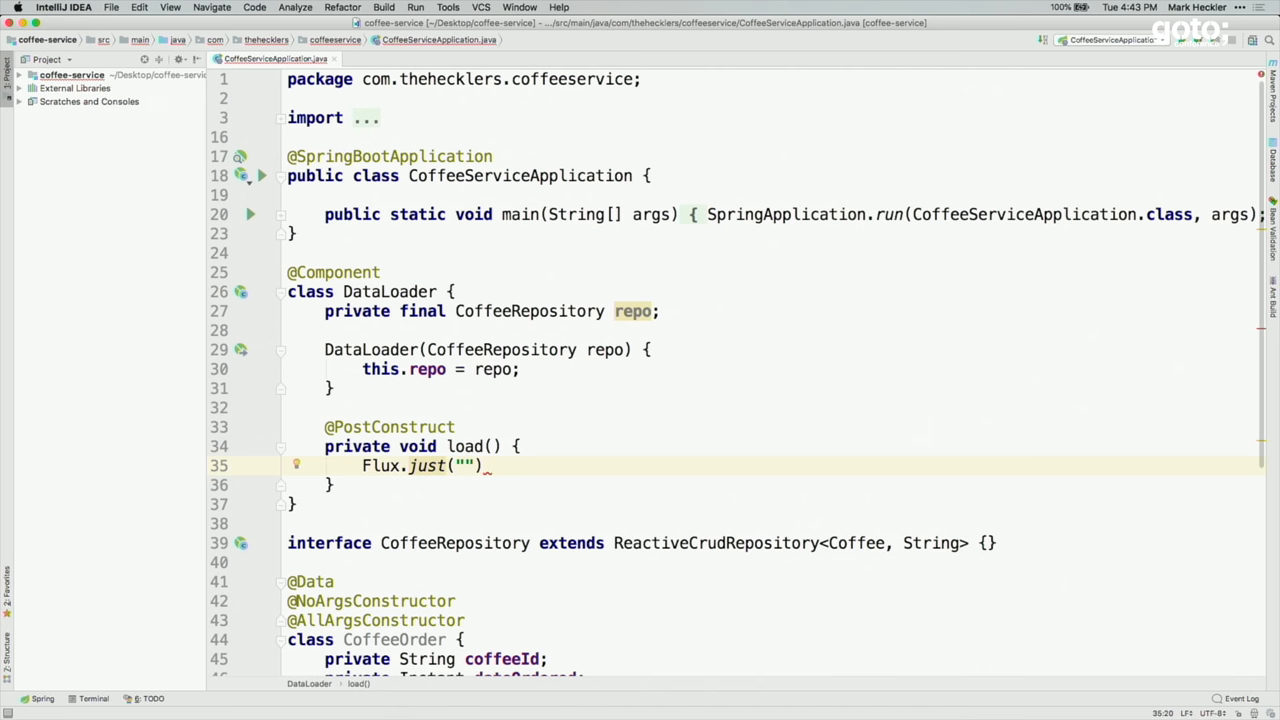
type("Amer")
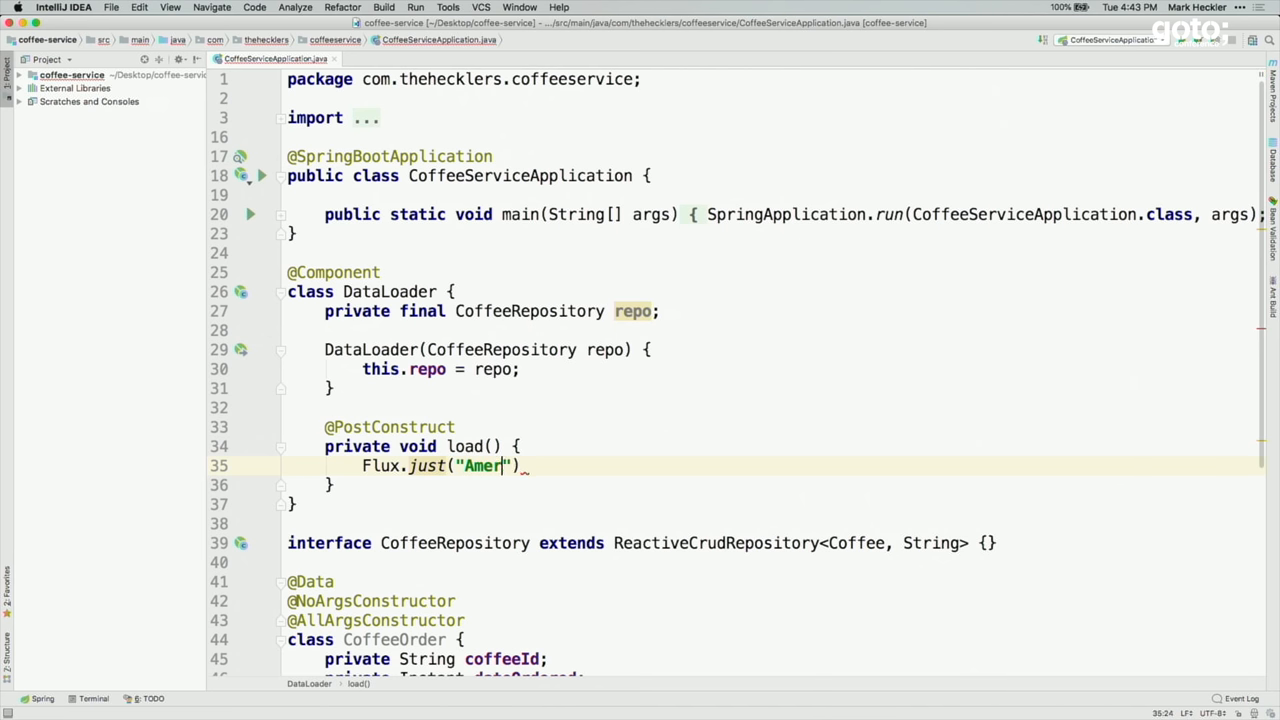
type("icano")
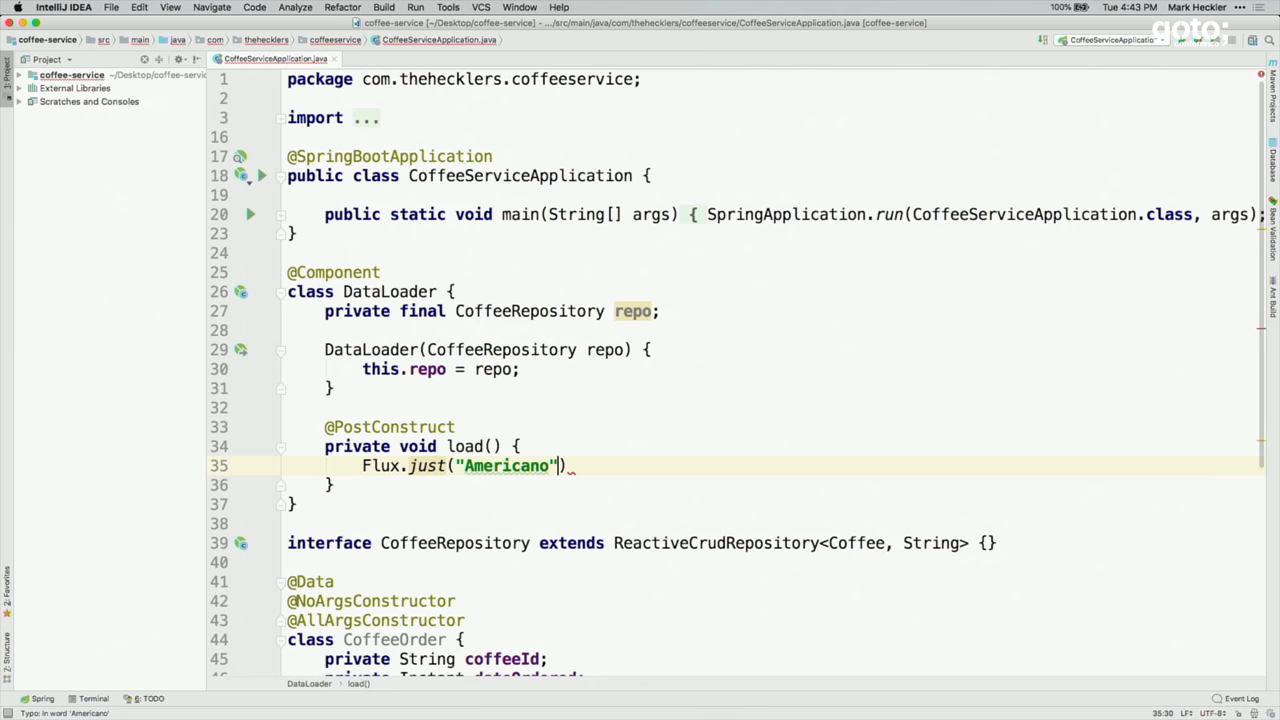
type(", \"\"")
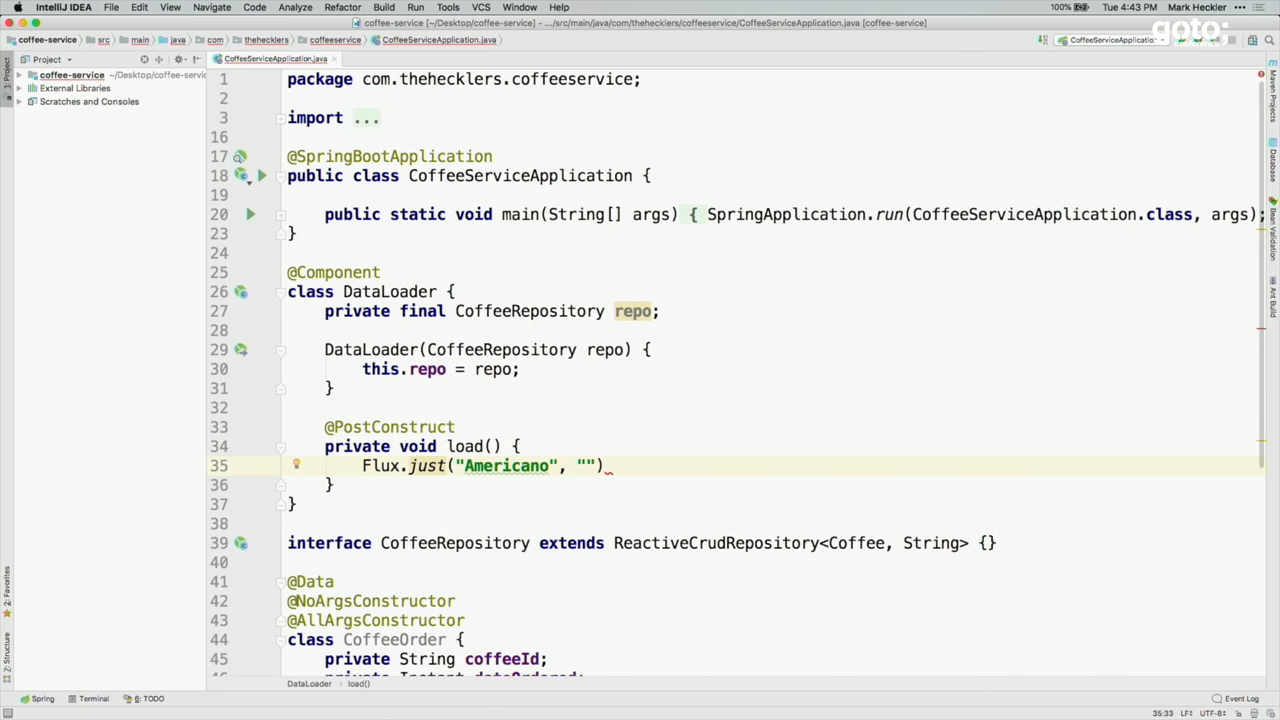
type("Esmer")
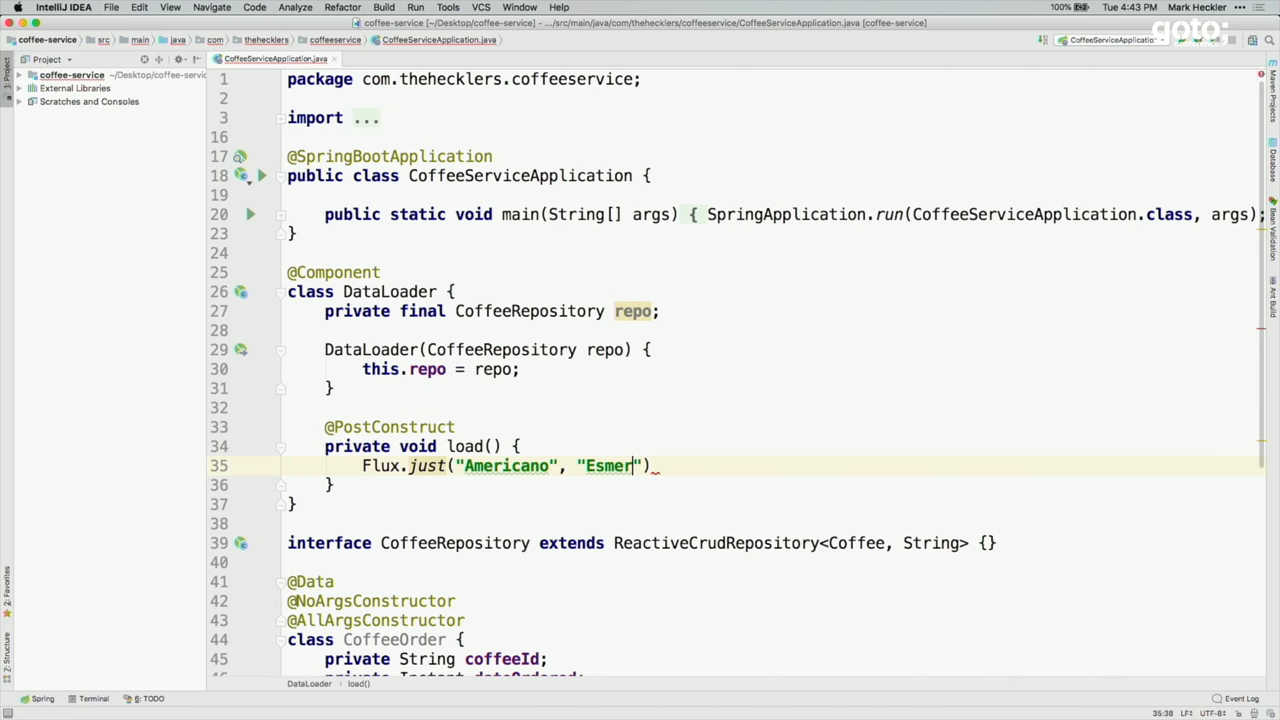
type("alda\", \"")
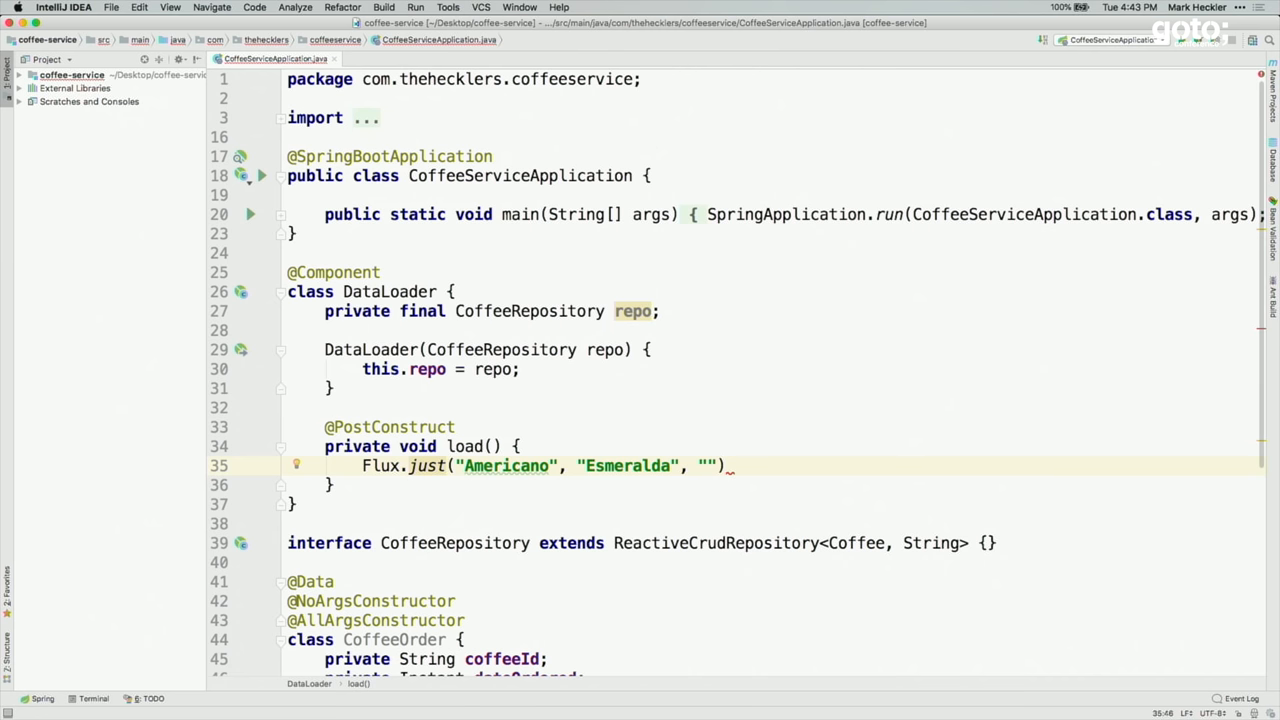
type("Kaldi's C")
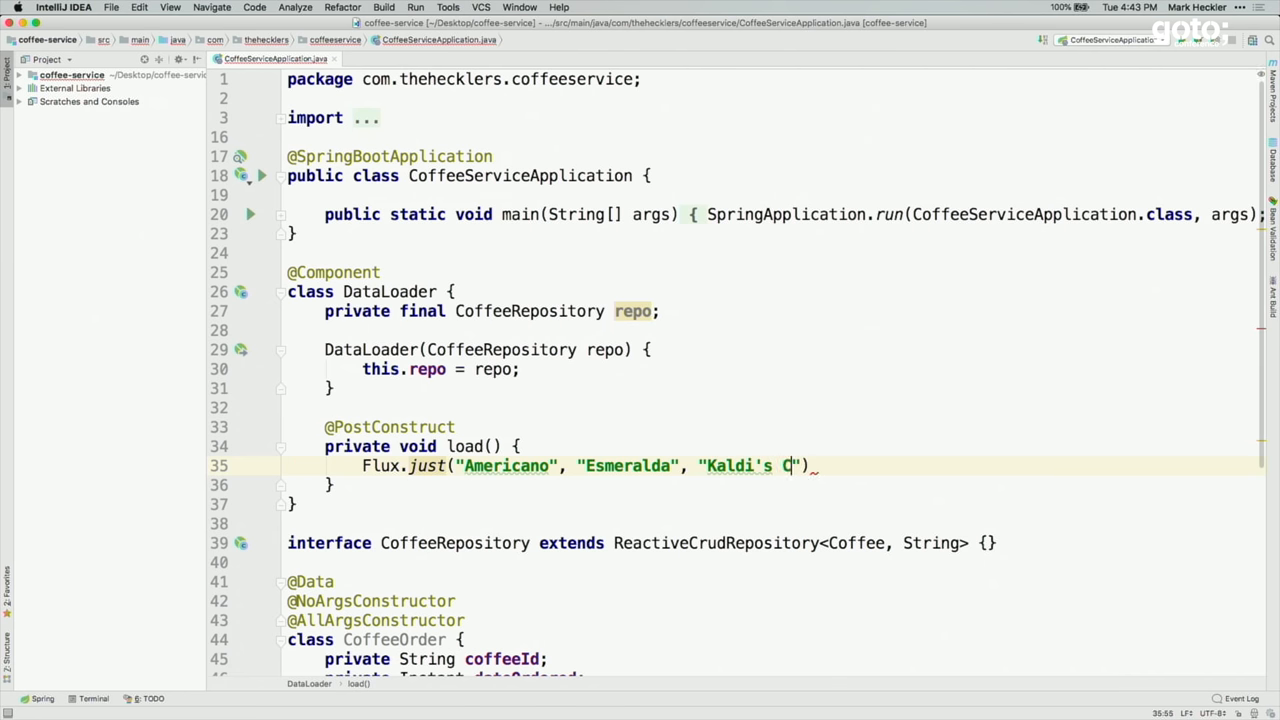
type("offee\", \"Cafe")
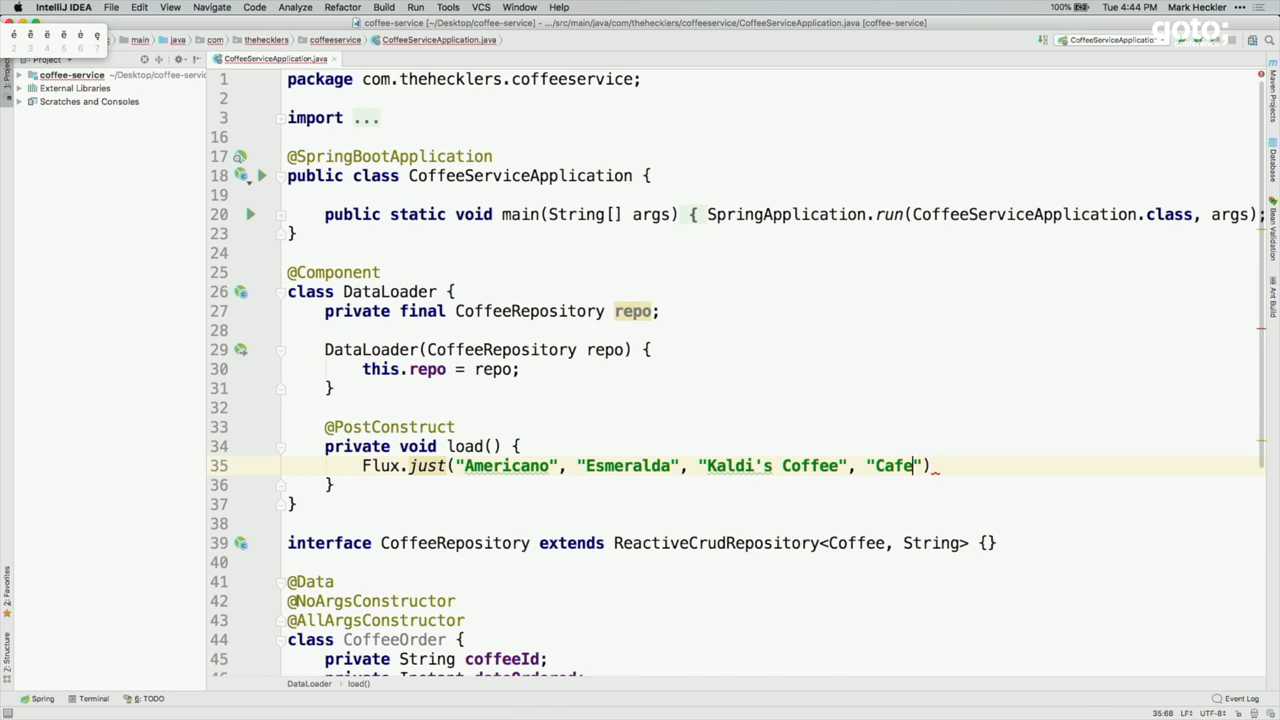
type("é")
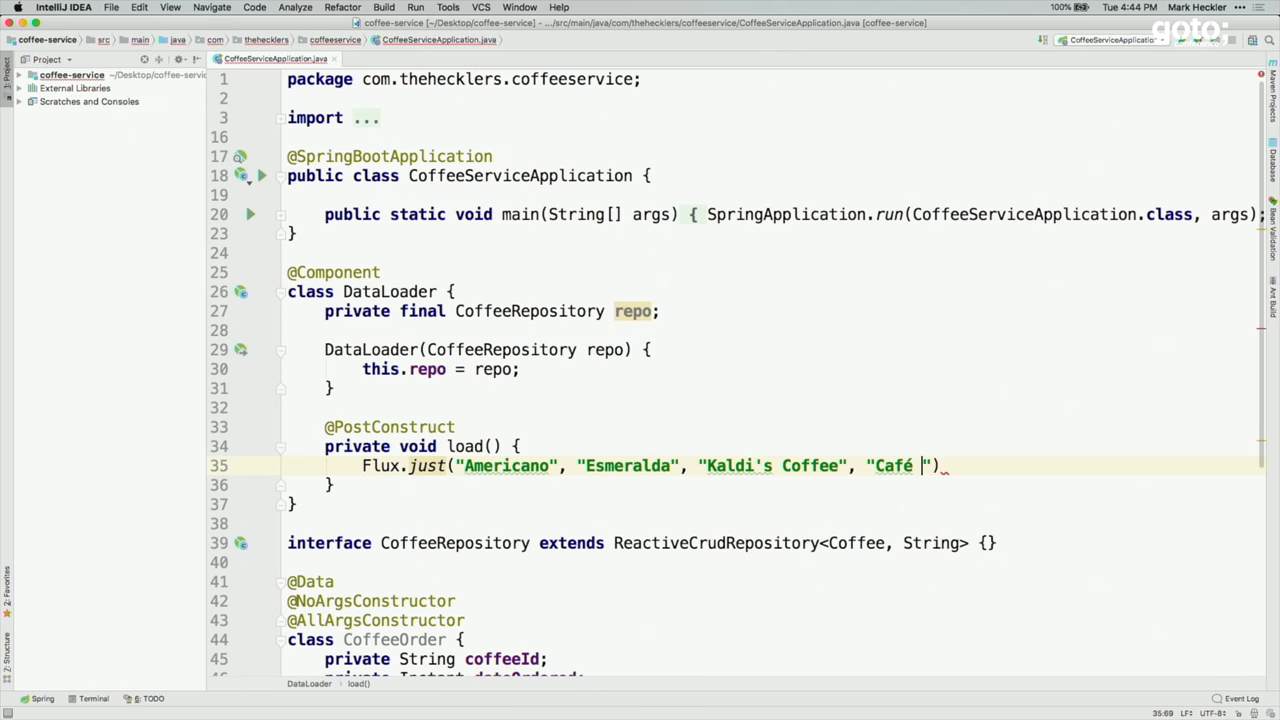
type("Ole")
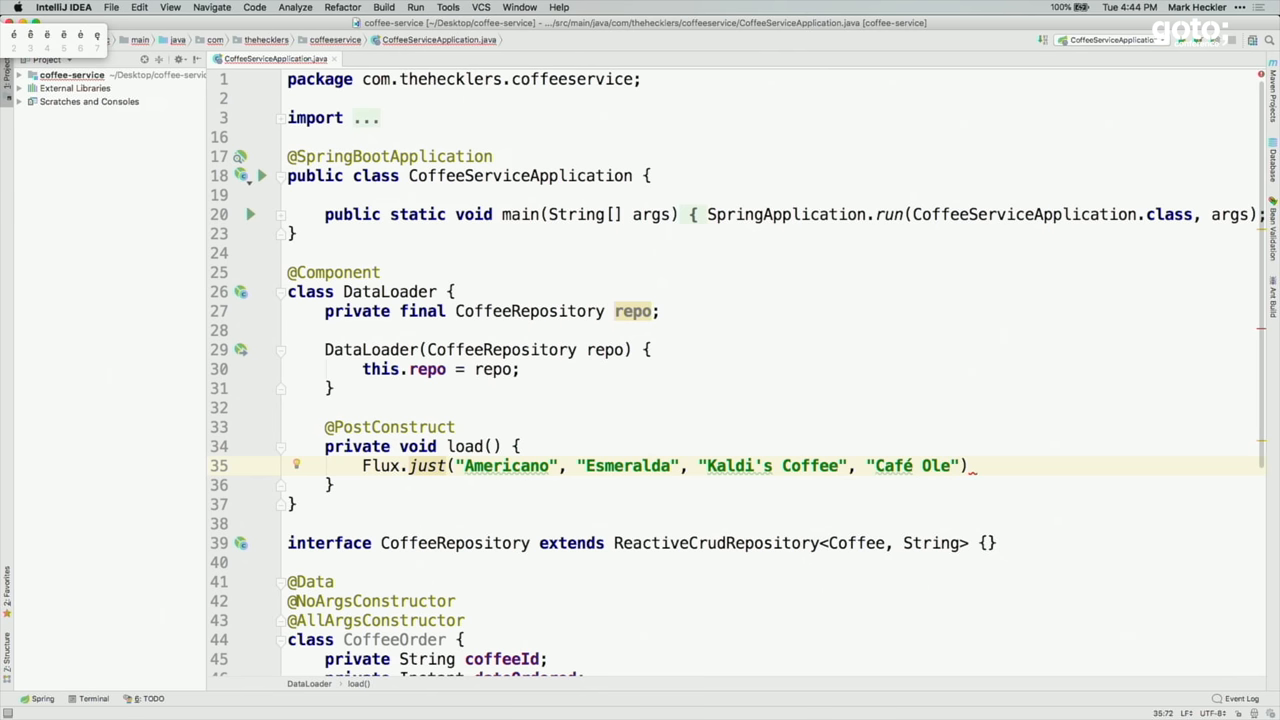
type("é")
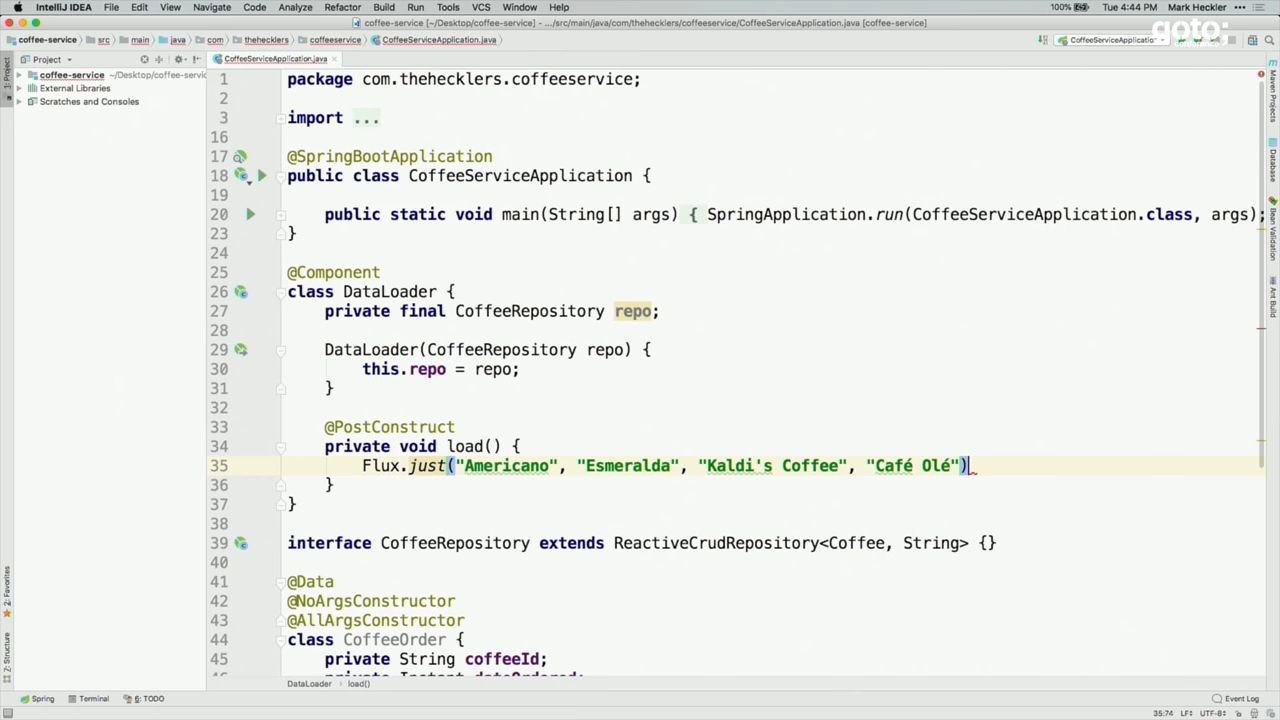
type(", \"\"")
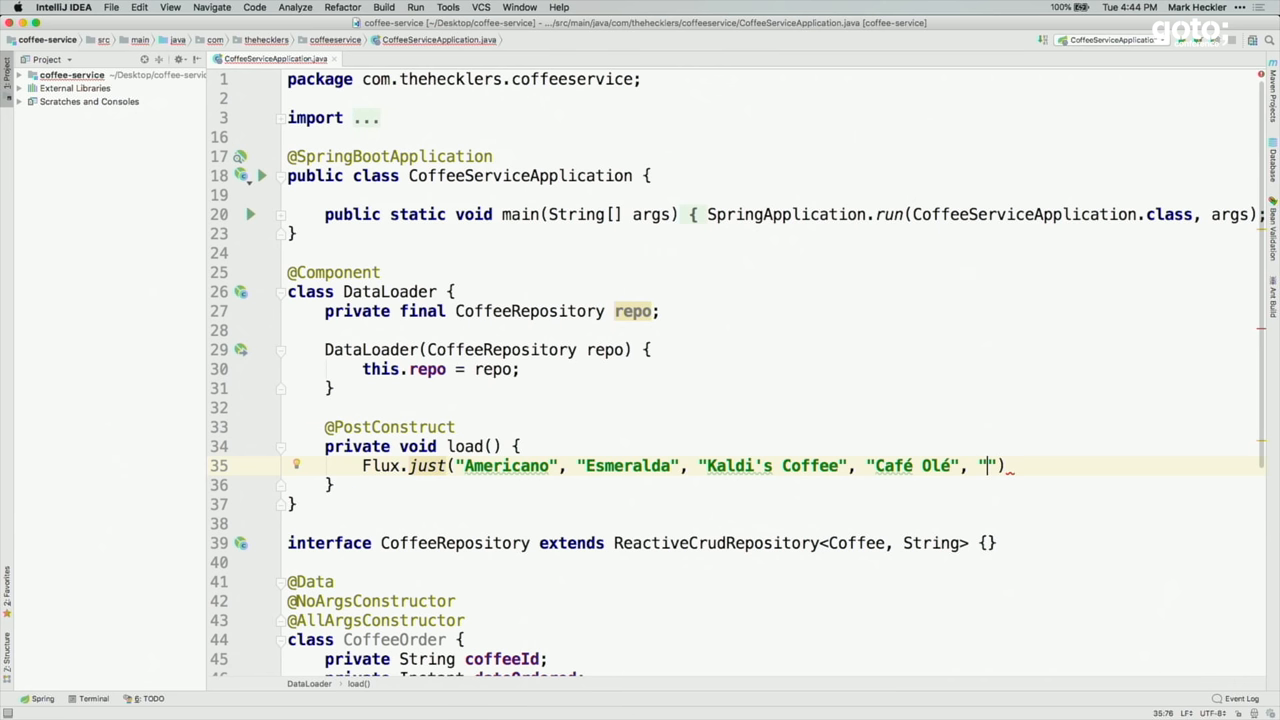
type("Delta\", \"")
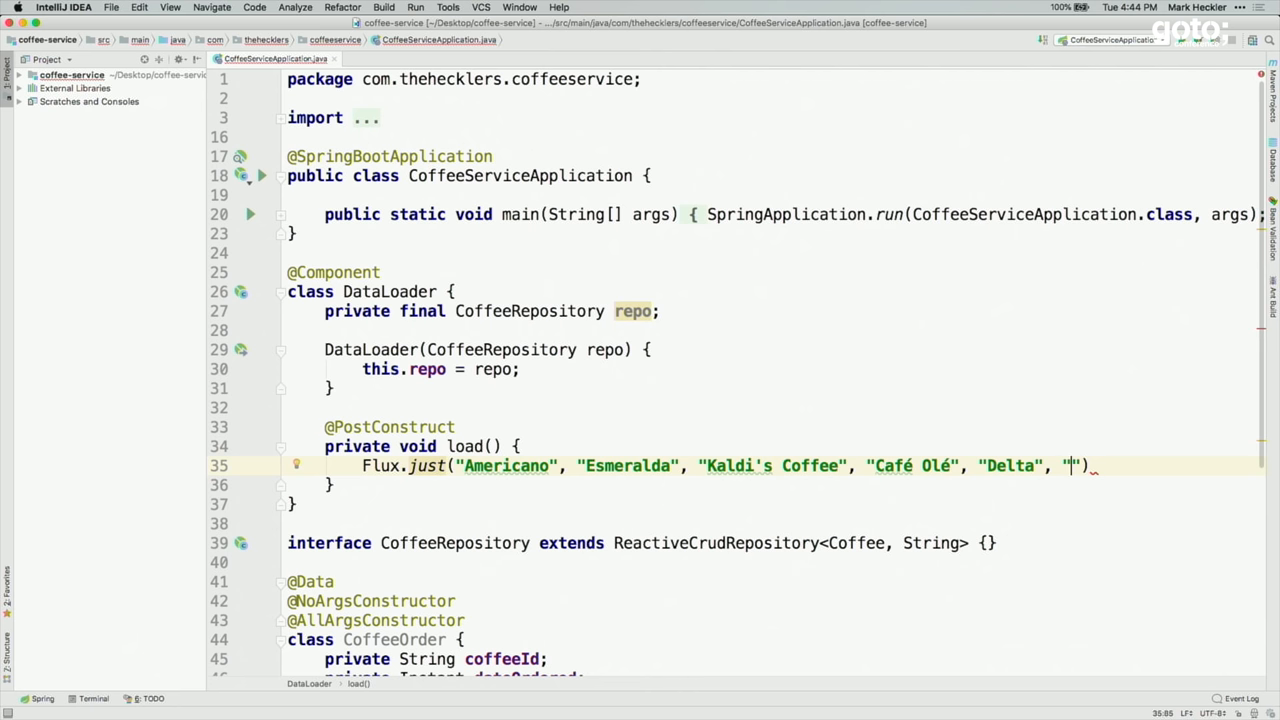
type("Java")
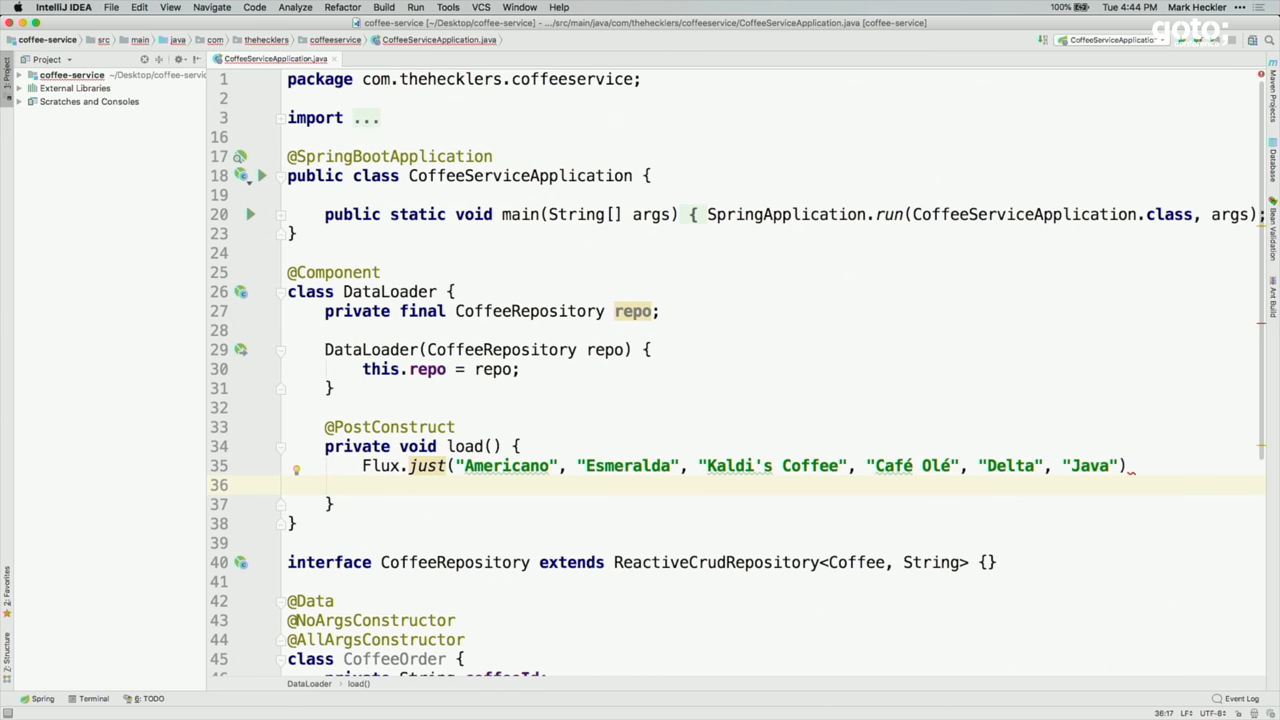
- Map each name to a new Coffee with a UUID, flatMap to repo::save and subscribe with System.out::println
type("map(")
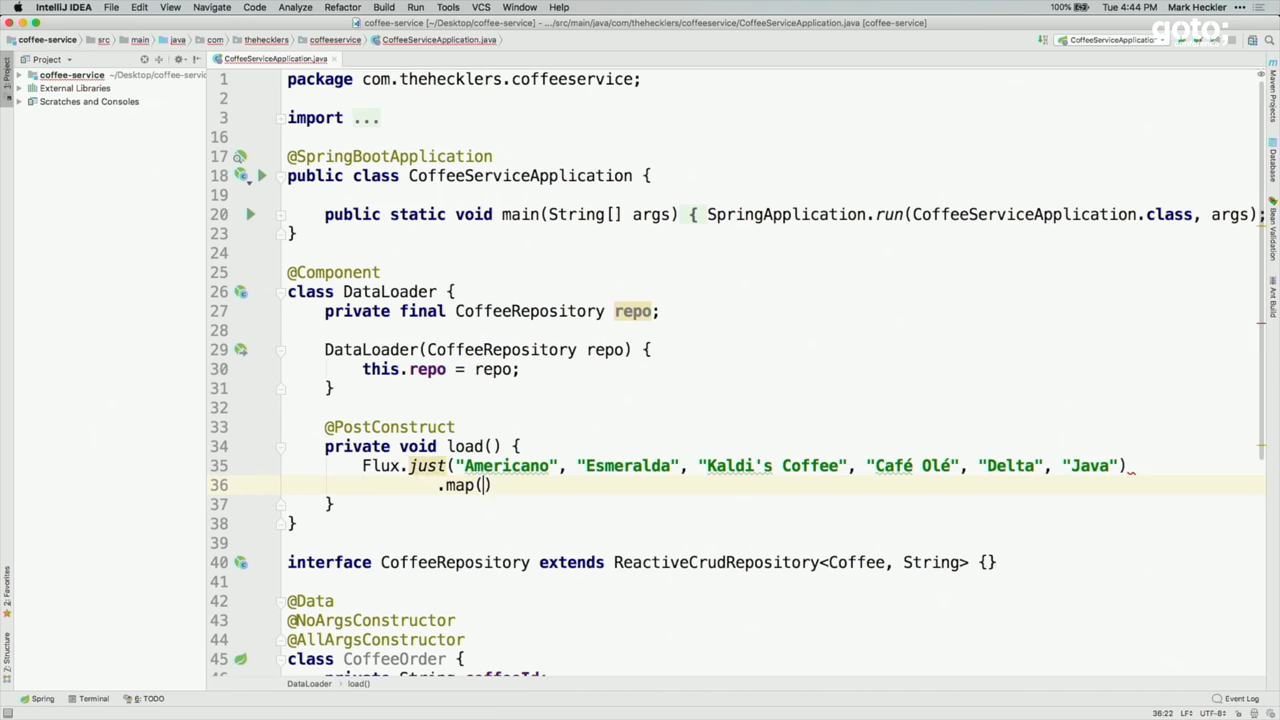
type("name ->")
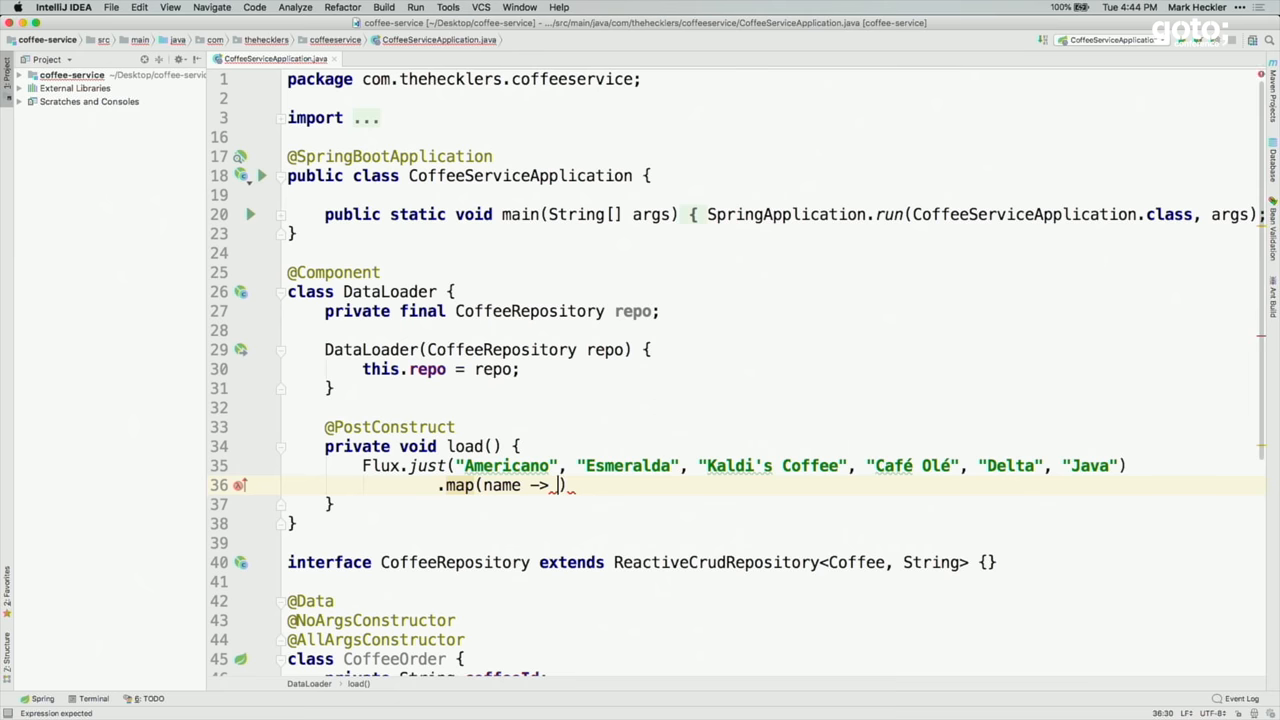
type("new Coffee()")
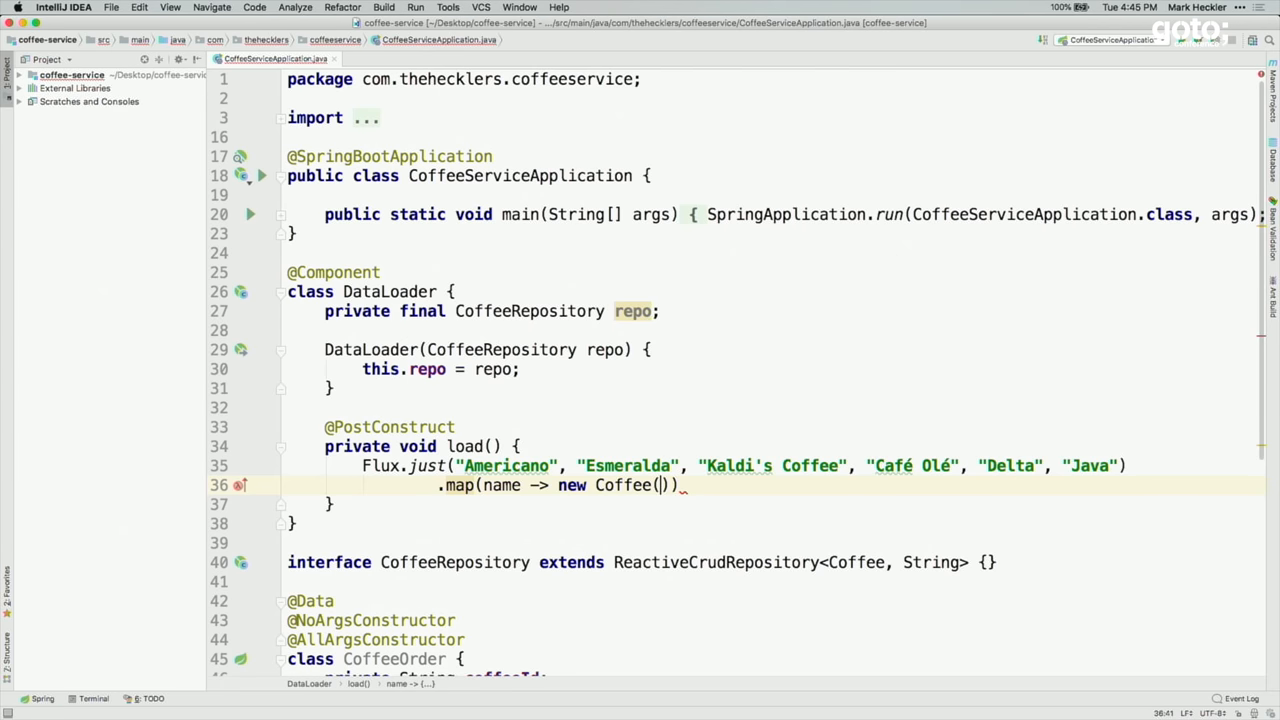
type("UUID.randomUUID().toString(), name")
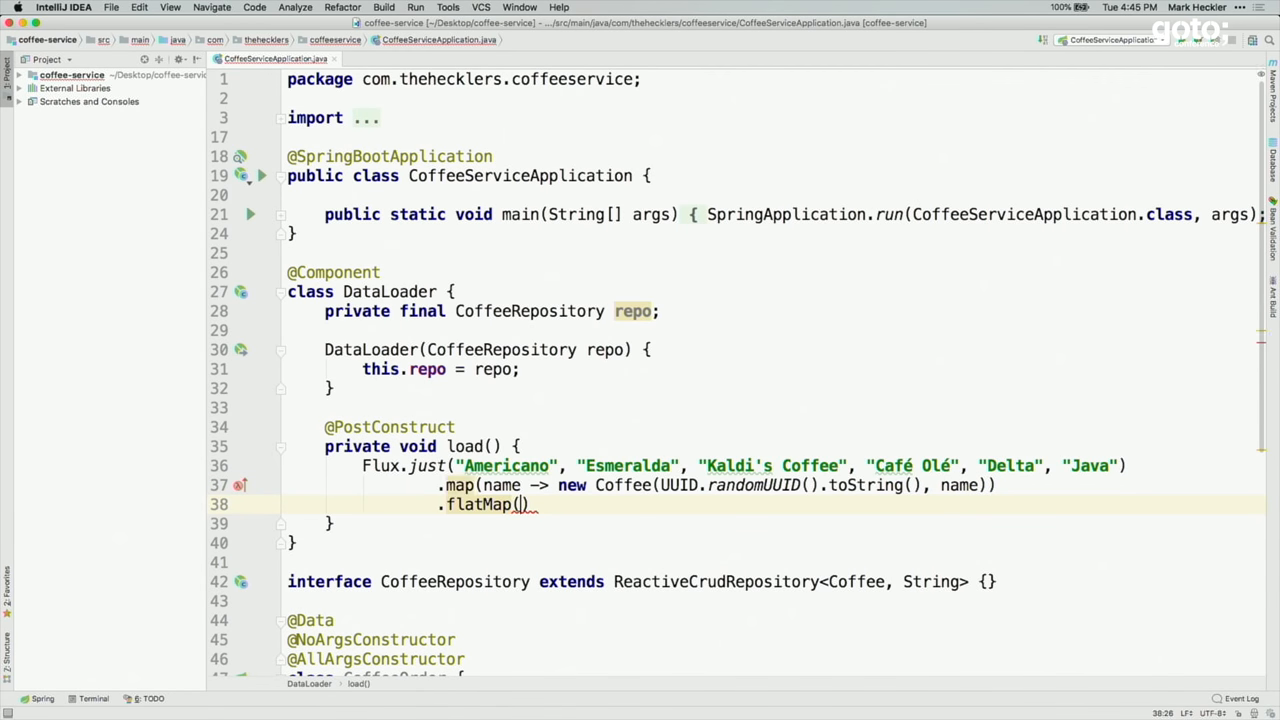
type("repo::save")
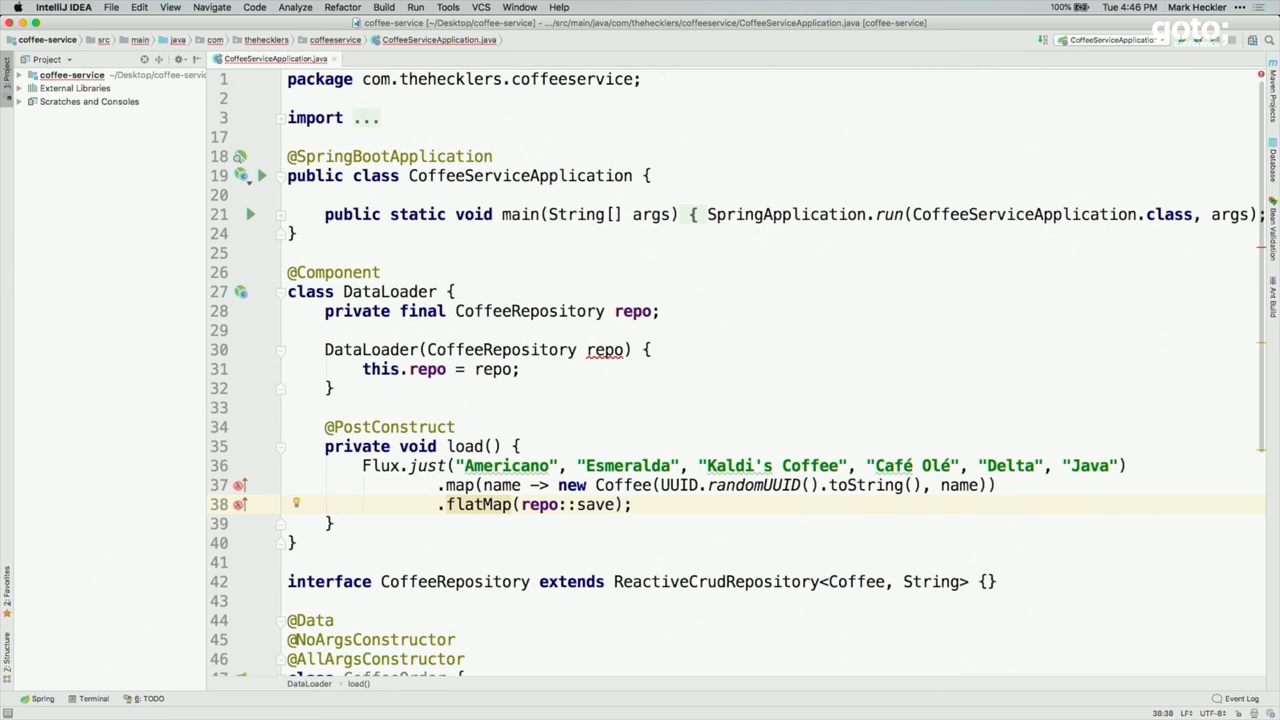
type(".subscribe(")
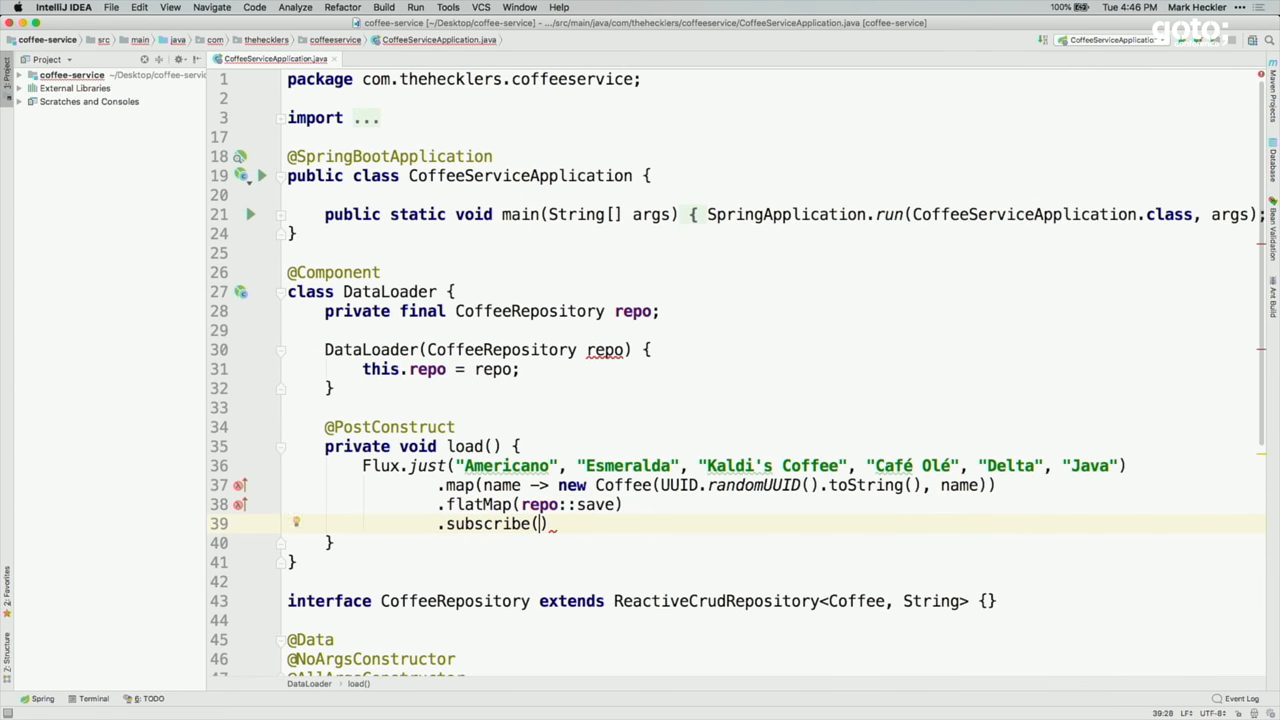
type("System.out::println")
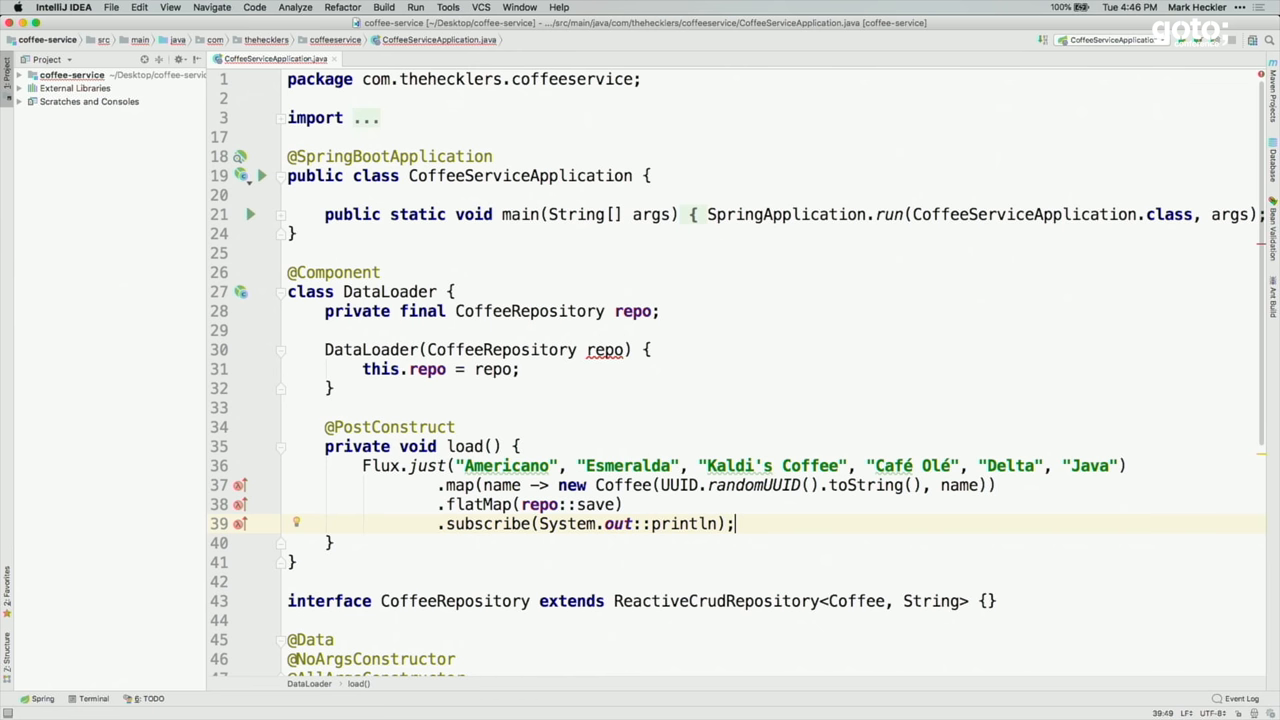
left_click(516, 446)
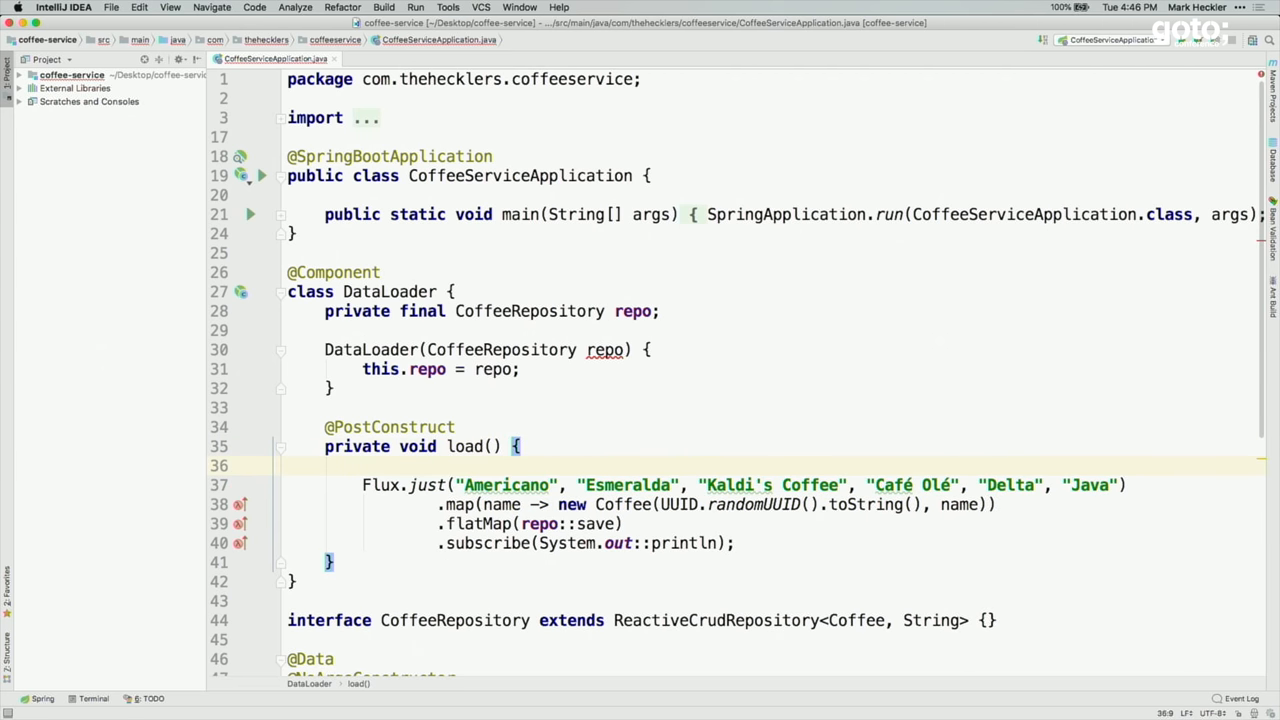
- Prefix the pipeline with repo.deleteAll() and wrap the Flux chain in thenMany
type("repo.")
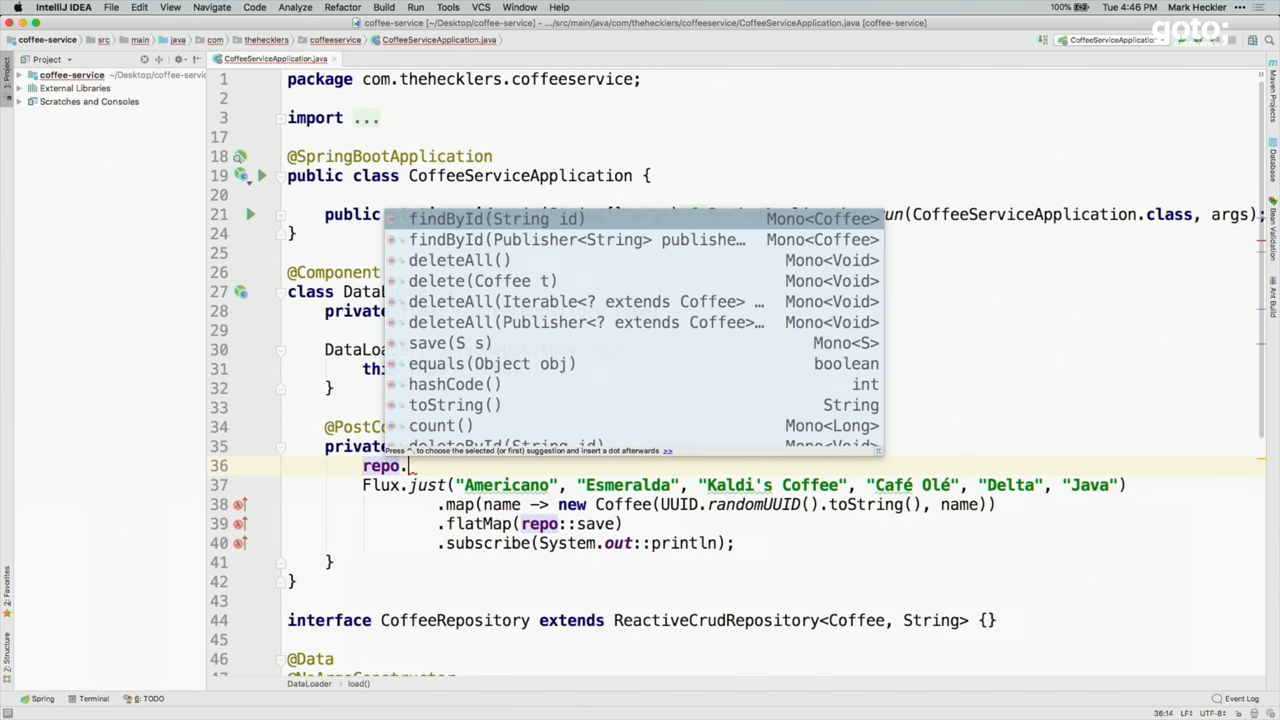
left_click(460, 260)
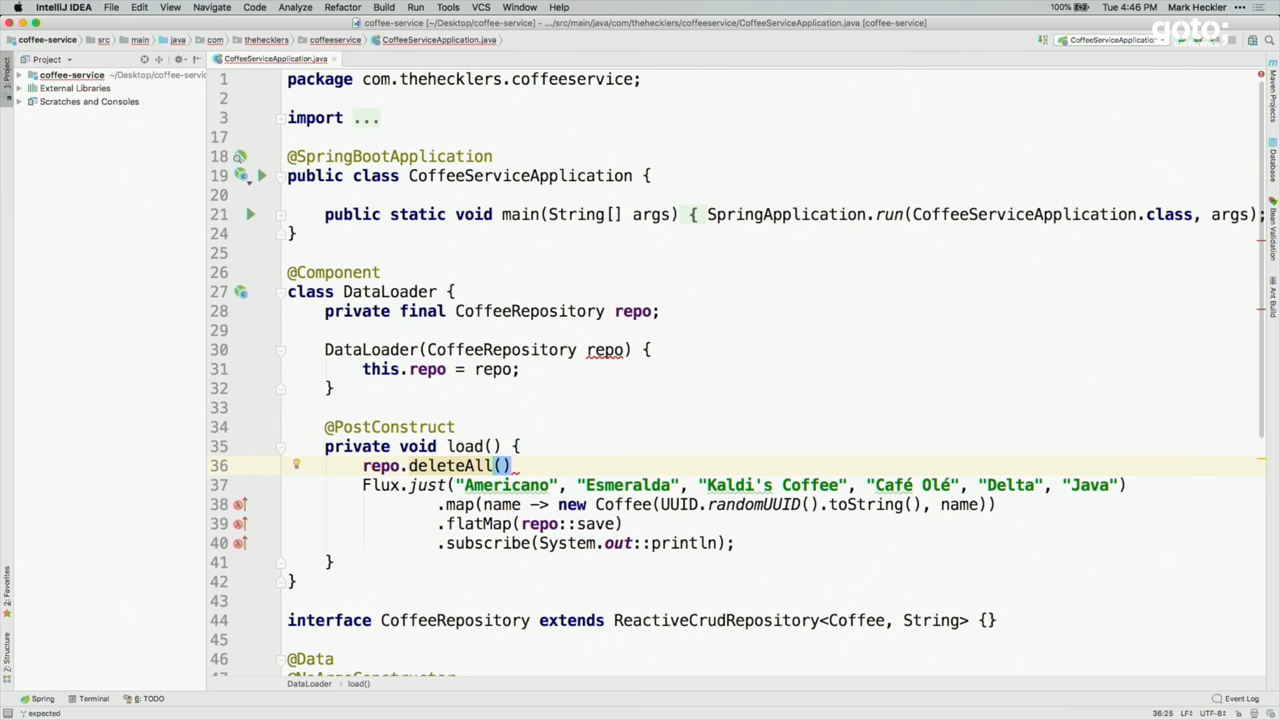
type(";")
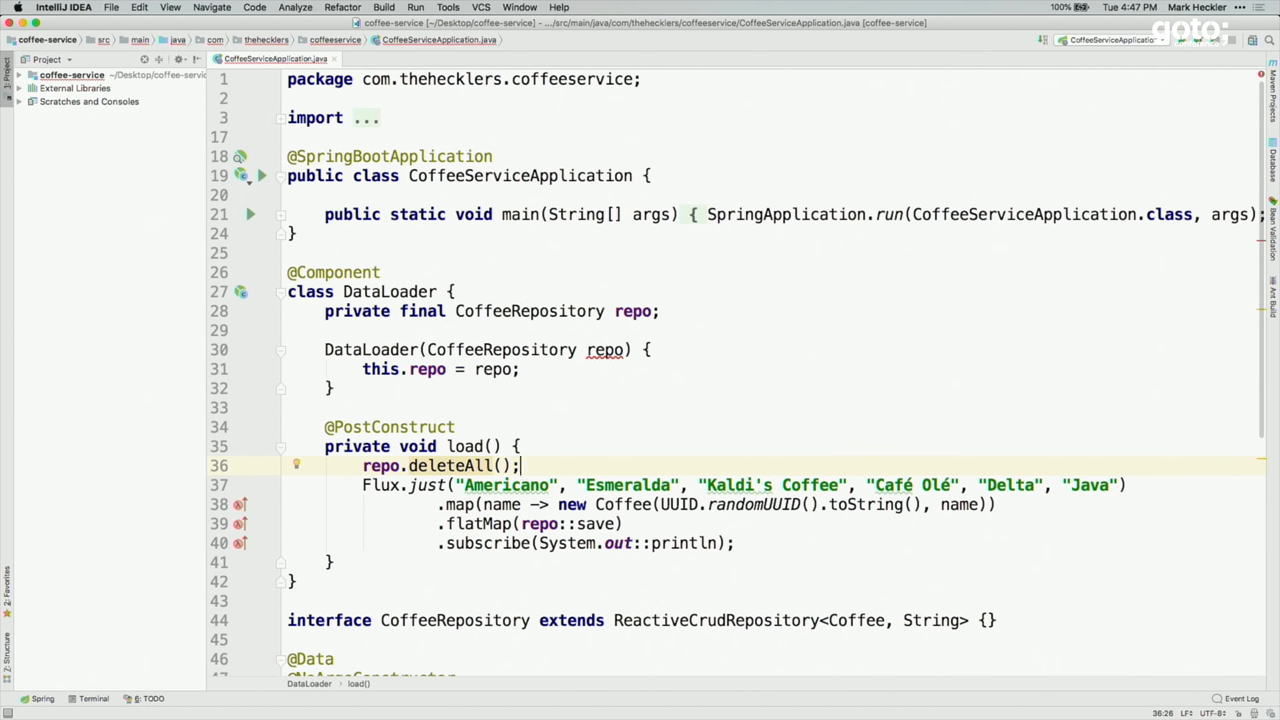
key("Backspace")
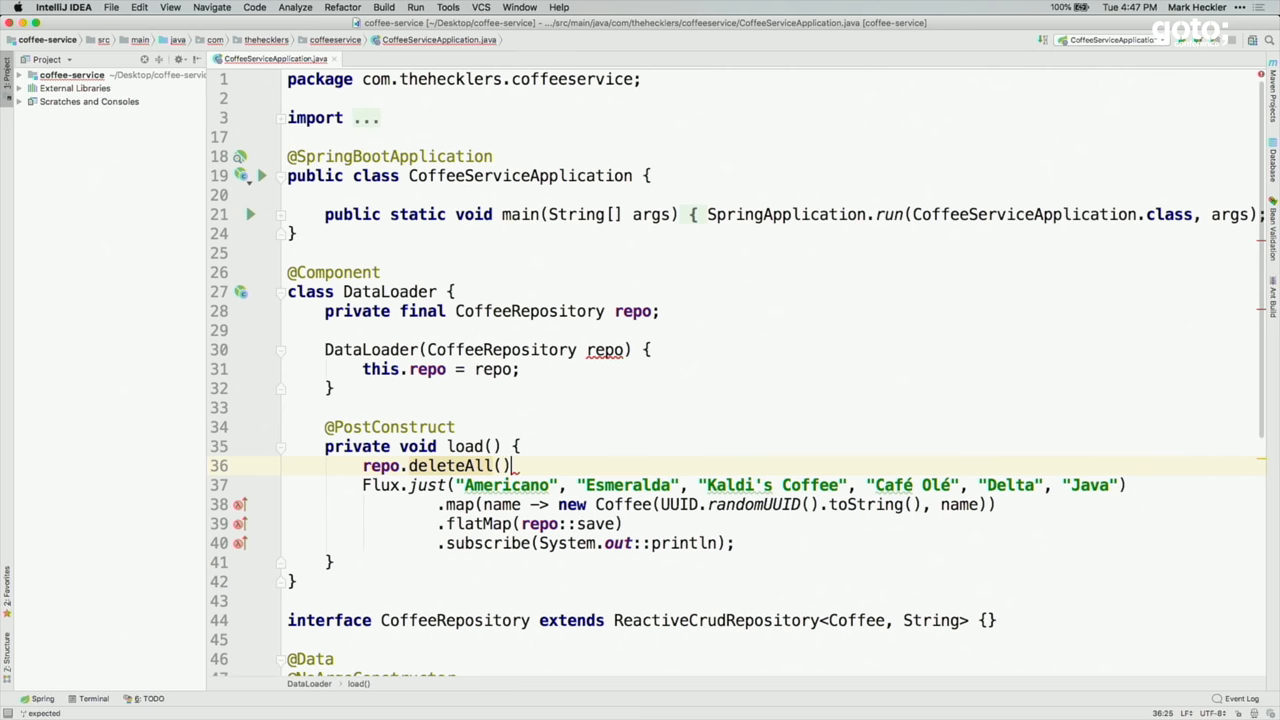
type(".blo")
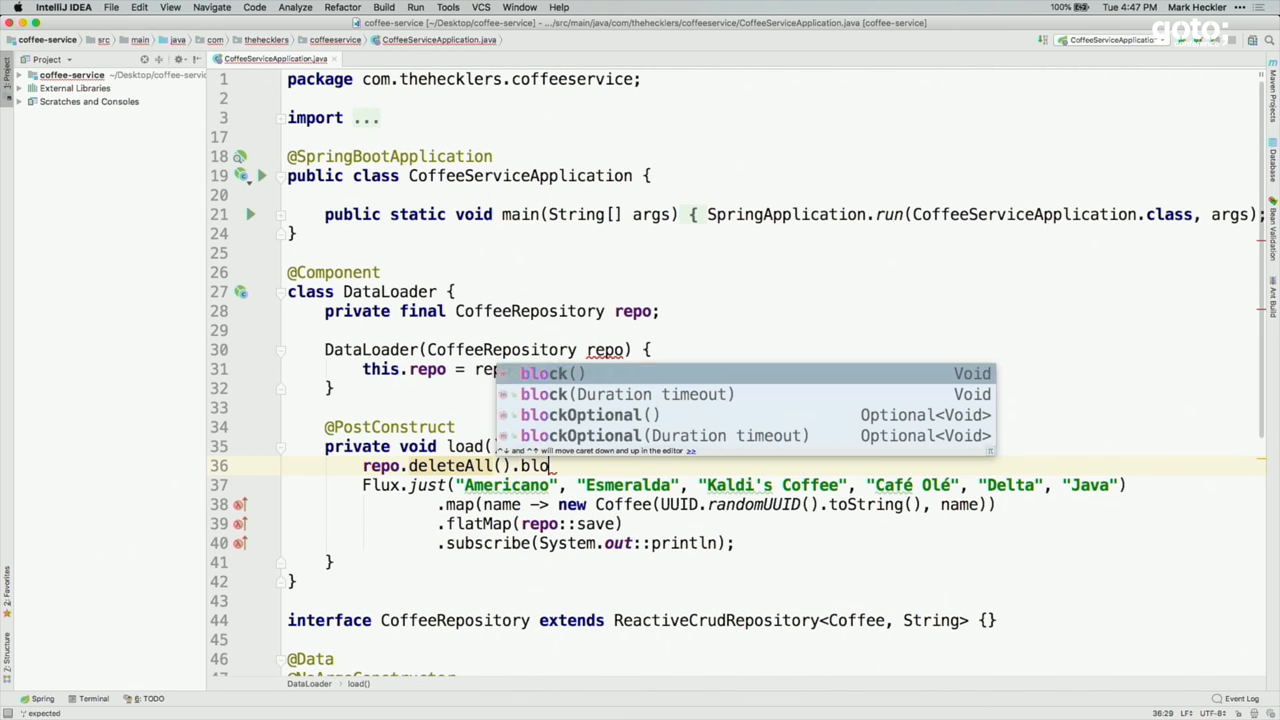
left_click(544, 374)
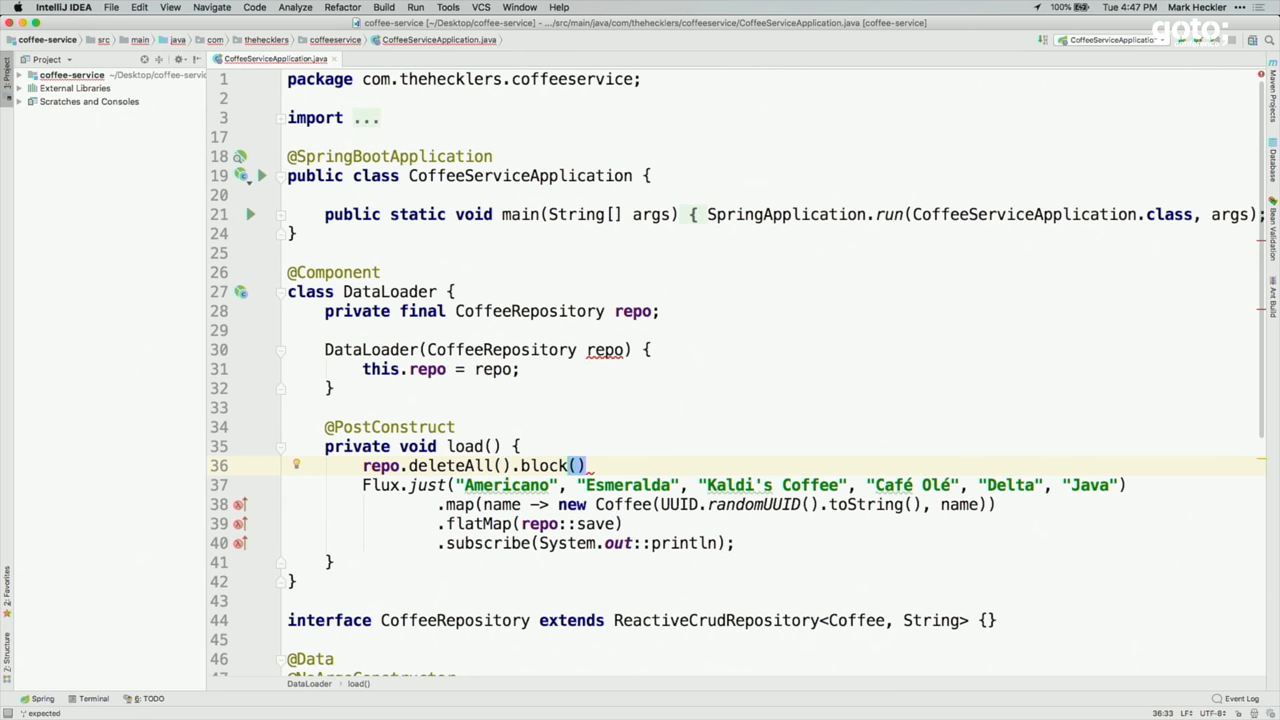
double_click(544, 464)
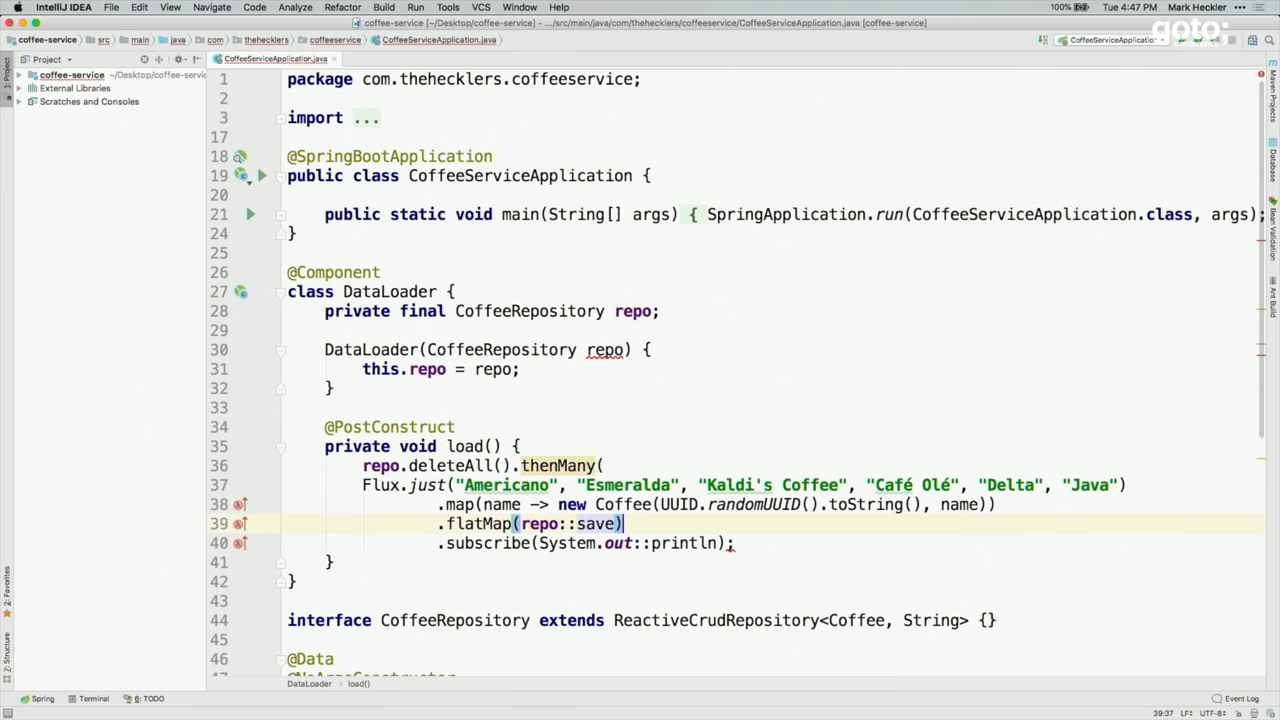
left_click_drag(364, 486, 632, 524)
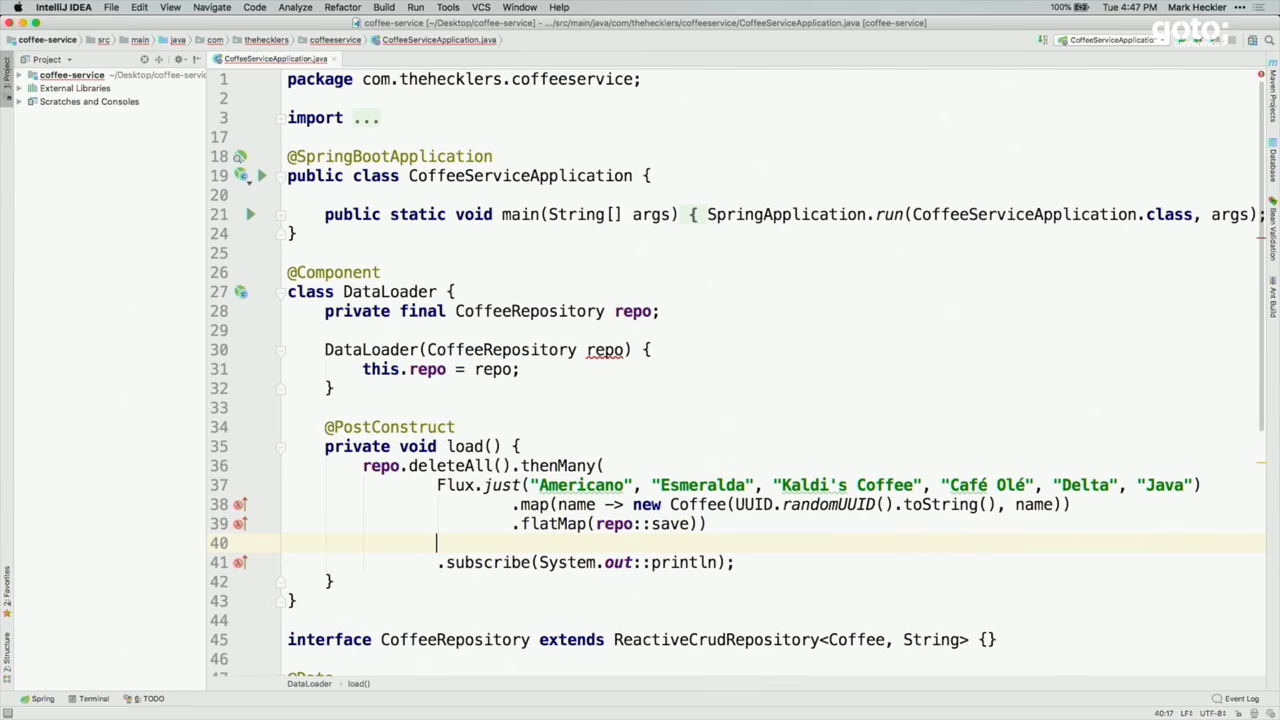
- Add .thenMany(repo.findAll()) before subscribe and run the application
type(".thenMany()")
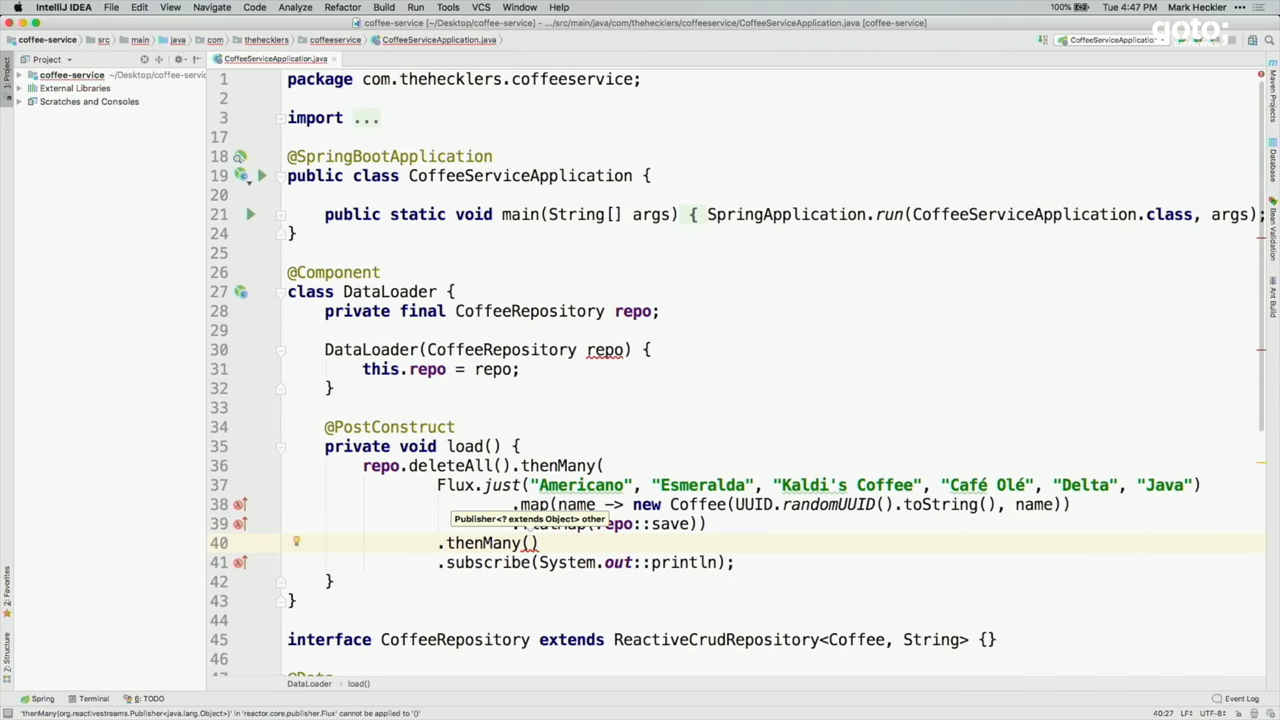
type("repo.findAll(")
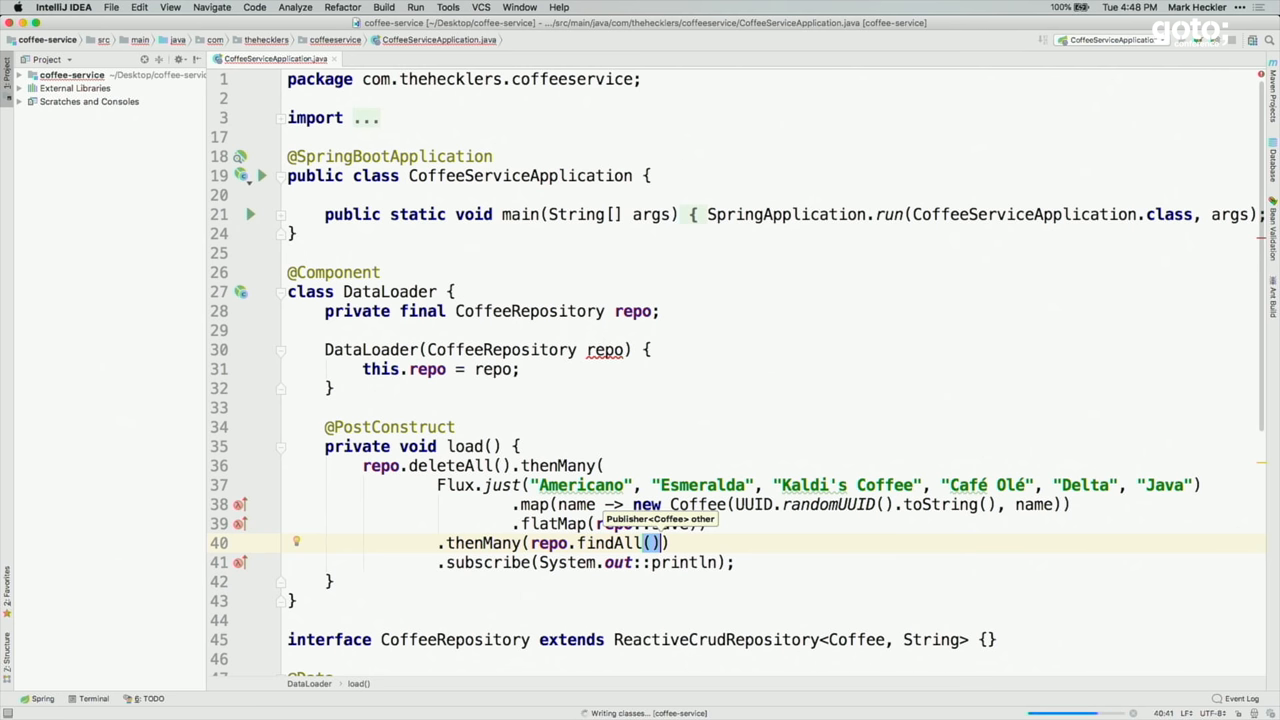
left_click(414, 8)
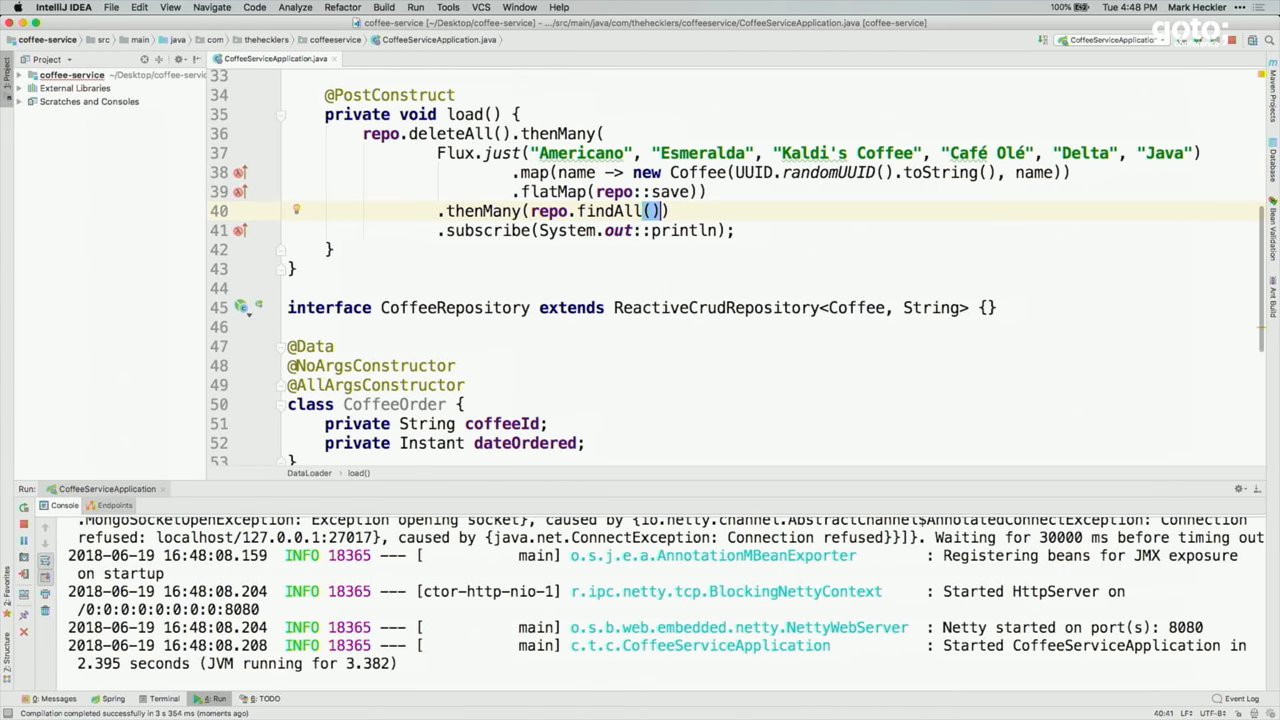
mouse_move(688, 464)
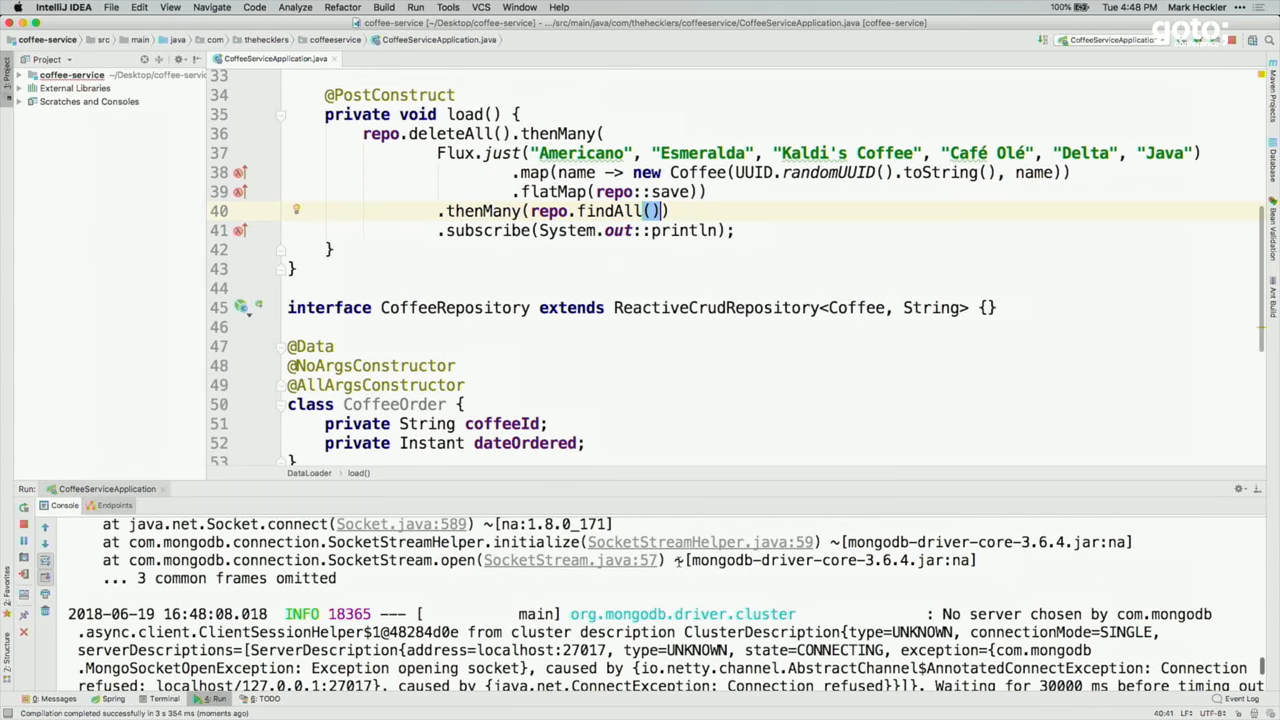
- In pom.xml, remove the test scope from the flapdoodle embedded Mongo dependency
scroll("down", 3)
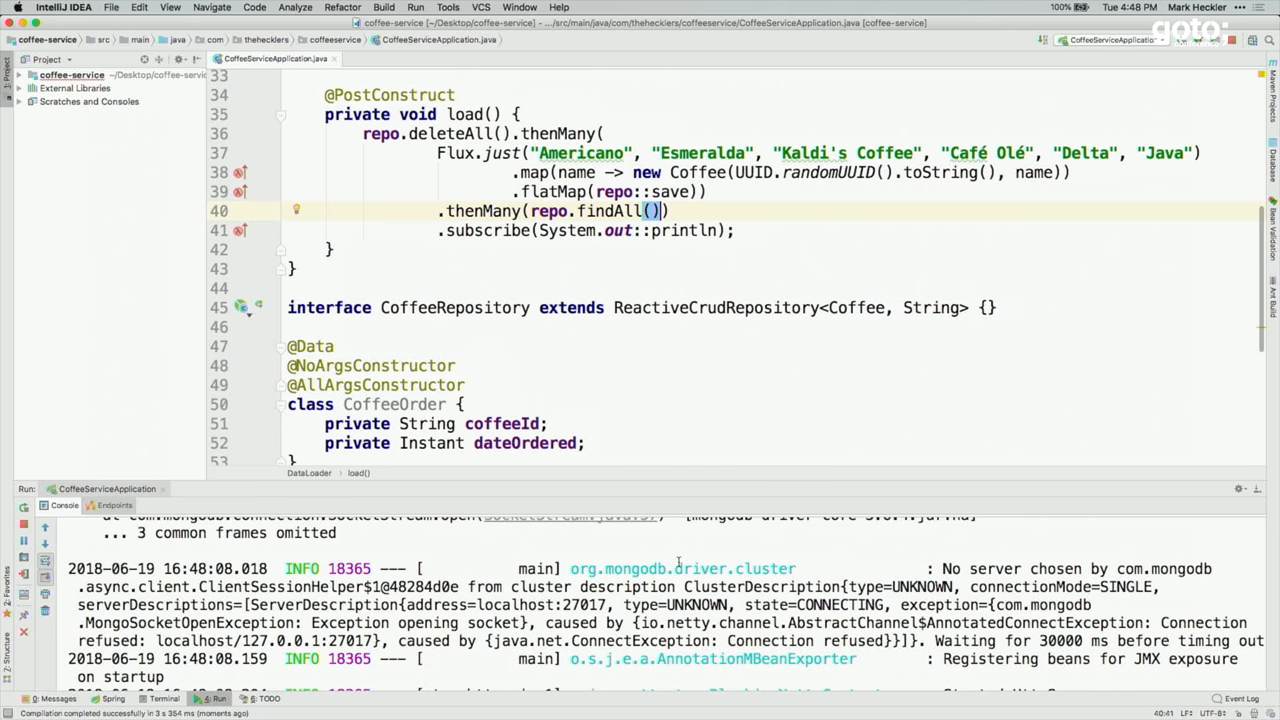
type("pom")
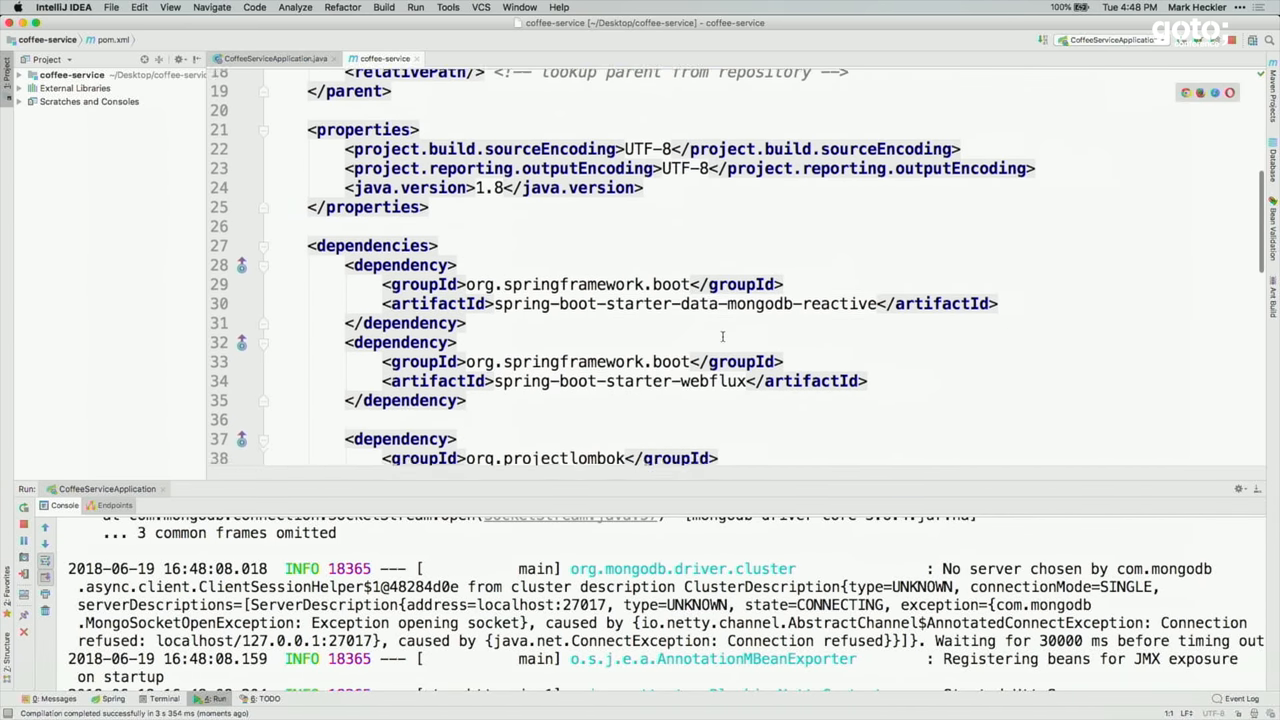
scroll("down", 3)
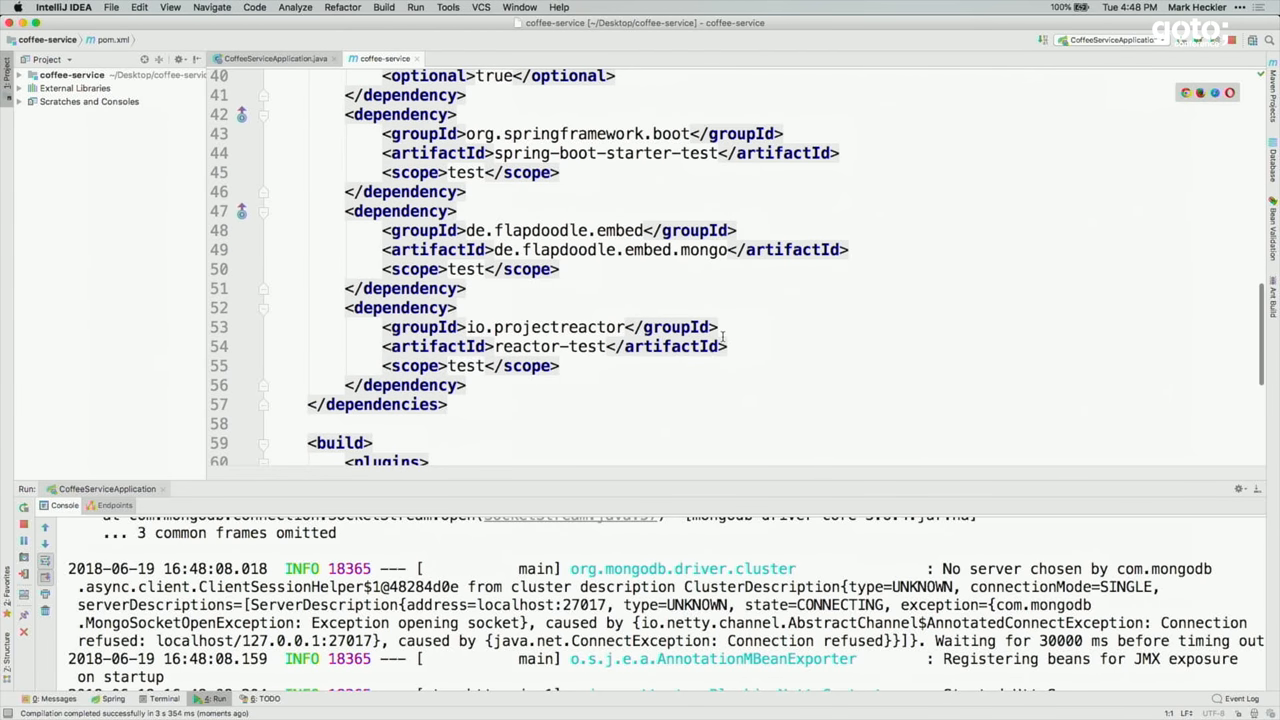
left_click(450, 268)
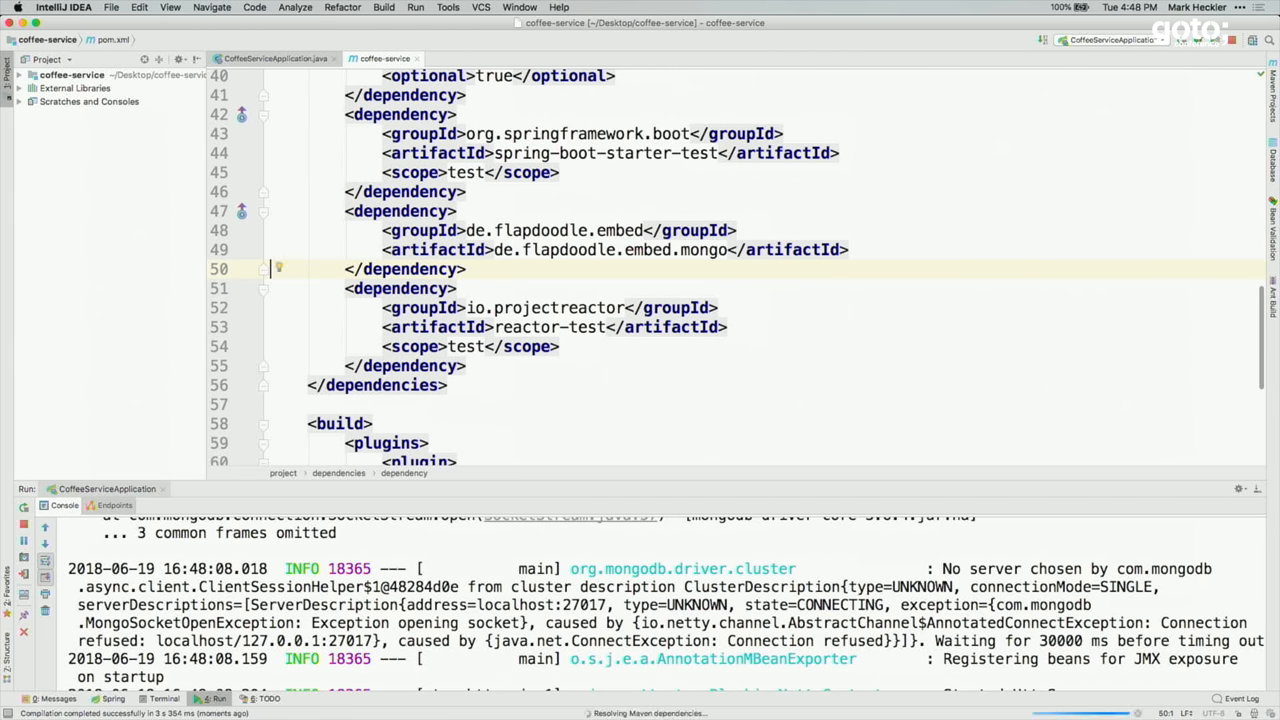
- Stop and rerun the application so it prints the six saved coffees
left_click(272, 58)
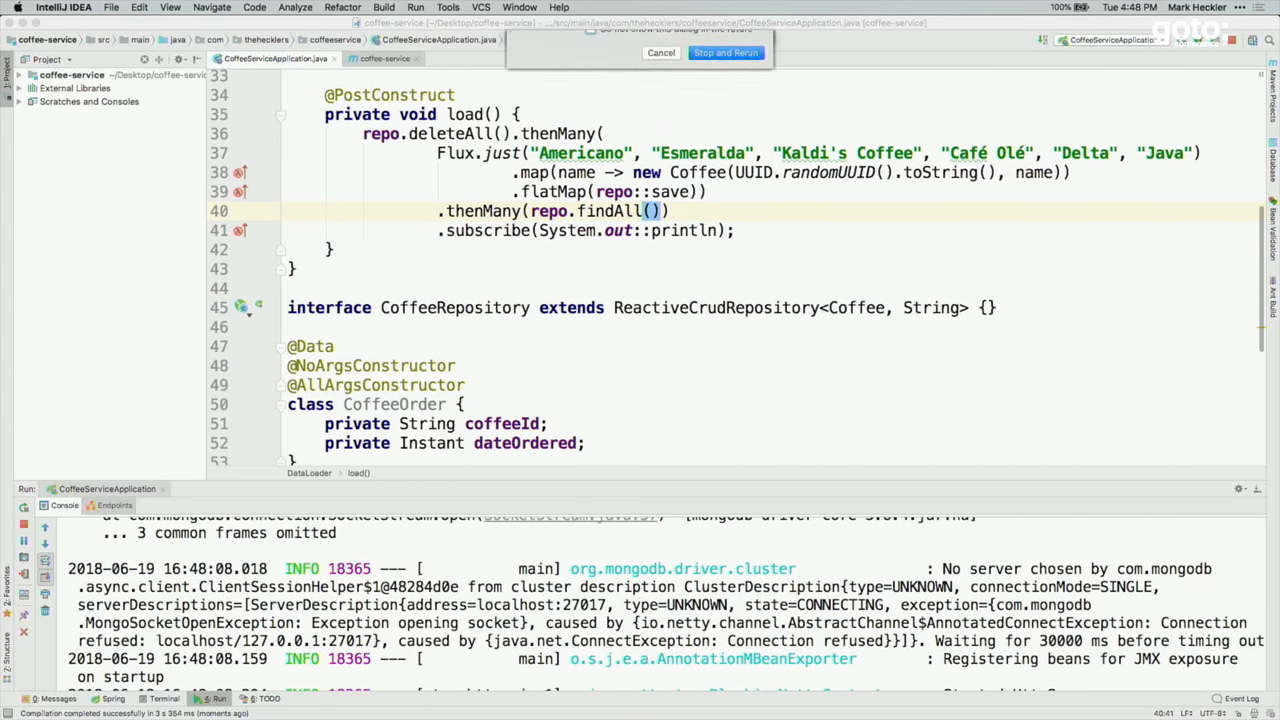
left_click(724, 52)
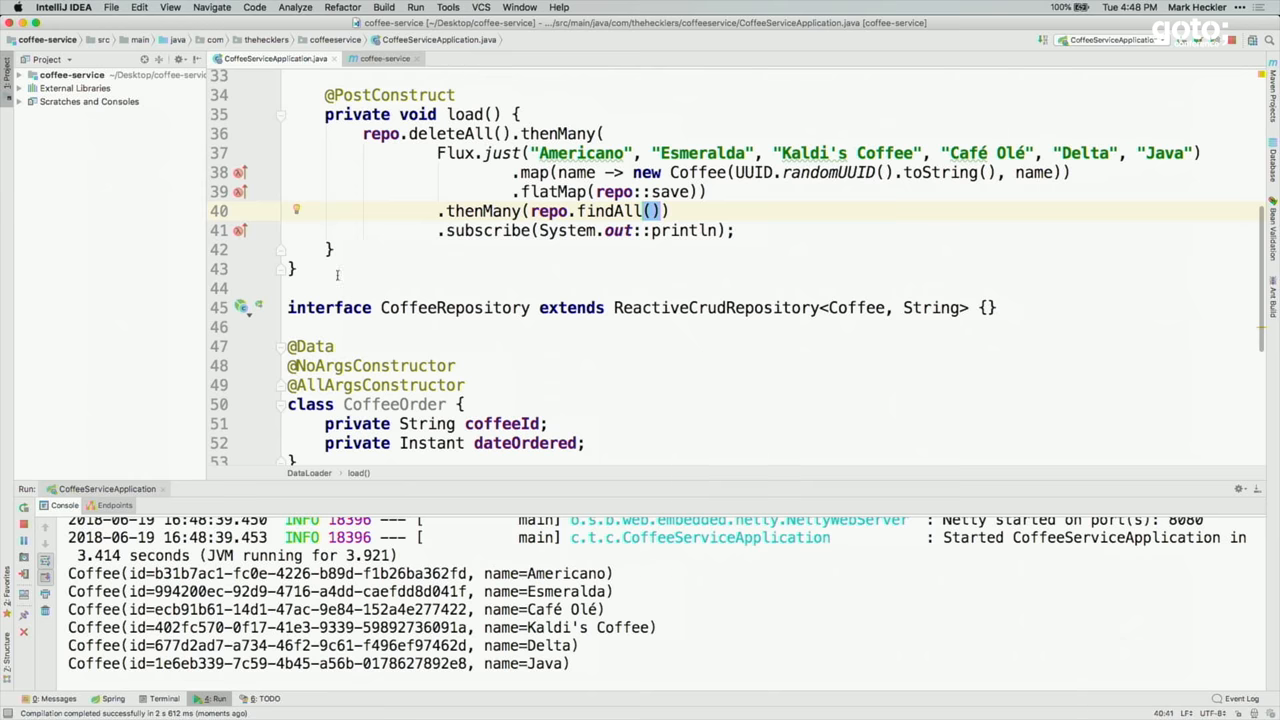
scroll("up", 3)
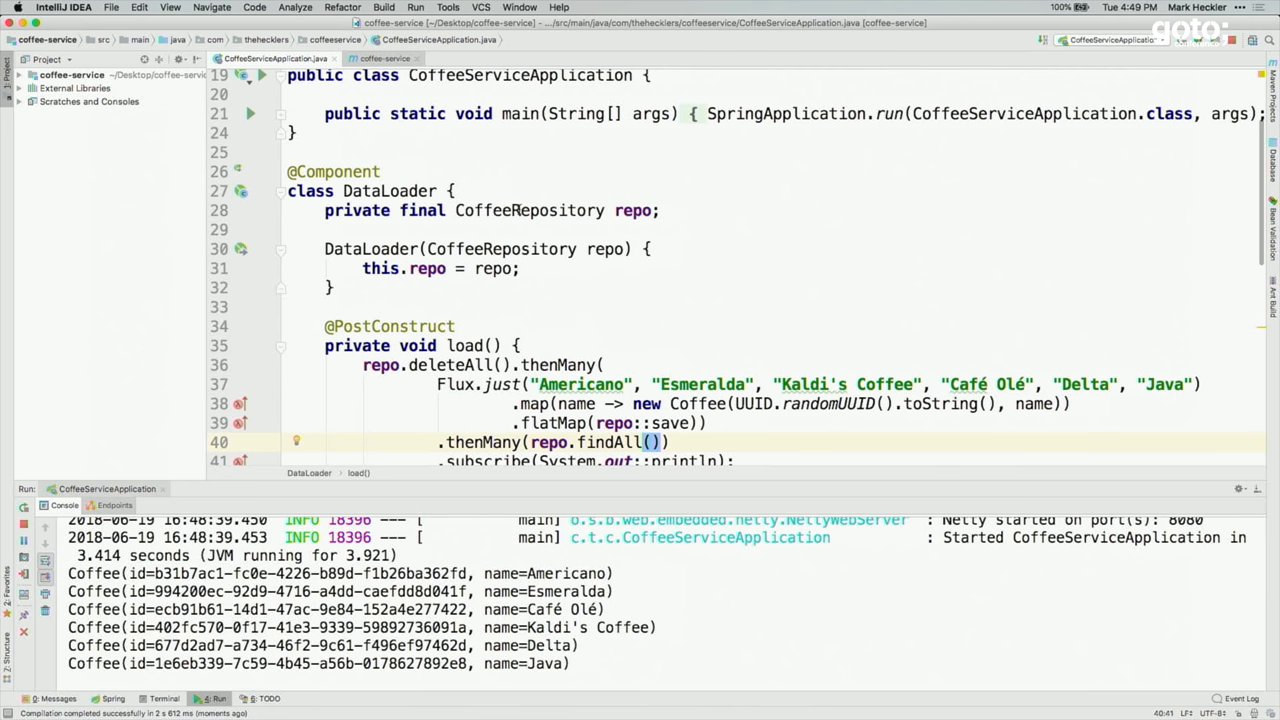
left_click(464, 152)
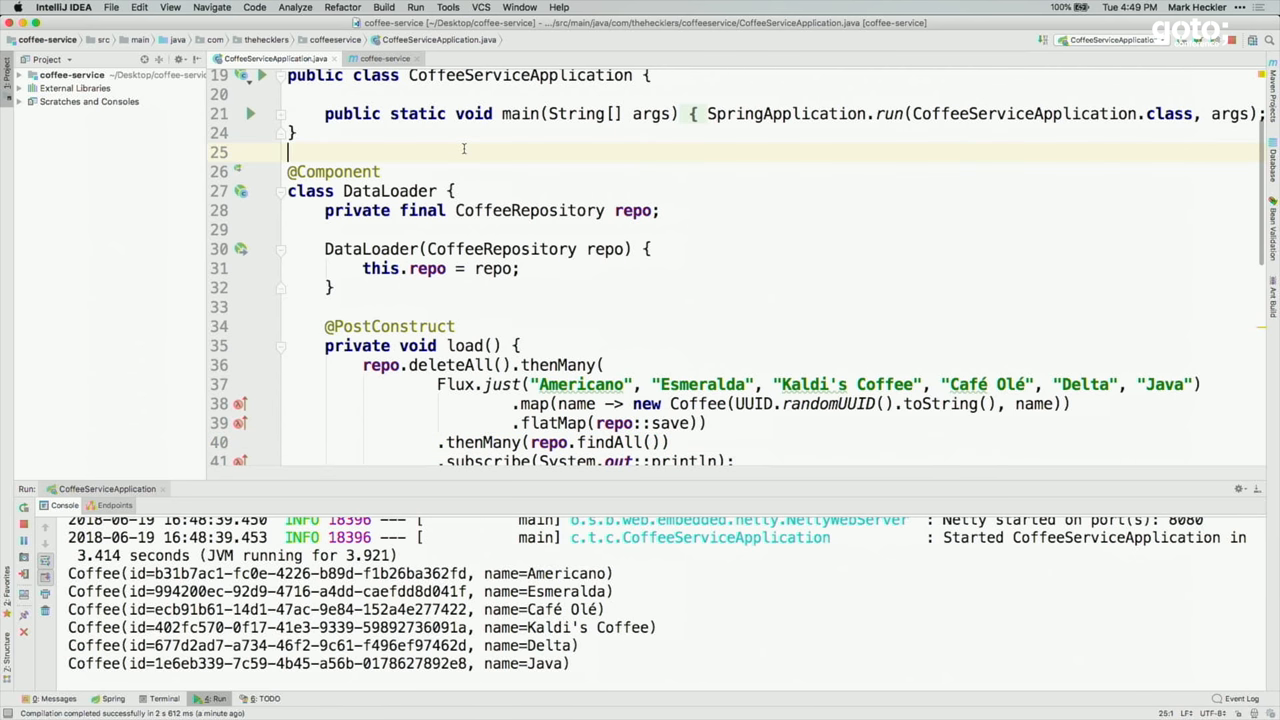
type("@Service")
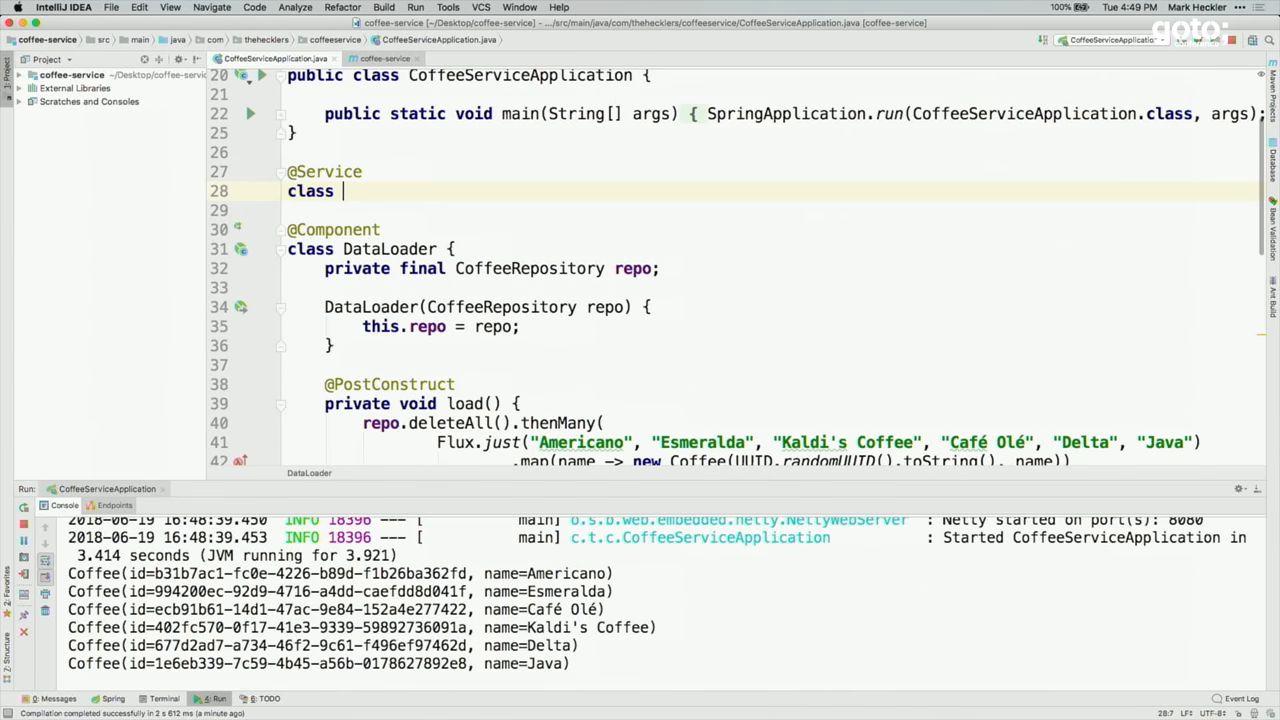
type("CoffeeService {")
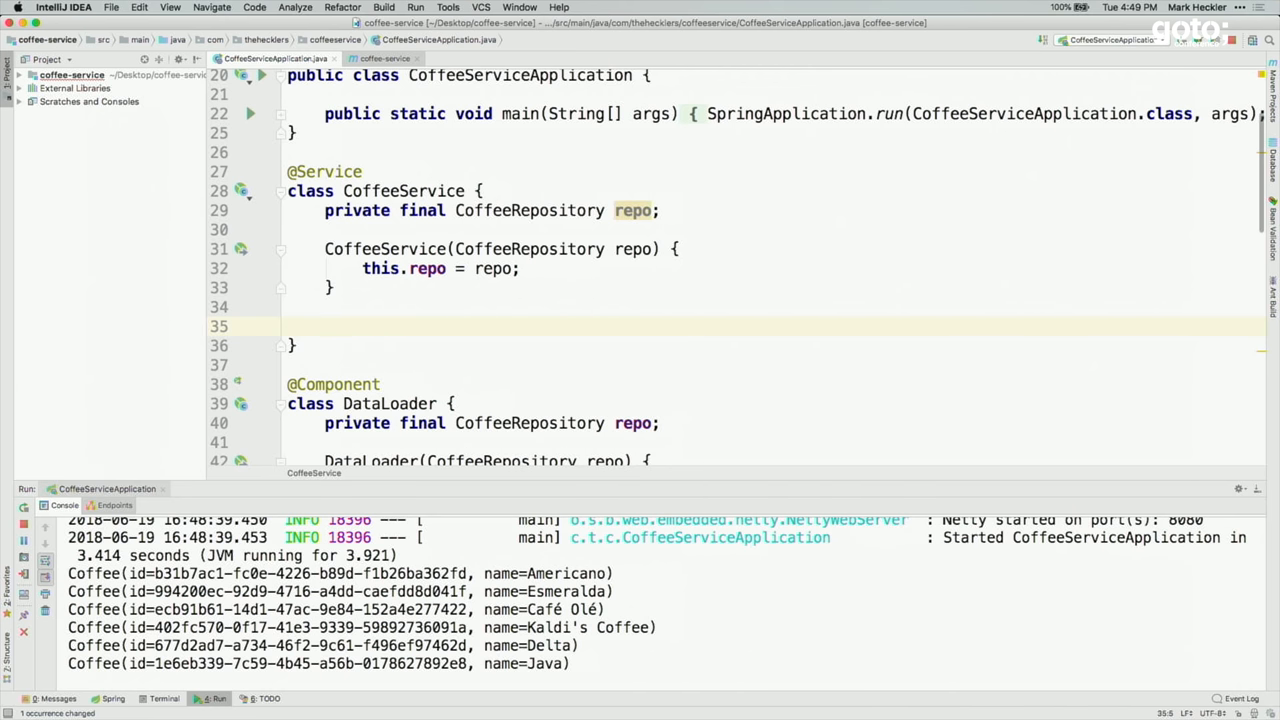
type("Flux<C>")
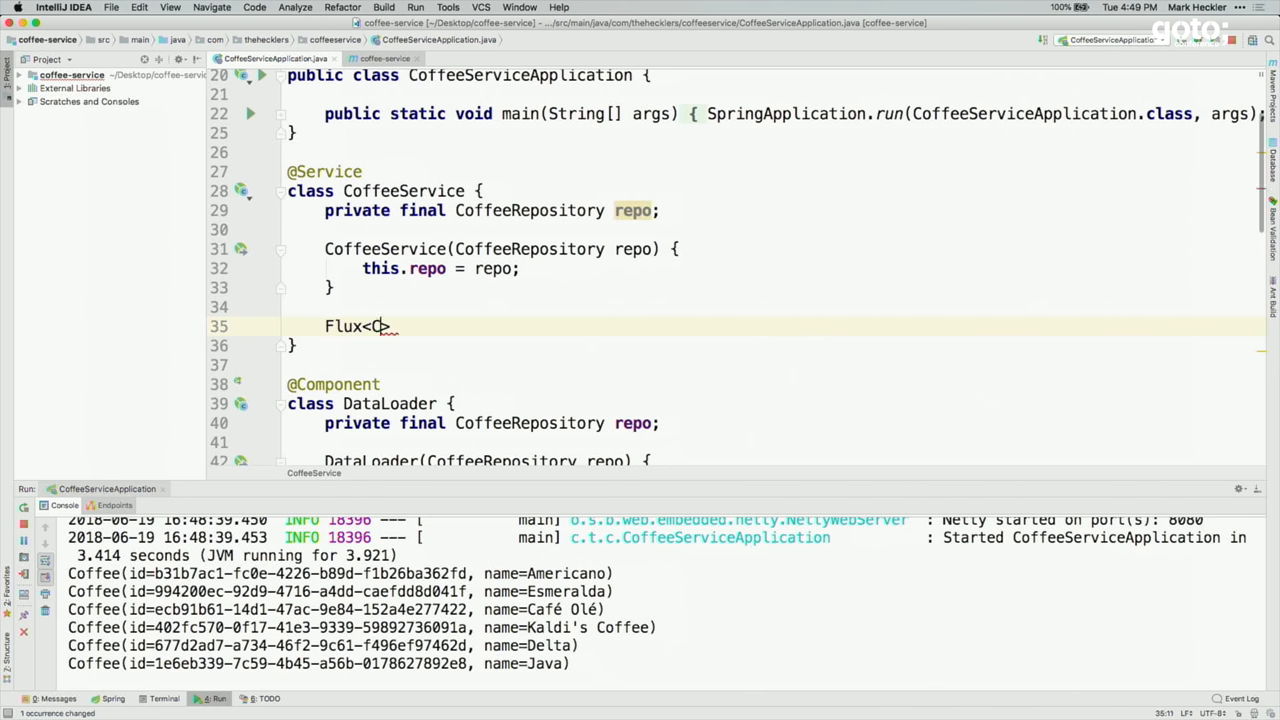
type("offee> getA")
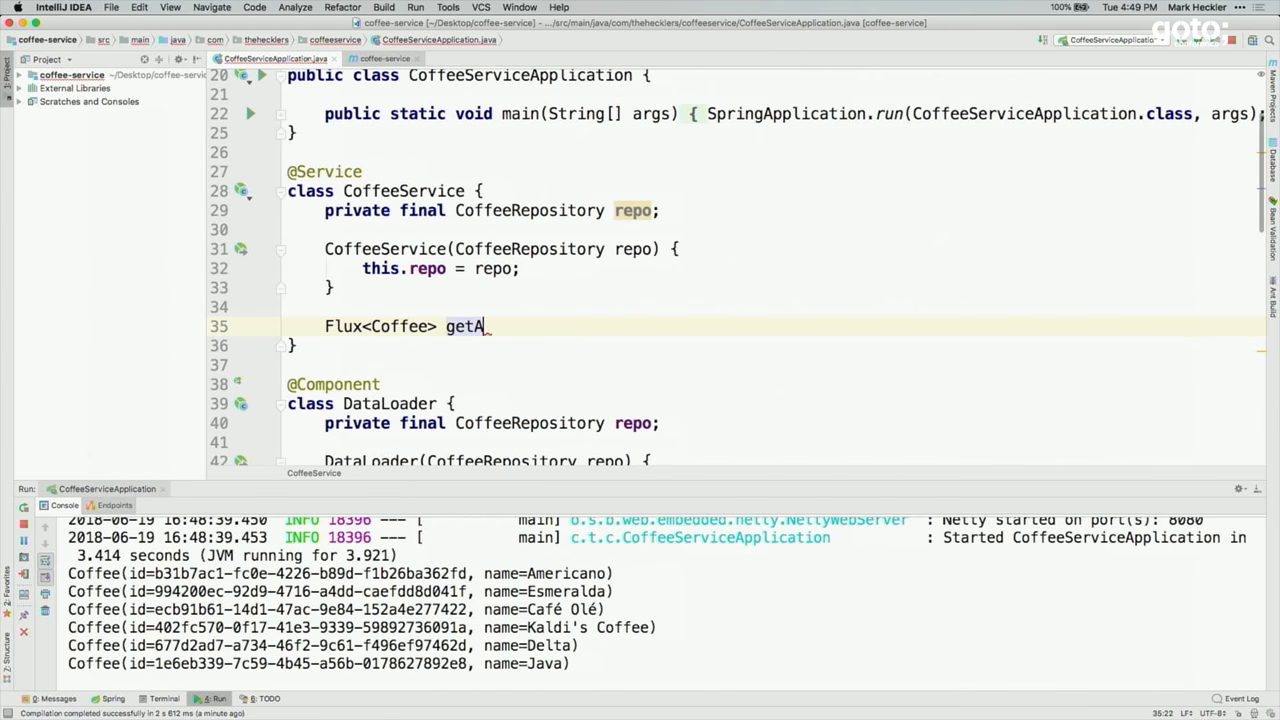
type("llCoffees() {")
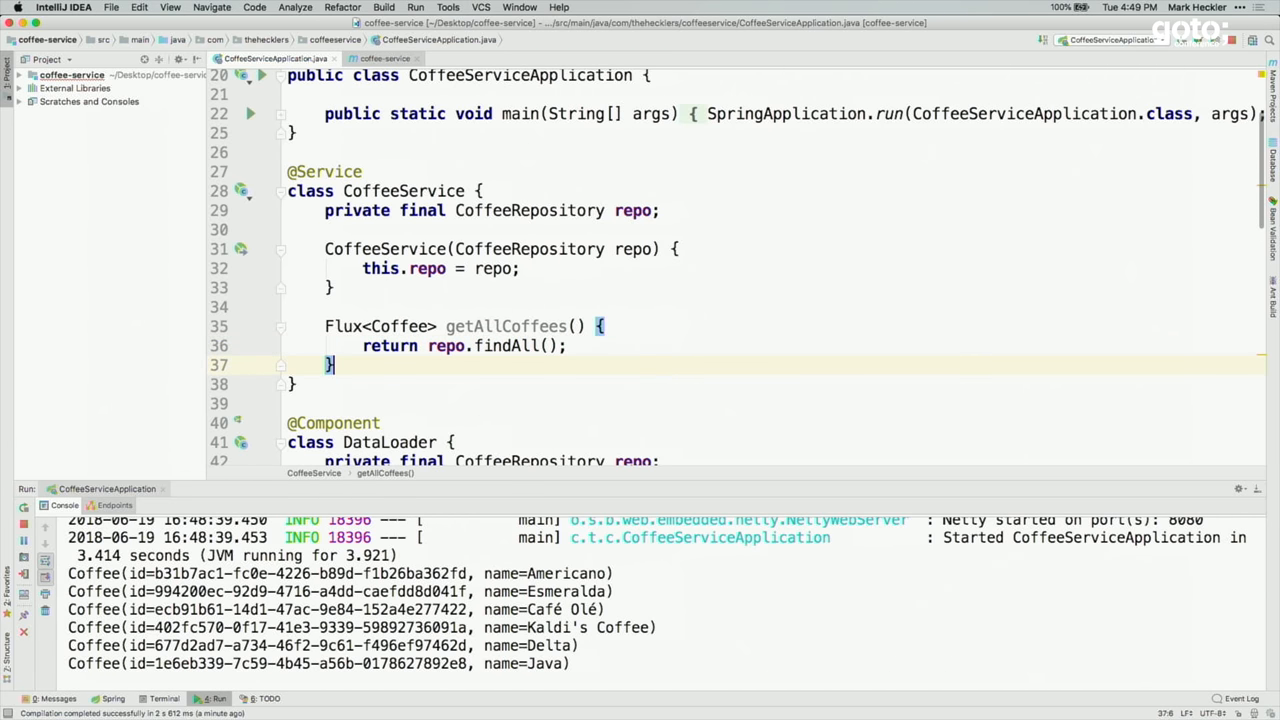
- Add Mono<Coffee> getCoffeeById(String id) returning repo.findById(id)
type("Mono<>")
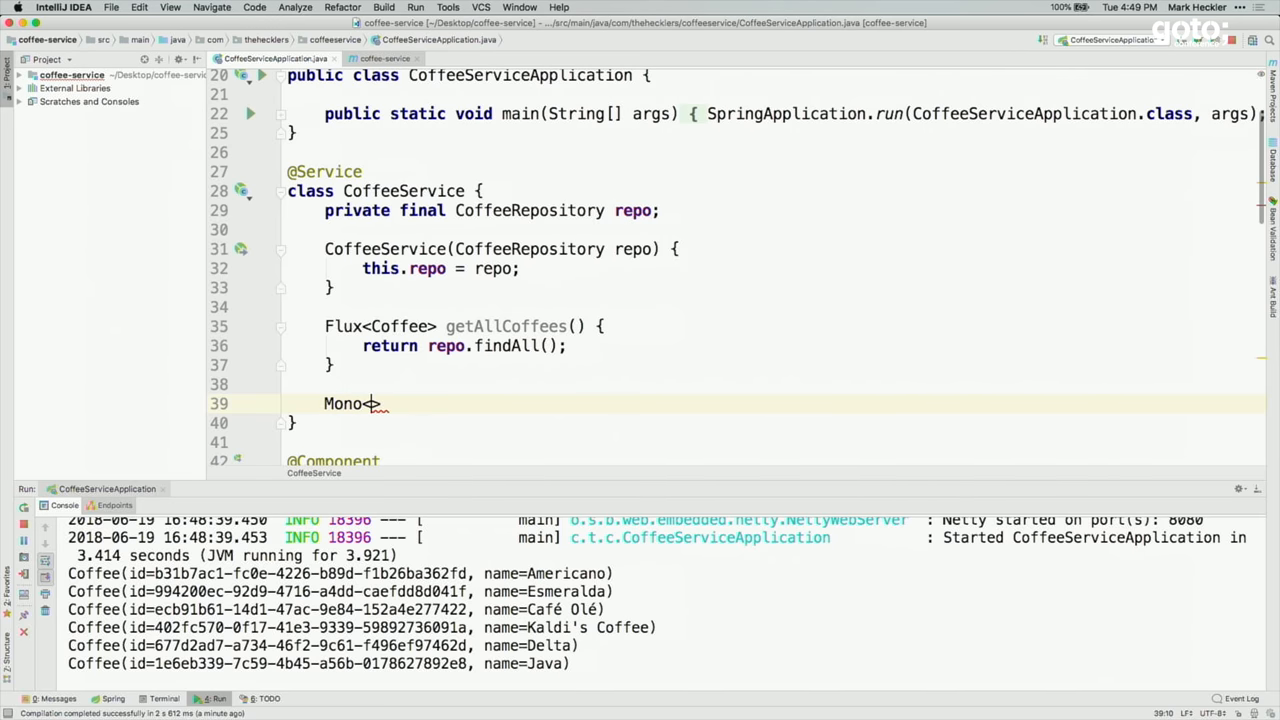
type("Coffee>")
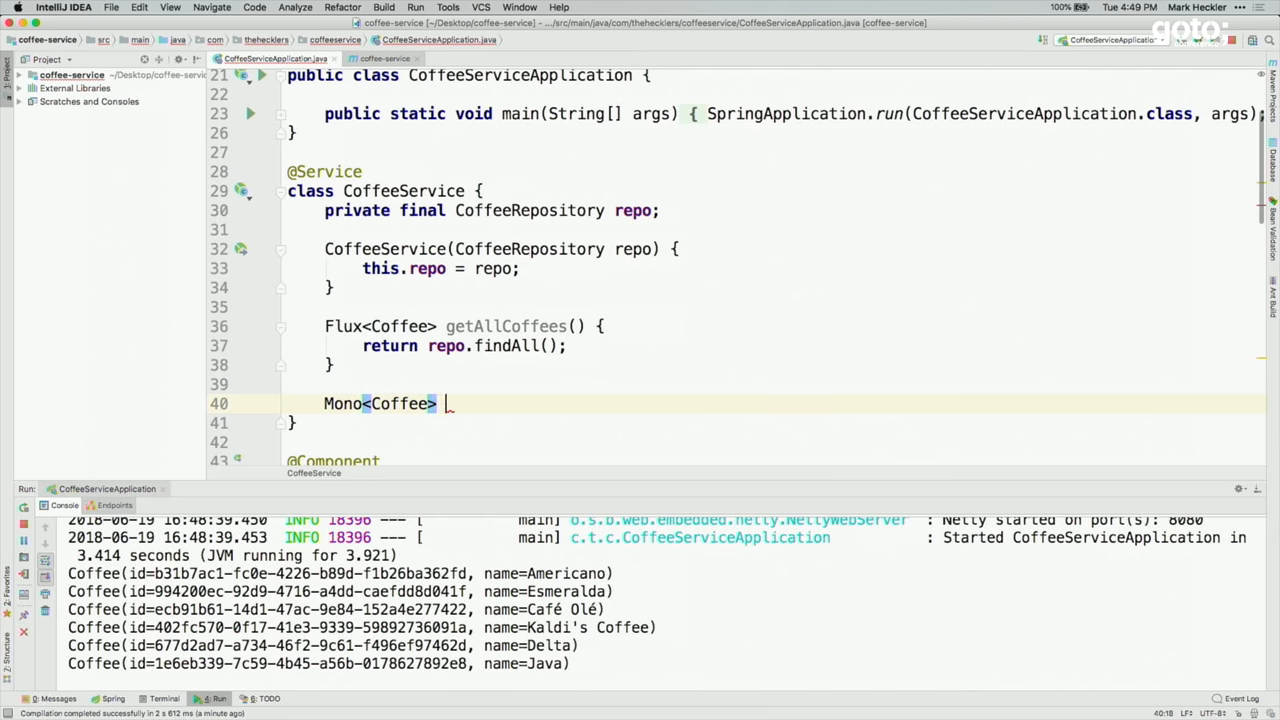
type("getCoffeeById(Sgtring")
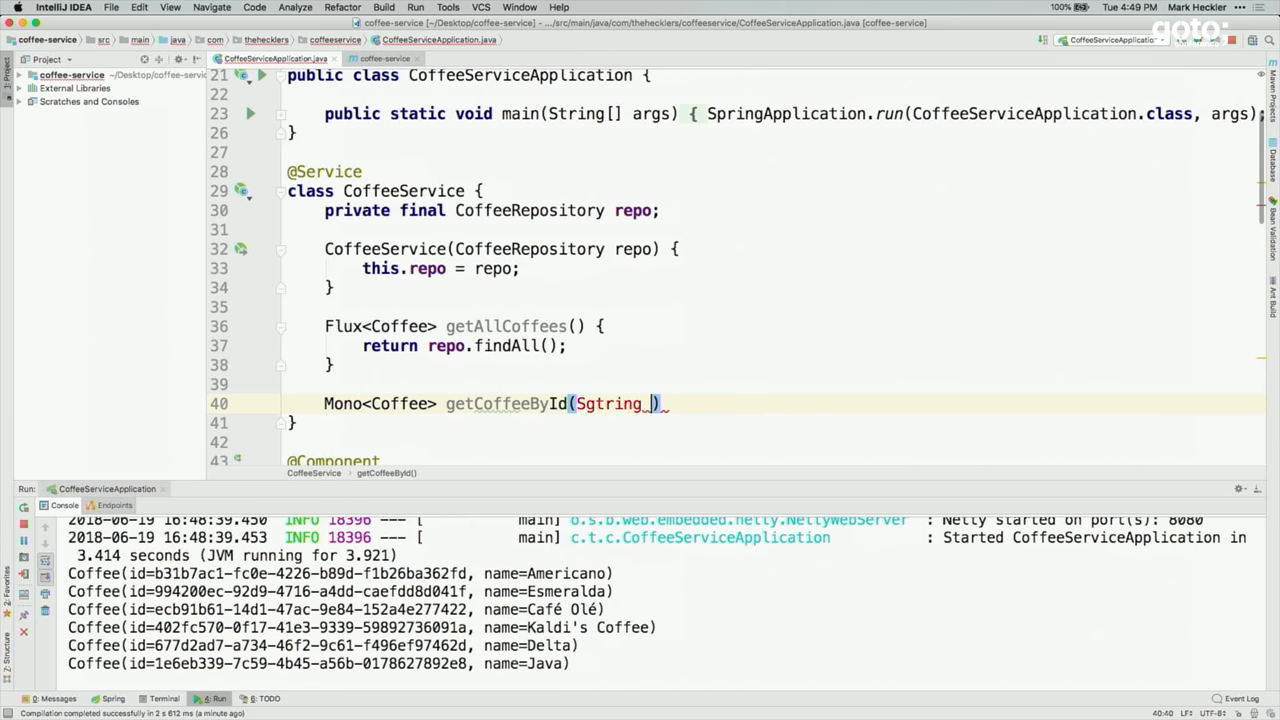
type("String id")
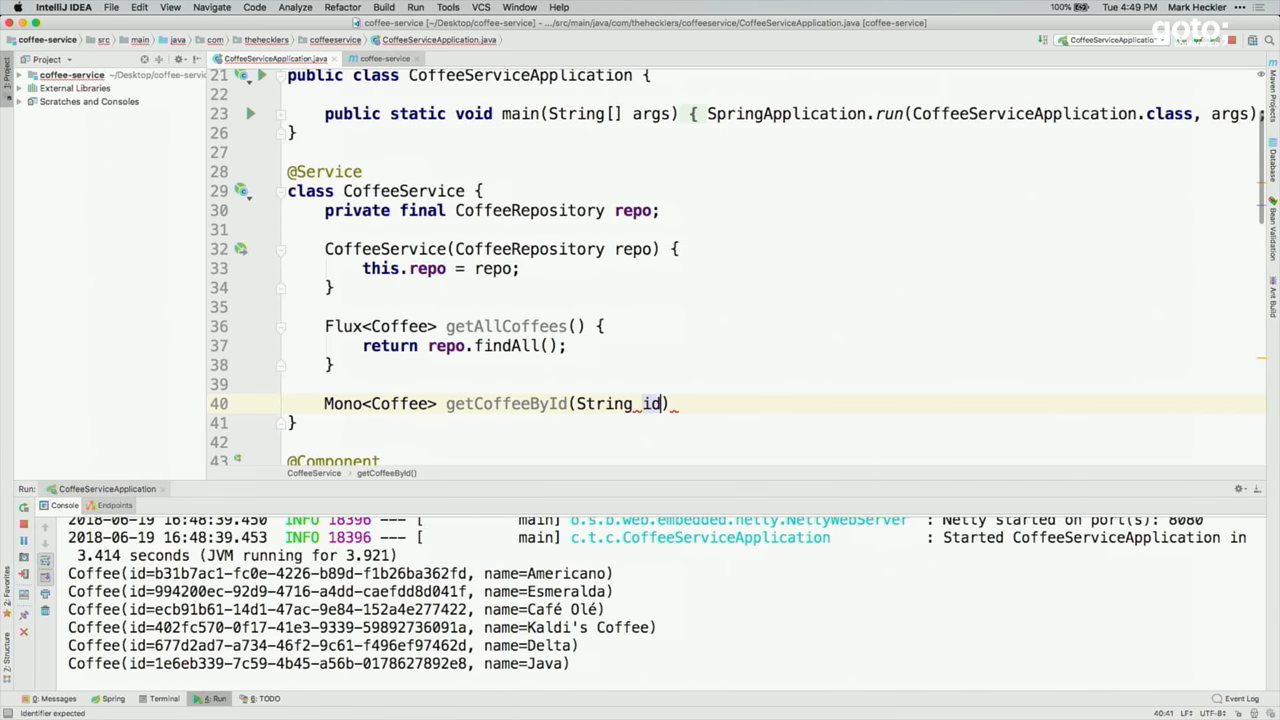
type("{ {")
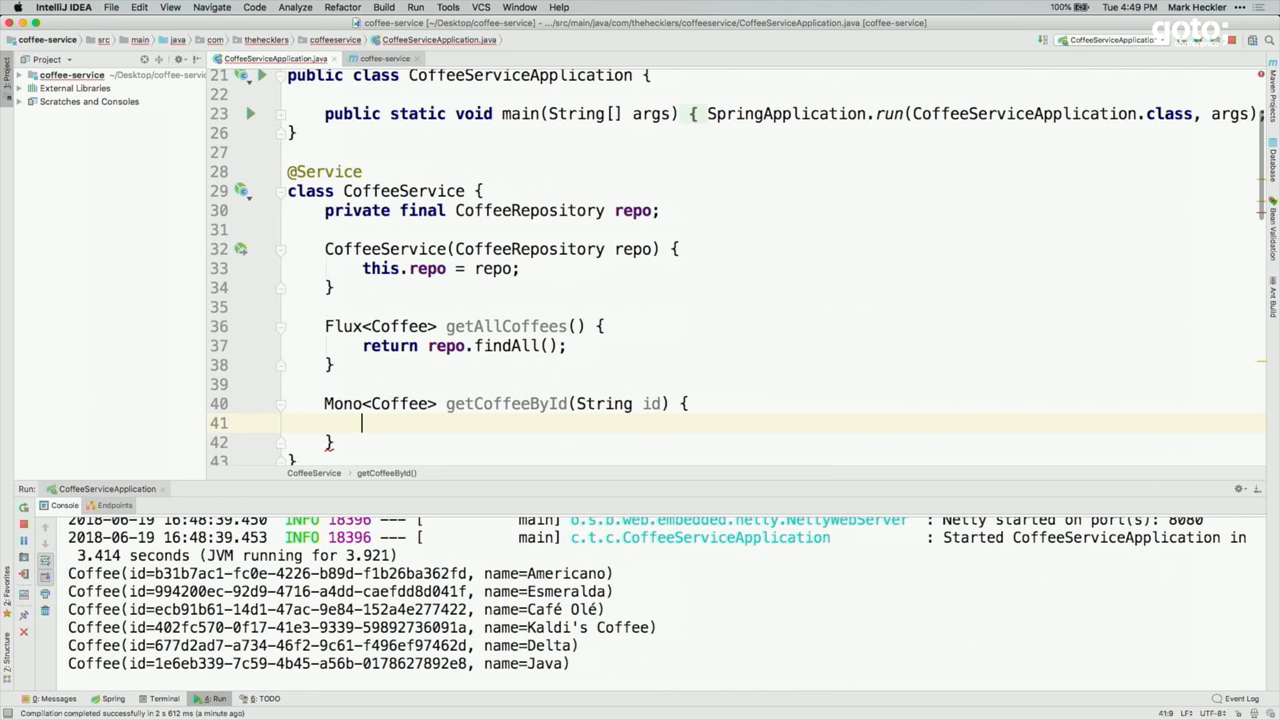
type("return repo.findById(id);")
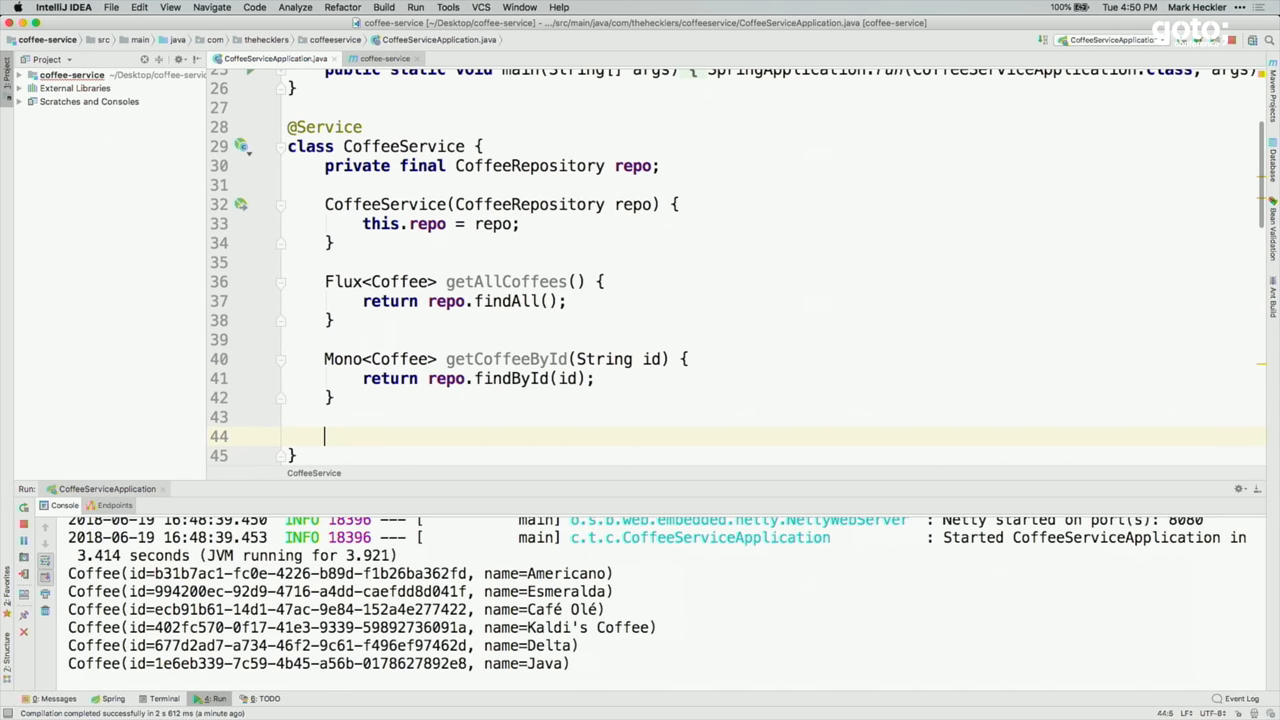
type("Flux<CoO")
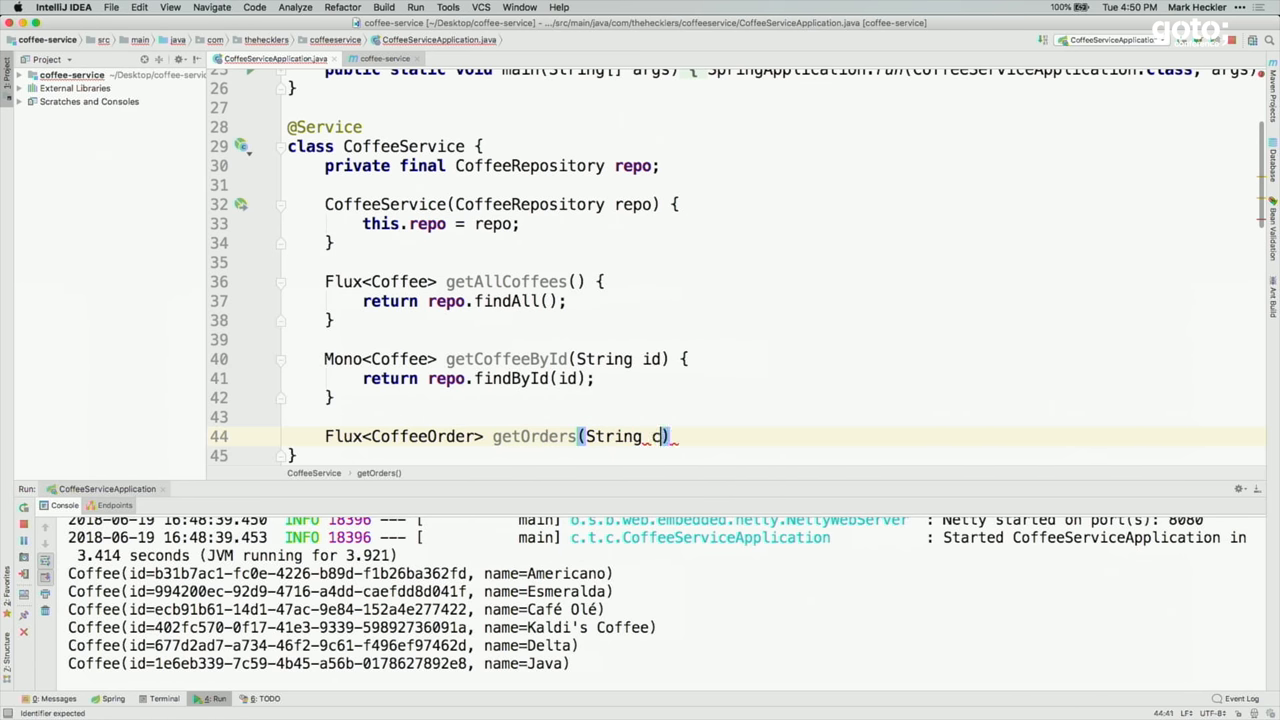
- Declare Flux<CoffeeOrder> getOrders(String coffeeId) and open its body
type("offeeId")
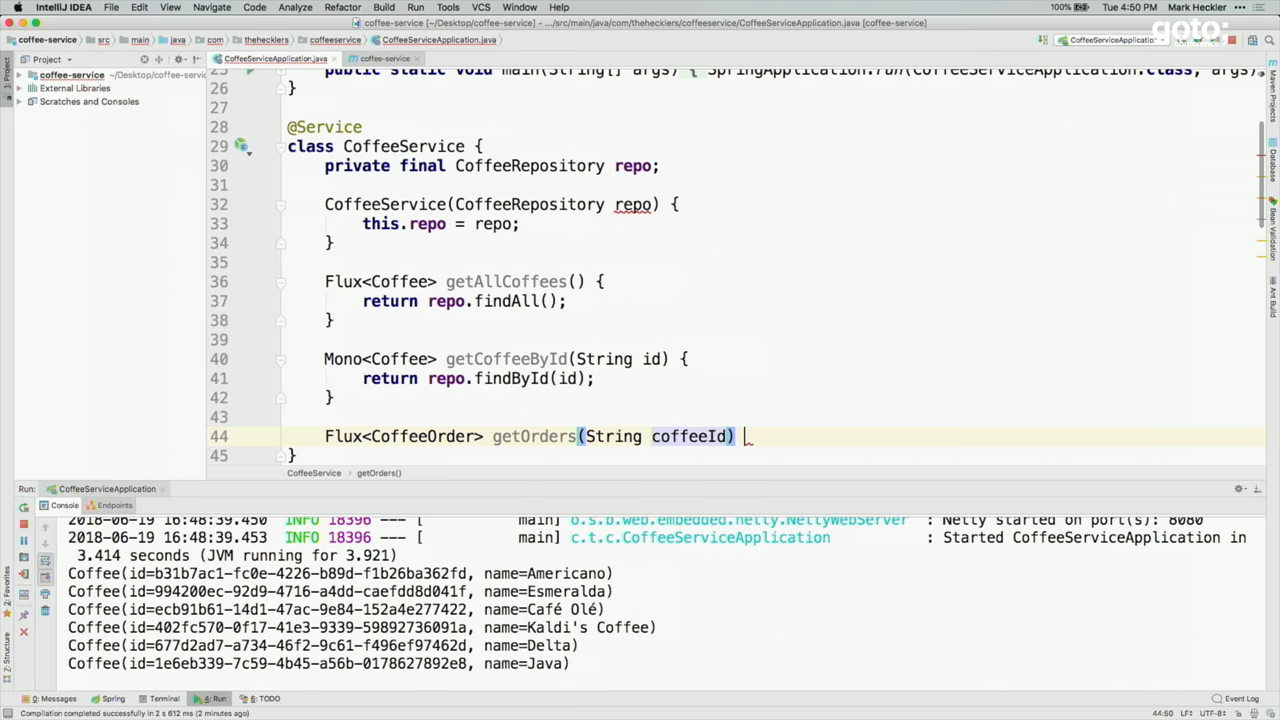
type("{")
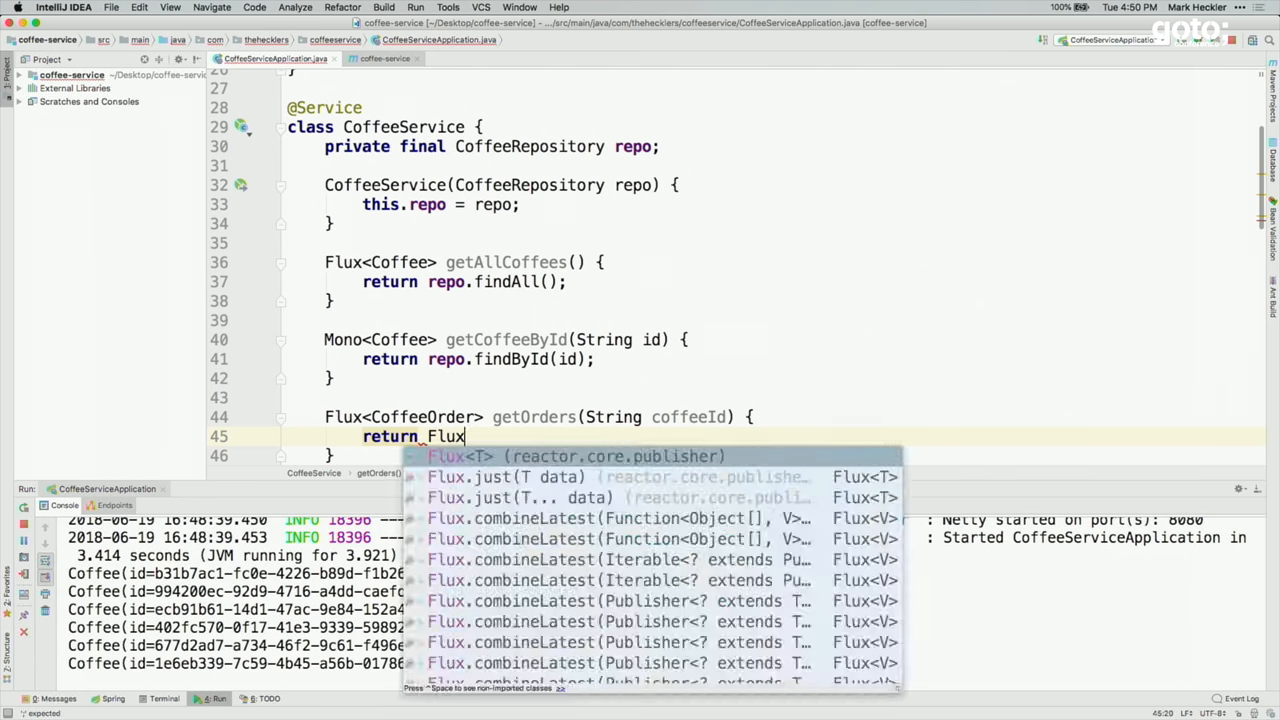
- Return Flux.generate emitting new CoffeeOrder(coffeeId, Instant.now()) with delayElements(Duration.ofSeconds(1))
type(".generate()")
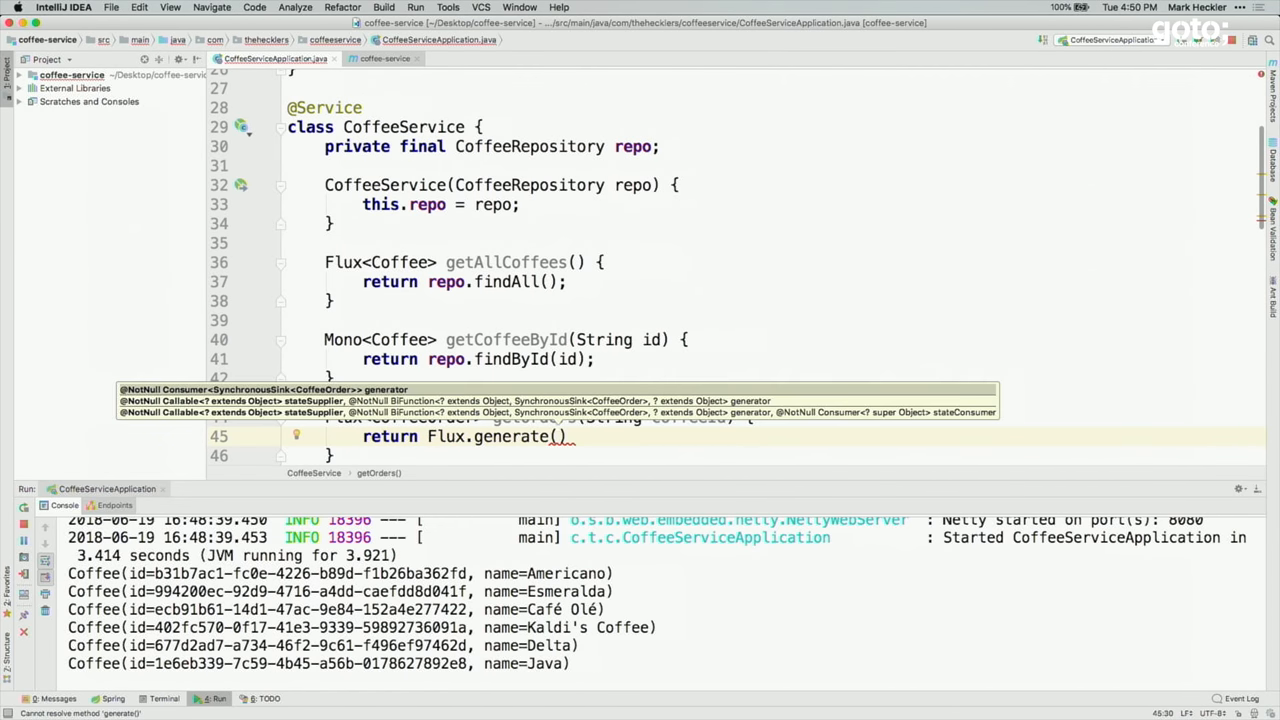
type("sink -> sink.next(new")
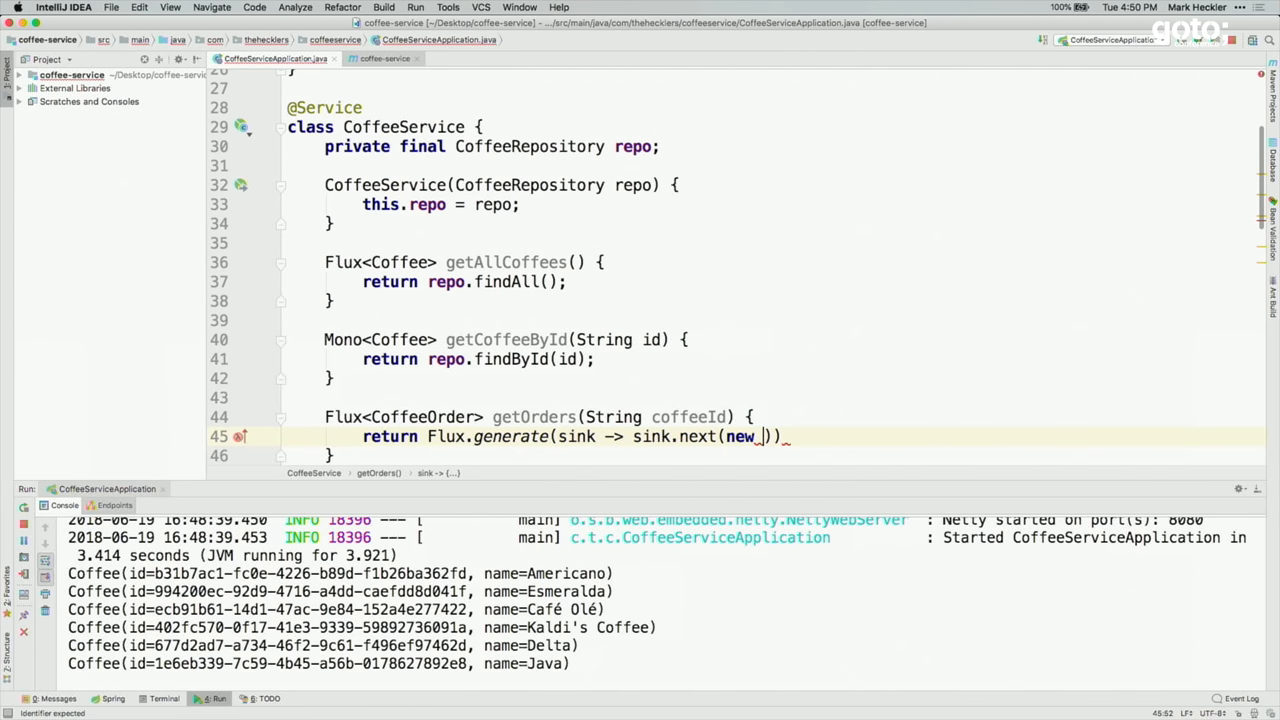
type("CoffeeOrder(co")
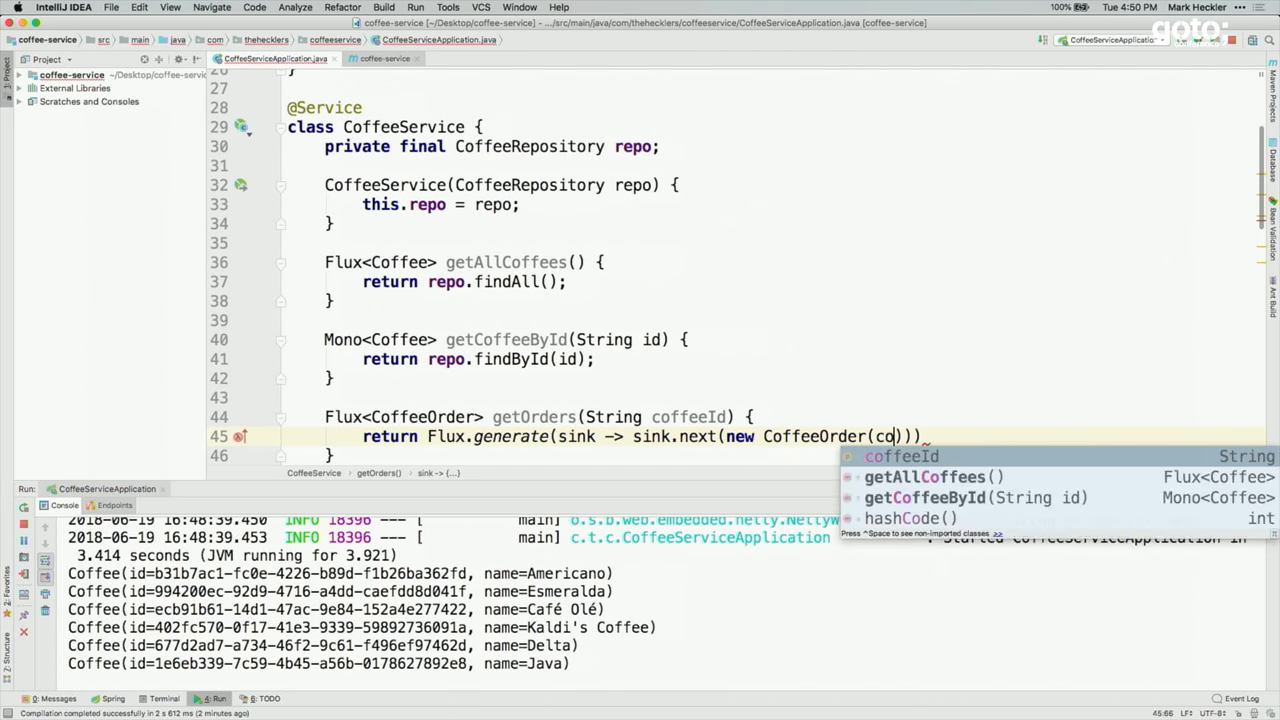
left_click(900, 456)
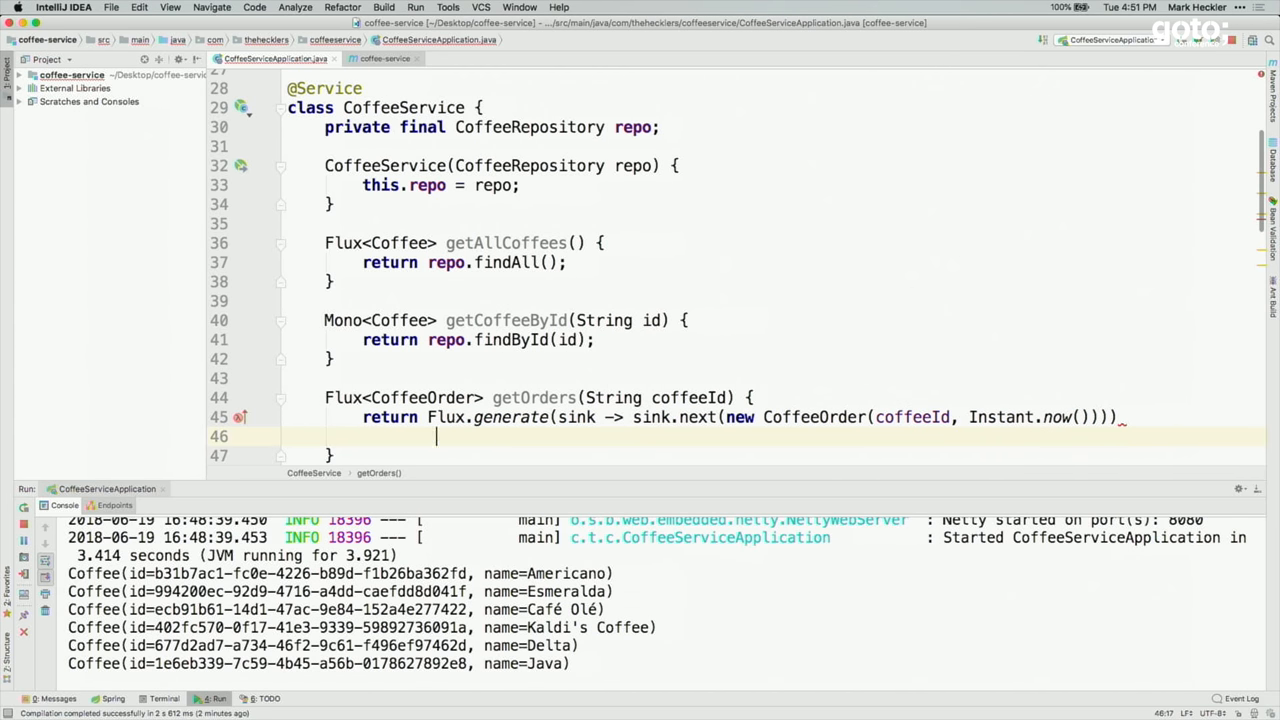
type(".delayElements(")
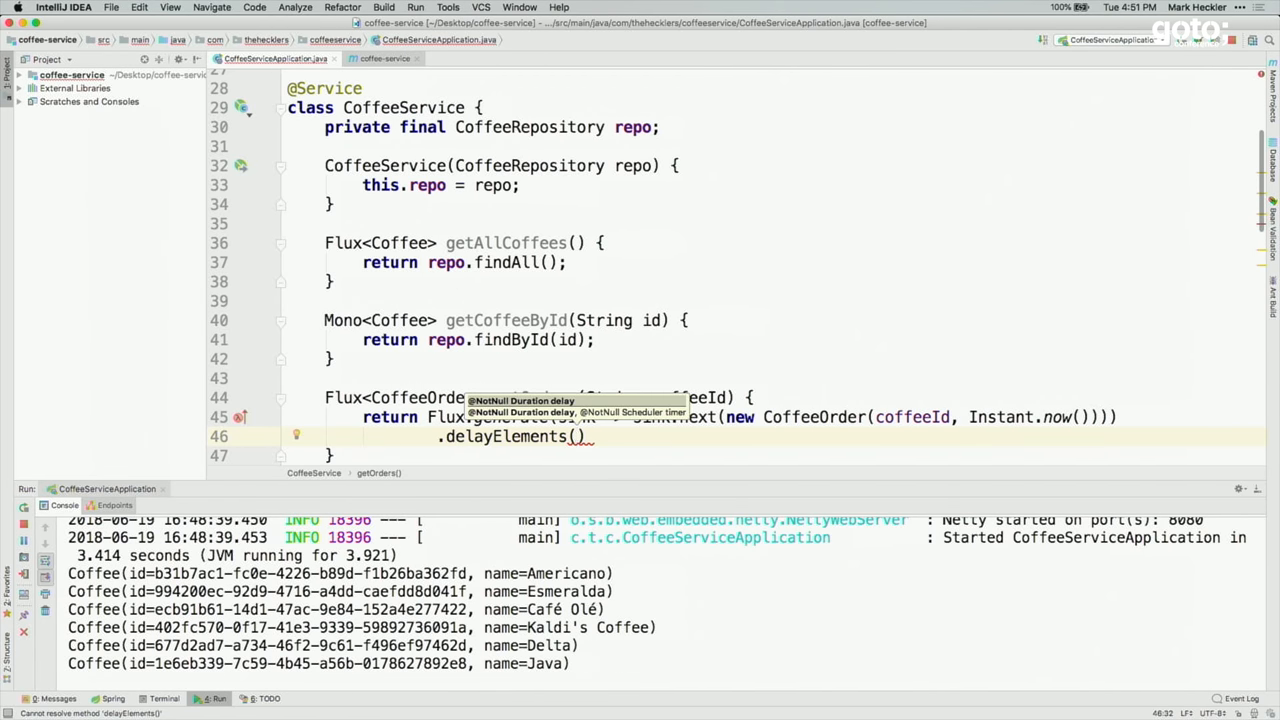
type("Duration.ofSeconds(1)")
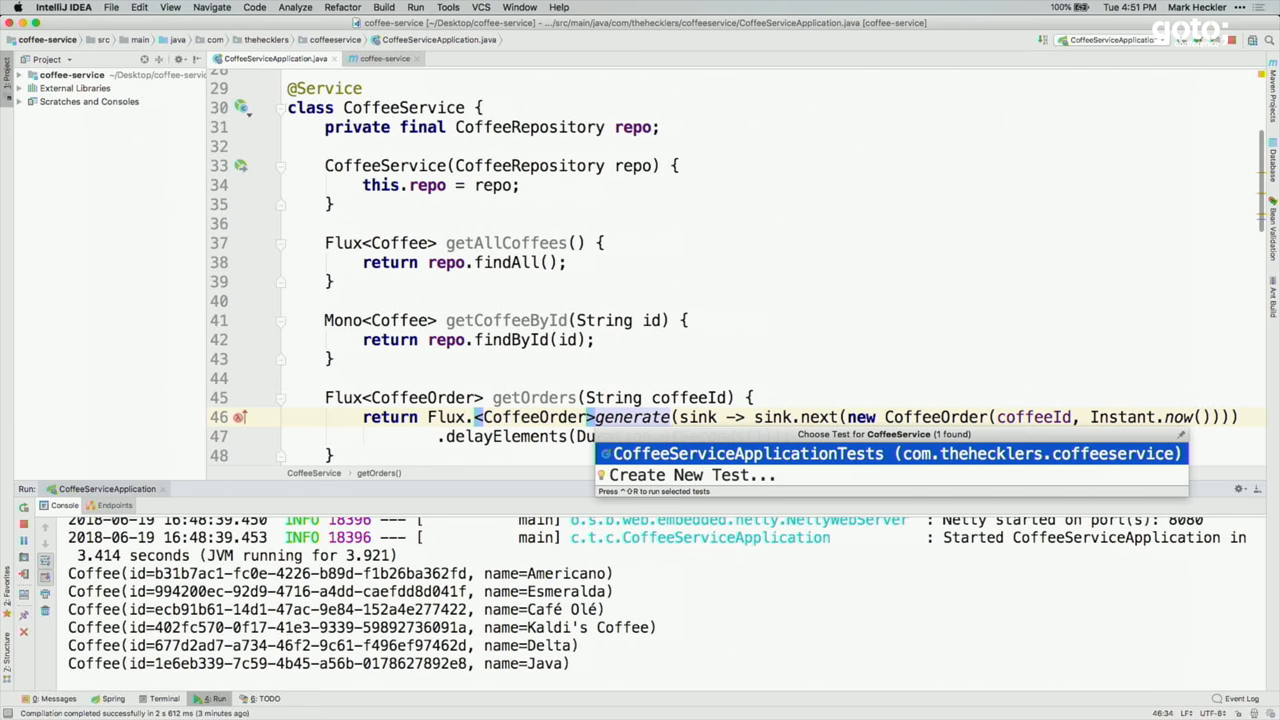
left_click(884, 452)
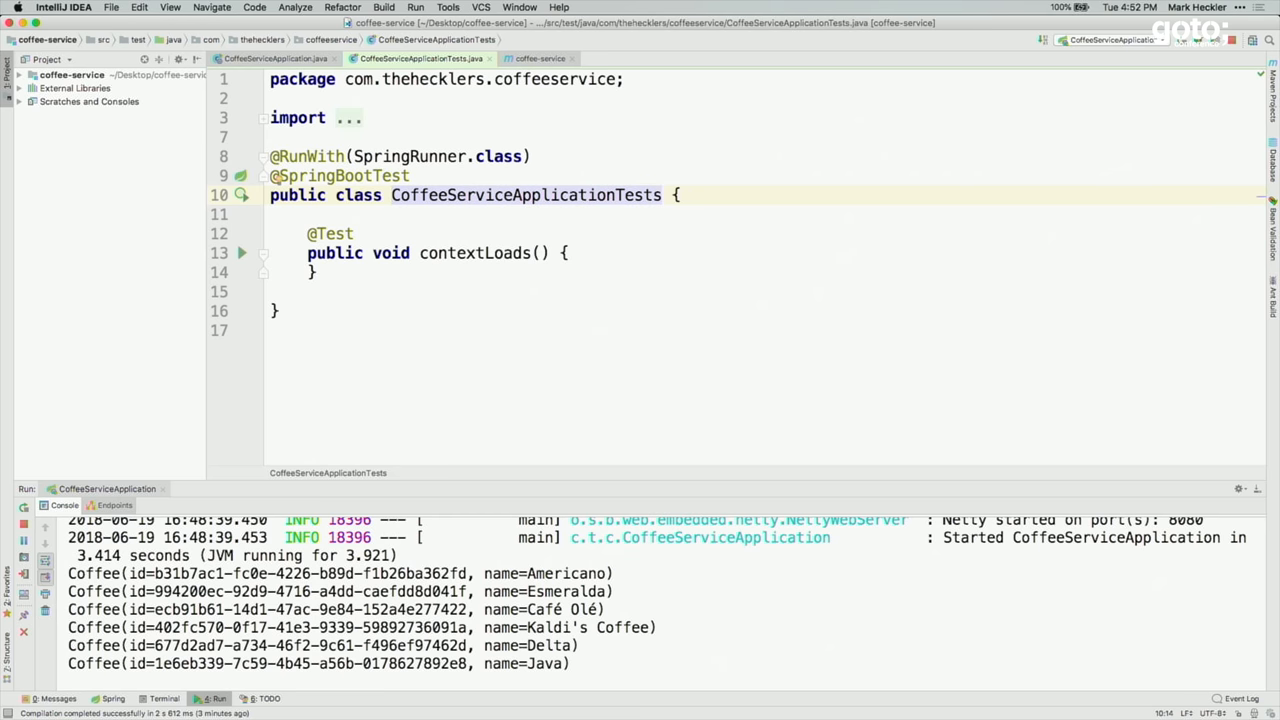
left_click(678, 196)
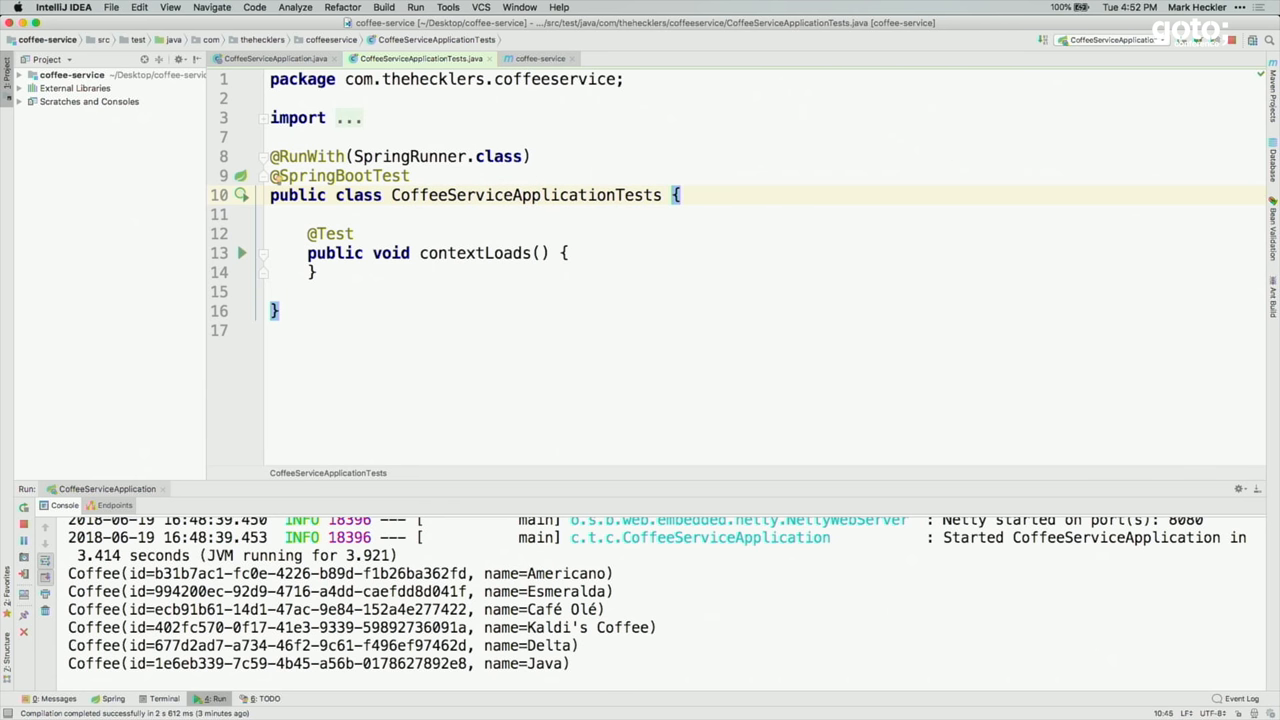
key("enter")
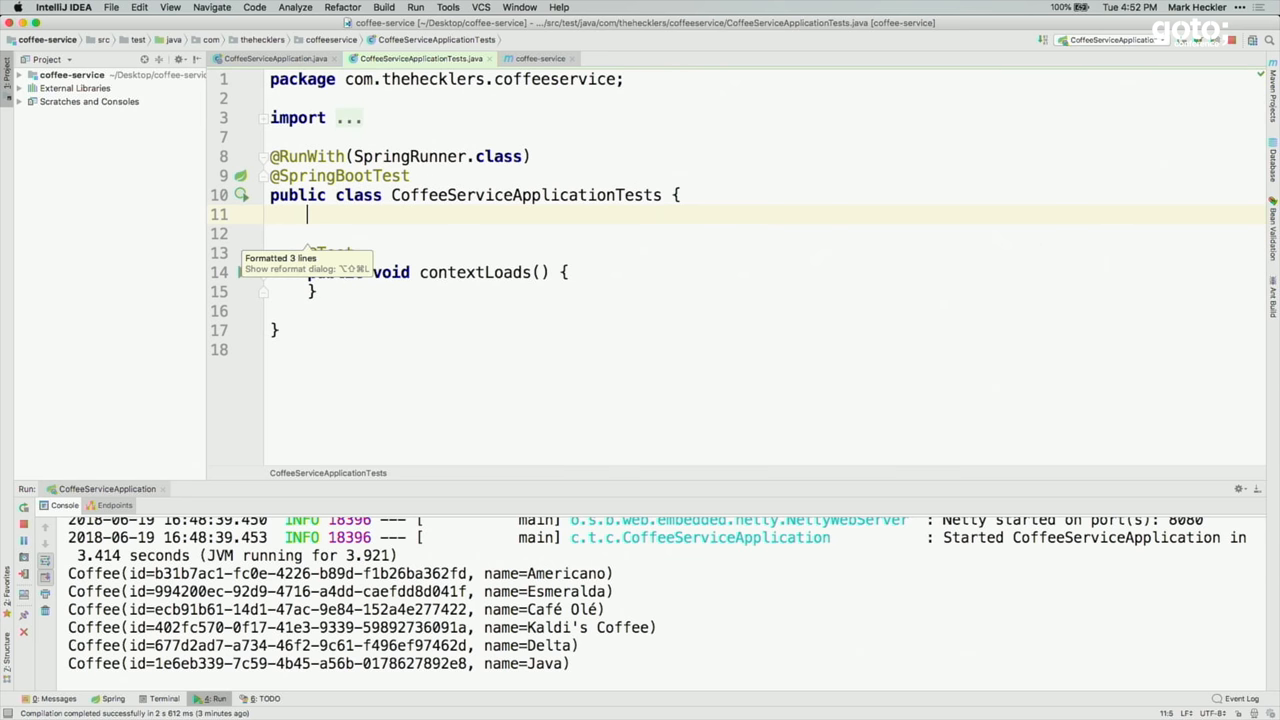
type("@Aut")
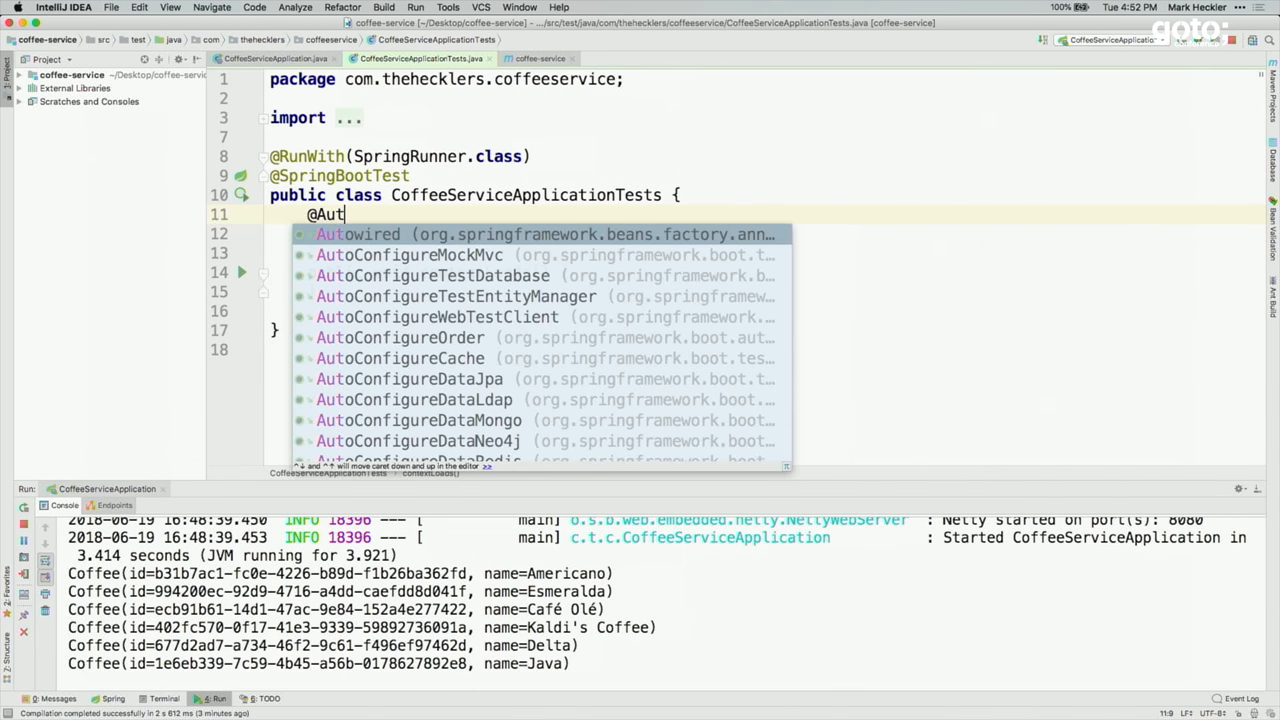
left_click(356, 234)
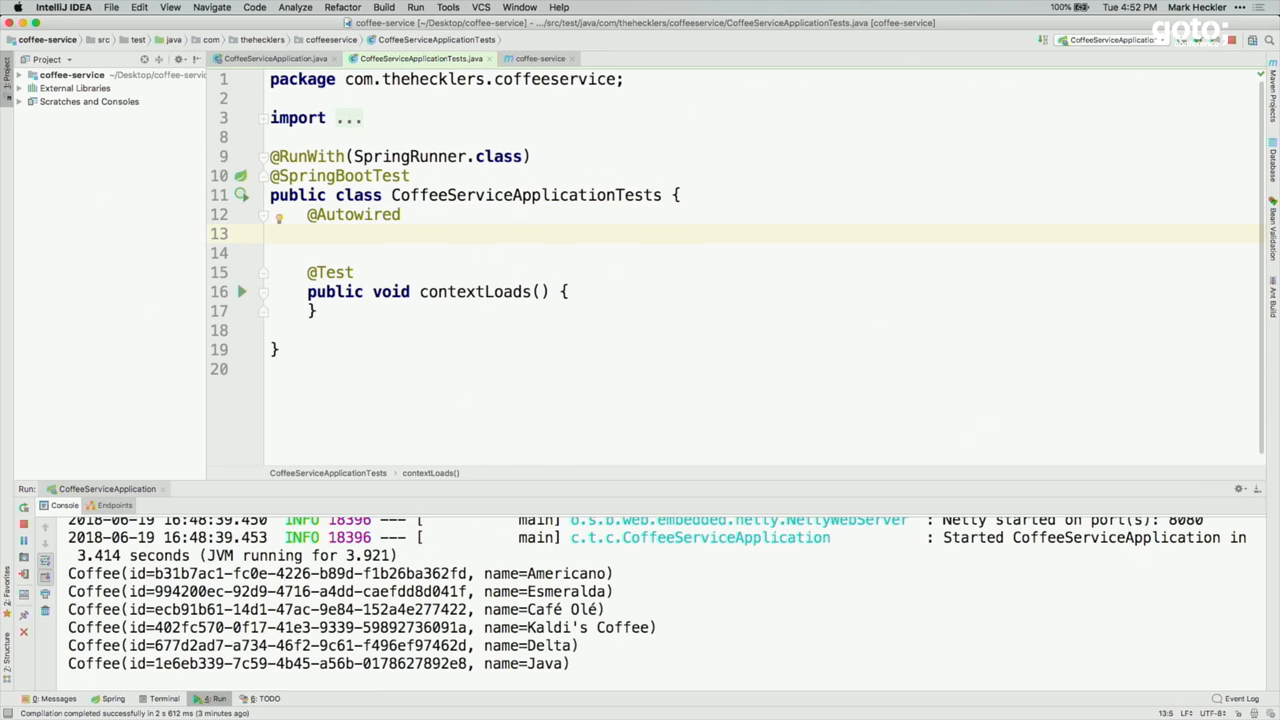
type("p")
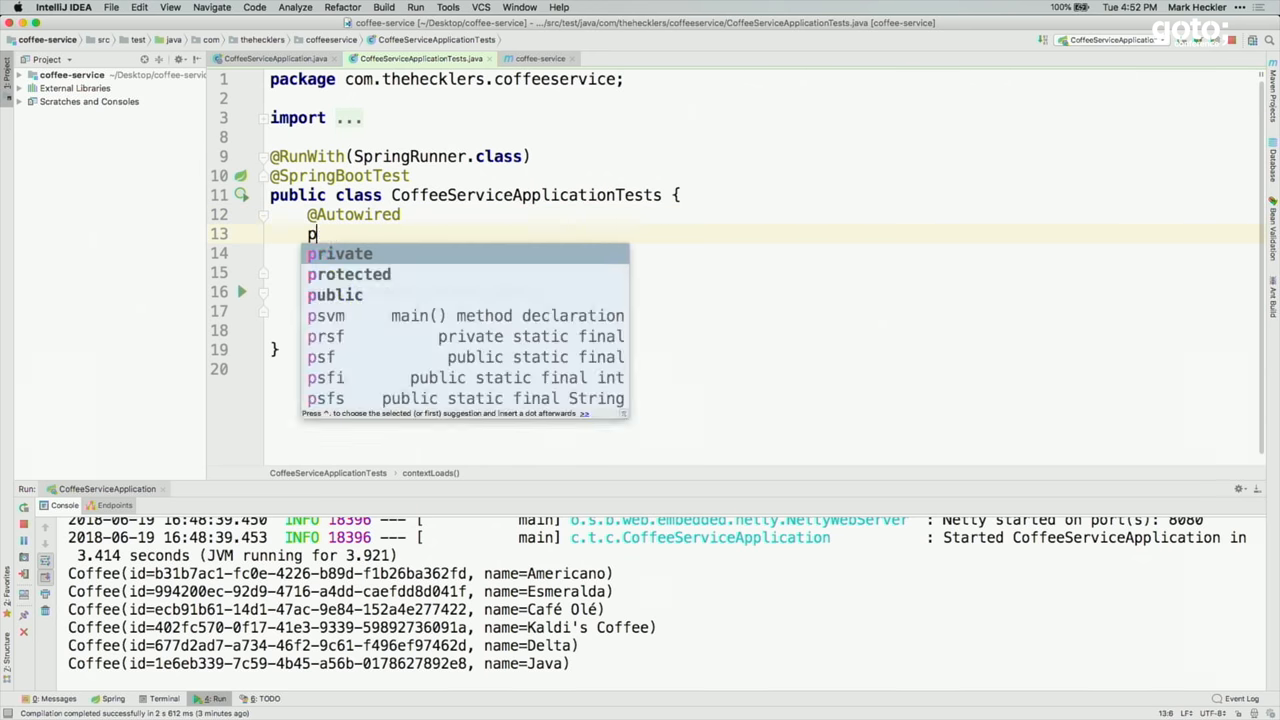
type("rivate CofS")
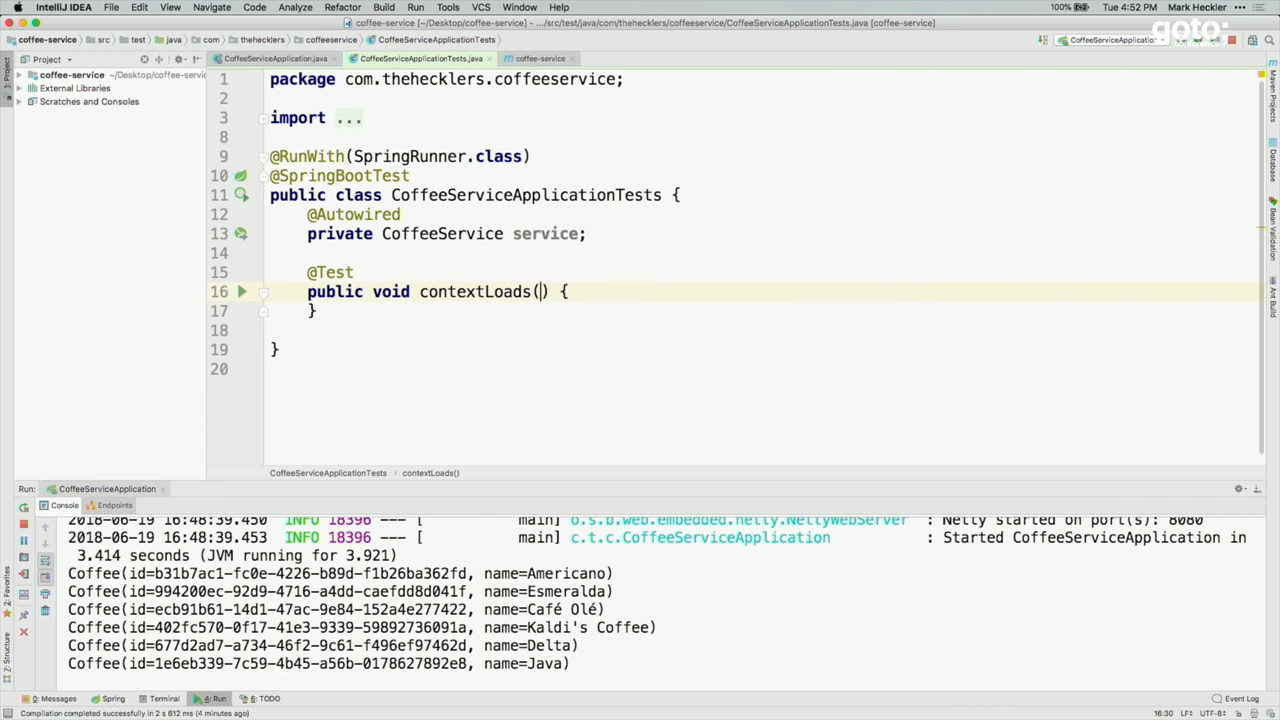
- Rename the test getOrdersTake10 and set String coffeeId = service.getAllCoffees().blockFirst().getId();
double_click(474, 292)
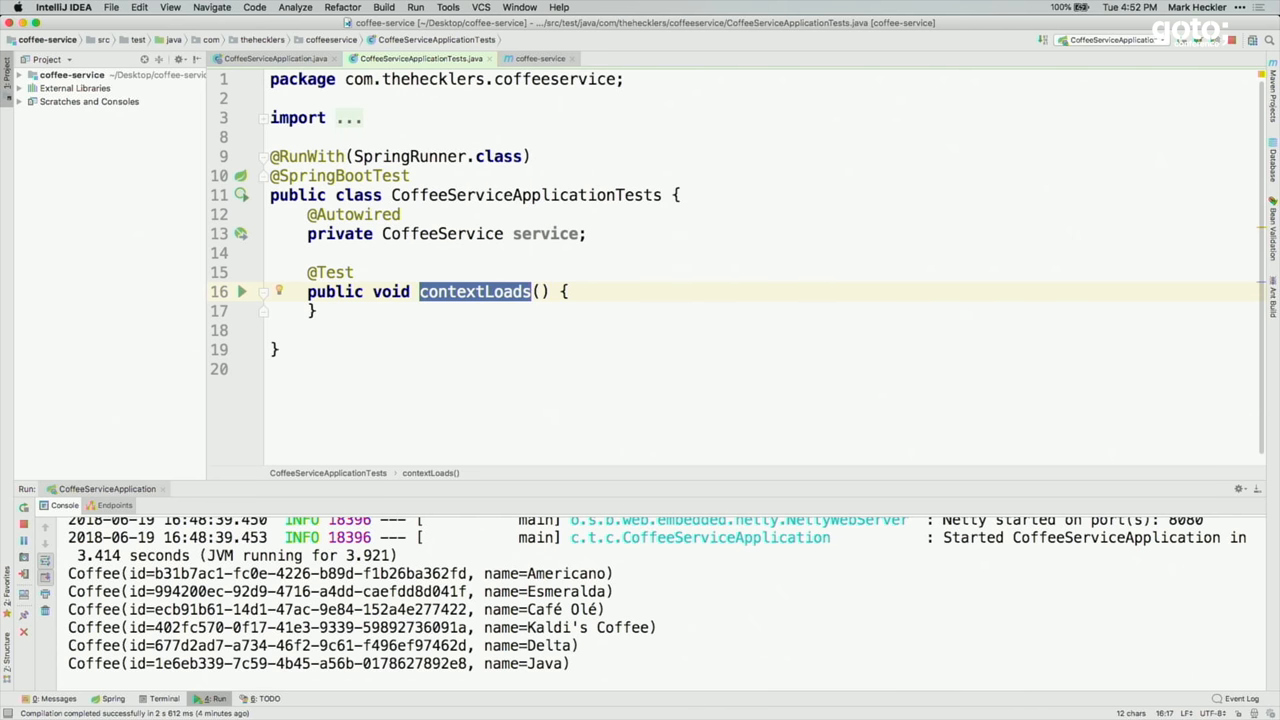
type("getOrdersTake10")
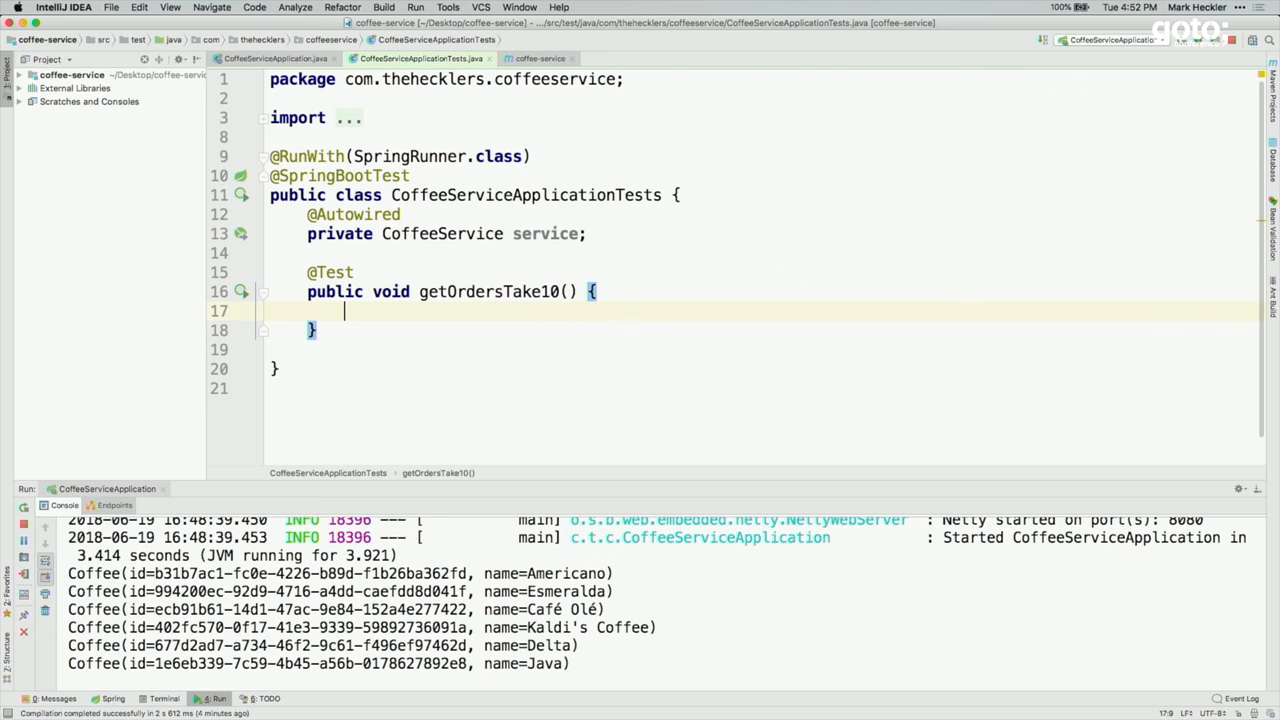
type("String")
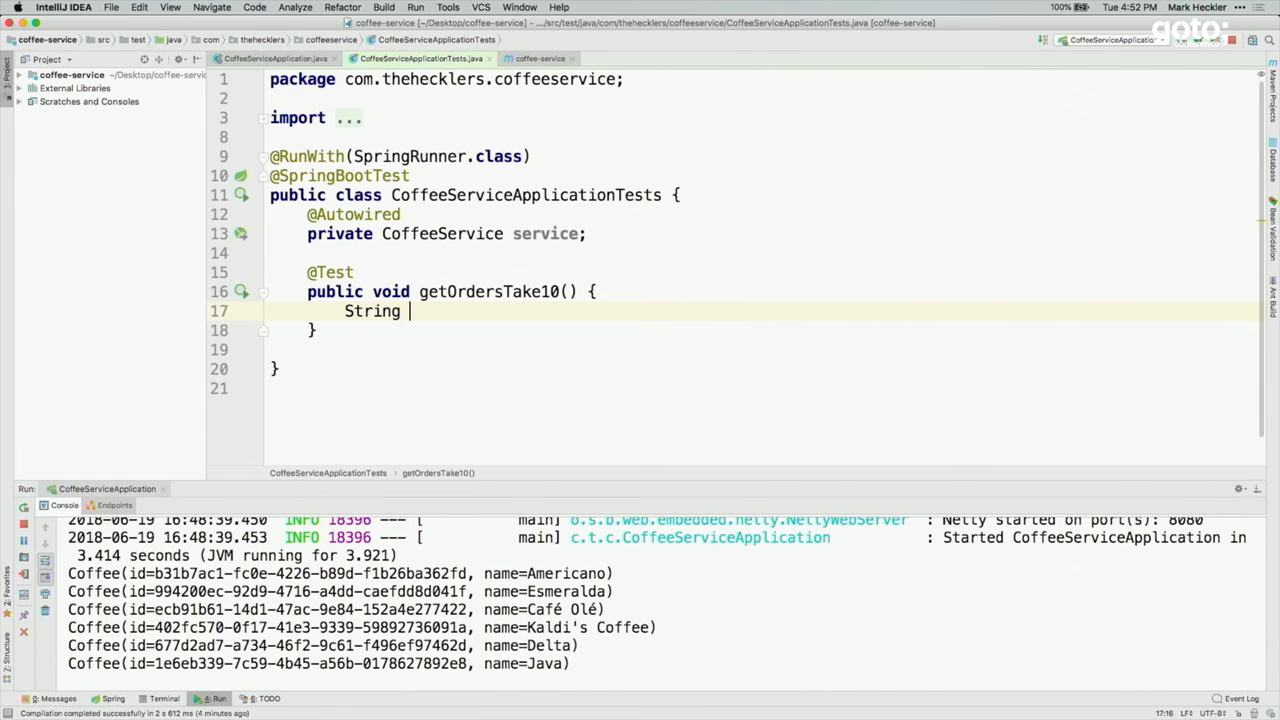
type("coffeeId")
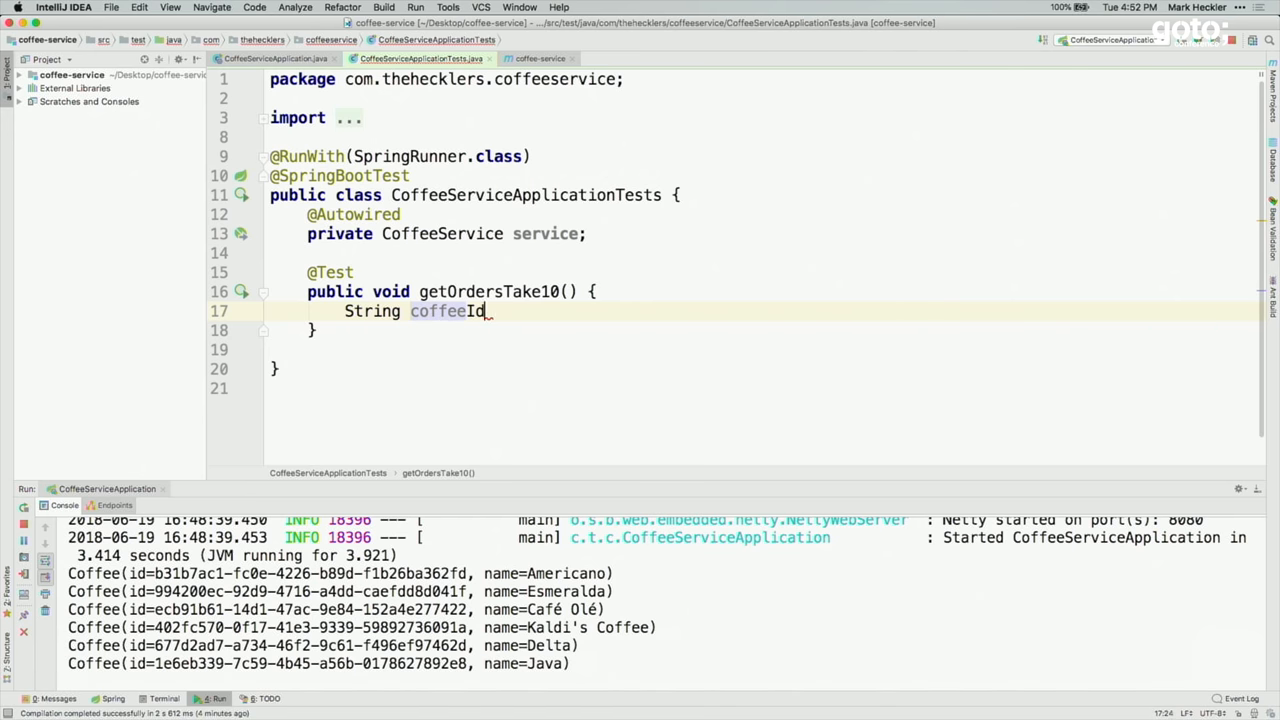
type("= service.getAllCoffees().blockFirst(")
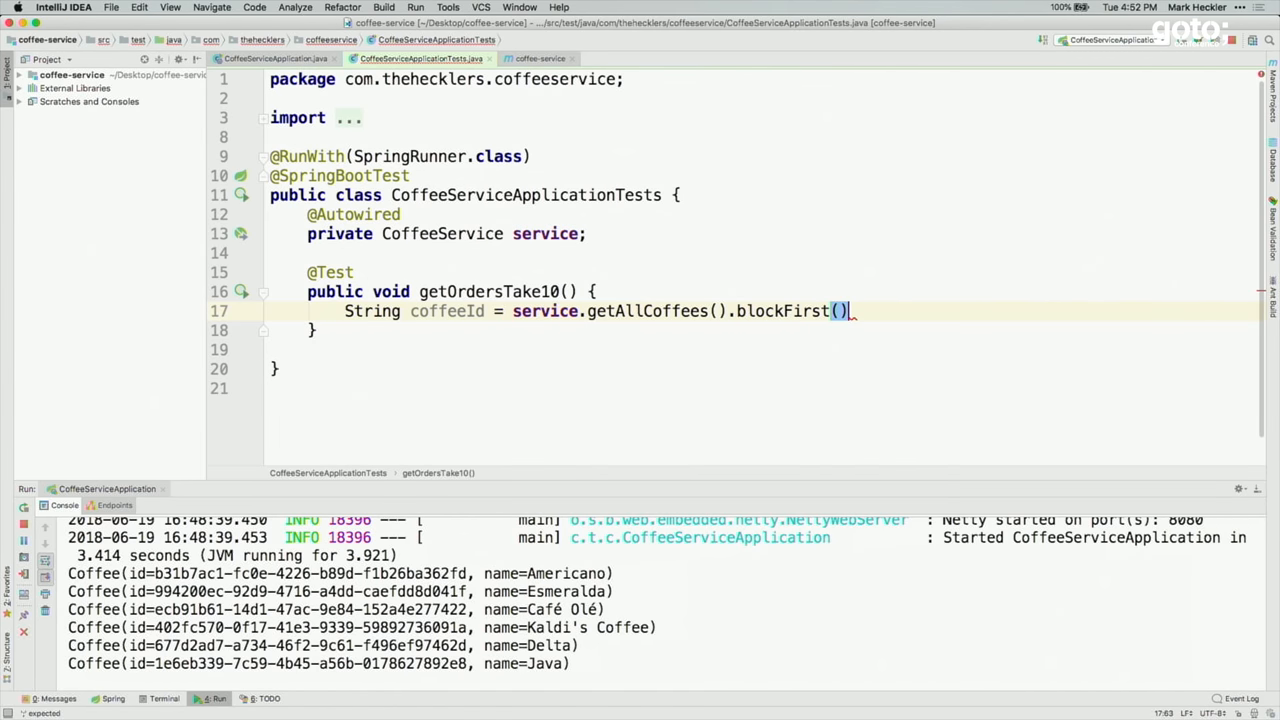
type(".getId()")
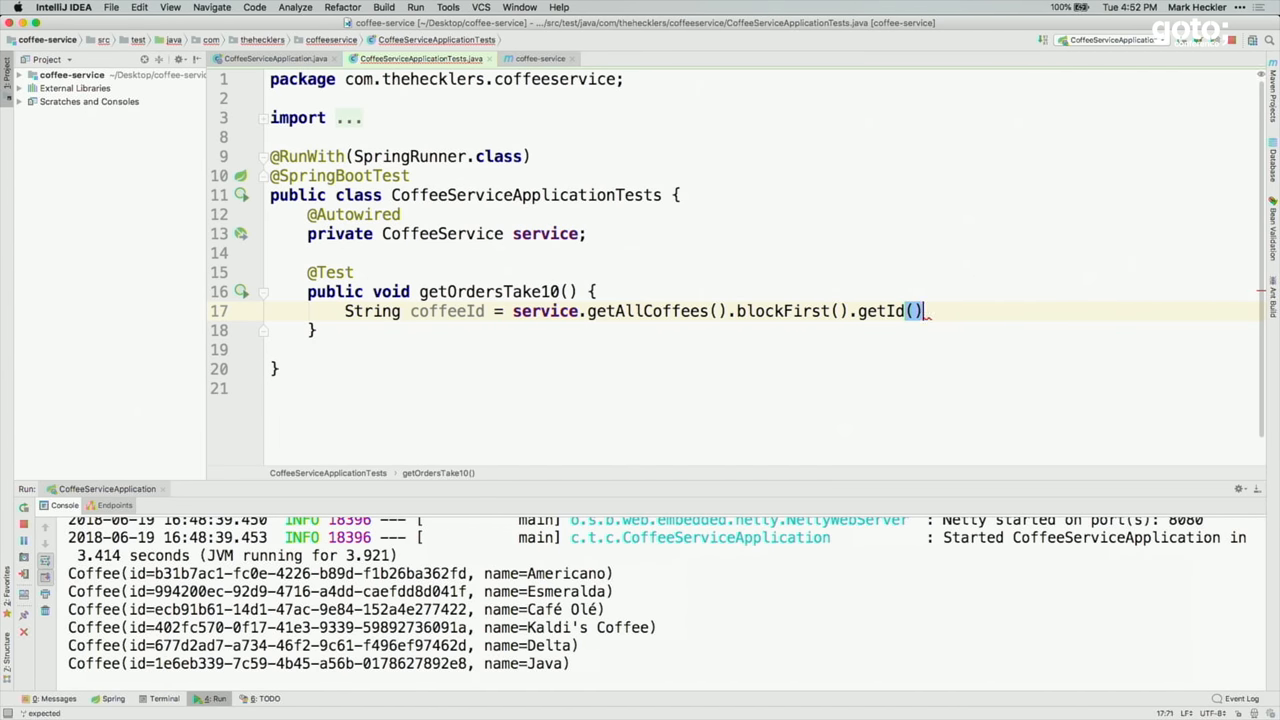
type(";")
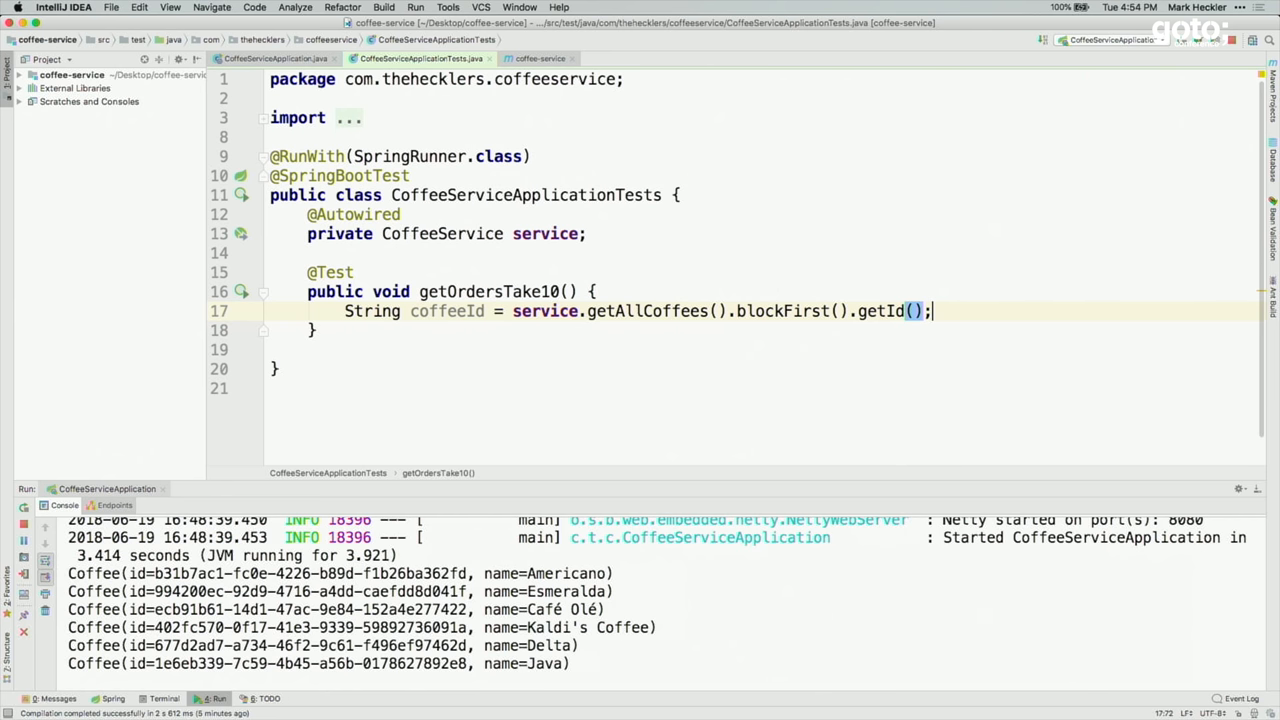
- Begin StepVerifier.withVirtualTime(() -> service.getOrders(coffeeId).take(10))
type("STe")
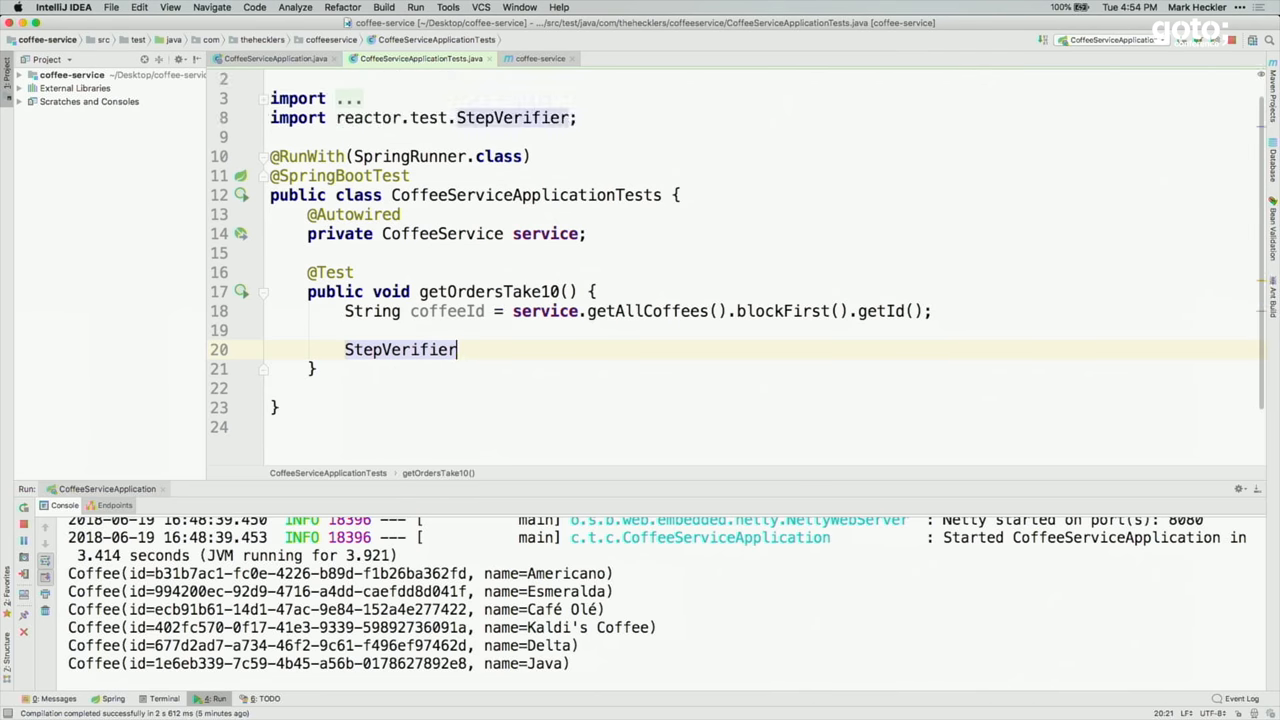
type(".withVirtualTime")
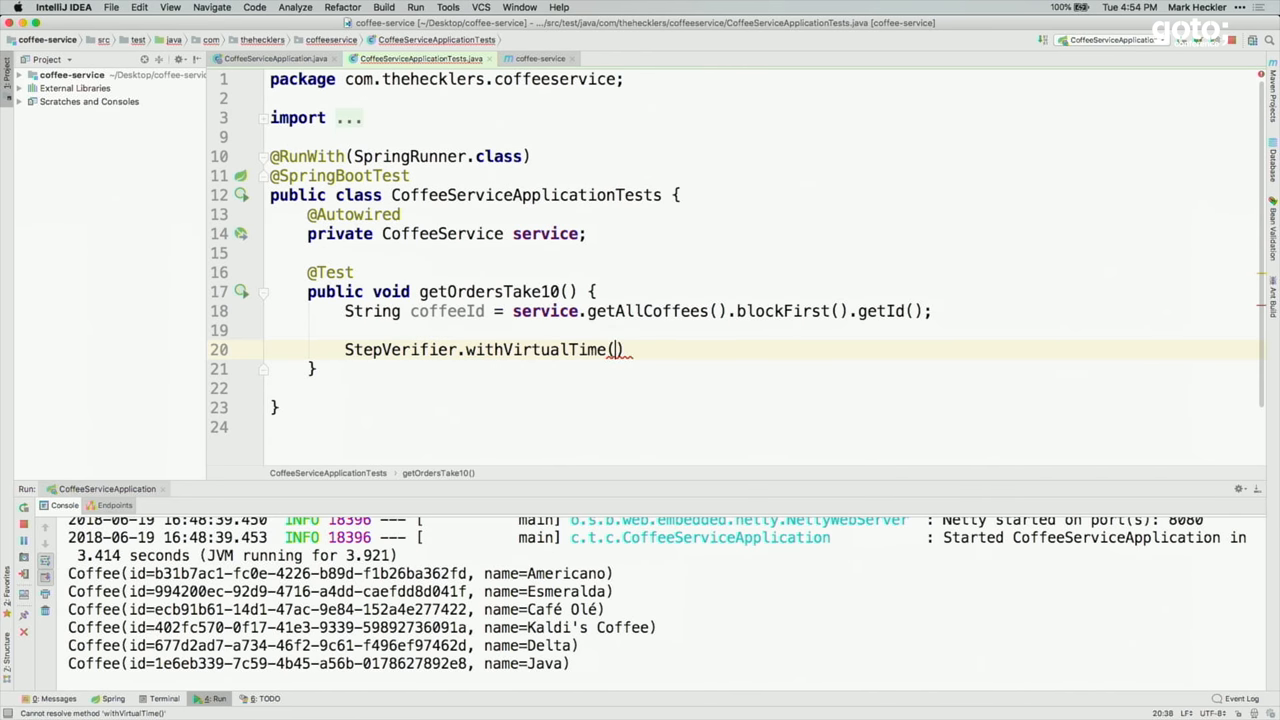
type("() -> sese)")
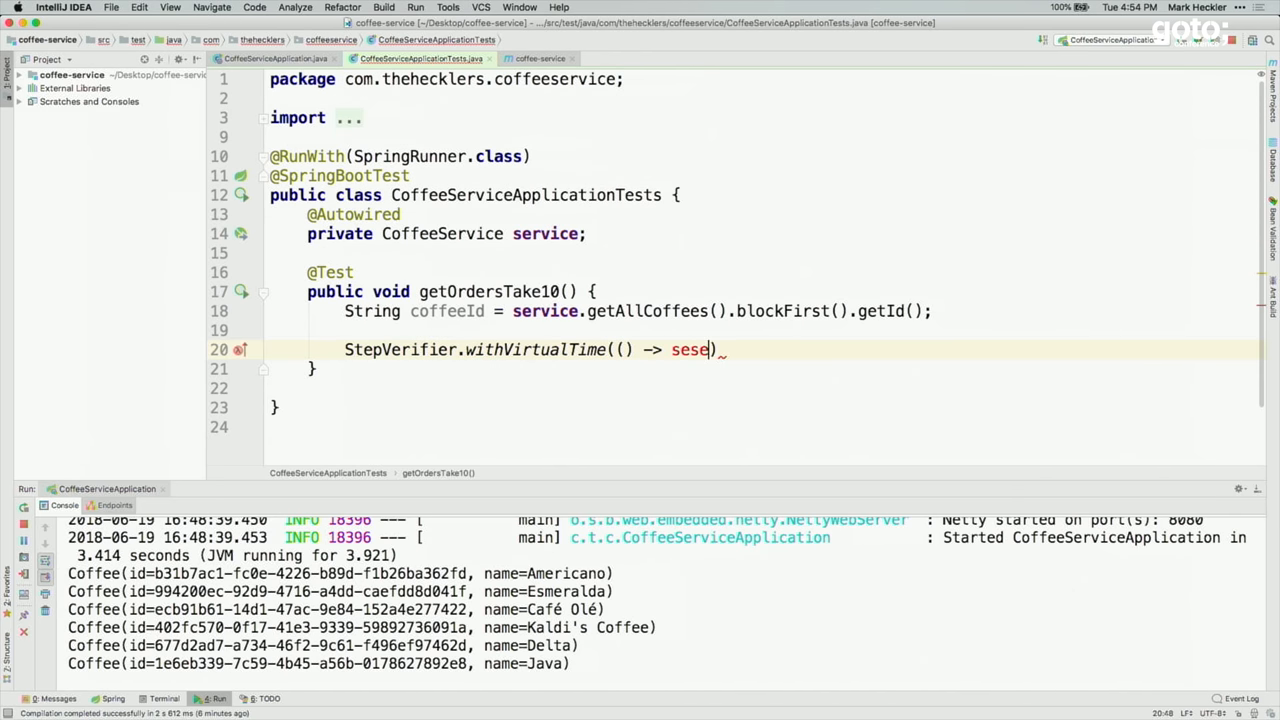
type("service.getOrders(")
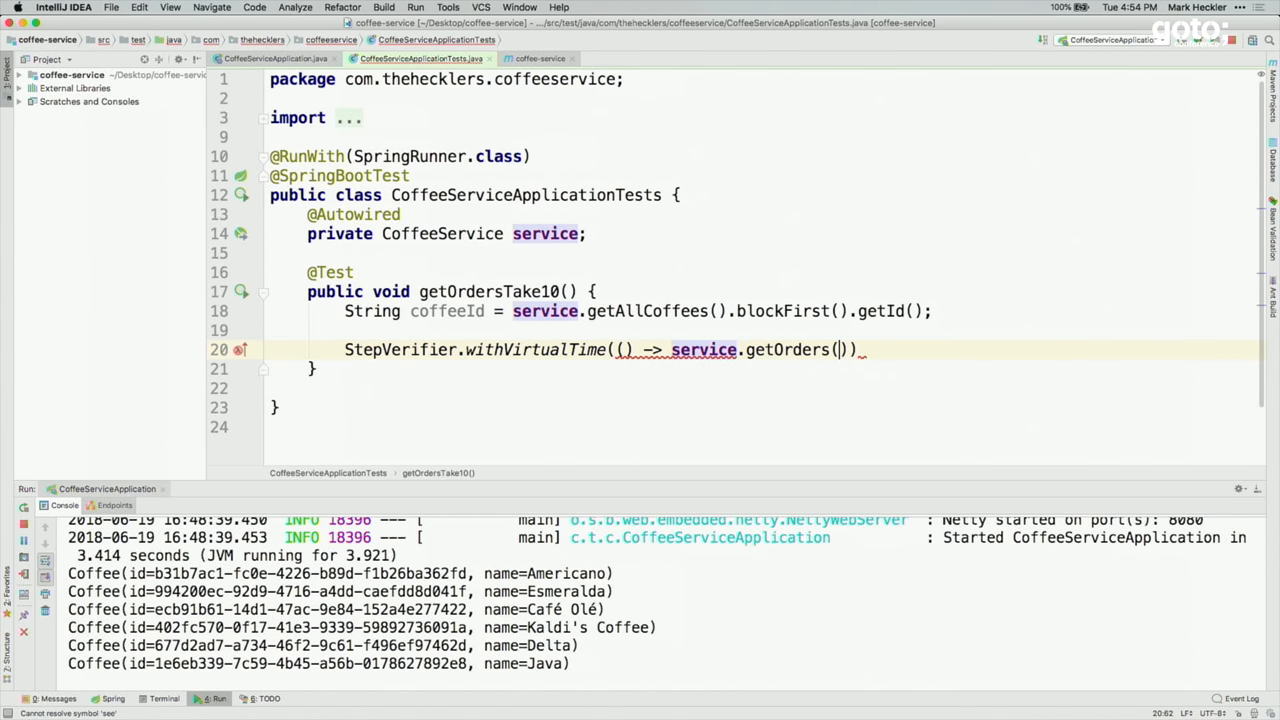
type("coffeeId")
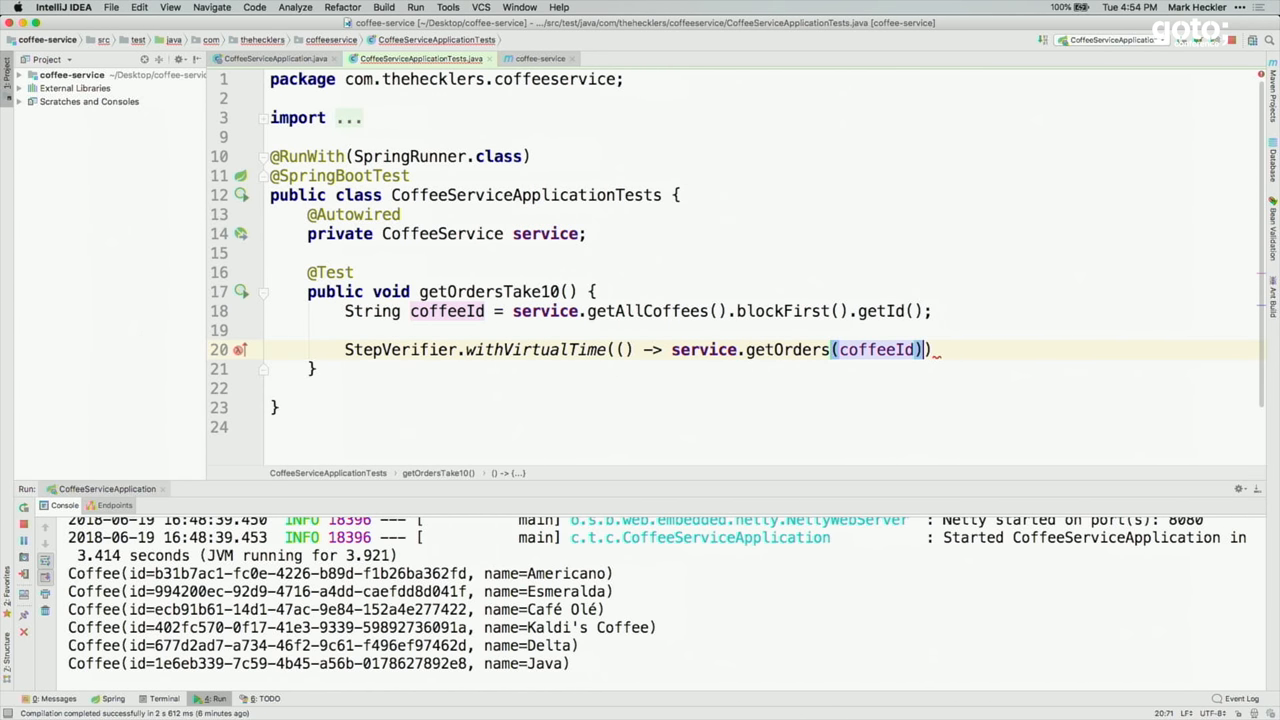
type(".take()")
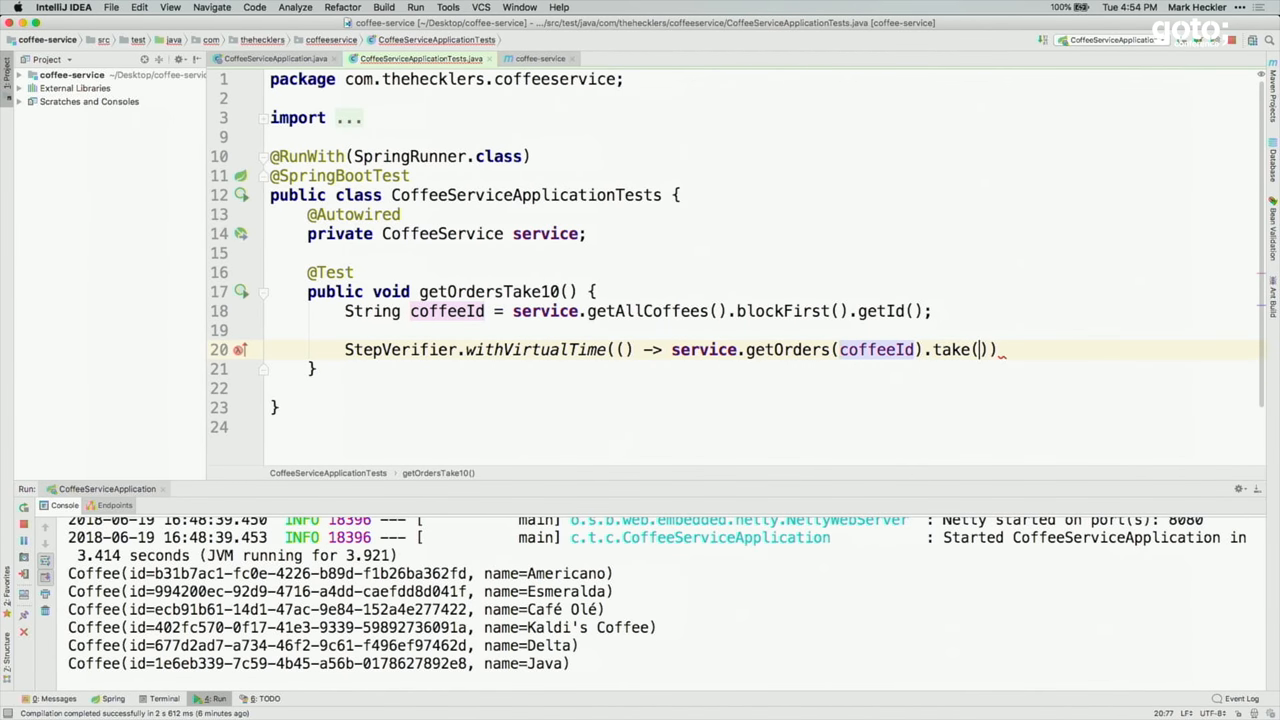
type("10")
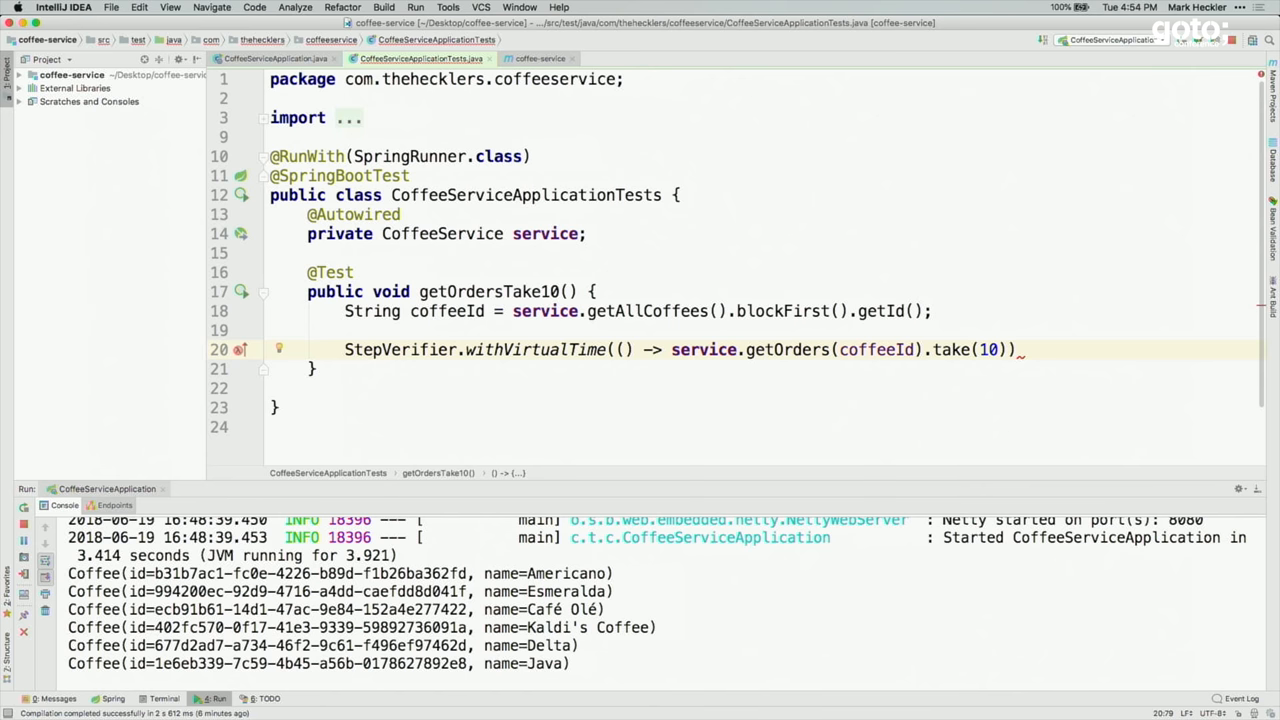
- Chain thenAwait(Duration.ofHours(10)), expectNextCount(10) and verifyComplete()
type(".thenAwait(")
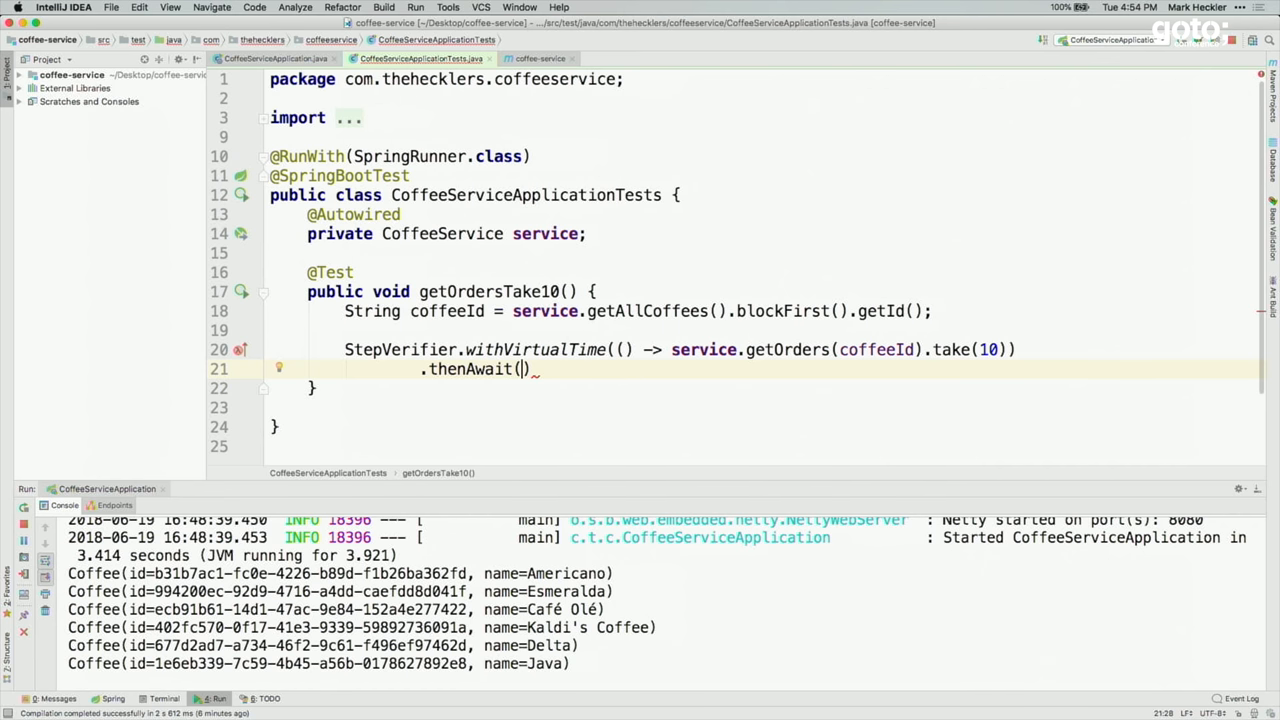
type("Duration.ofHours(10")
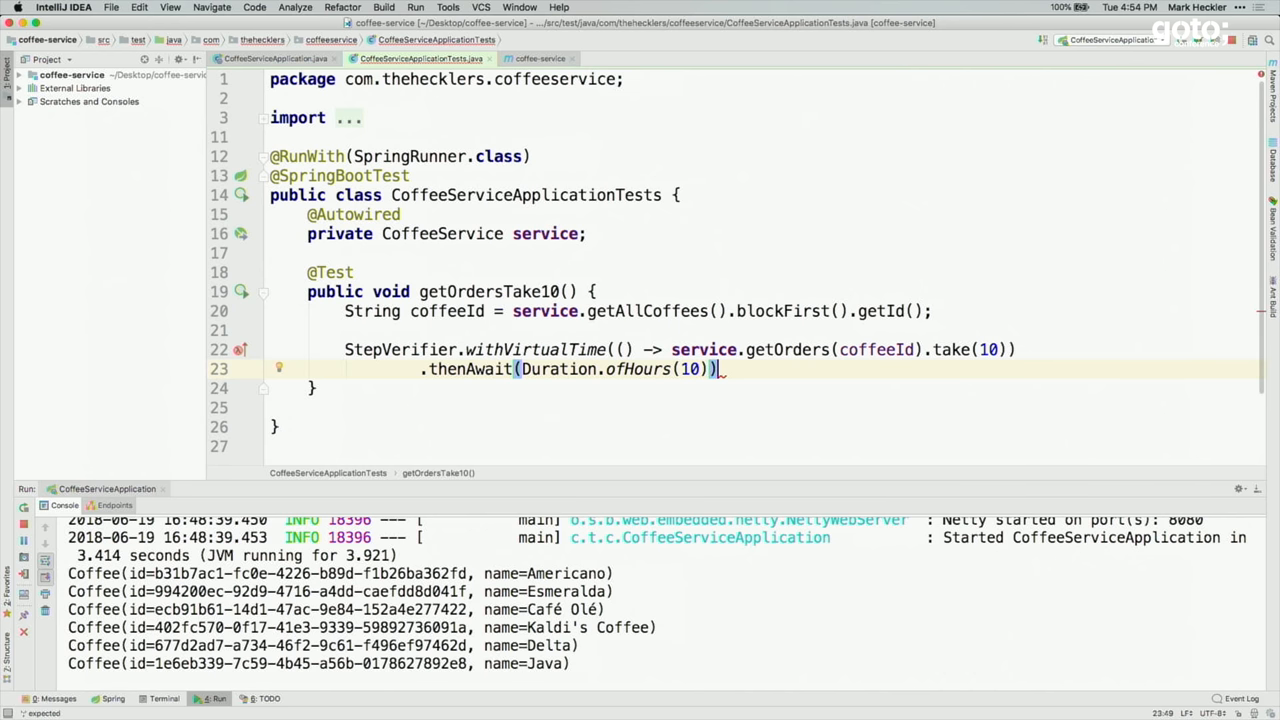
key("Return")
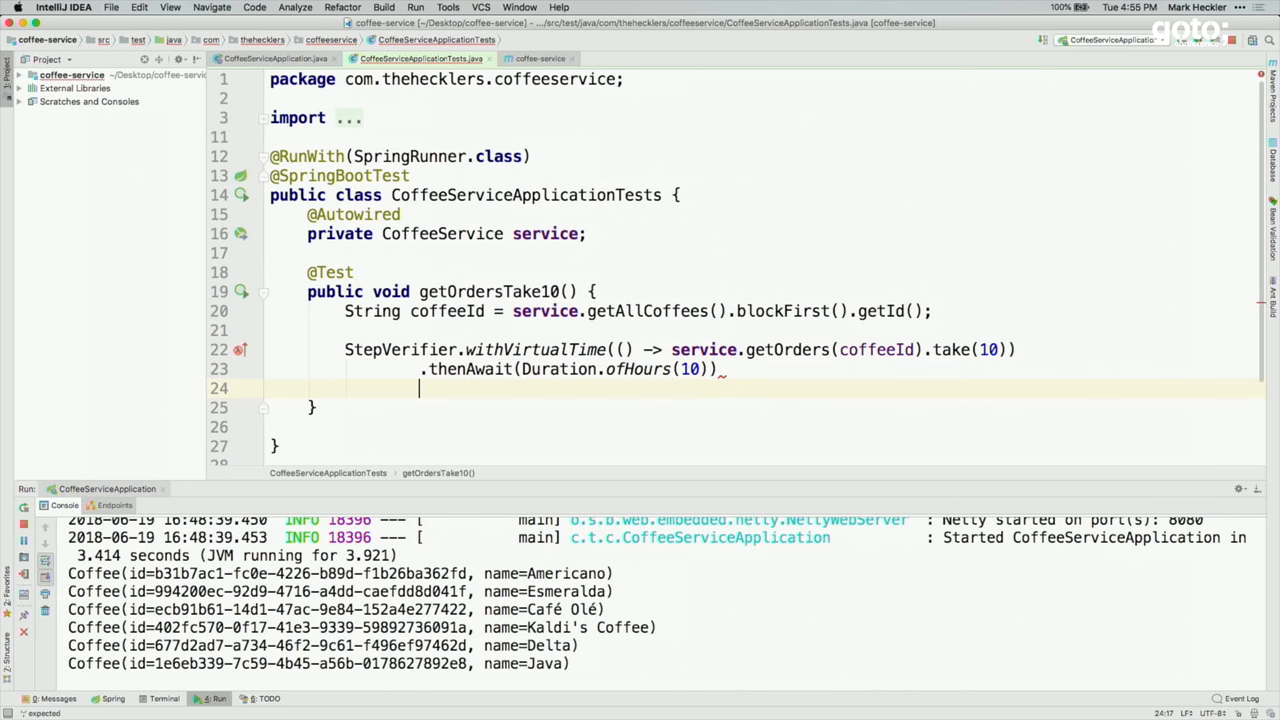
type(".expectNextCount(10")
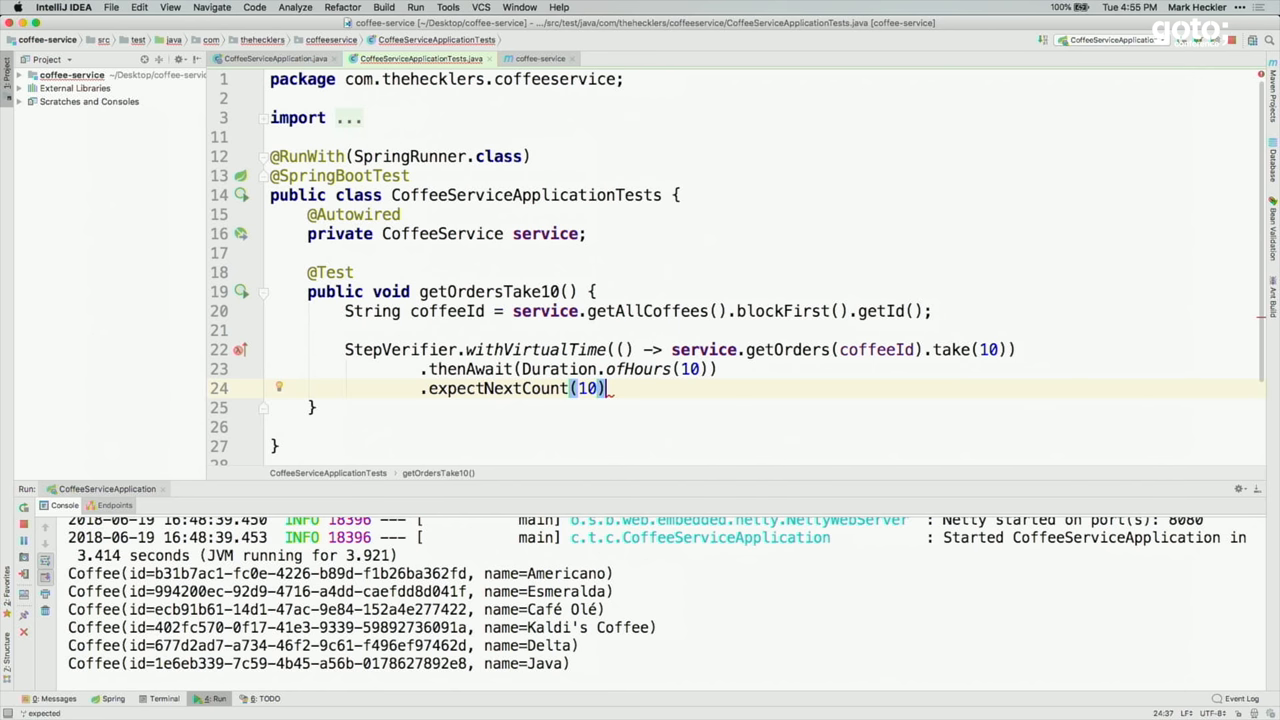
type(".verifyComplete()")
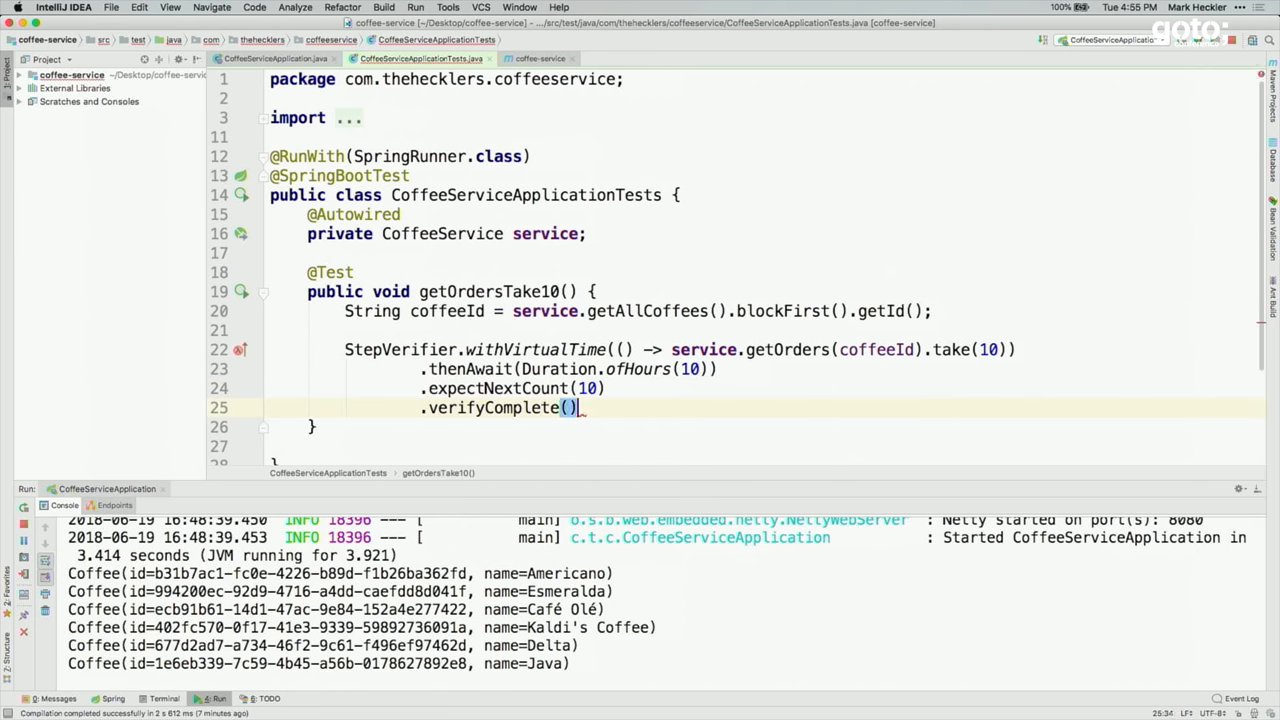
type(";")
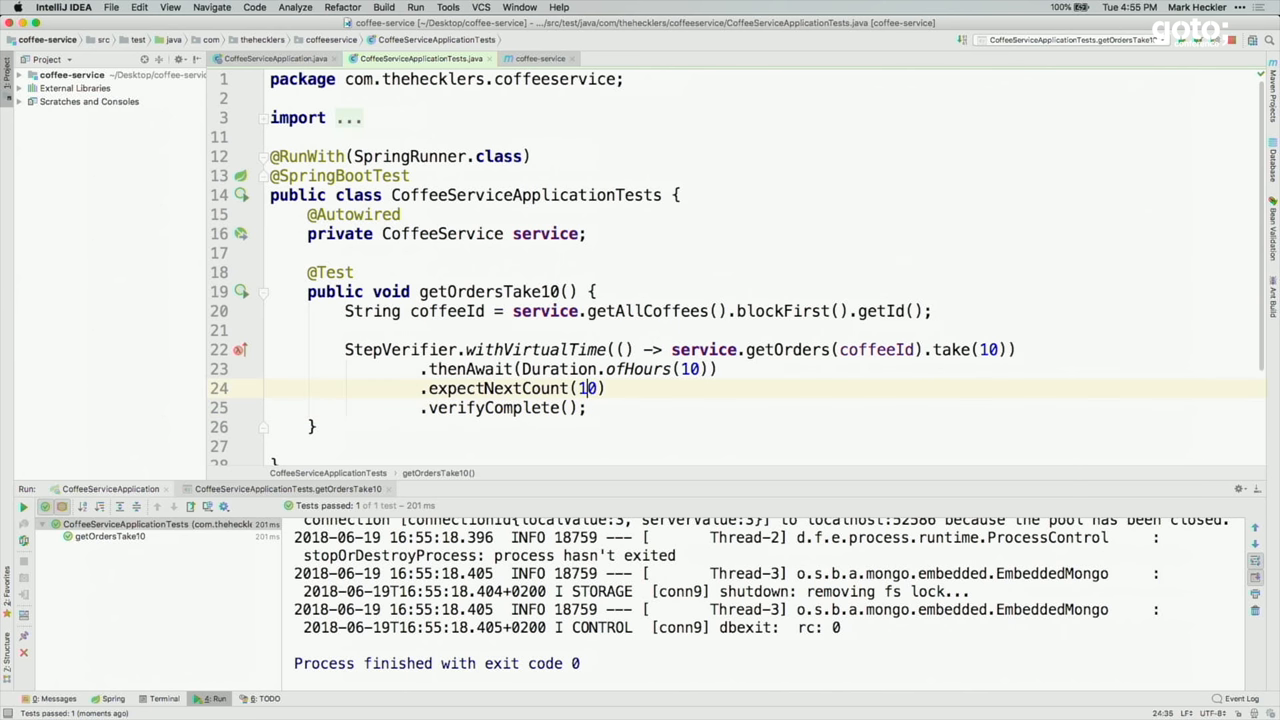
- Run the getOrdersTake10 test and confirm Tests passed: 1 of 1
type("1")
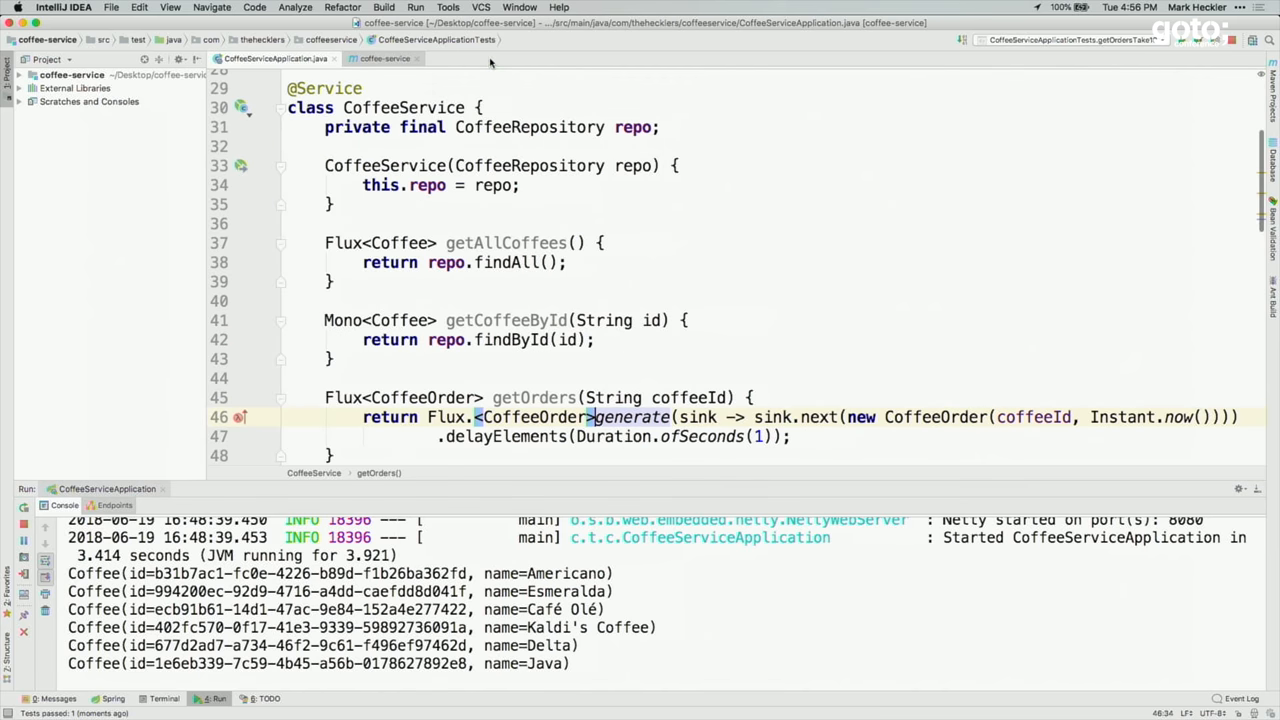
scroll("up", 3)
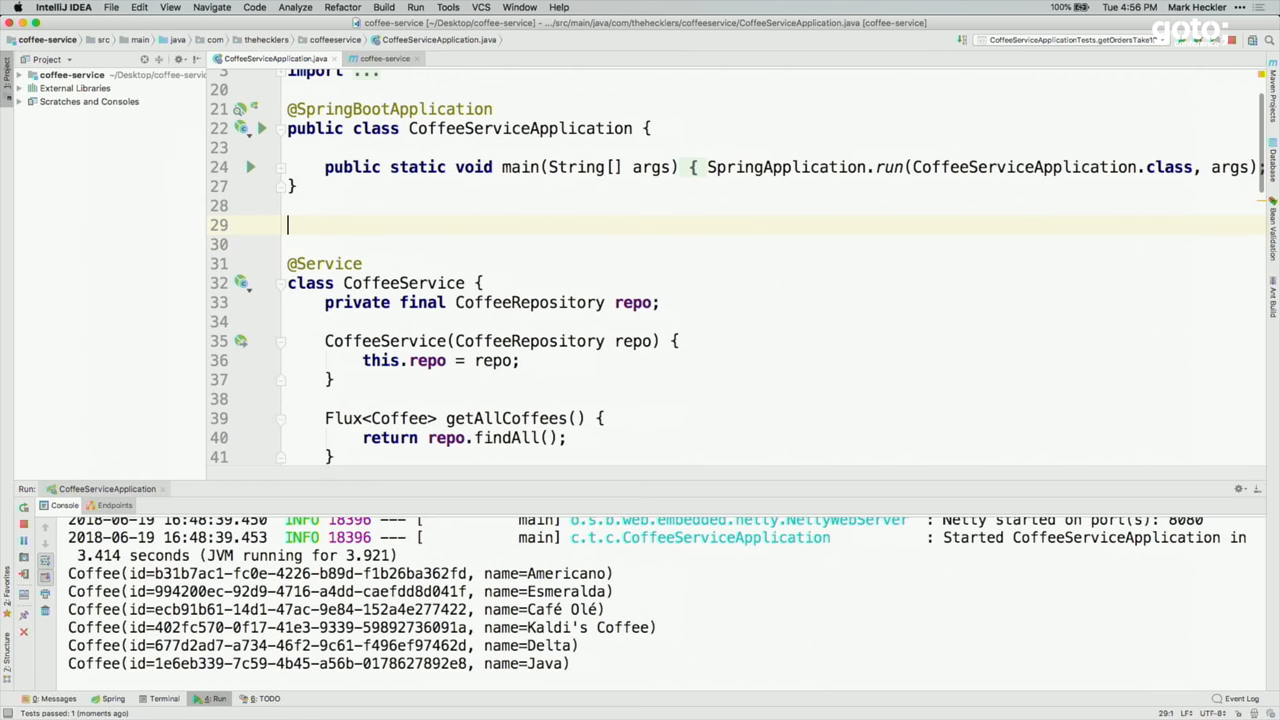
type("@Res")
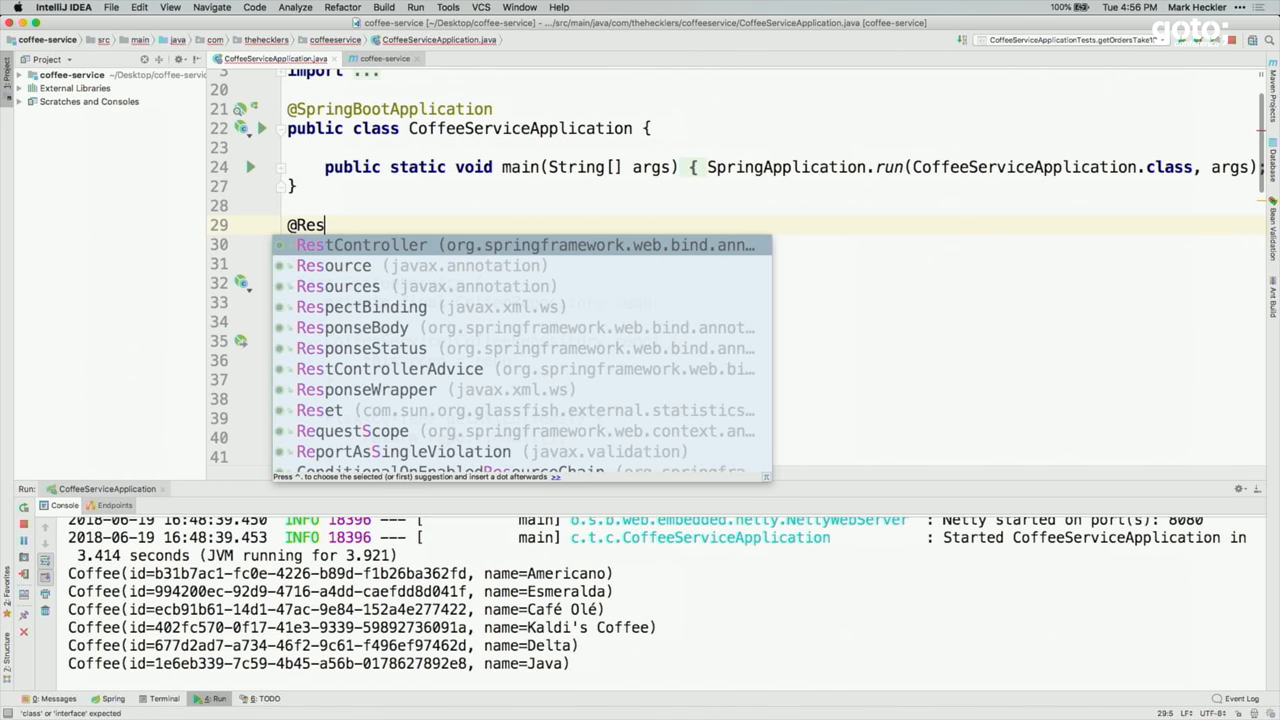
left_click(360, 244)
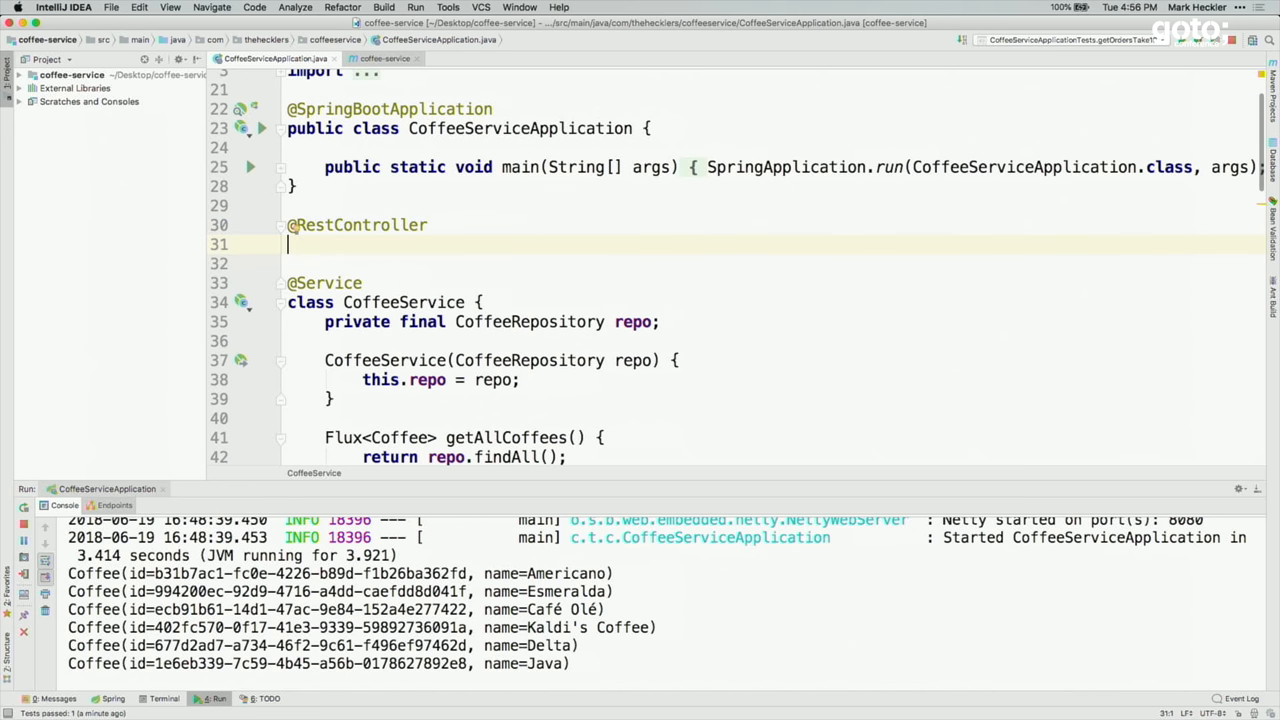
type("@RequestMapping")
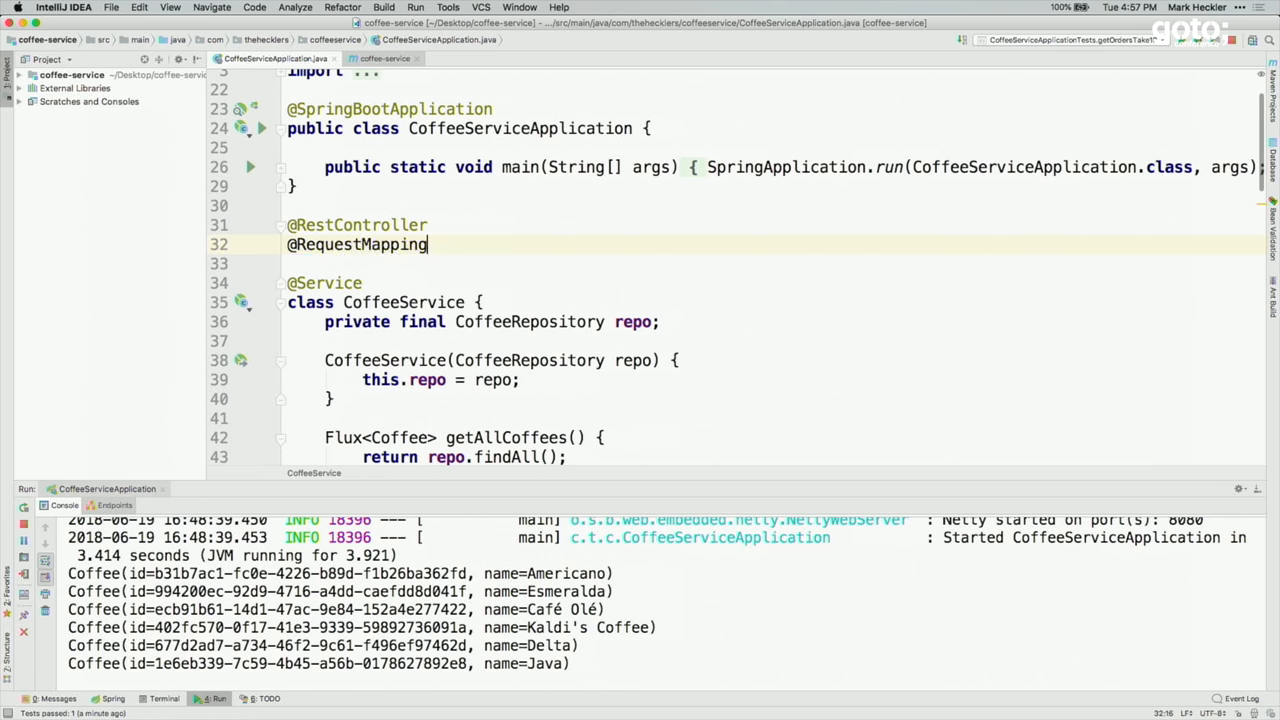
type("(\"/coff\")")
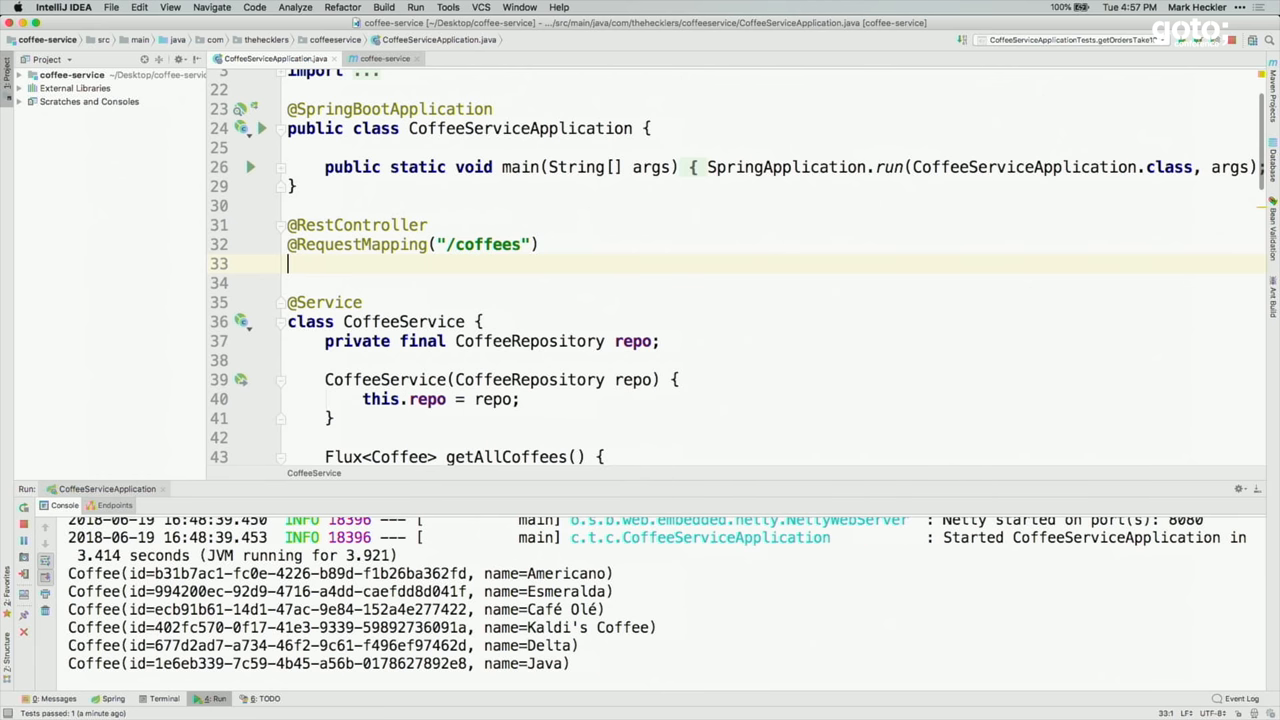
- Declare class CoffeeController with a final CoffeeService field injected via its constructor
type("class CoffeeController {")
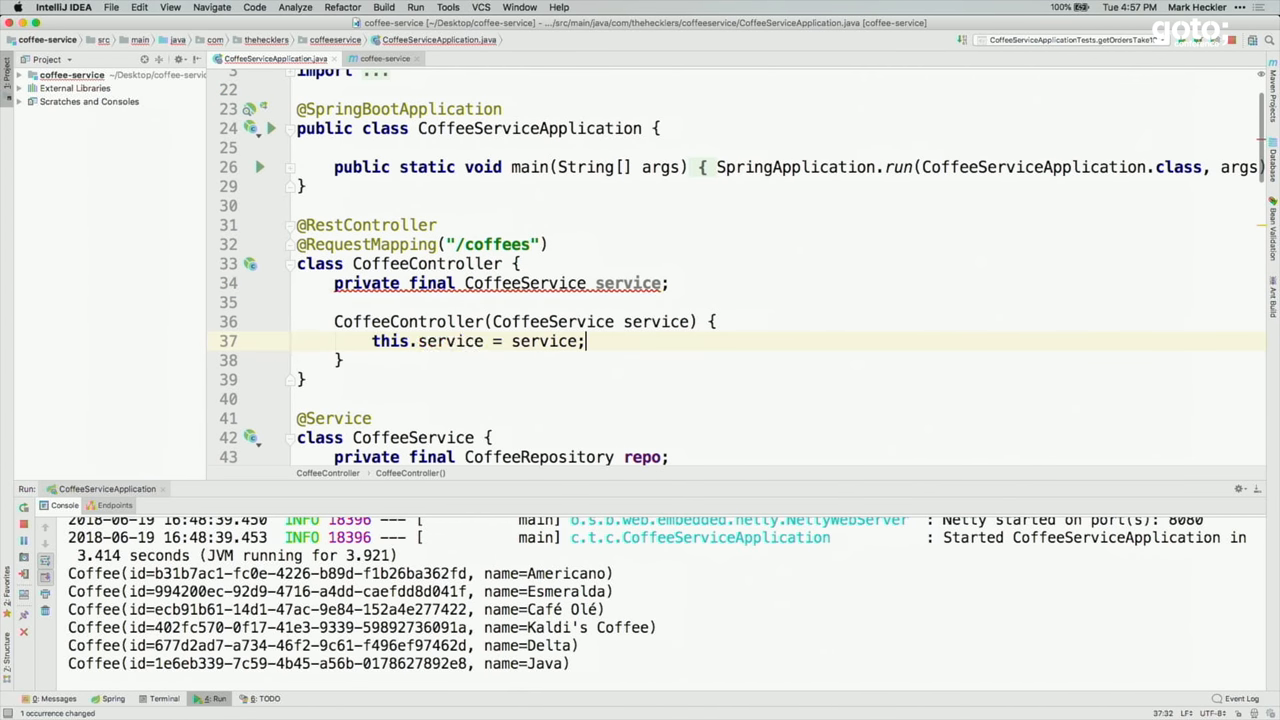
left_click(342, 360)
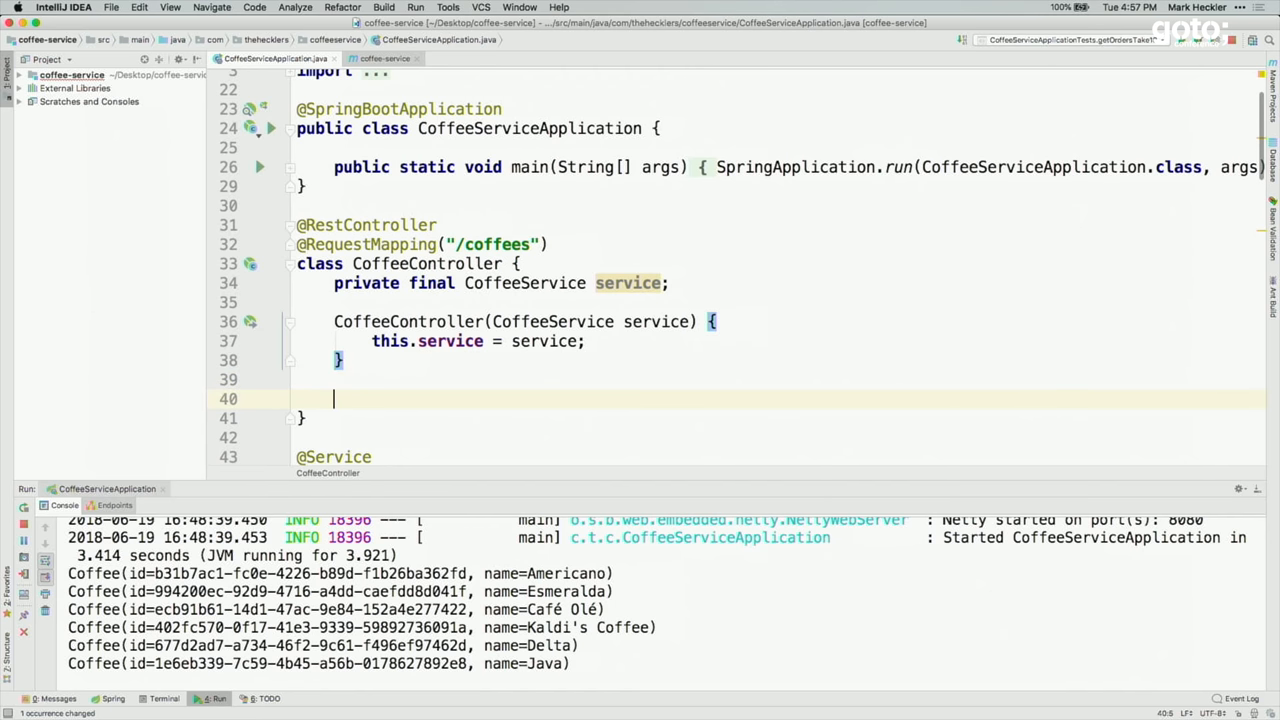
type("@GetMapping")
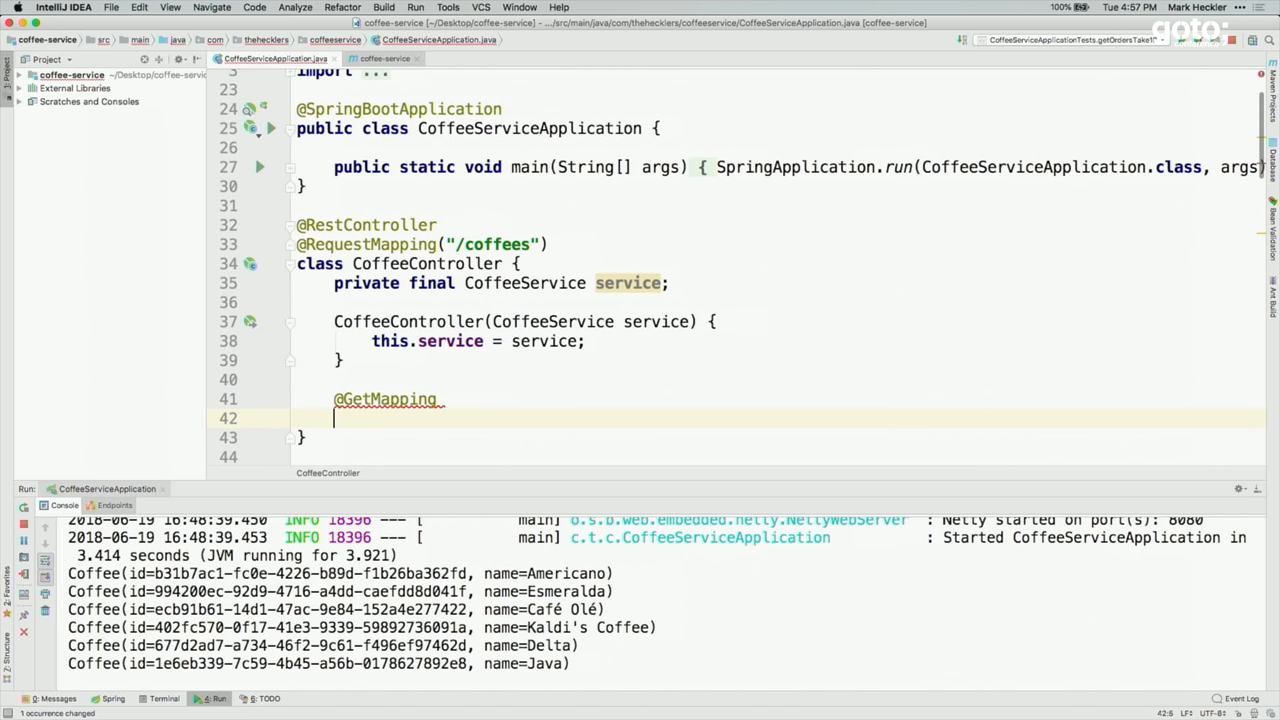
type("public Flux<>")
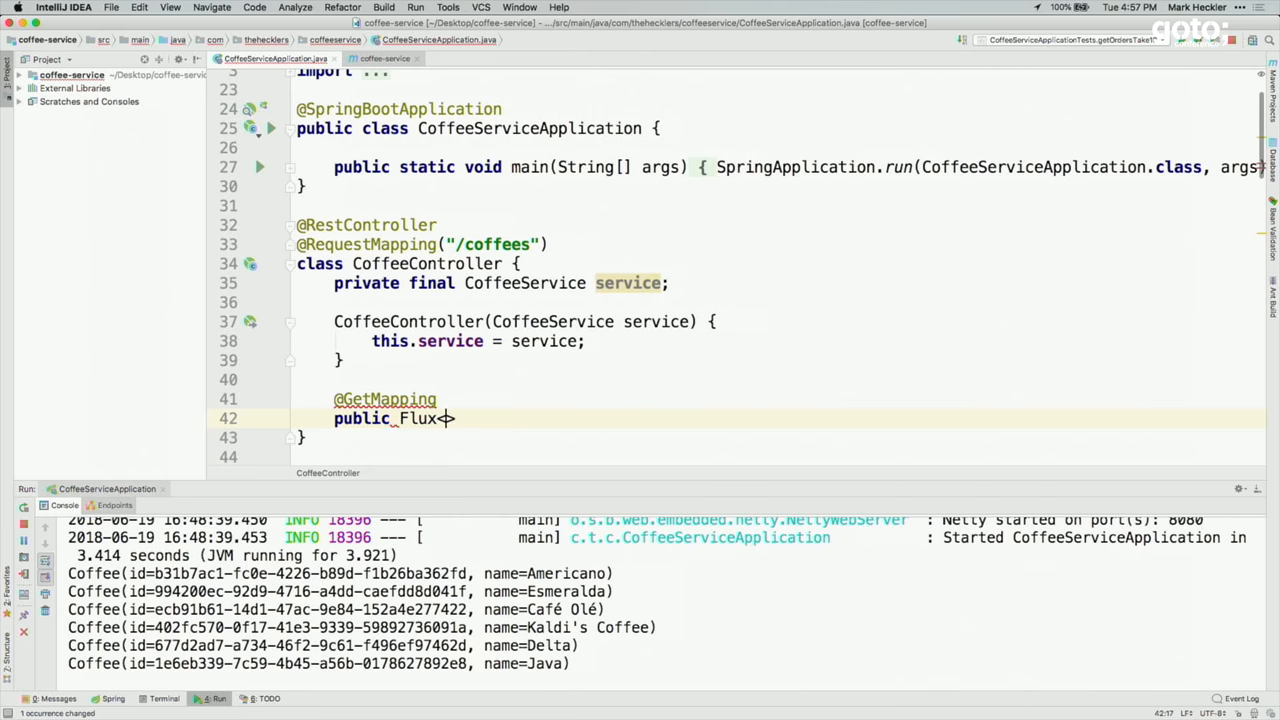
type("Coffee")
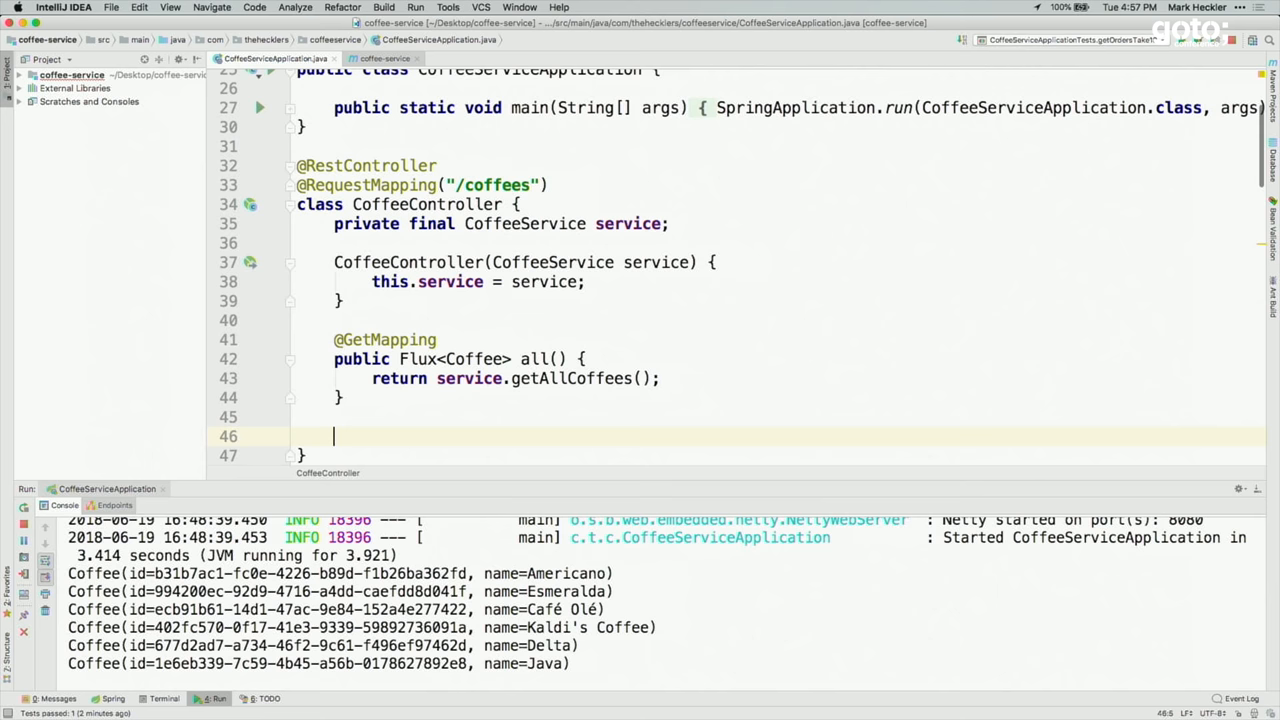
type("@GE")
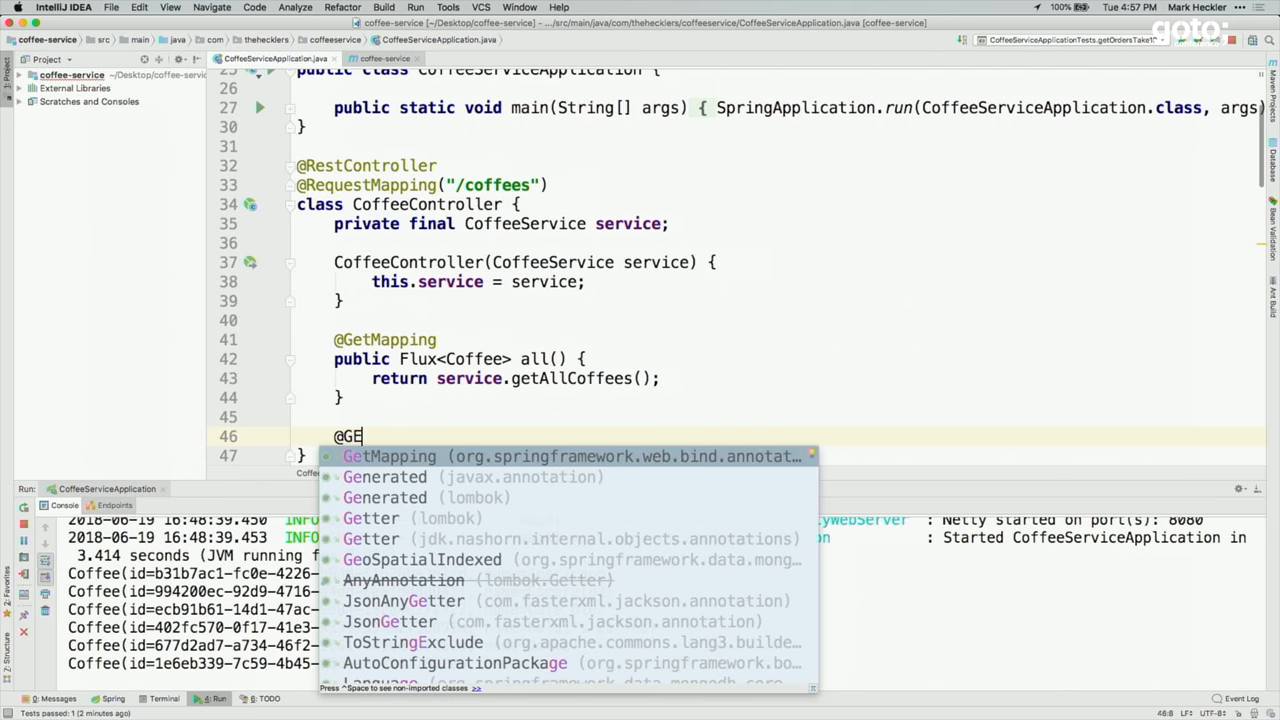
left_click(388, 456)
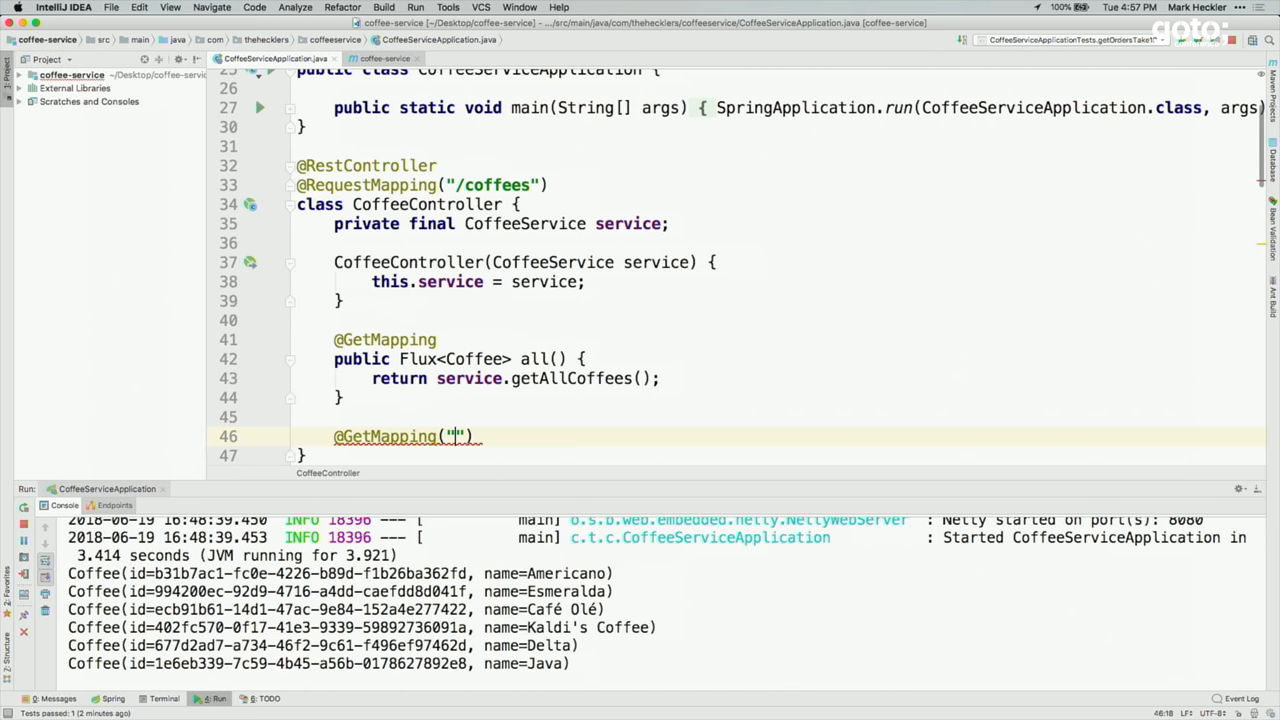
type("/{id}")
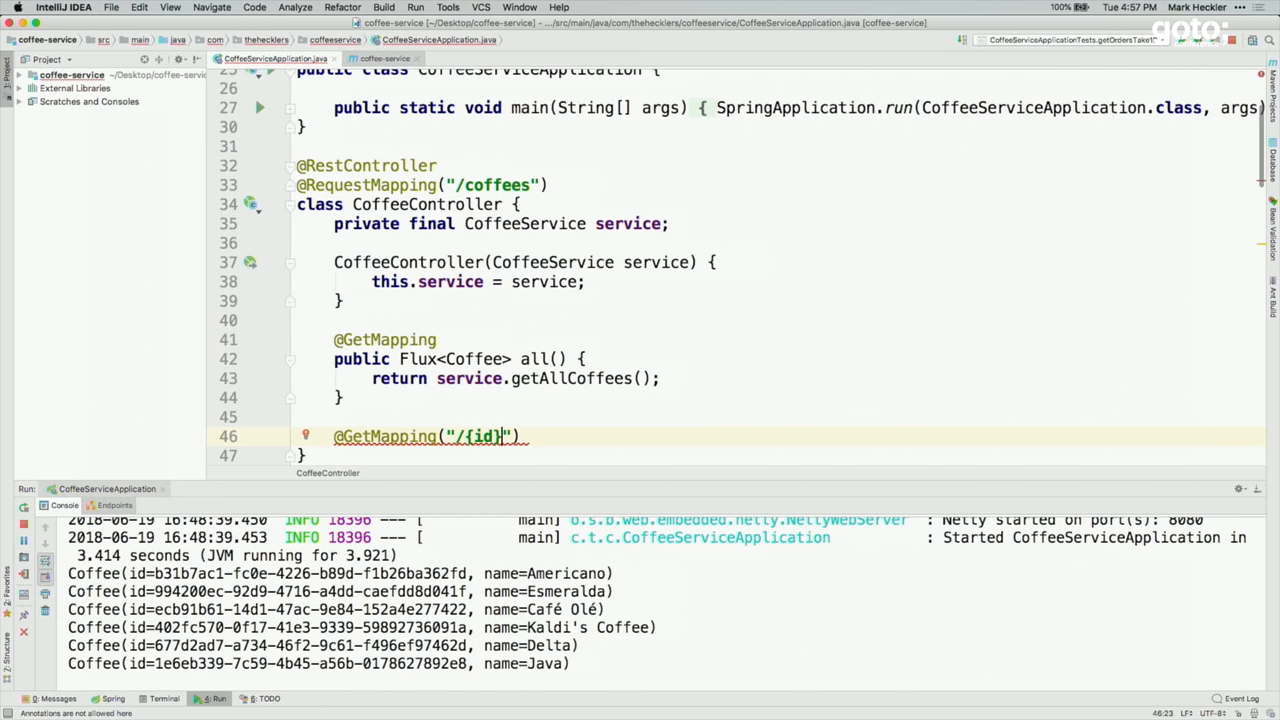
key("enter")
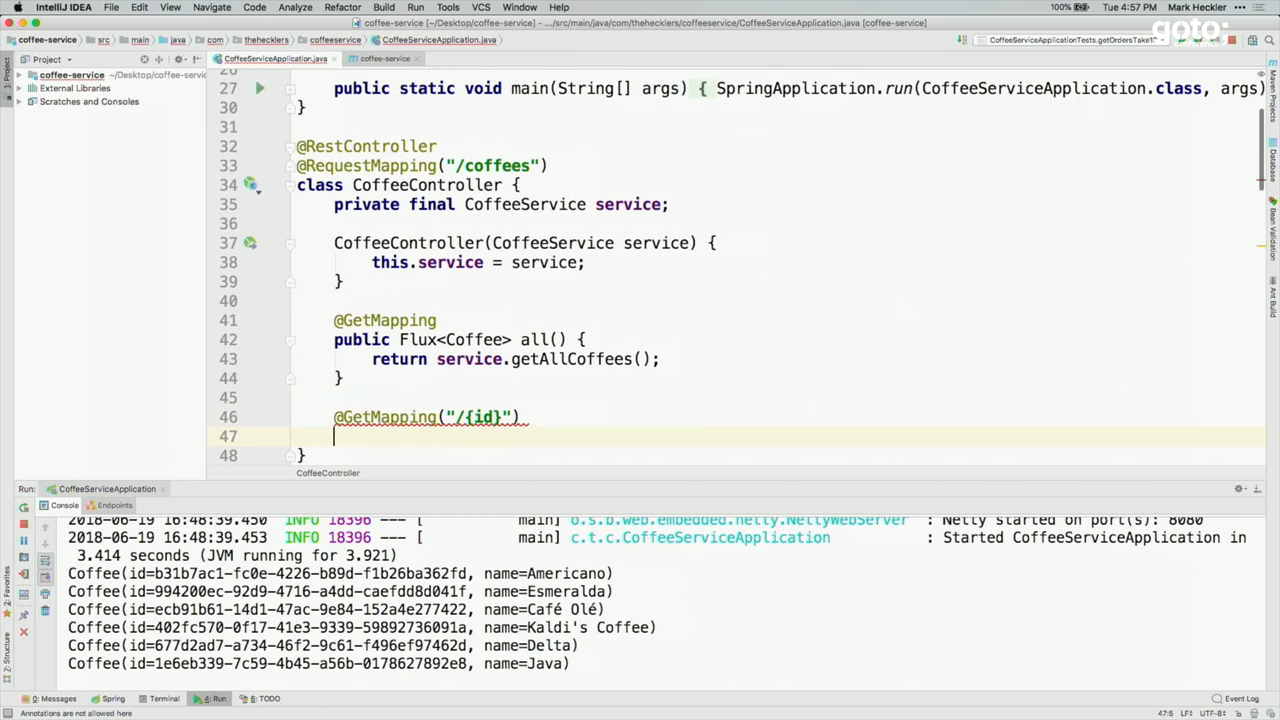
type("public Mono")
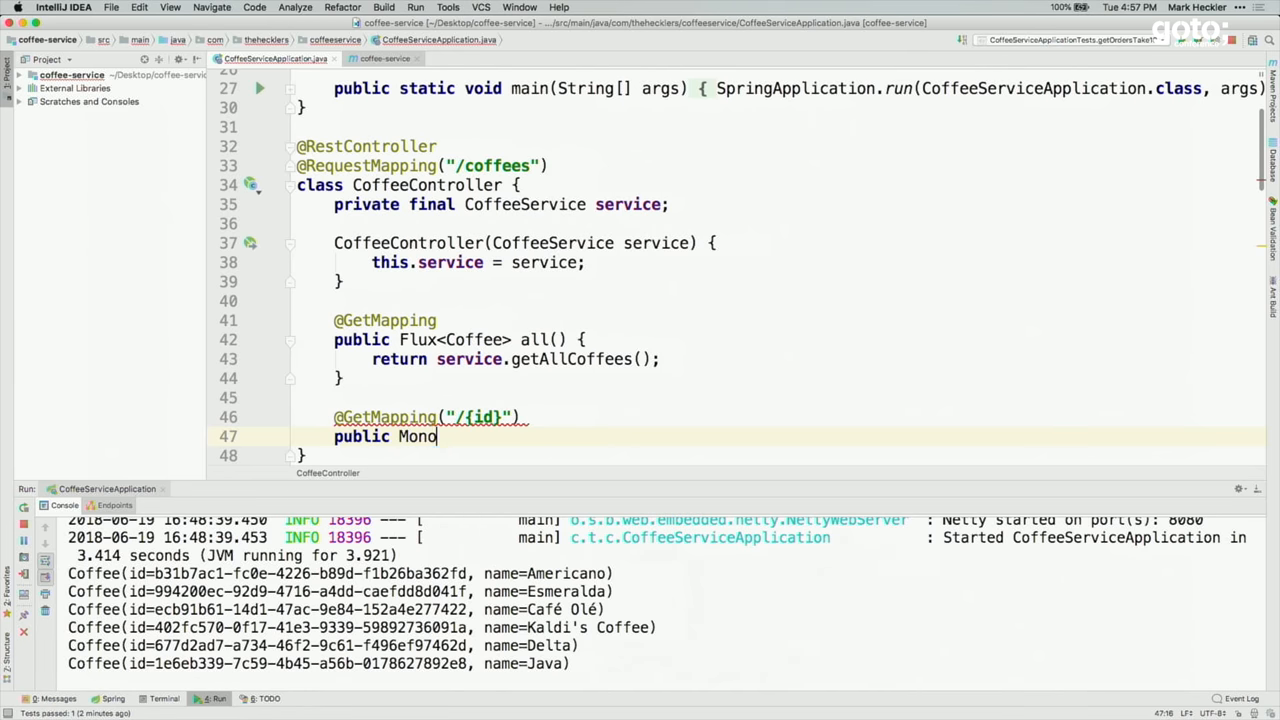
type("<Coffee> b")
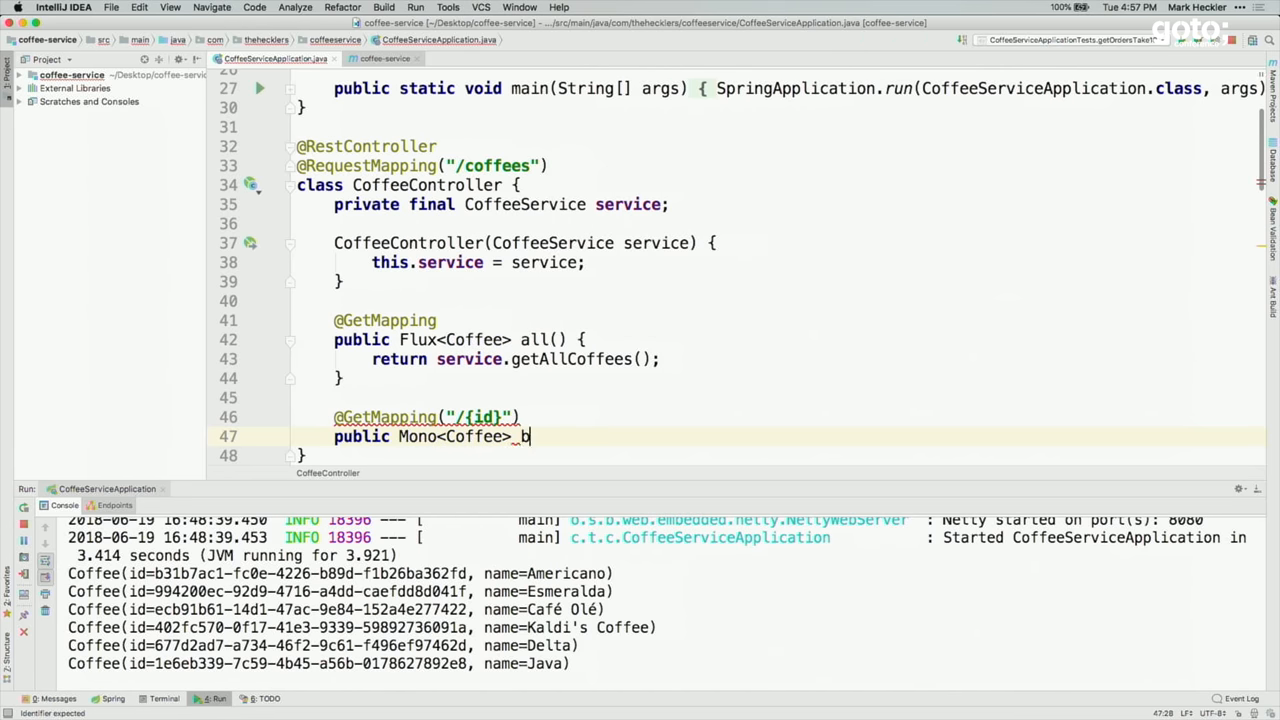
type("yId(@PV")
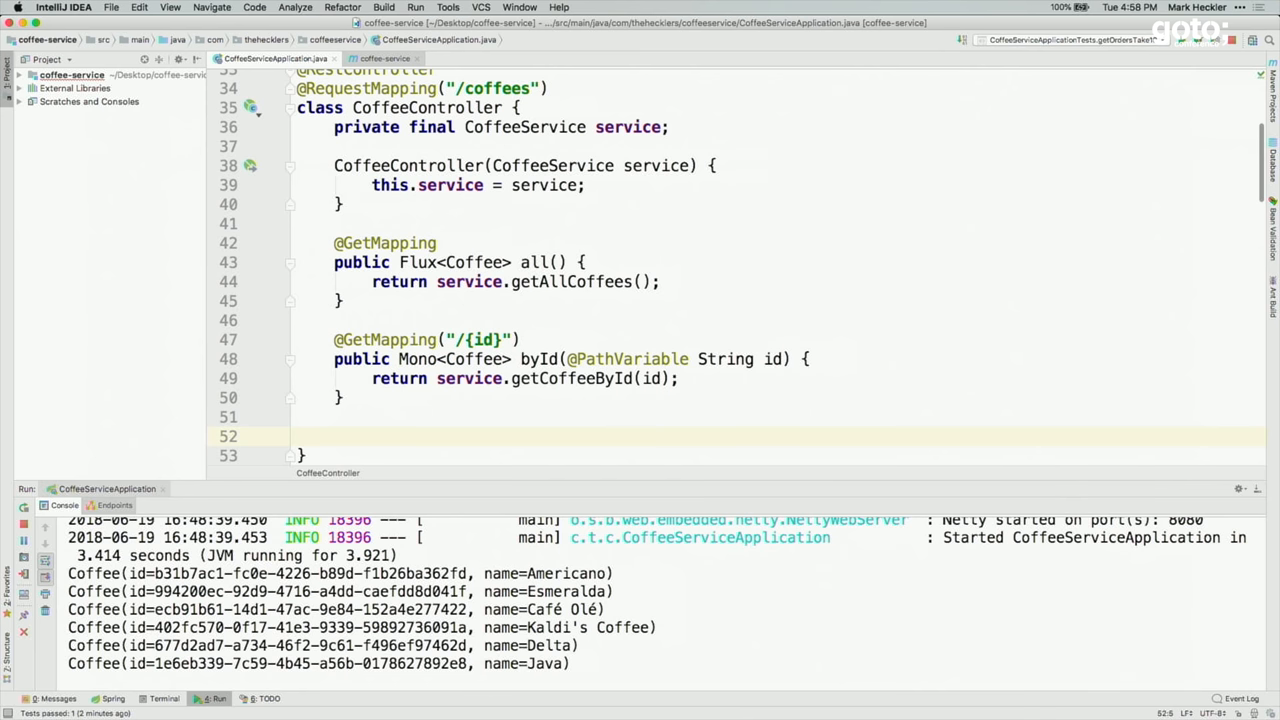
type("@GetMapping(\"/{i")
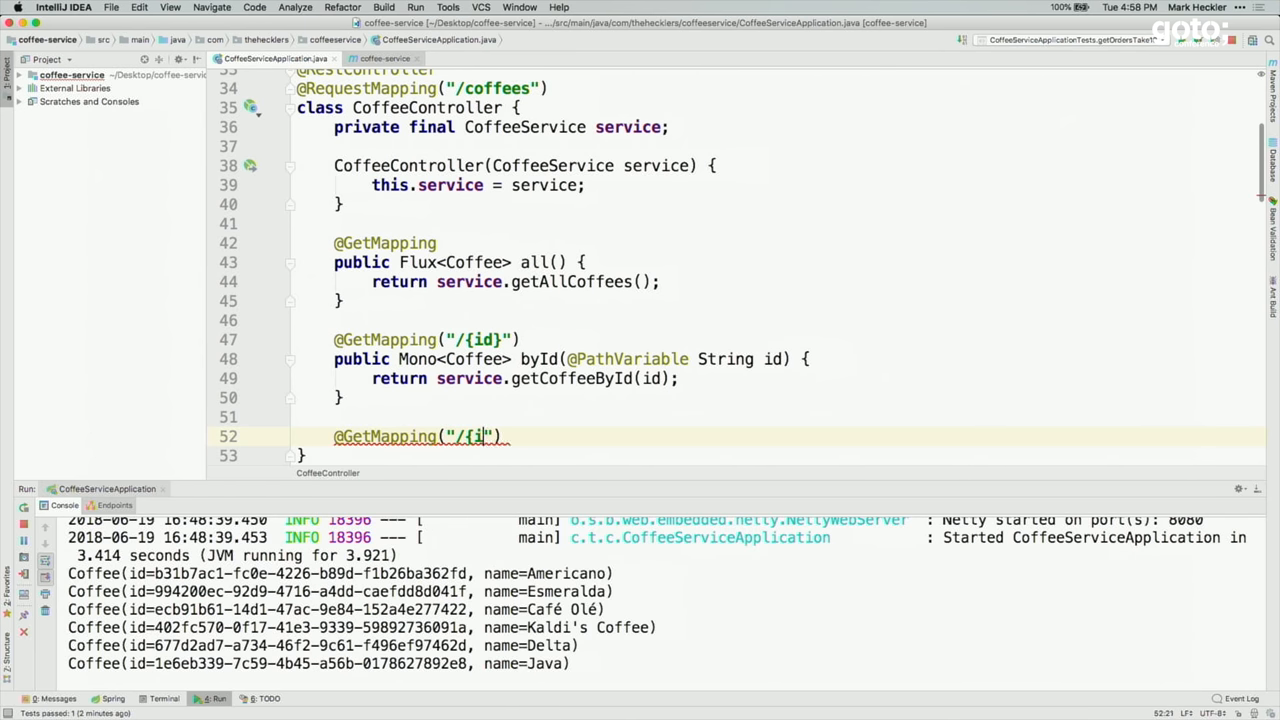
type("d/")
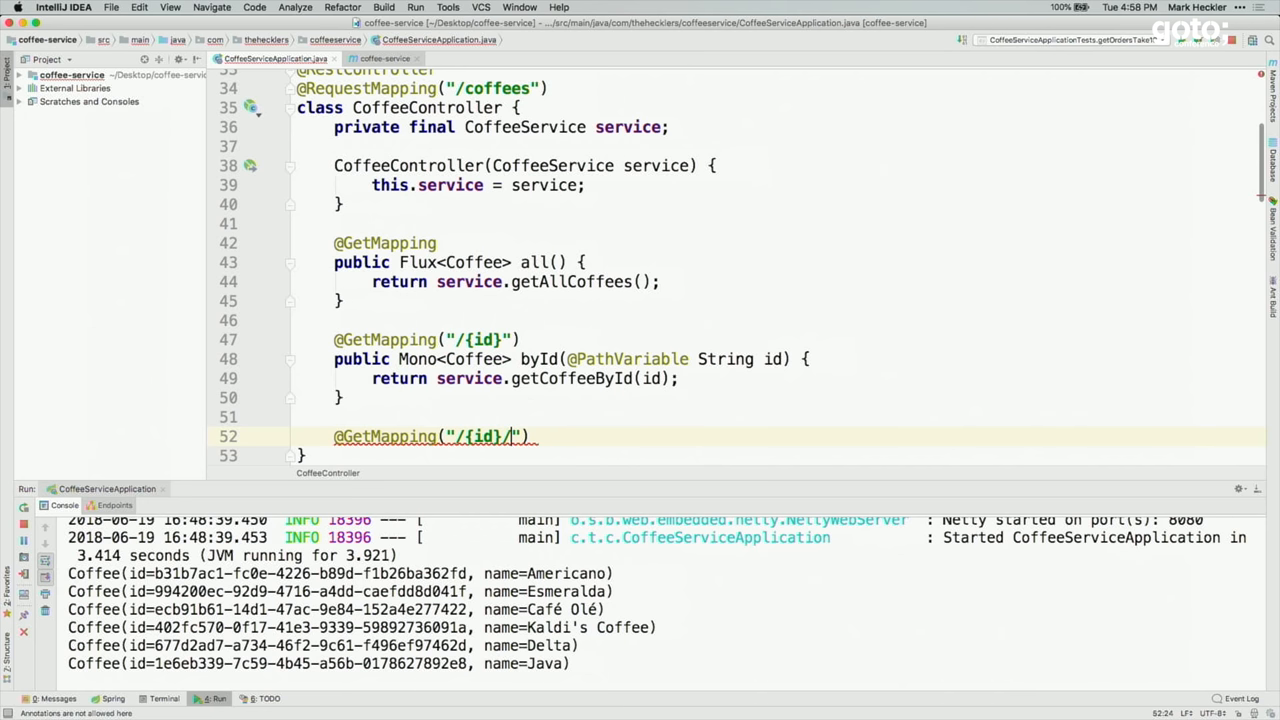
type("orders")
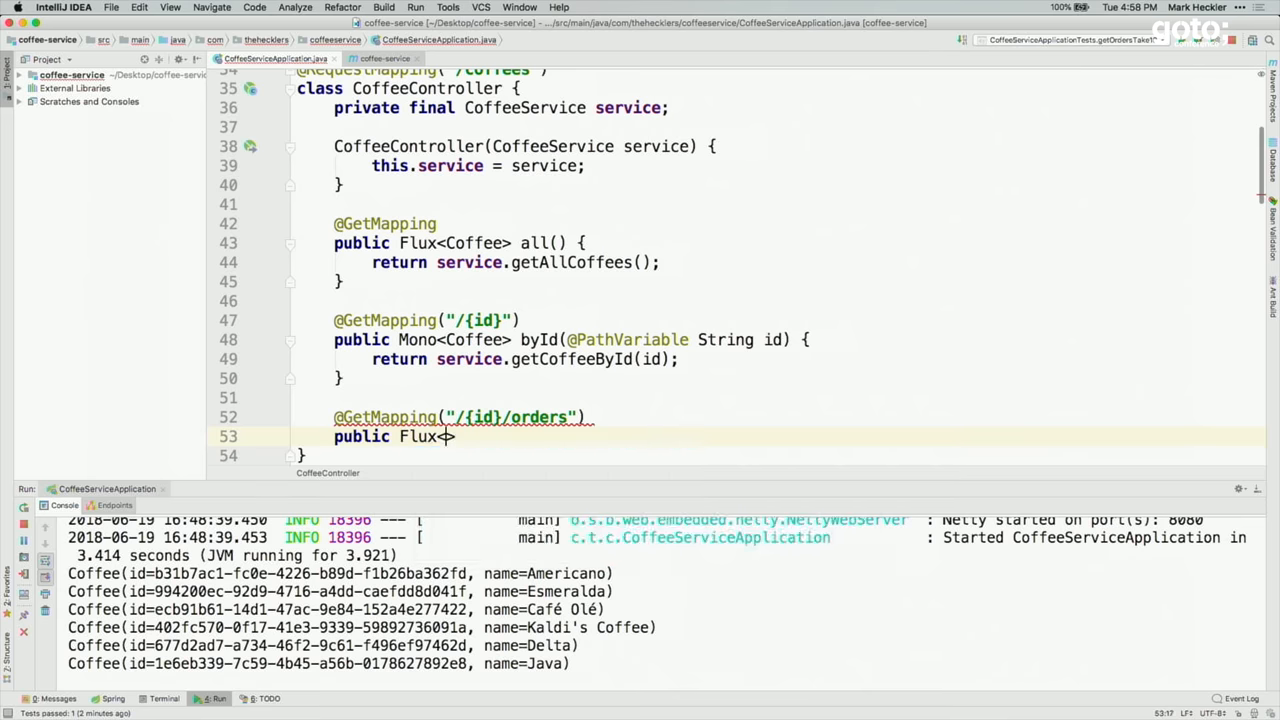
type("CoffeeOrder")
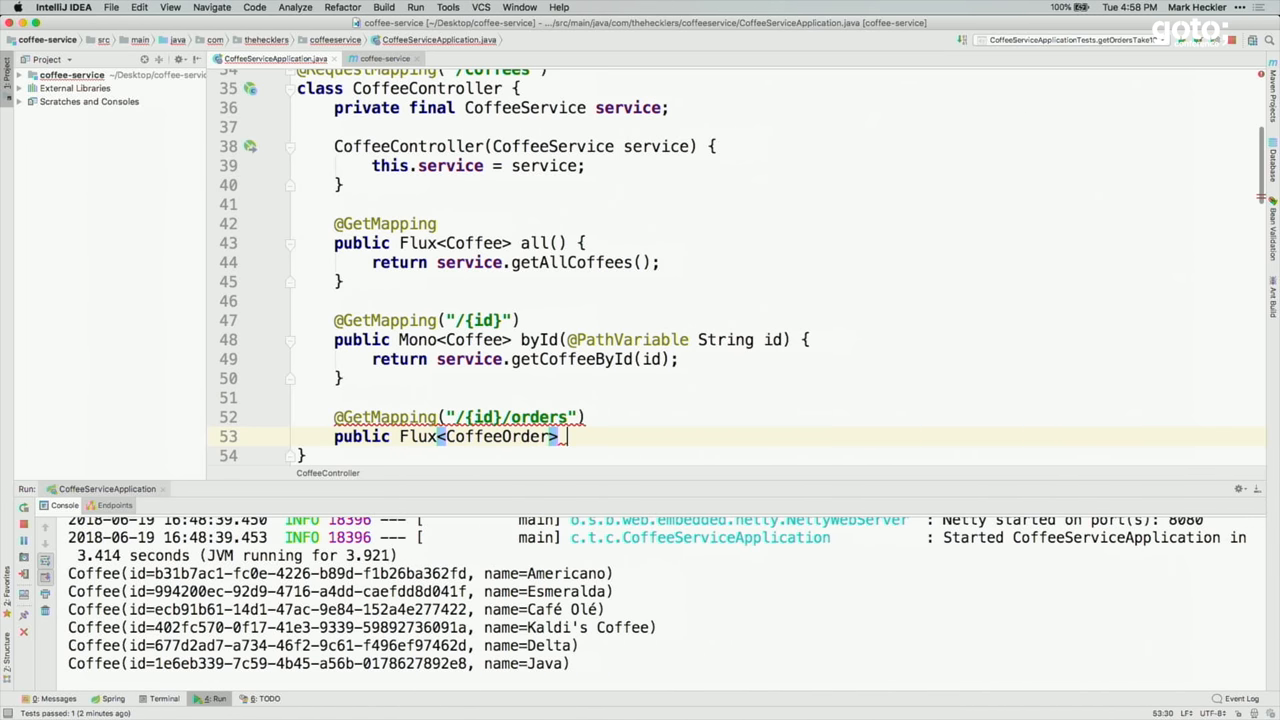
type("orders()")
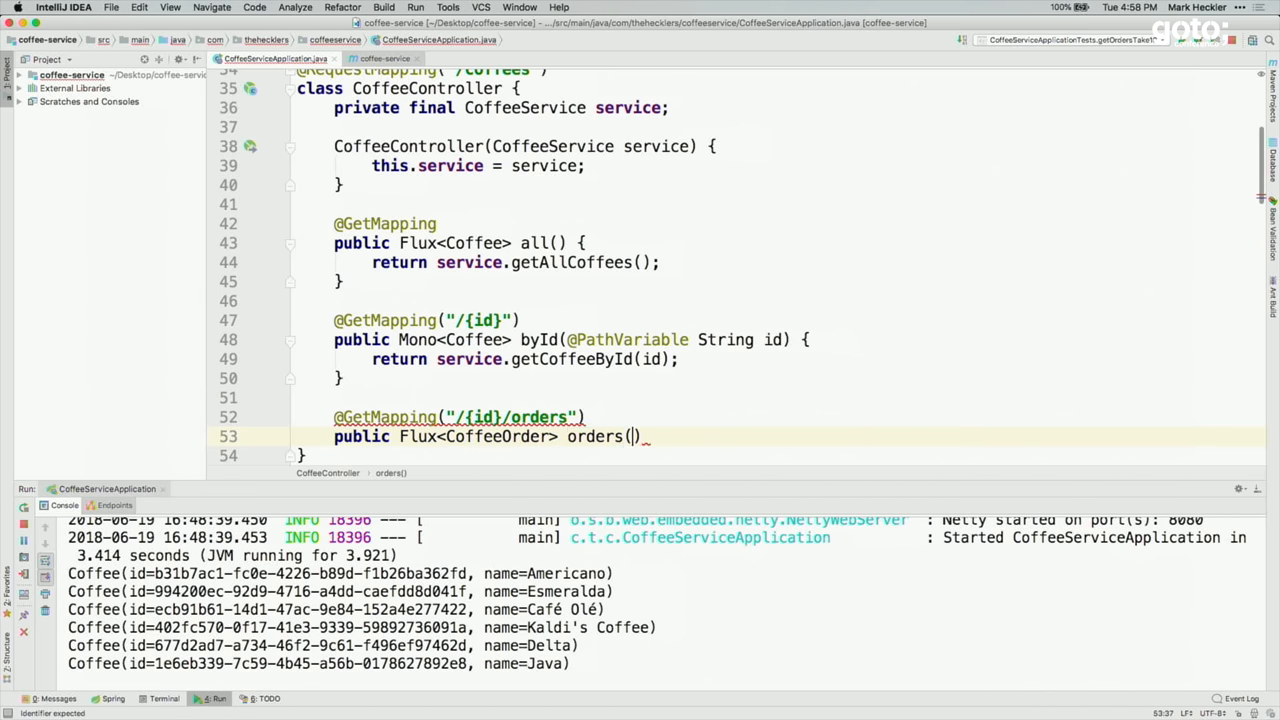
type("@PathVariable String id")
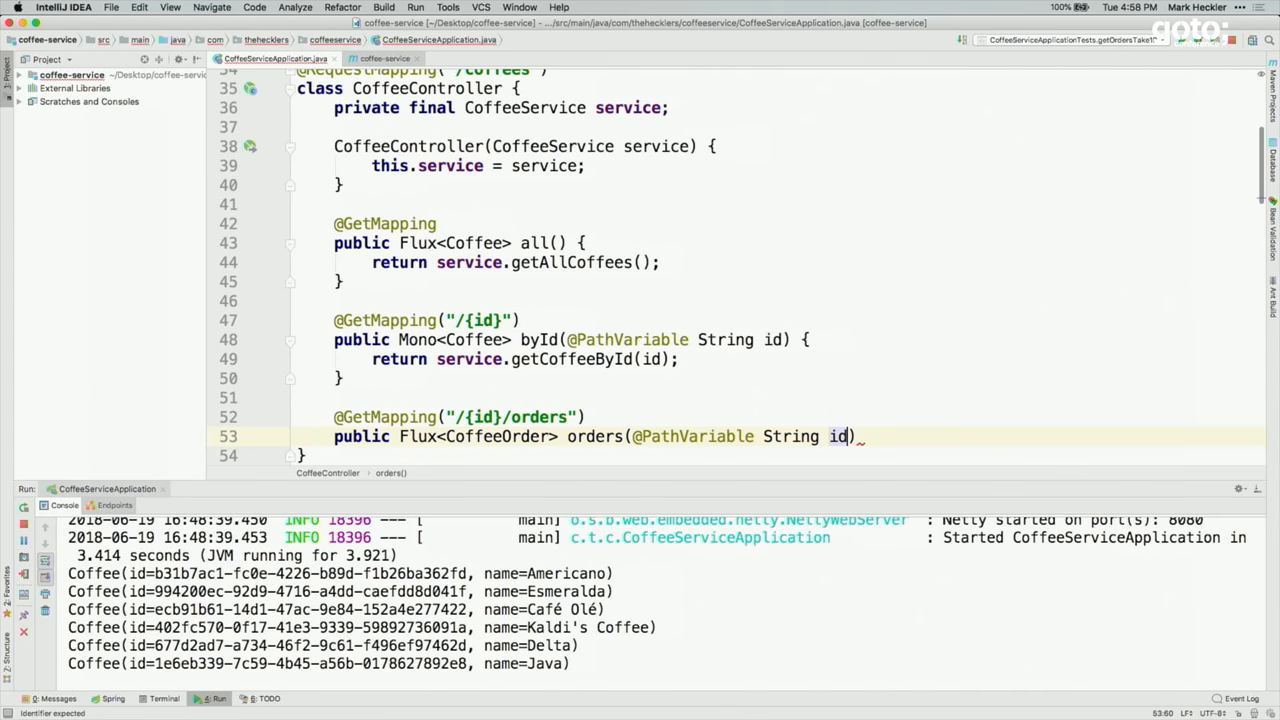
type("{")
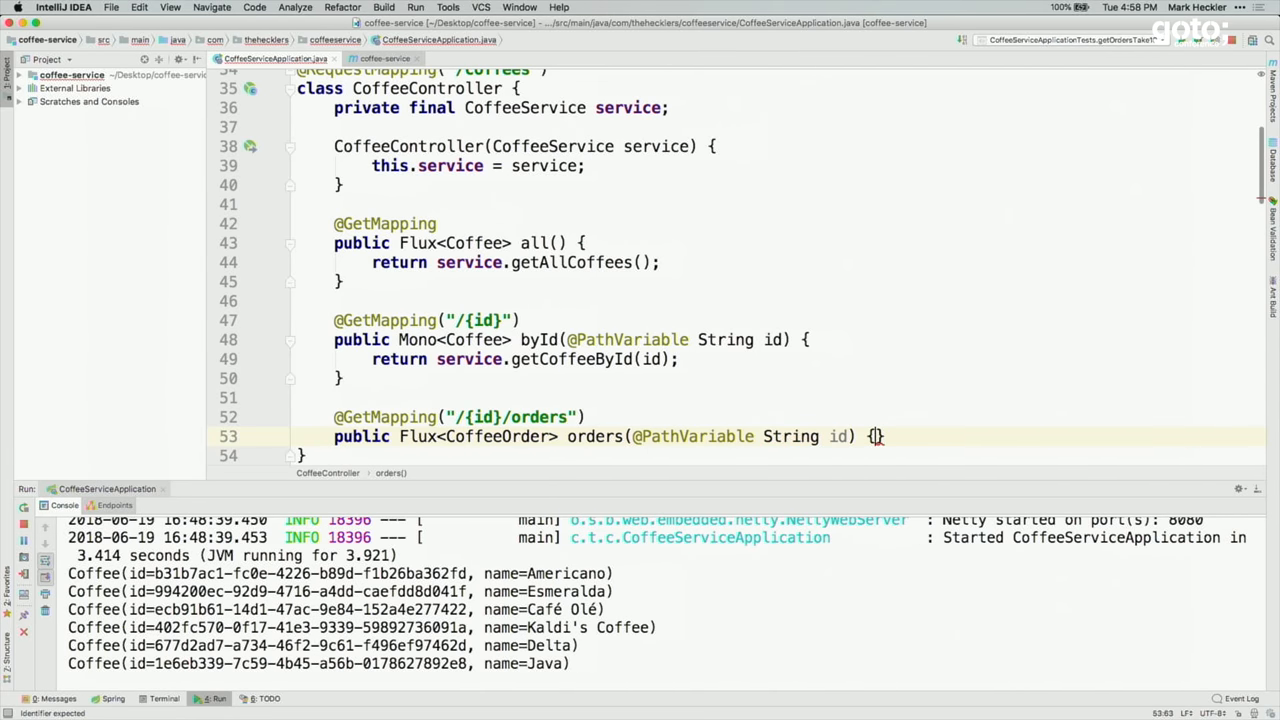
type("return service.getOrders(")
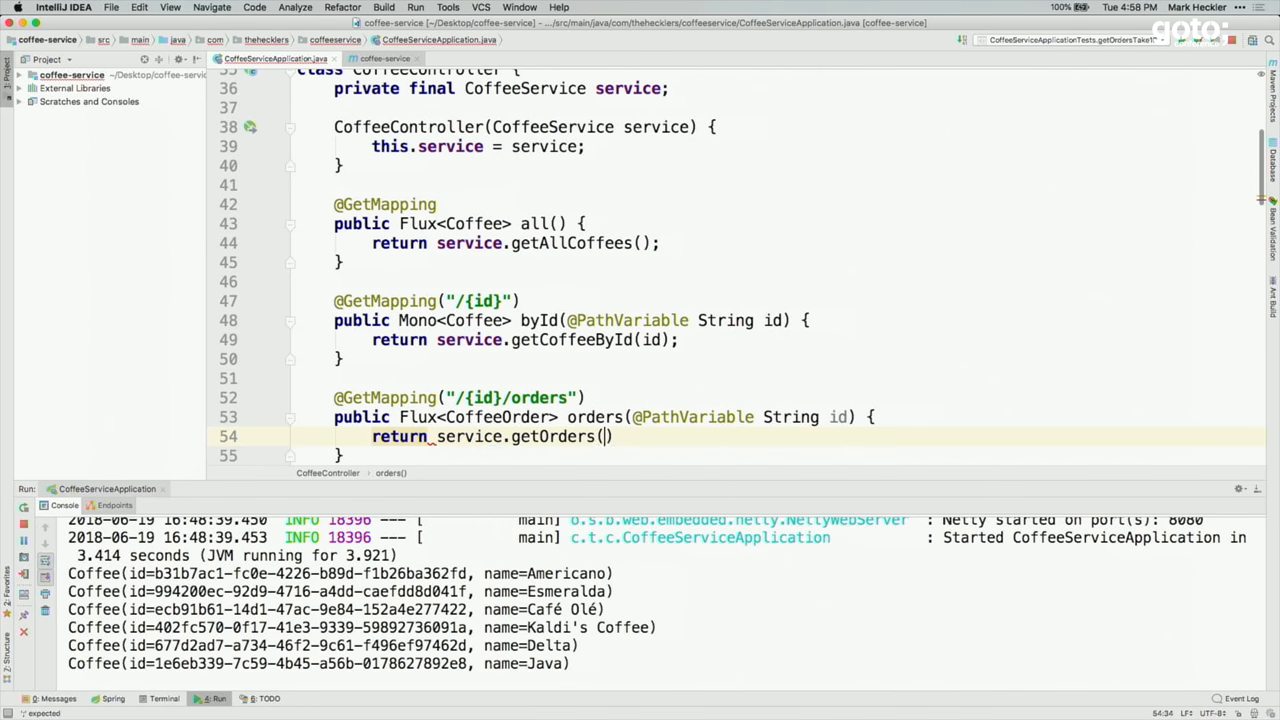
type("id);")
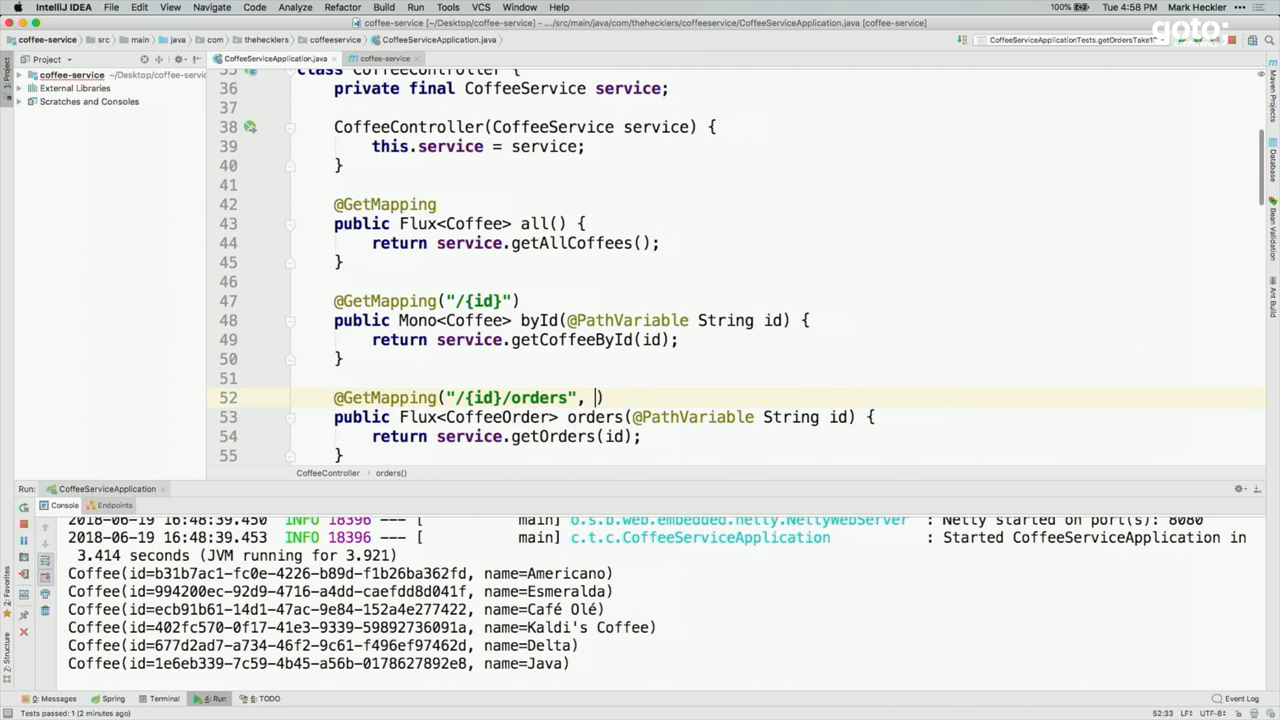
- Make the orders mapping produce MediaType.TEXT_EVENT_STREAM_VALUE and rerun the service
type("produces =")
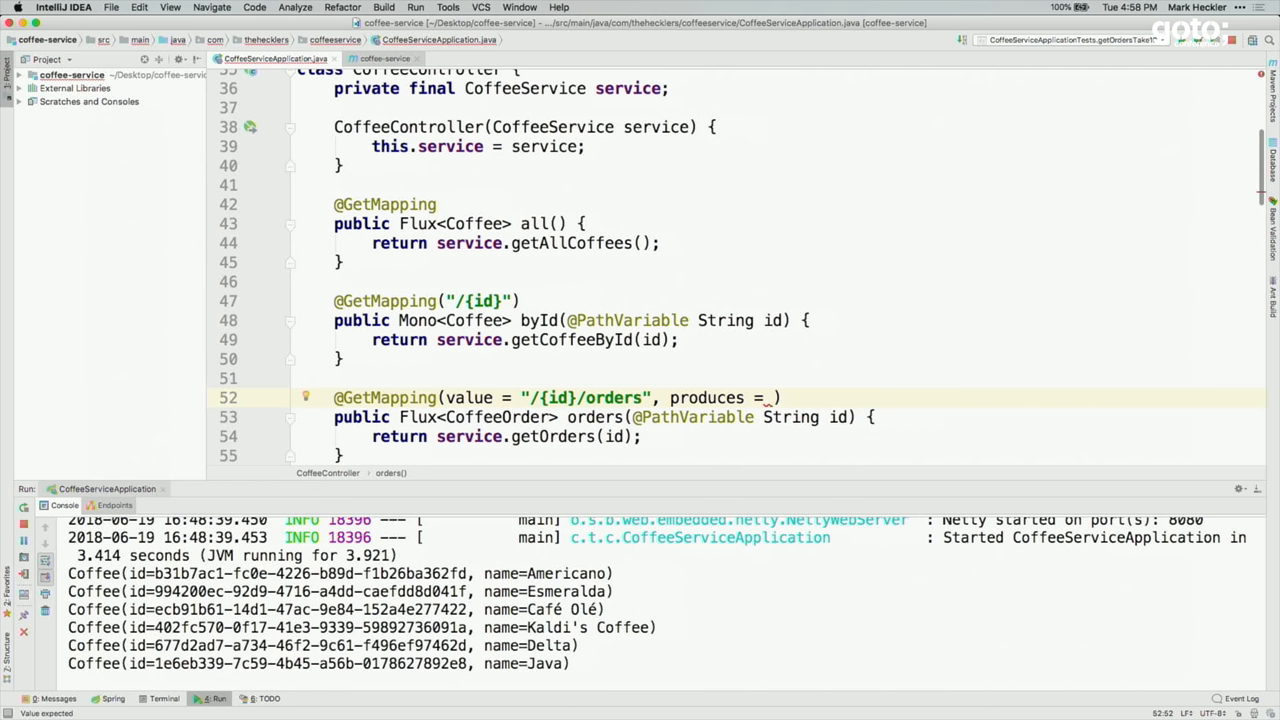
type("Med")
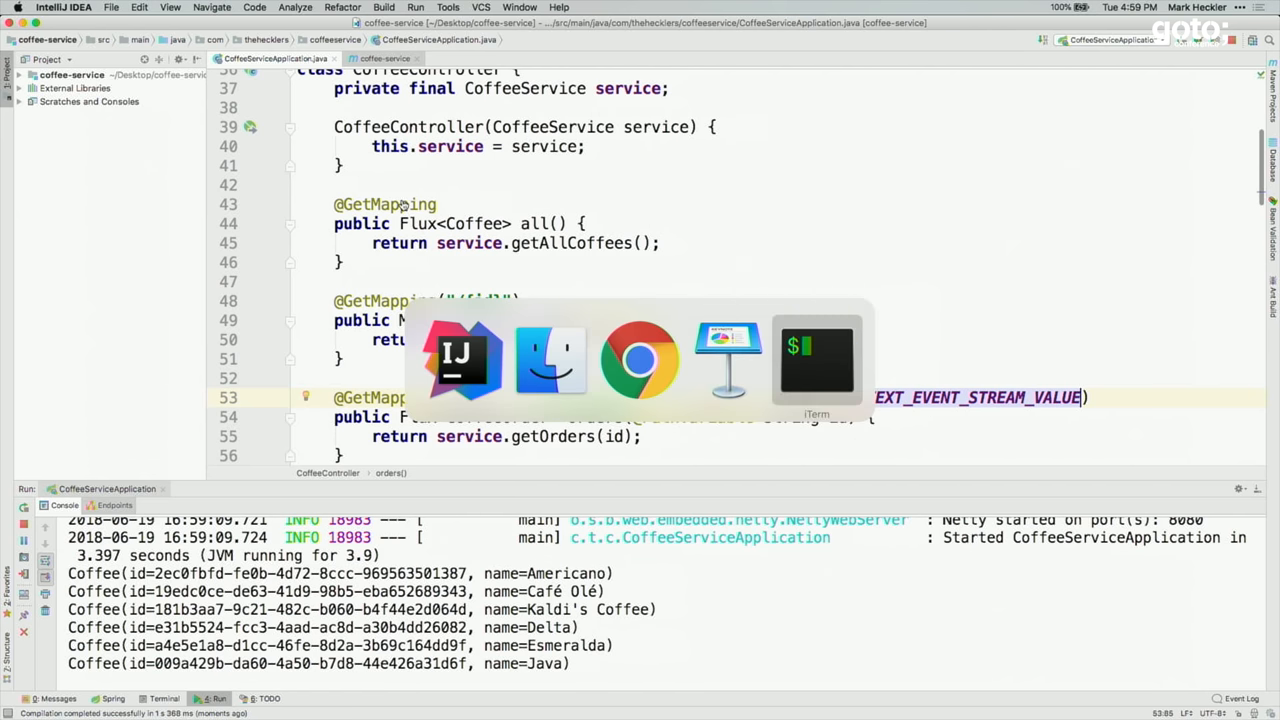
- In iTerm2, run http :8080/coffees and get back the list of six coffees
left_click(816, 360)
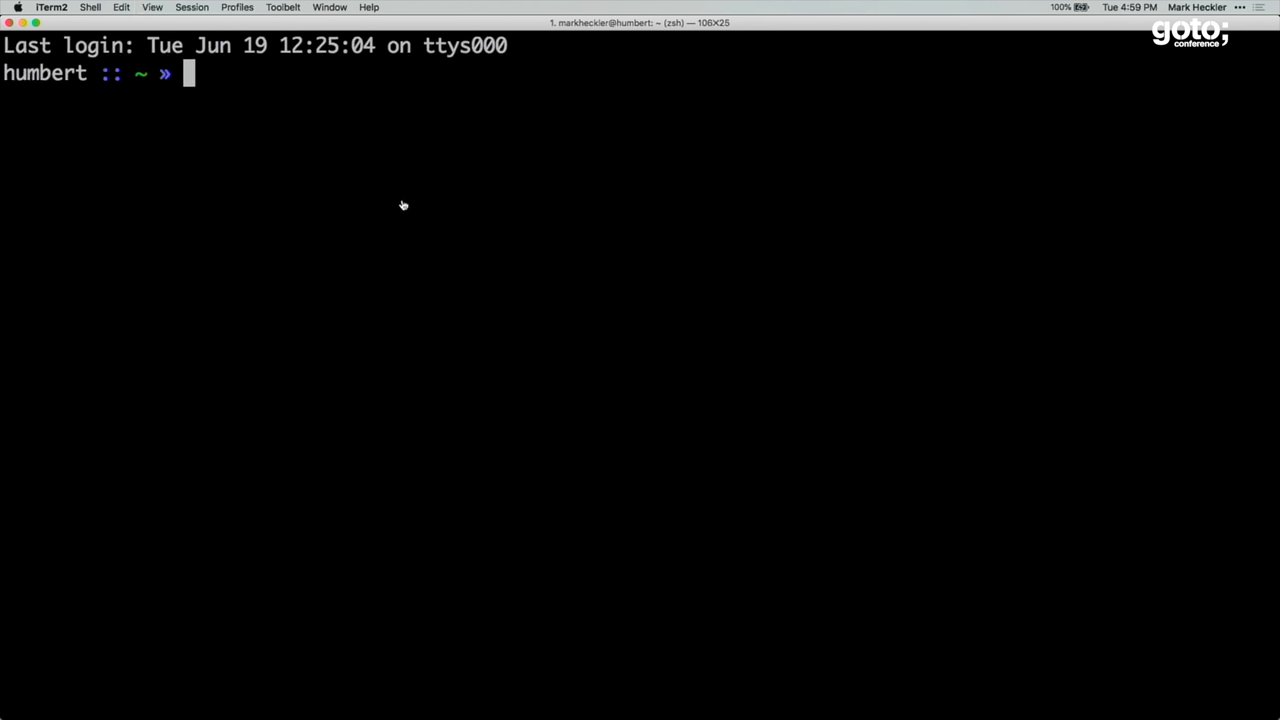
type("http :")
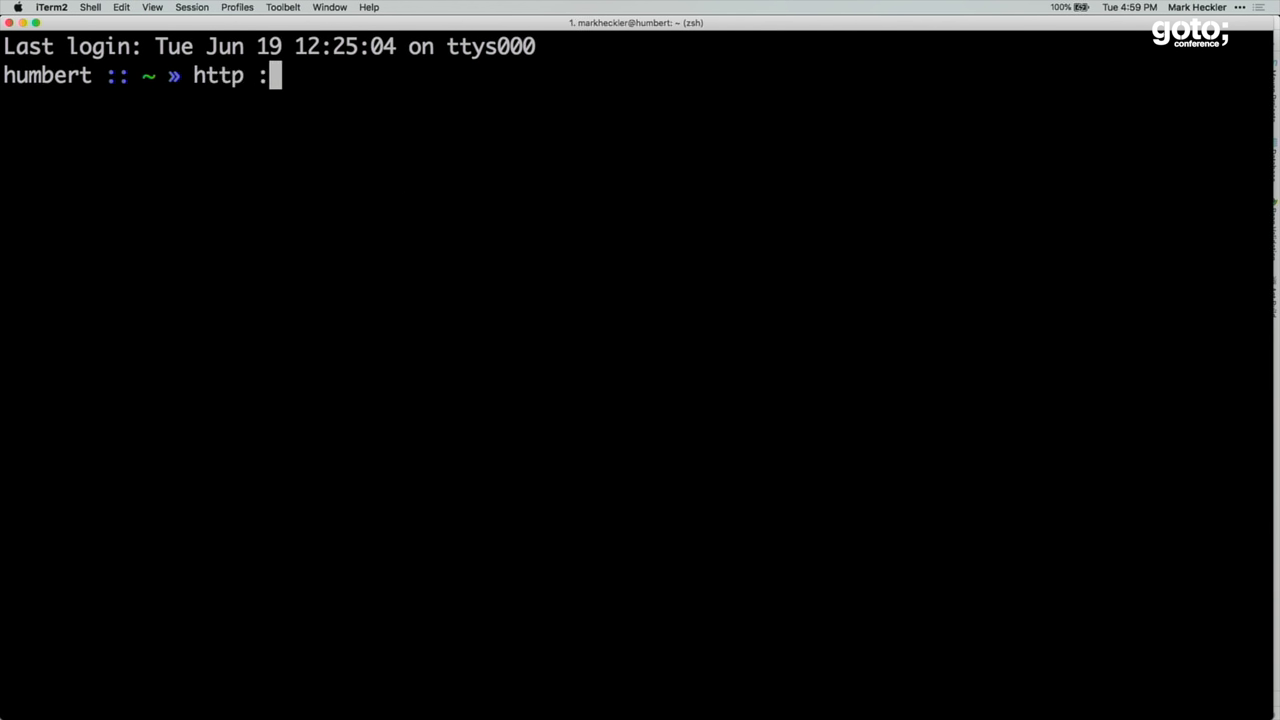
type("8080/coffees")
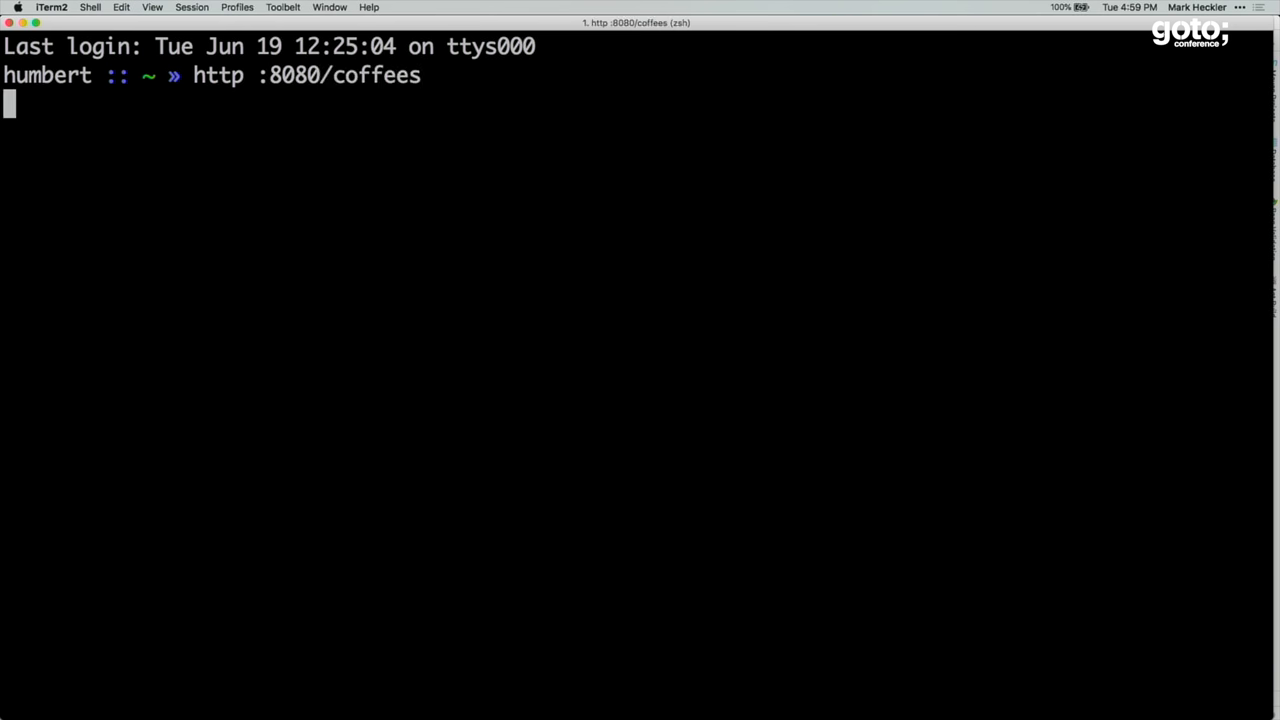
key("Return")
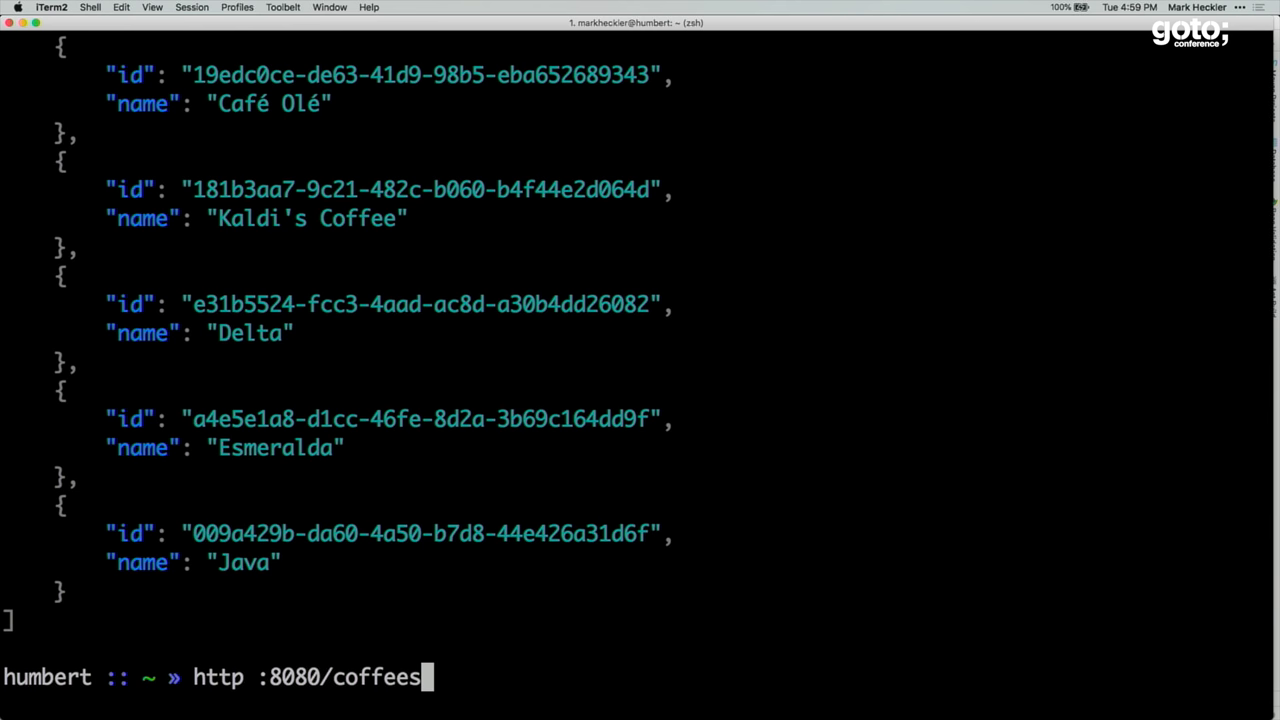
- Fetch Esmeralda by its id with http :8080/coffees/<id> for a 200 OK, then draft the /orders request
type("/")
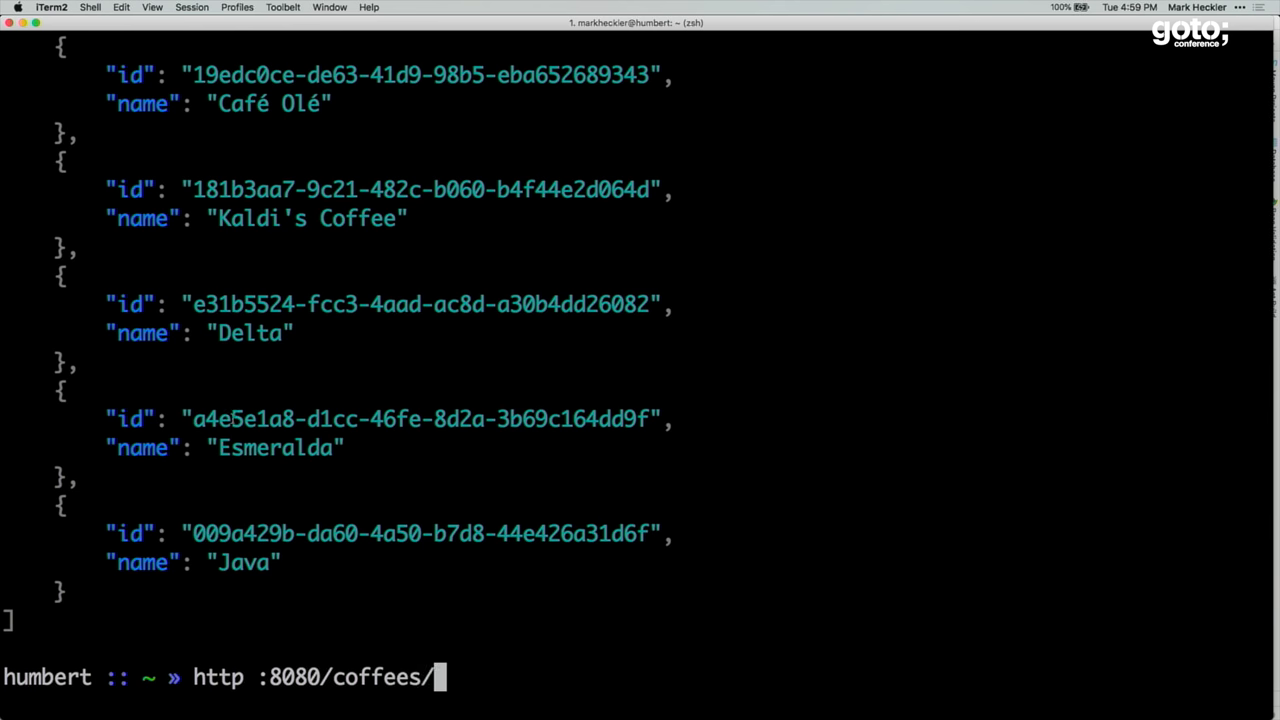
double_click(420, 420)
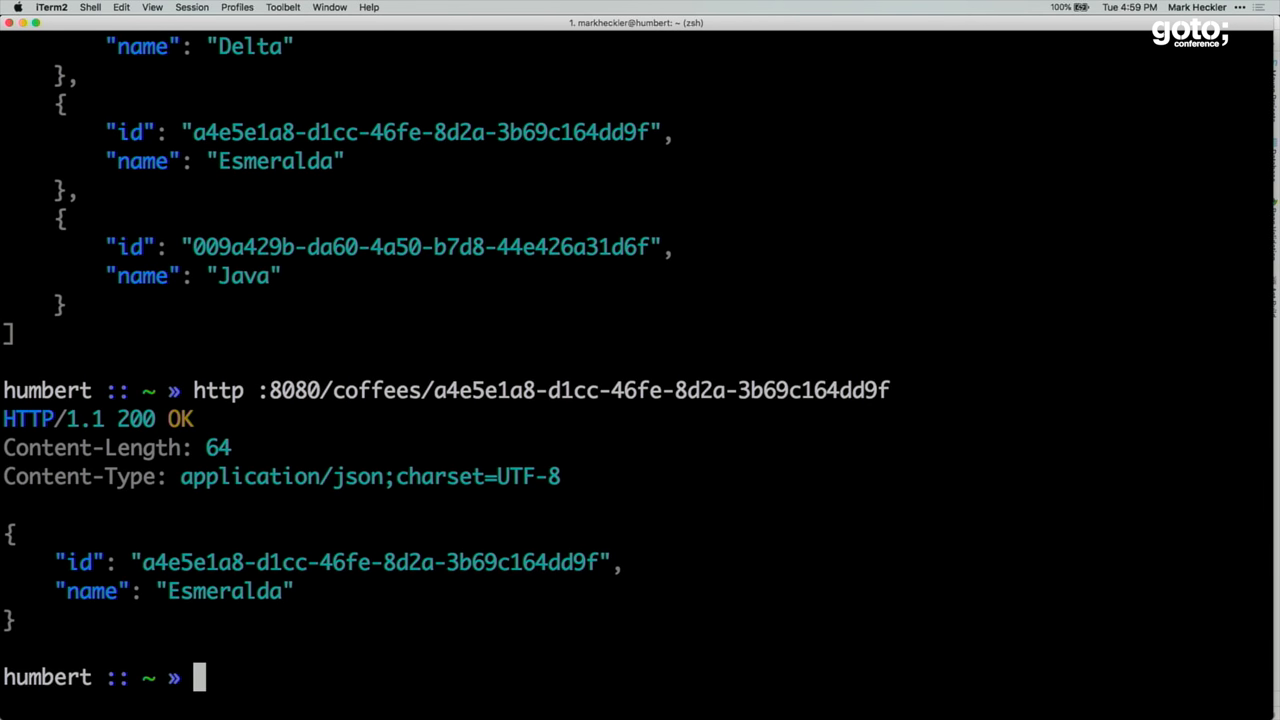
type("http :8080/coffees/a4e5e1a8-d1cc-46fe-8d2a-3b69c164dd9f/o")
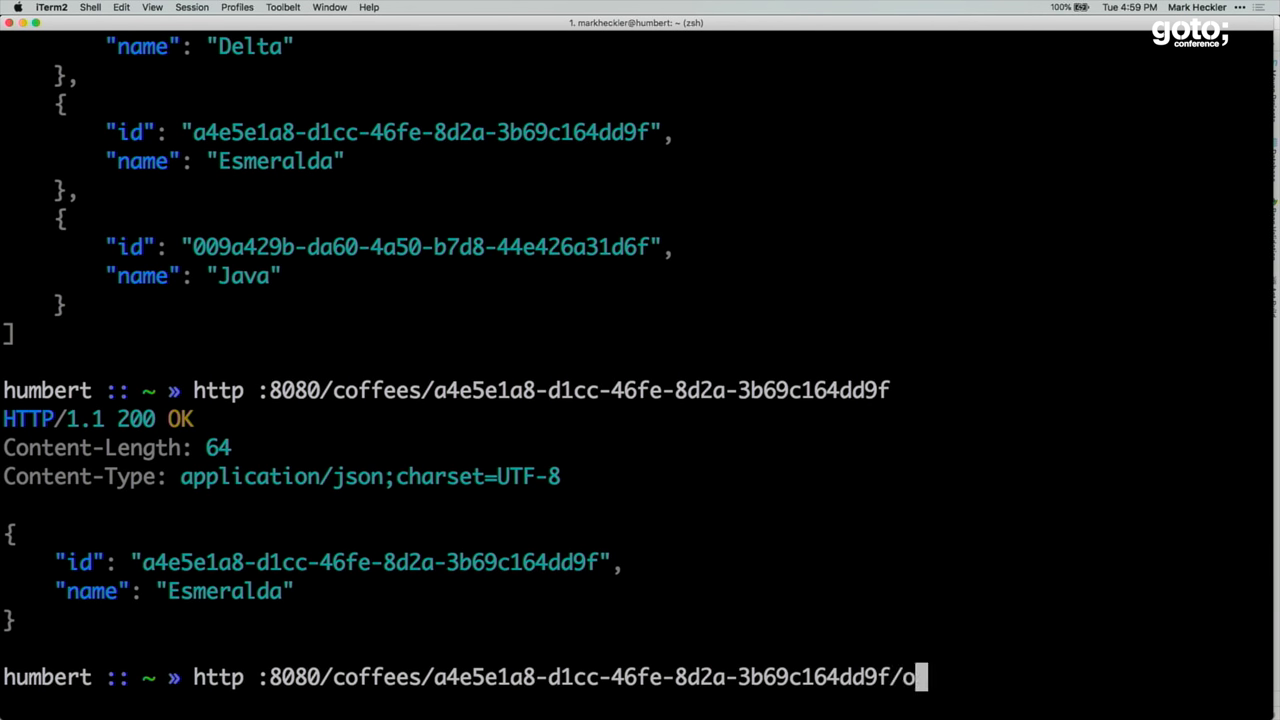
type("rders")
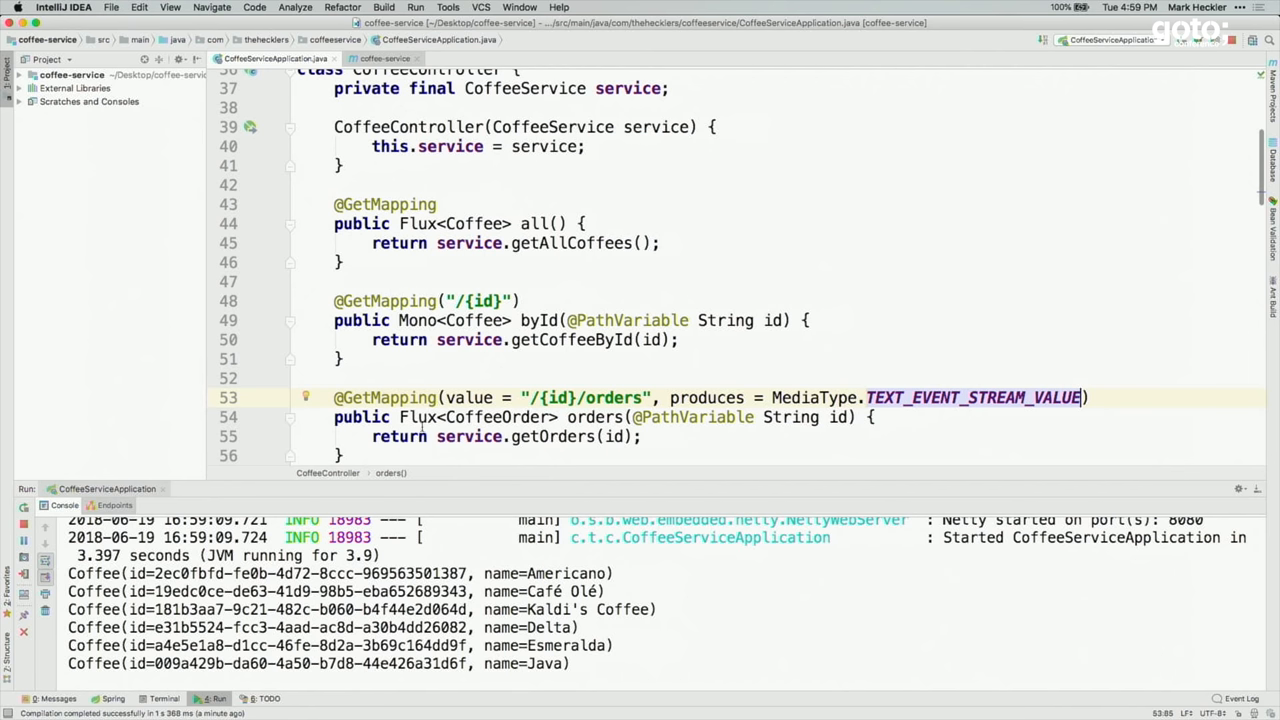
scroll("down", 3)
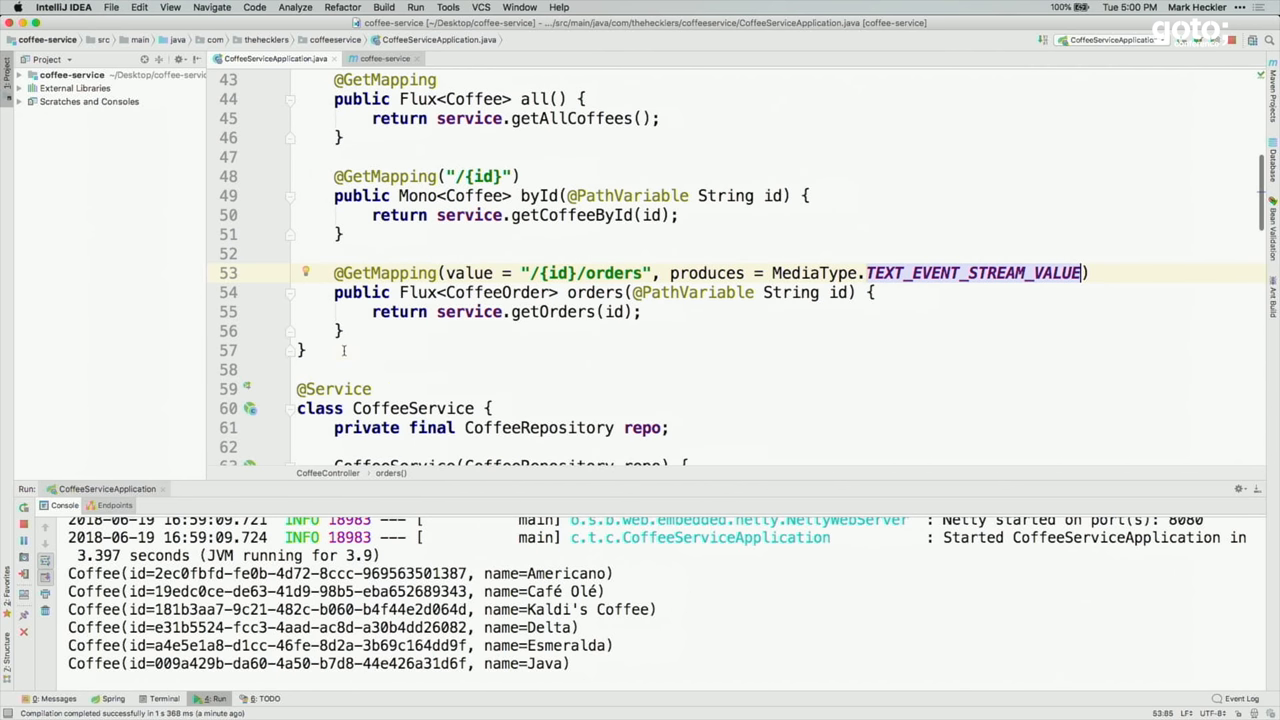